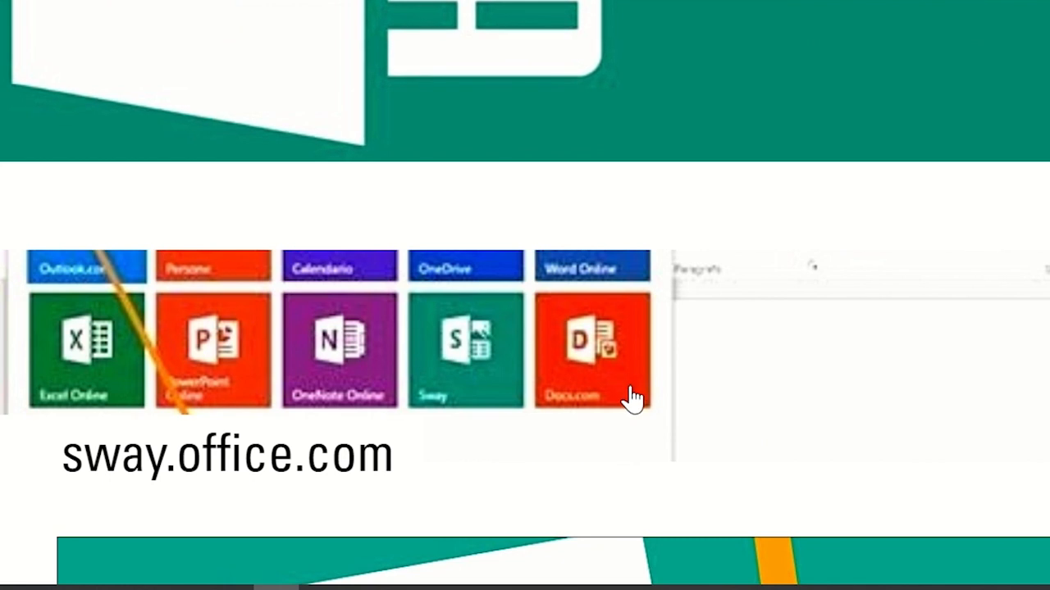
mouse_move(229, 492)
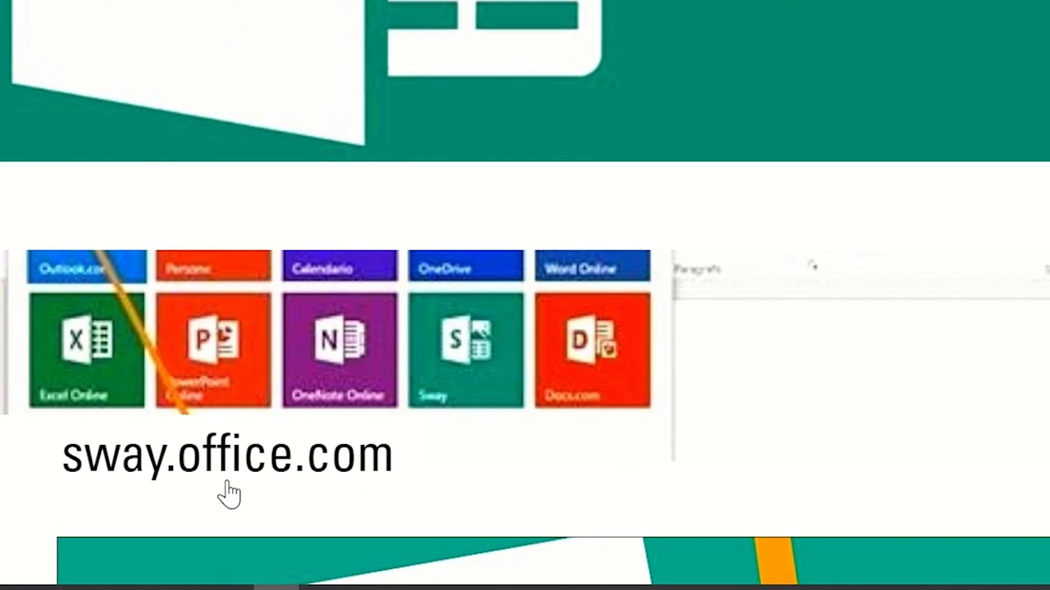
mouse_move(660, 461)
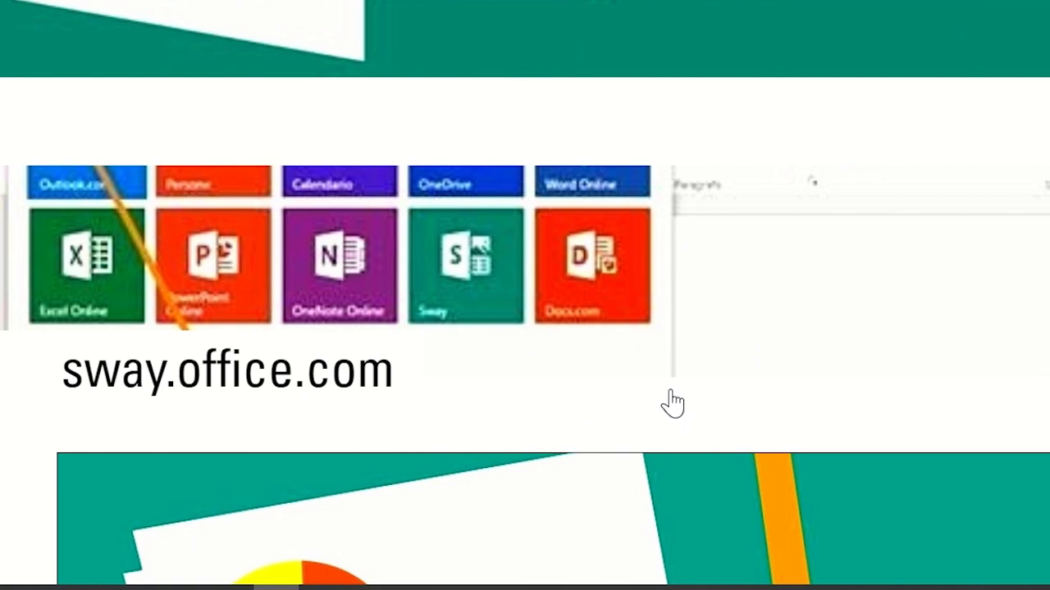
- Scroll past the sway.office.com intro to the three-image slideshow ending on Distance Learning
scroll(down, 3)
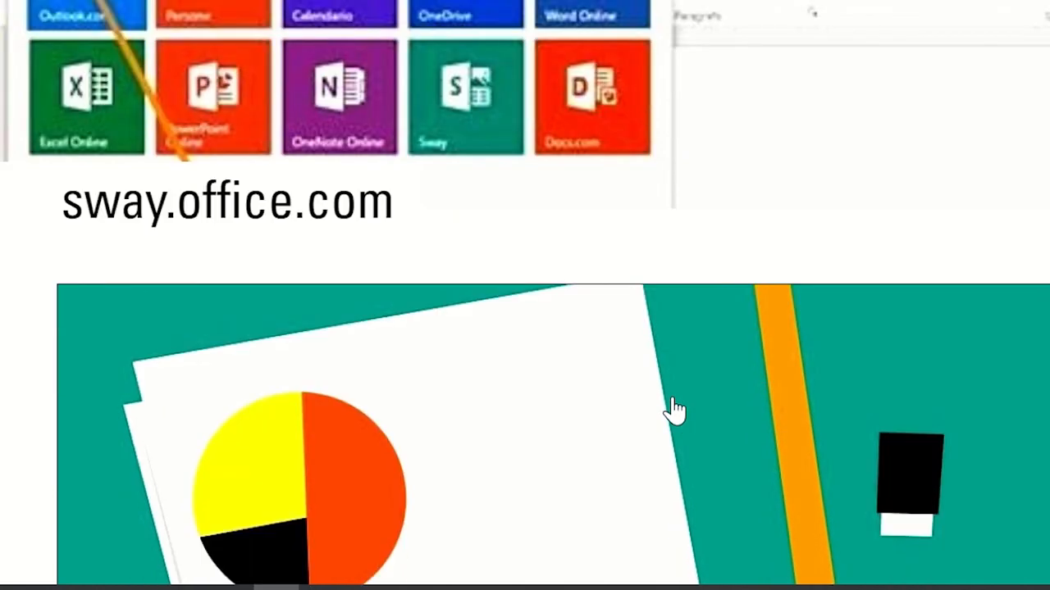
scroll(down, 3)
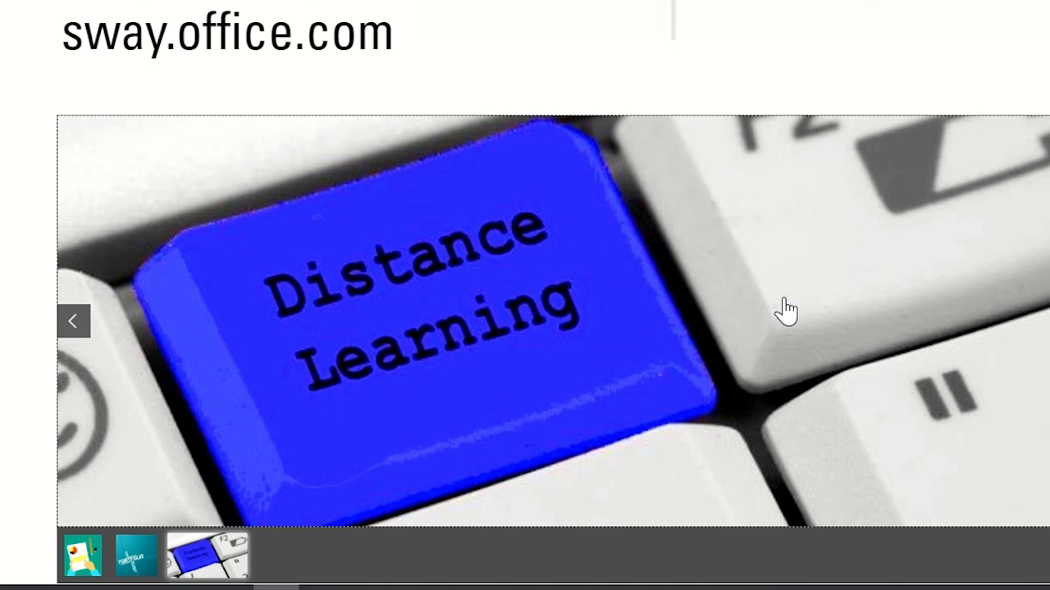
mouse_move(932, 379)
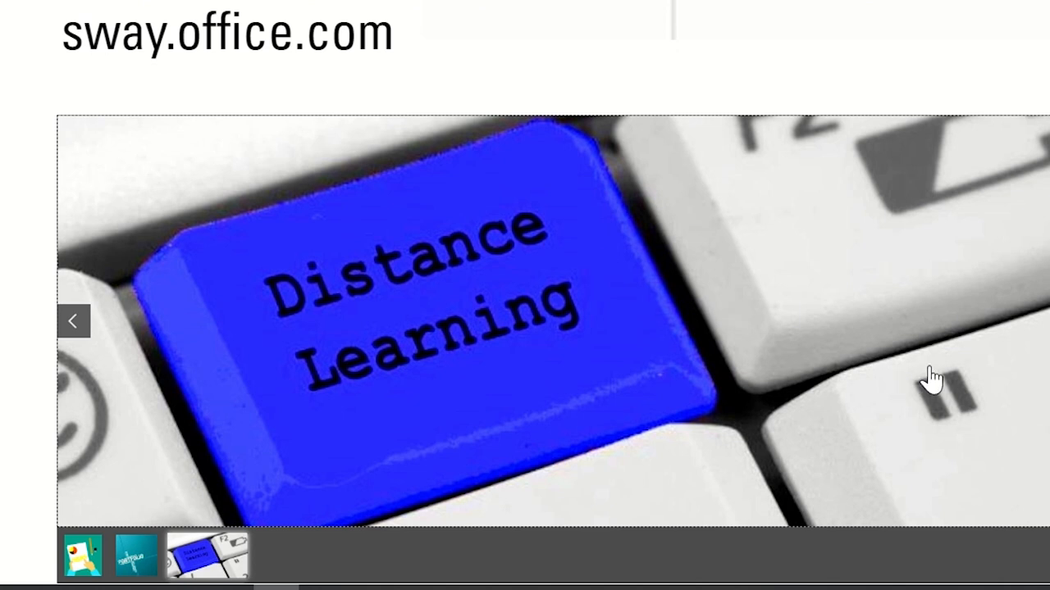
scroll(down, 3)
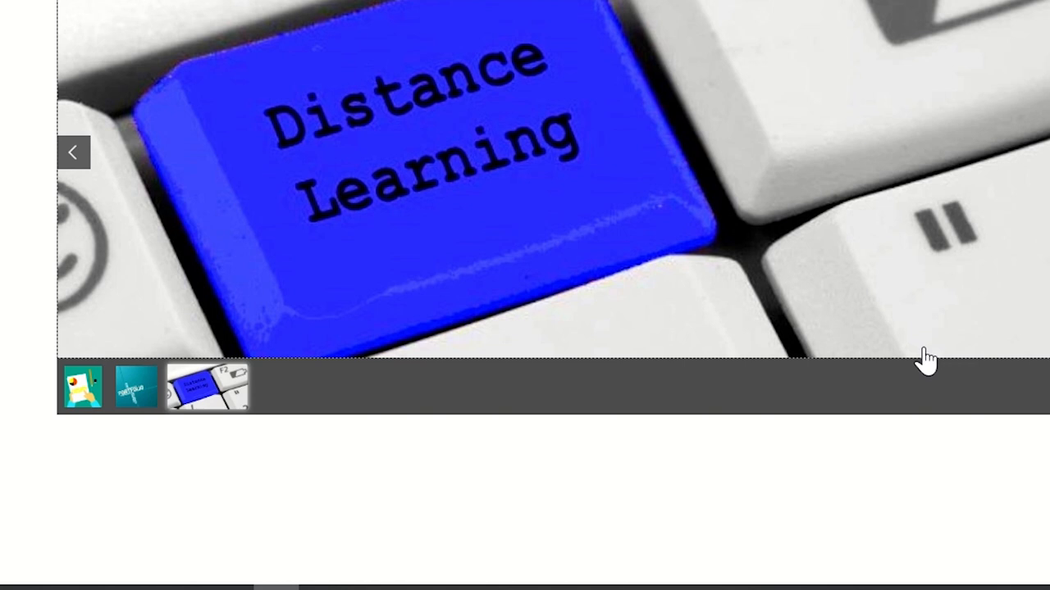
- Scroll to the Sway vs PowerPoint section and flip through its text cards
scroll(down, 3)
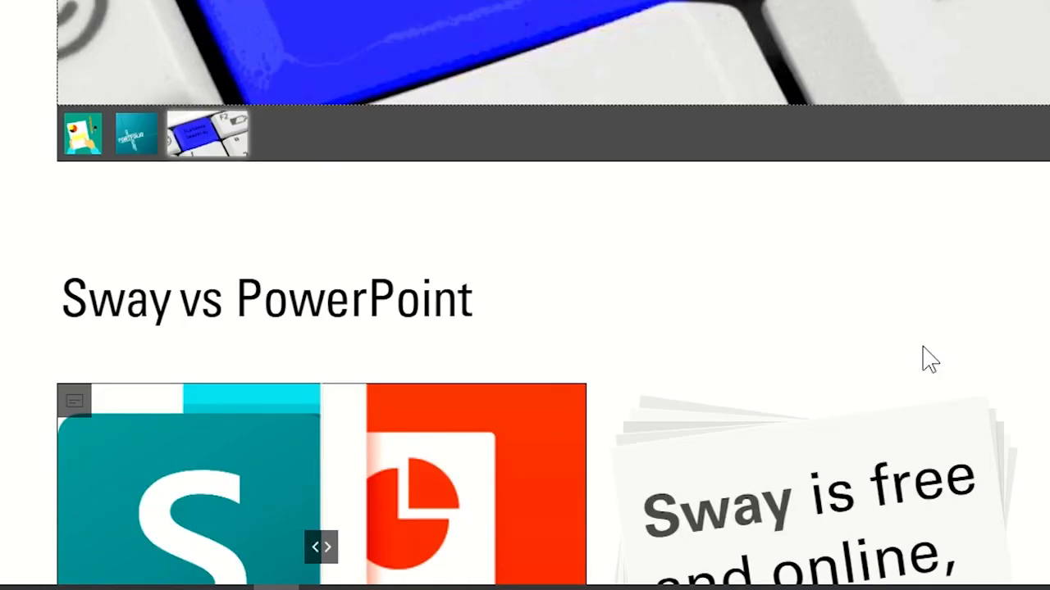
mouse_move(652, 295)
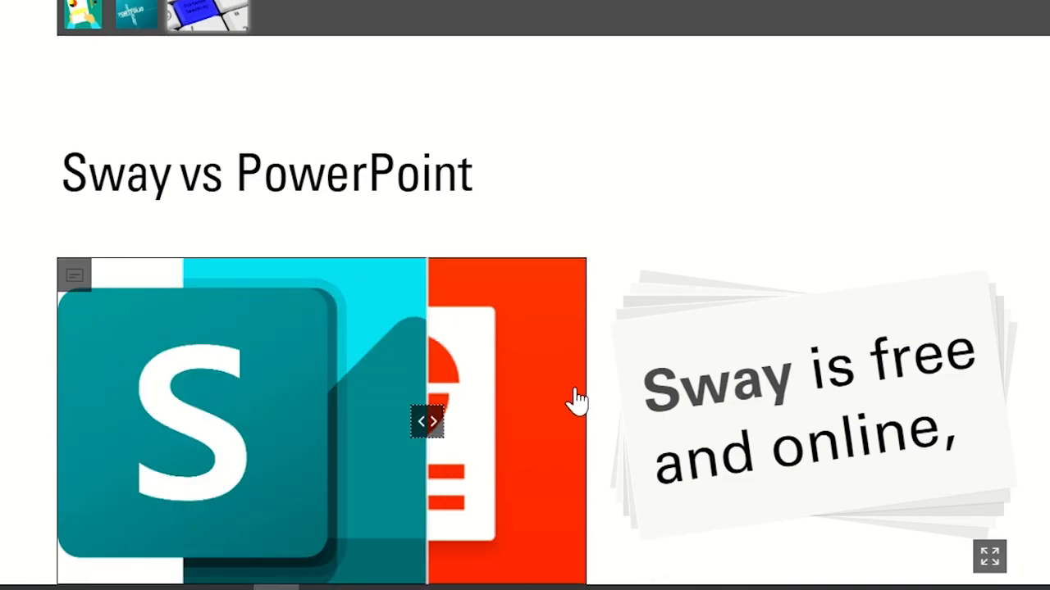
scroll(down, 3)
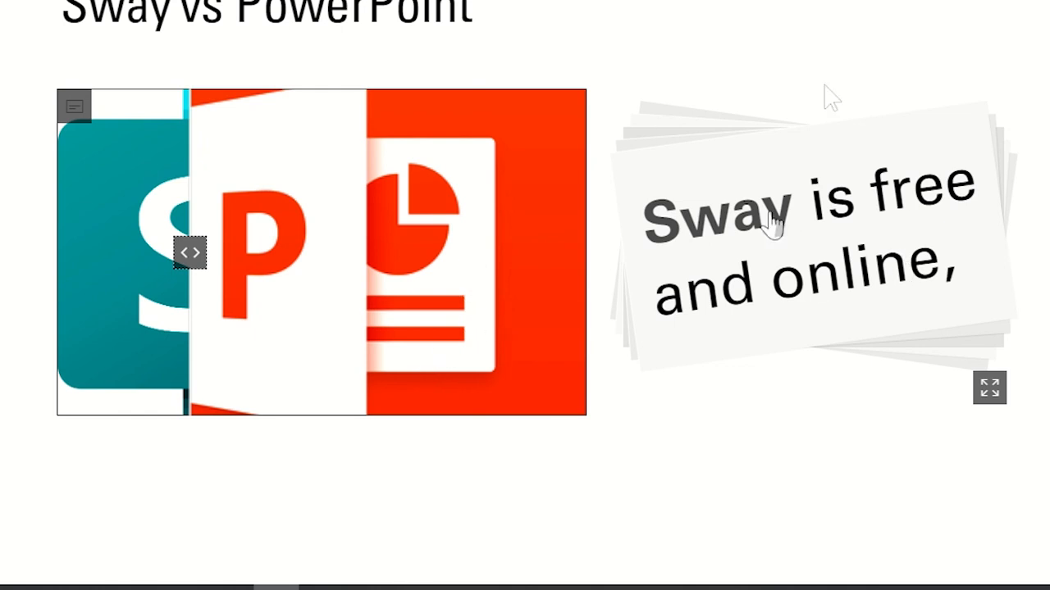
mouse_move(775, 229)
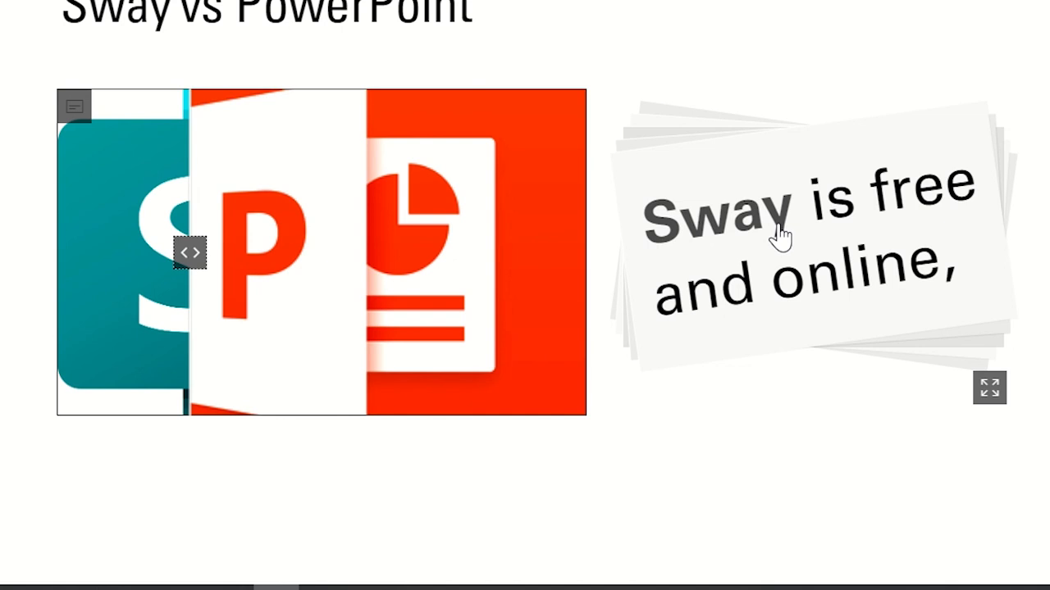
click(989, 387)
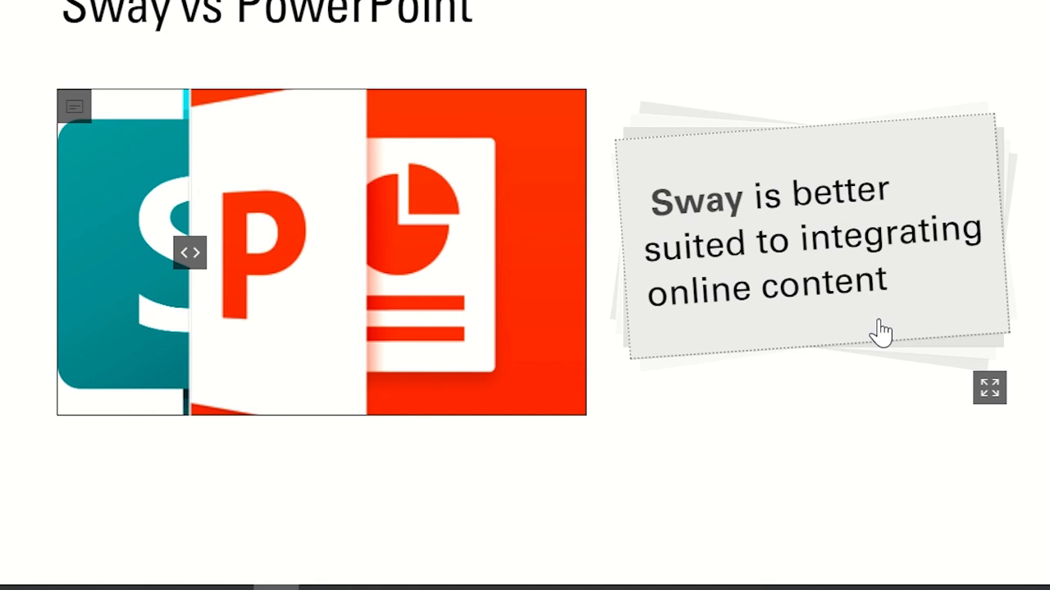
mouse_move(881, 341)
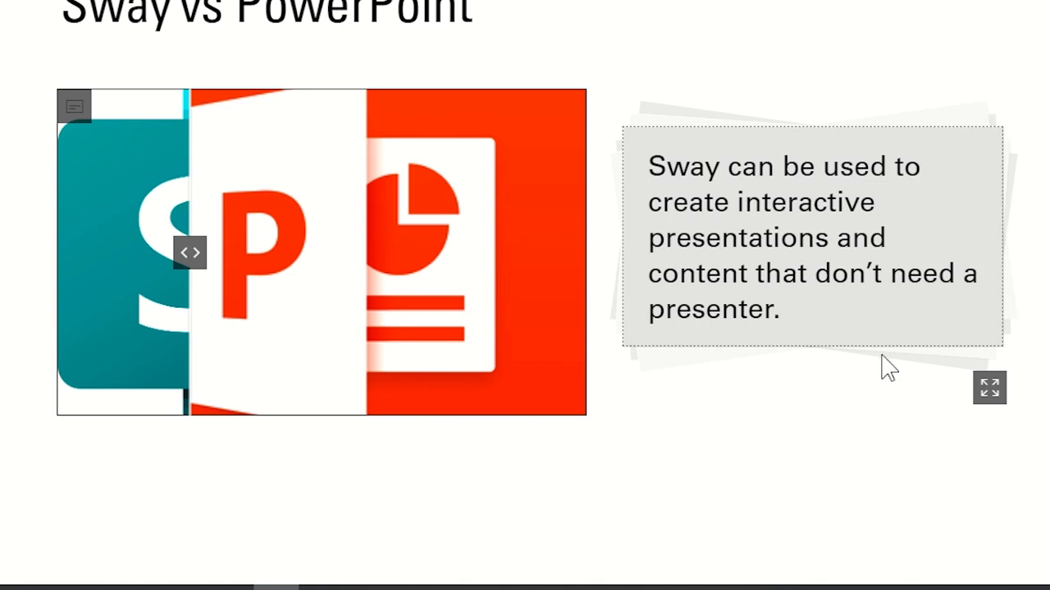
mouse_move(793, 384)
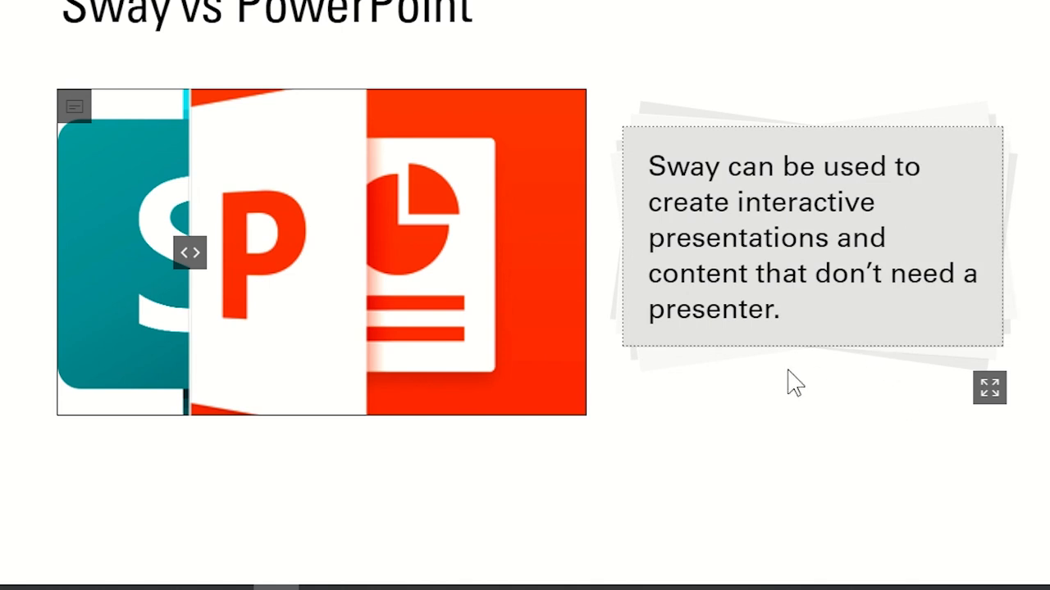
mouse_move(789, 381)
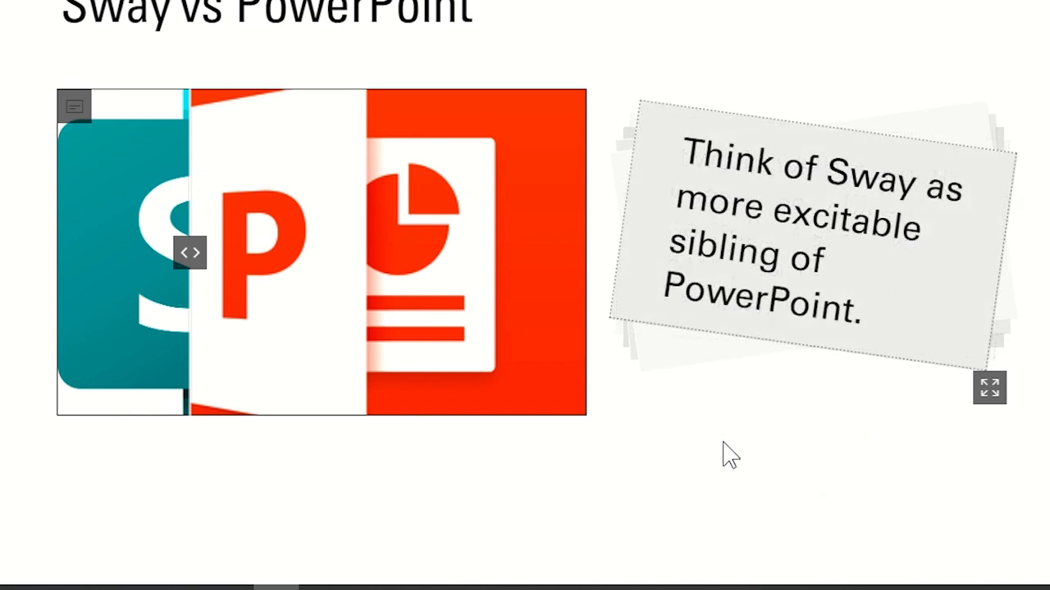
- Scroll down to the Sample Sway Lesson with its WALT objectives and port image
scroll(down, 3)
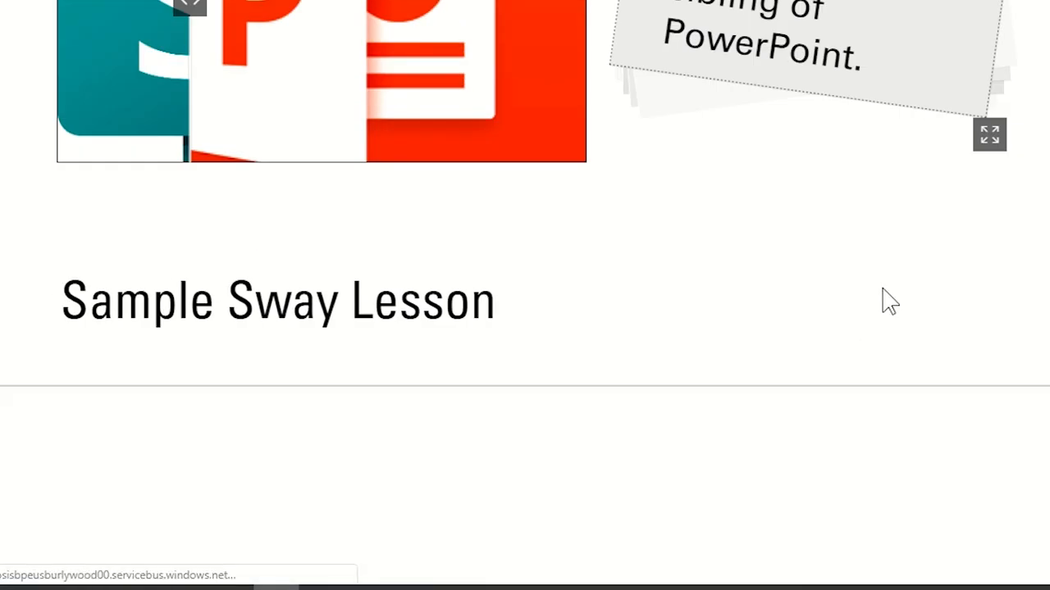
scroll(down, 3)
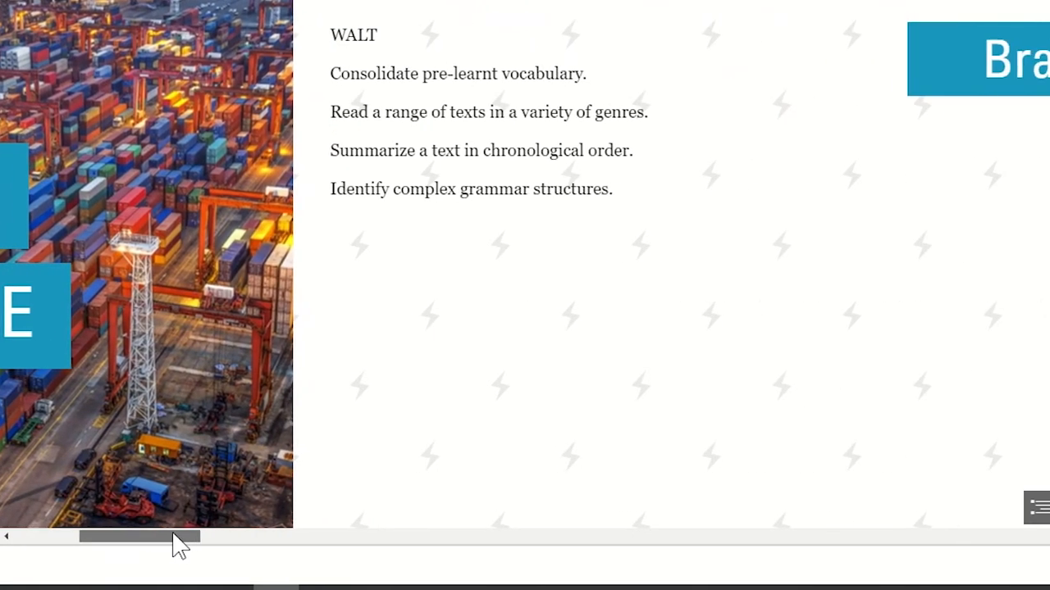
- Move to the Brainstorm section and scroll through the embedded Transport and Trade form
drag(139, 536, 209, 539)
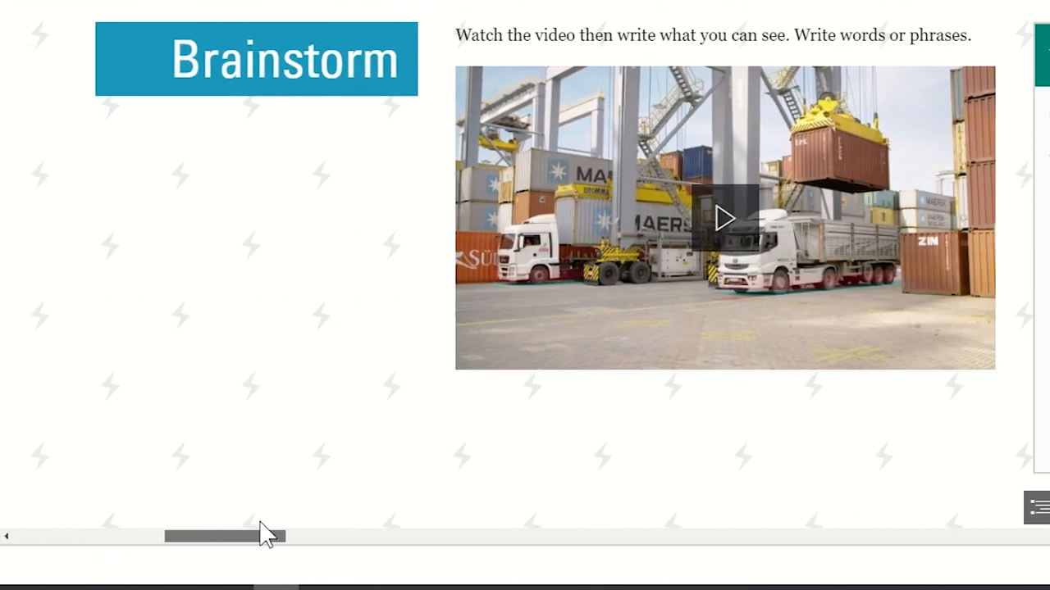
scroll(right, 3)
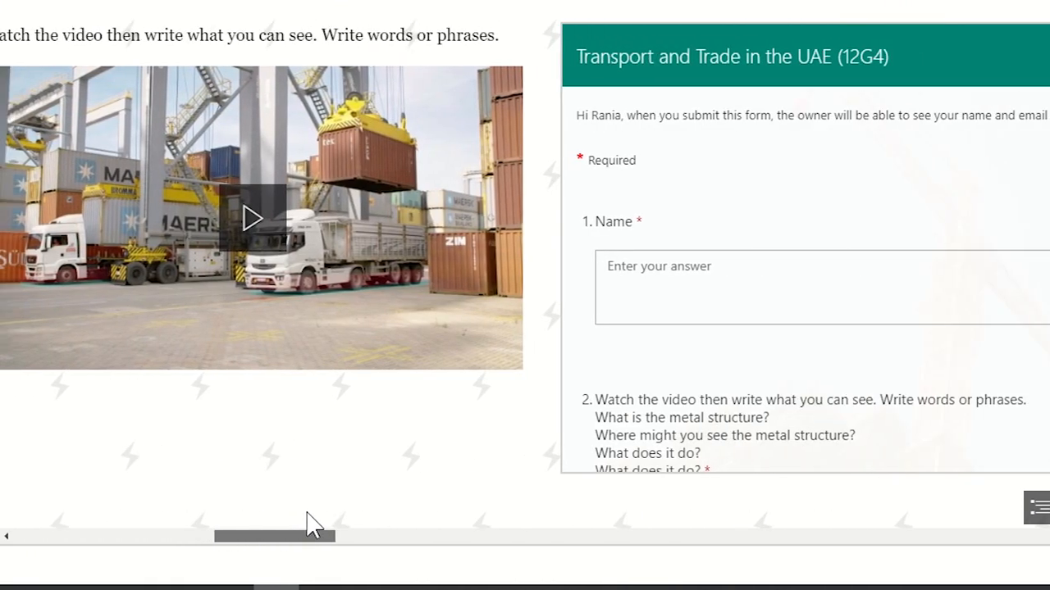
mouse_move(259, 226)
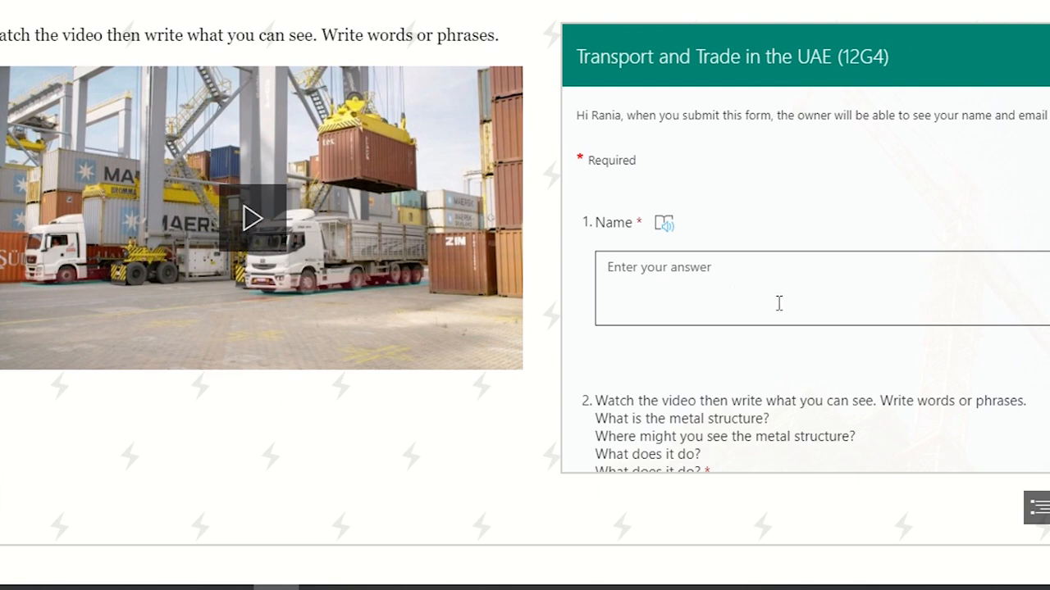
mouse_move(742, 201)
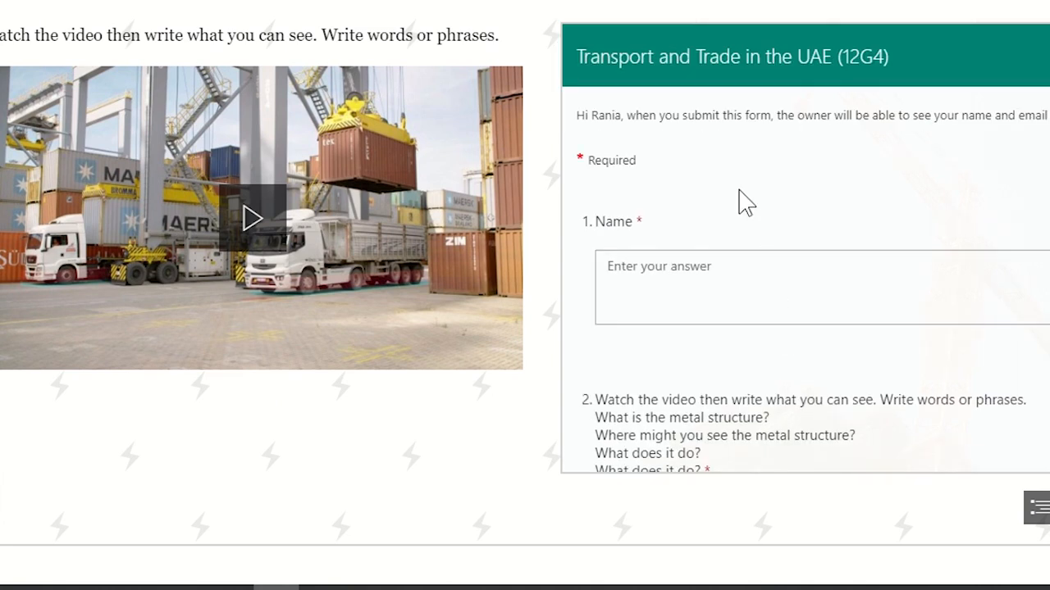
click(757, 294)
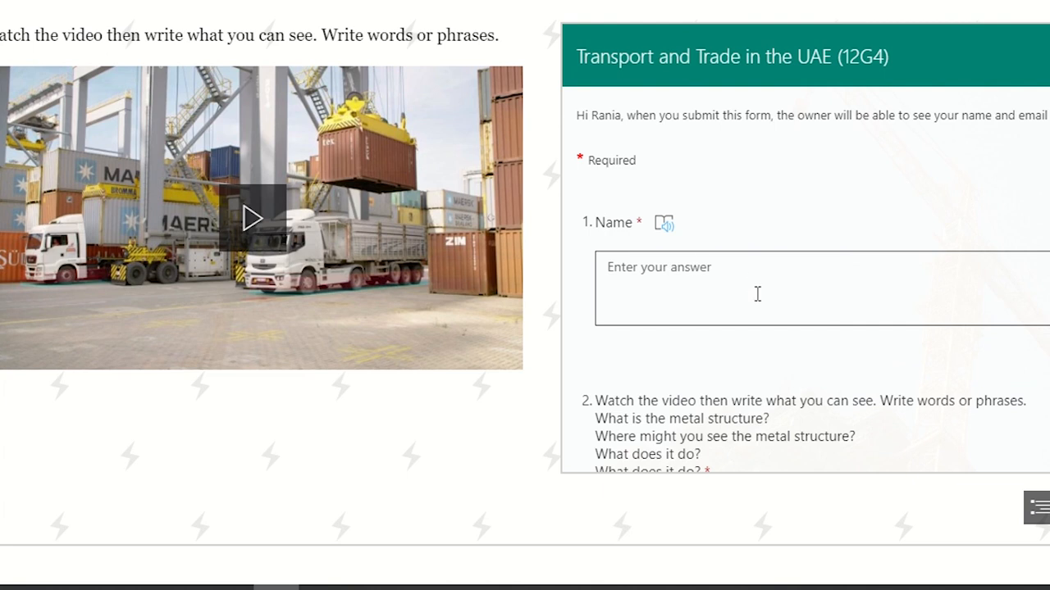
scroll(down, 3)
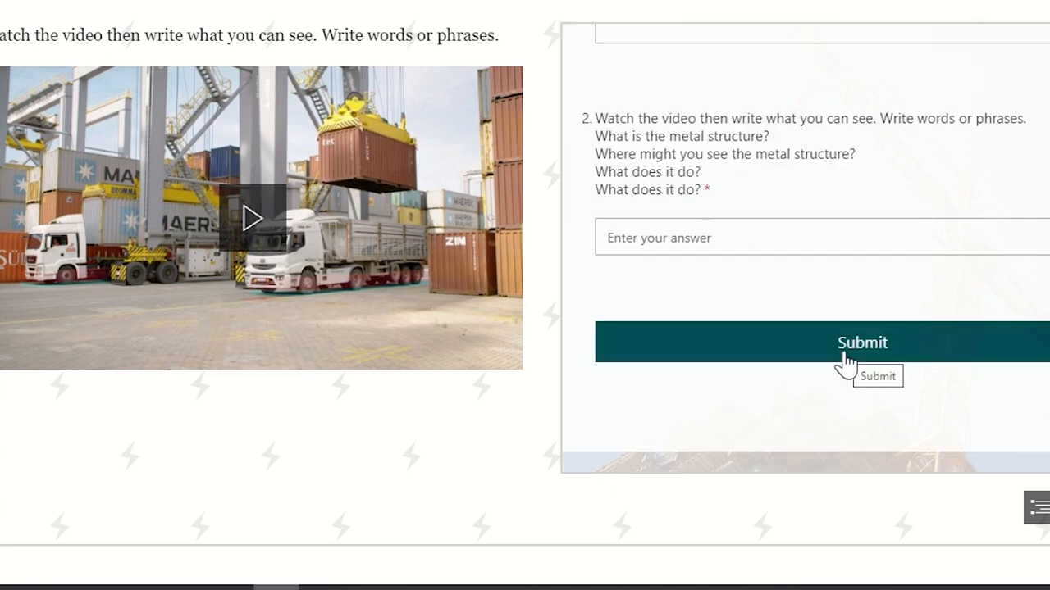
mouse_move(357, 570)
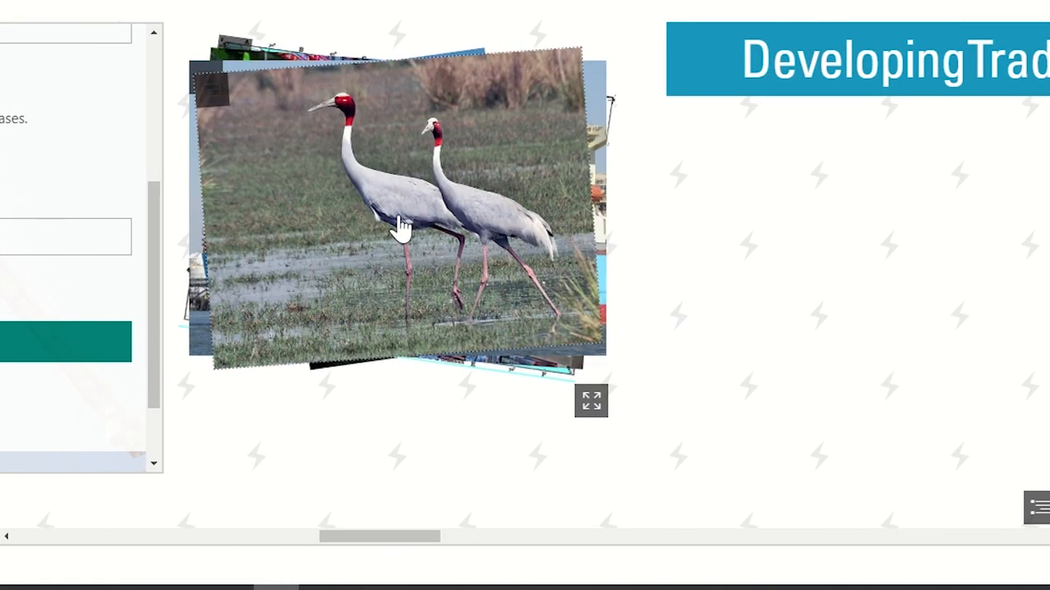
mouse_move(283, 238)
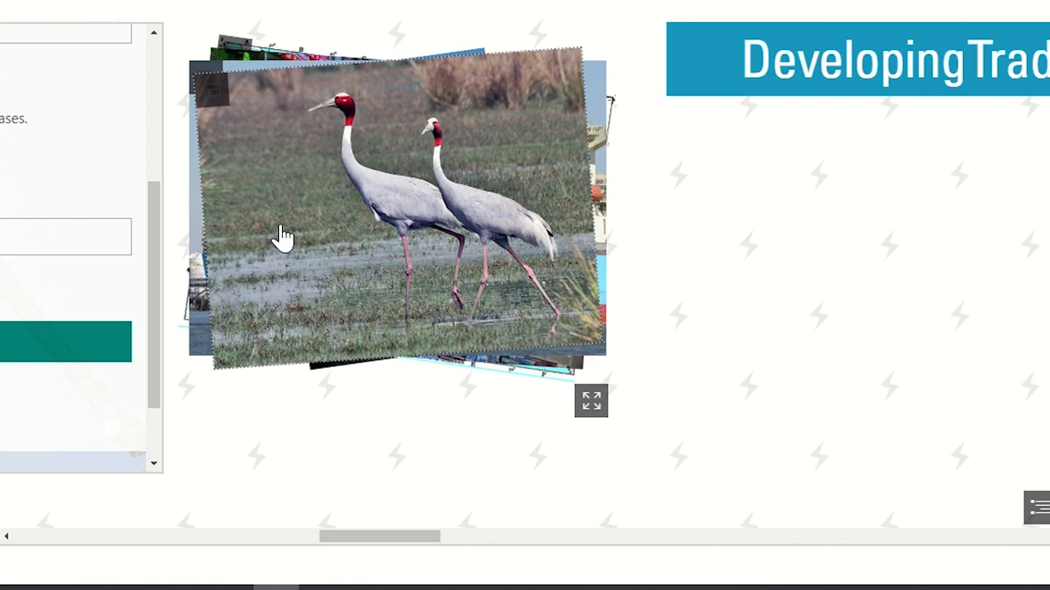
mouse_move(410, 287)
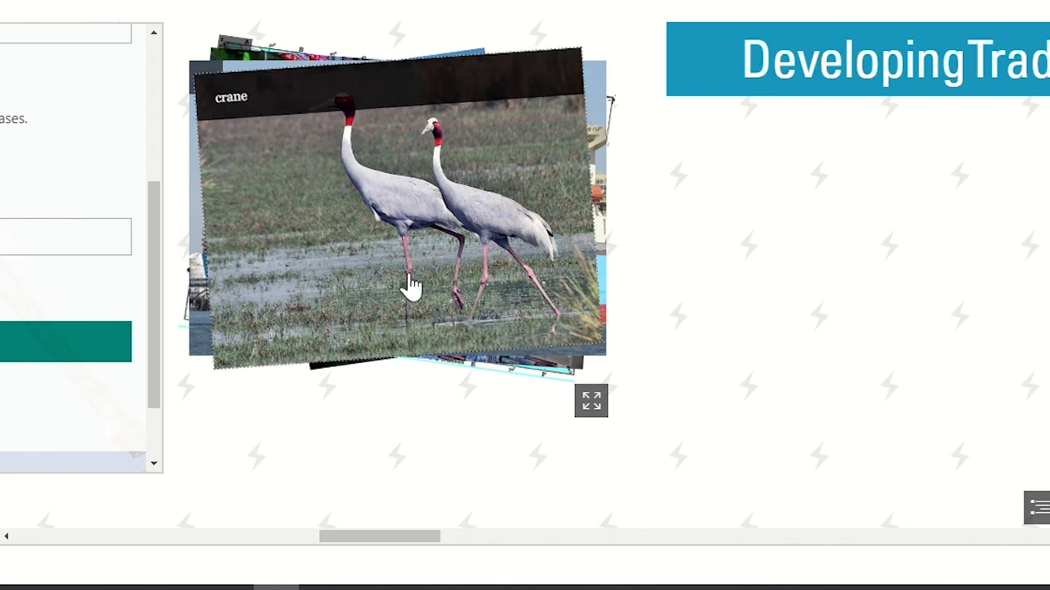
- Page through the photo stack and move on to the Developing Trade passage
click(410, 283)
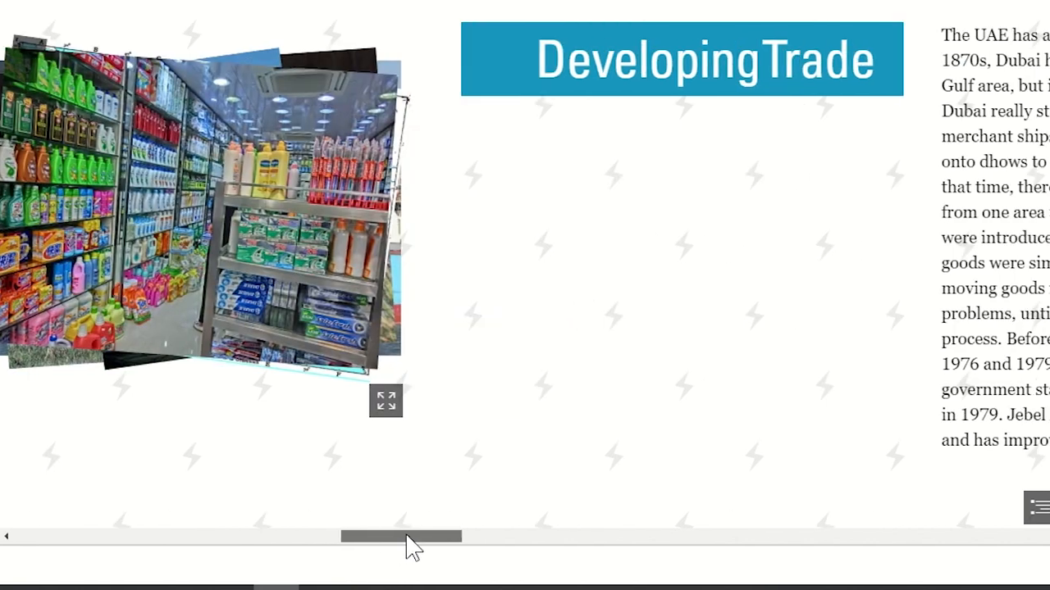
drag(402, 536, 463, 536)
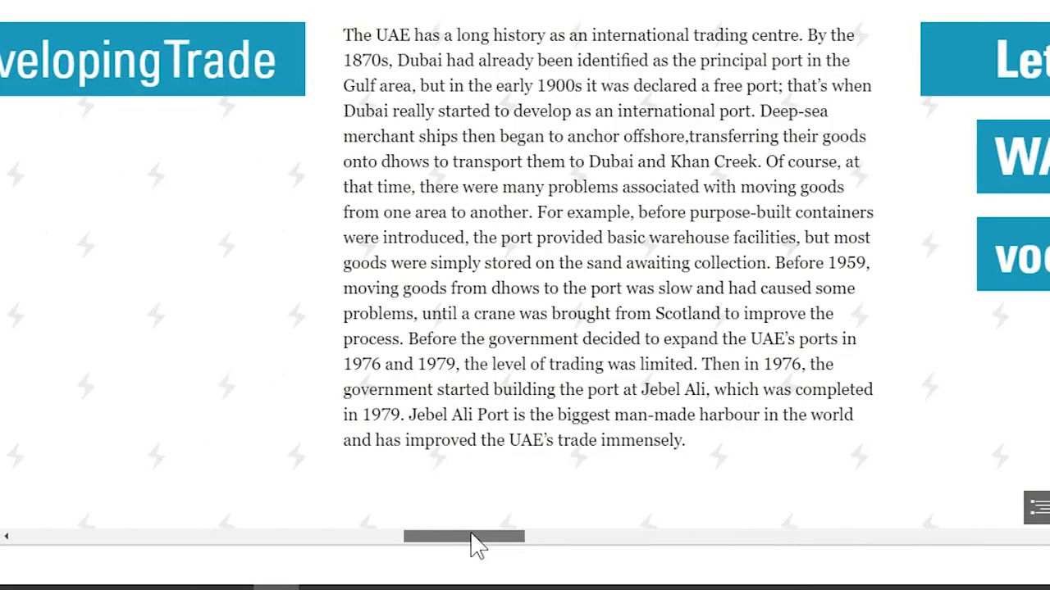
scroll(right, 3)
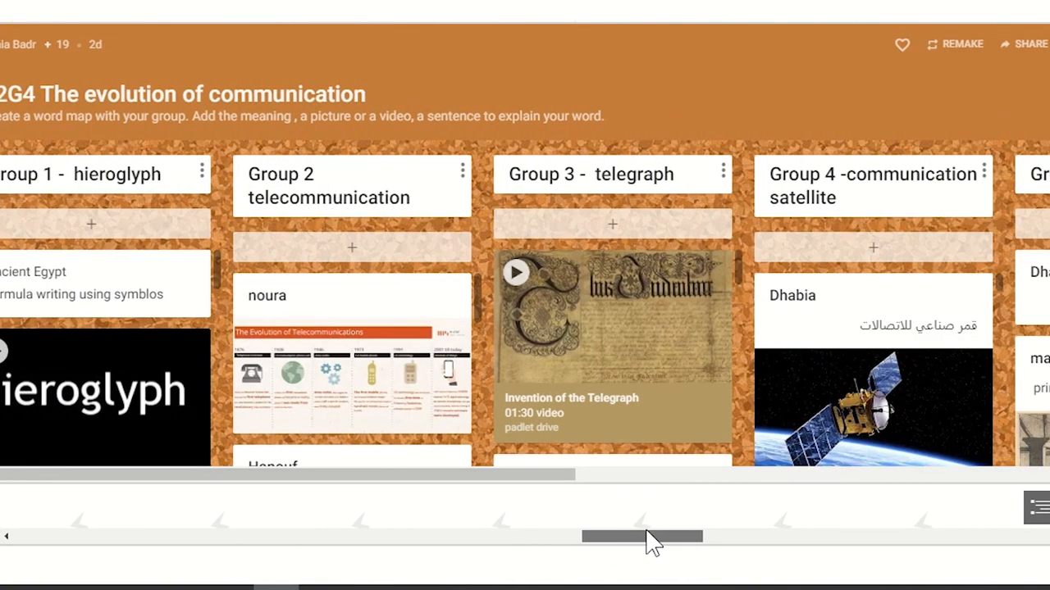
- Scroll to the Padlet board on the evolution of communication
scroll(left, 3)
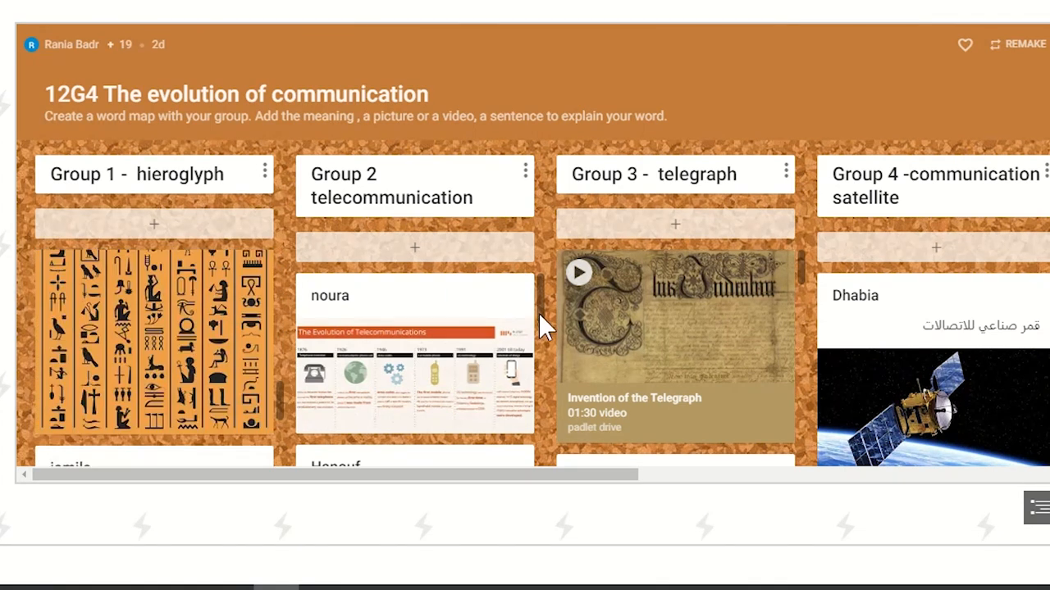
mouse_move(542, 291)
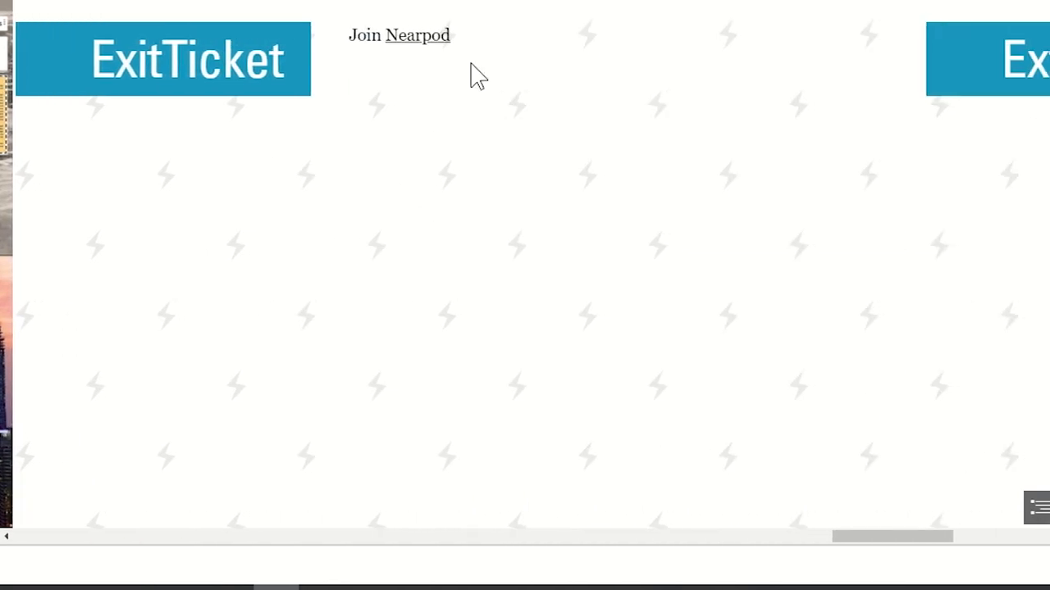
mouse_move(438, 41)
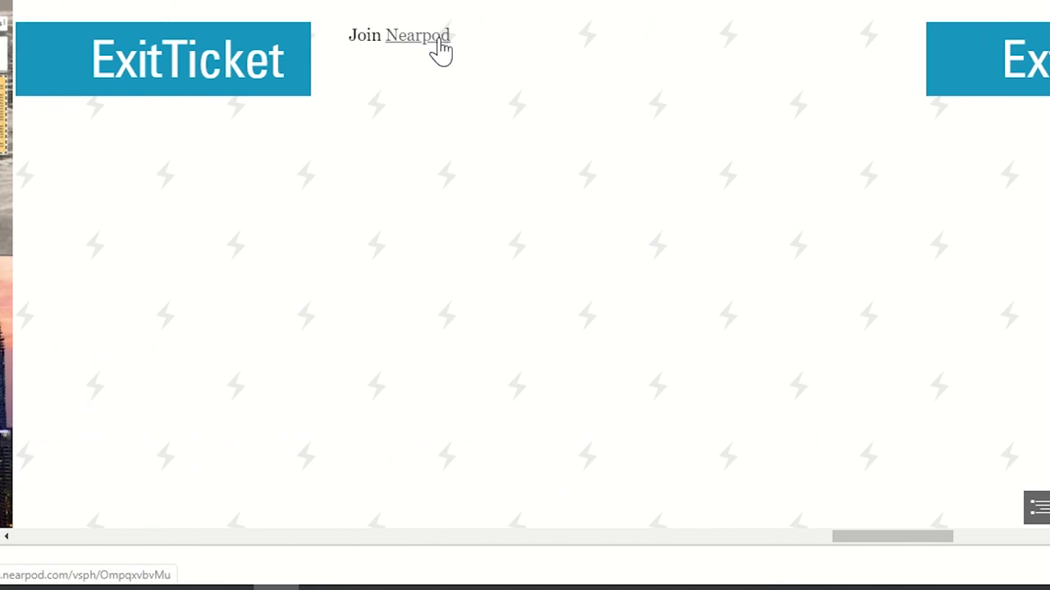
mouse_move(414, 50)
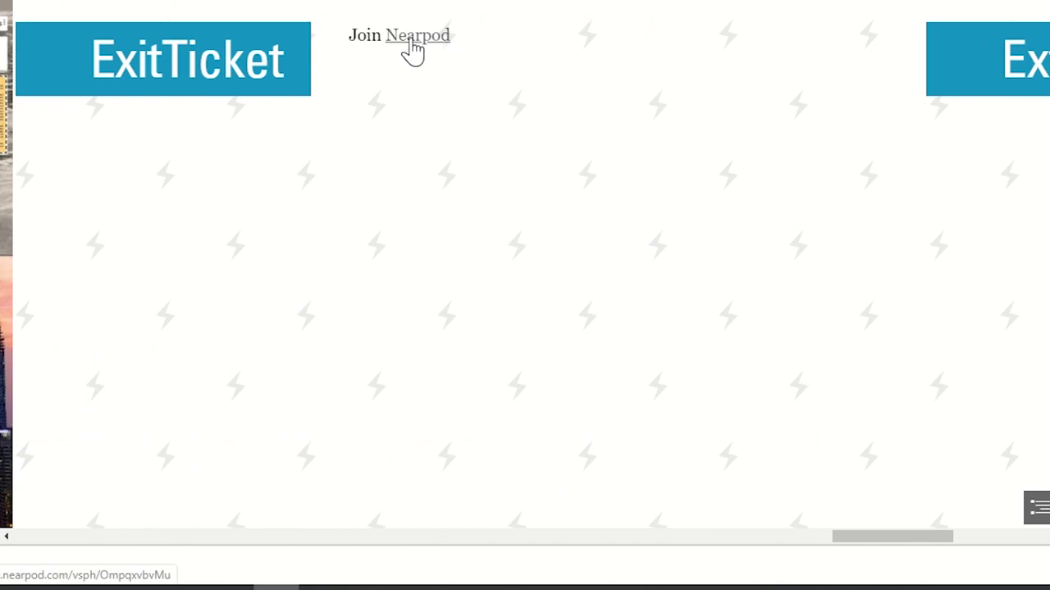
mouse_move(414, 50)
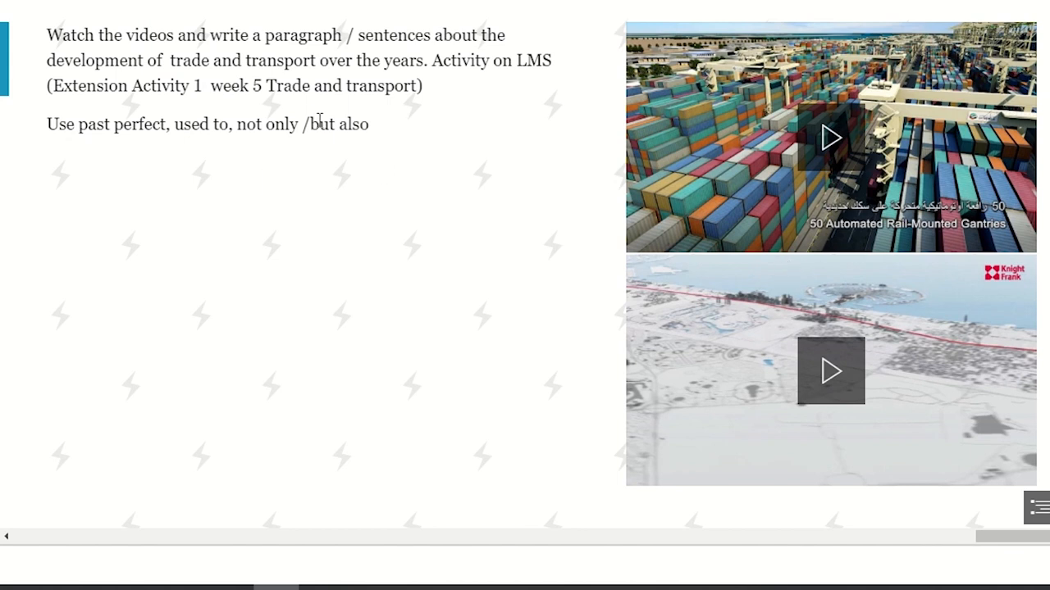
mouse_move(536, 255)
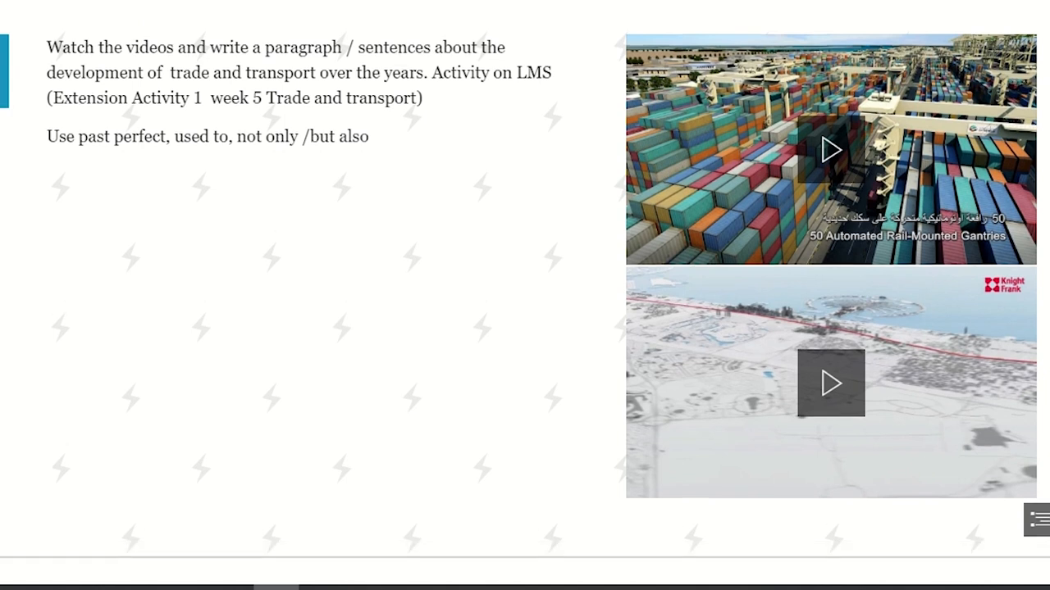
scroll(down, 3)
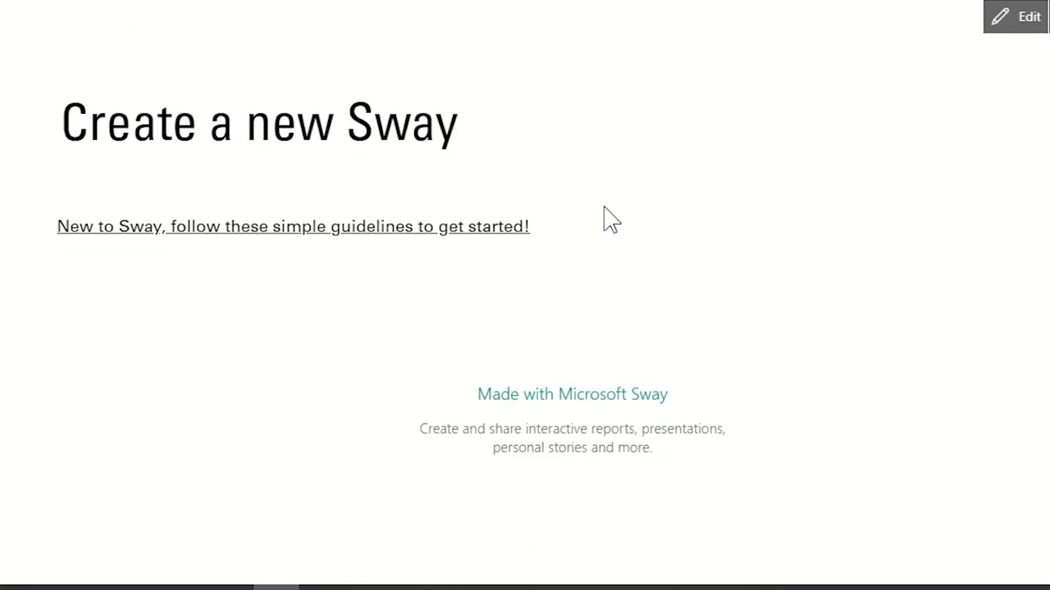
mouse_move(282, 244)
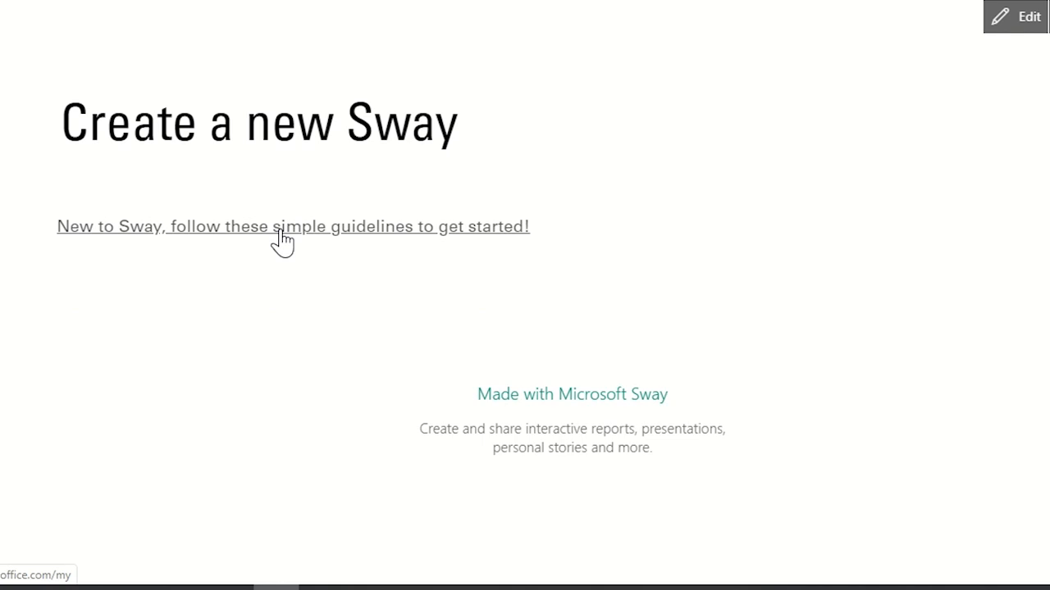
mouse_move(301, 247)
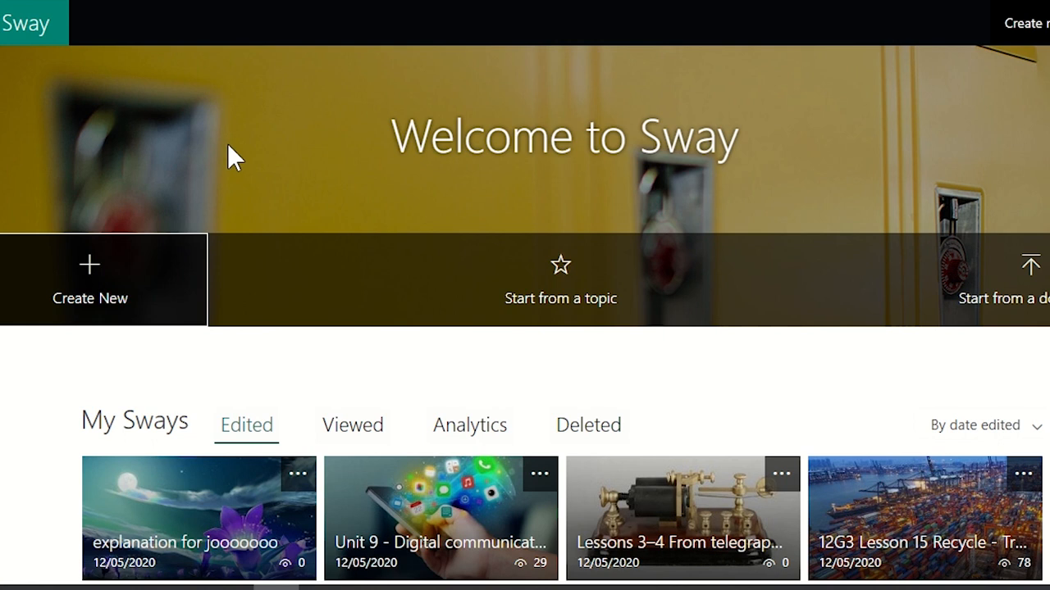
mouse_move(90, 291)
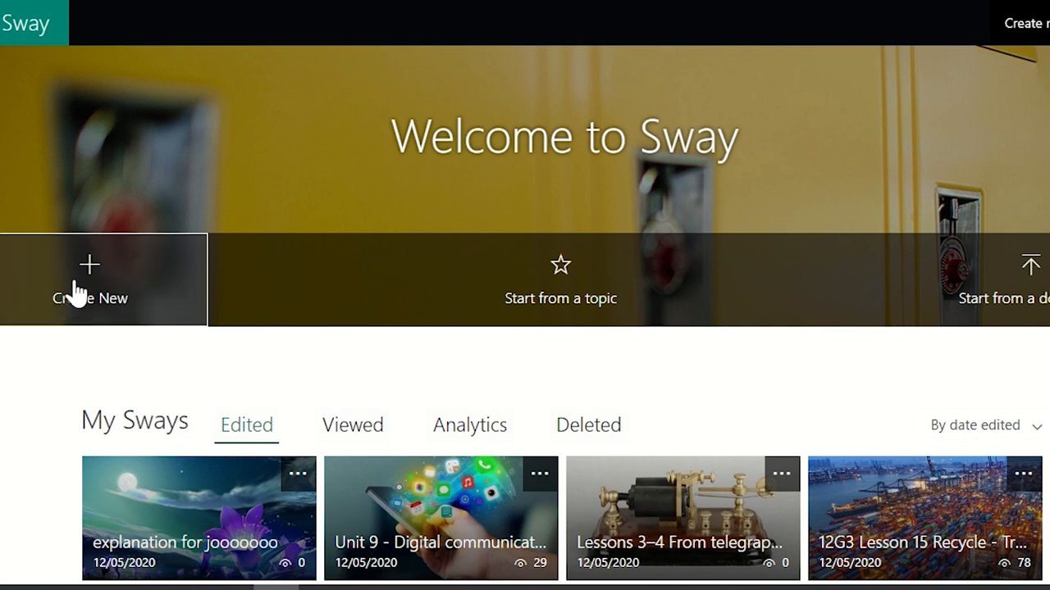
mouse_move(119, 270)
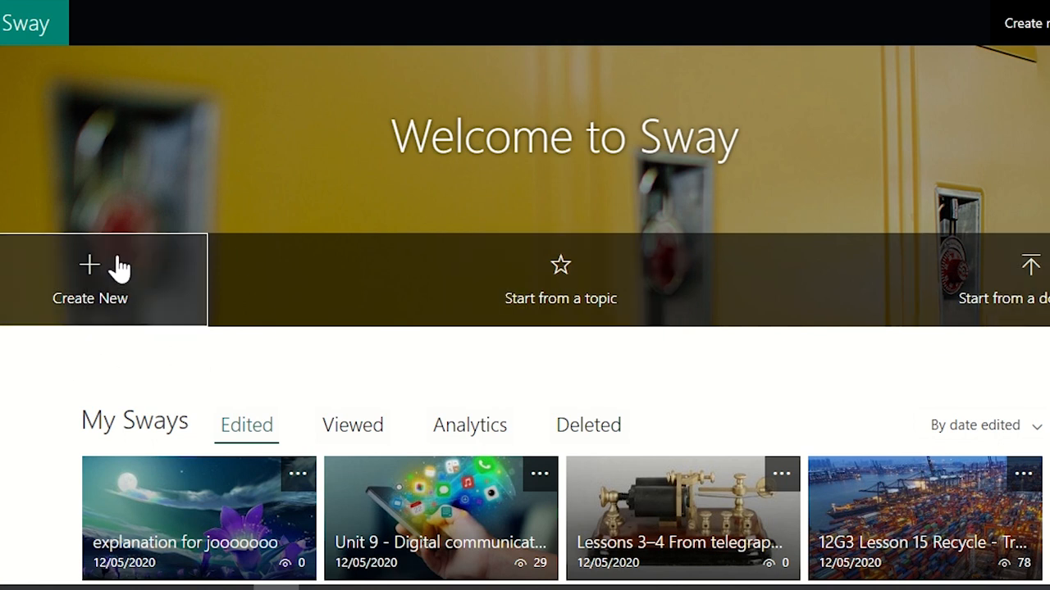
mouse_move(561, 295)
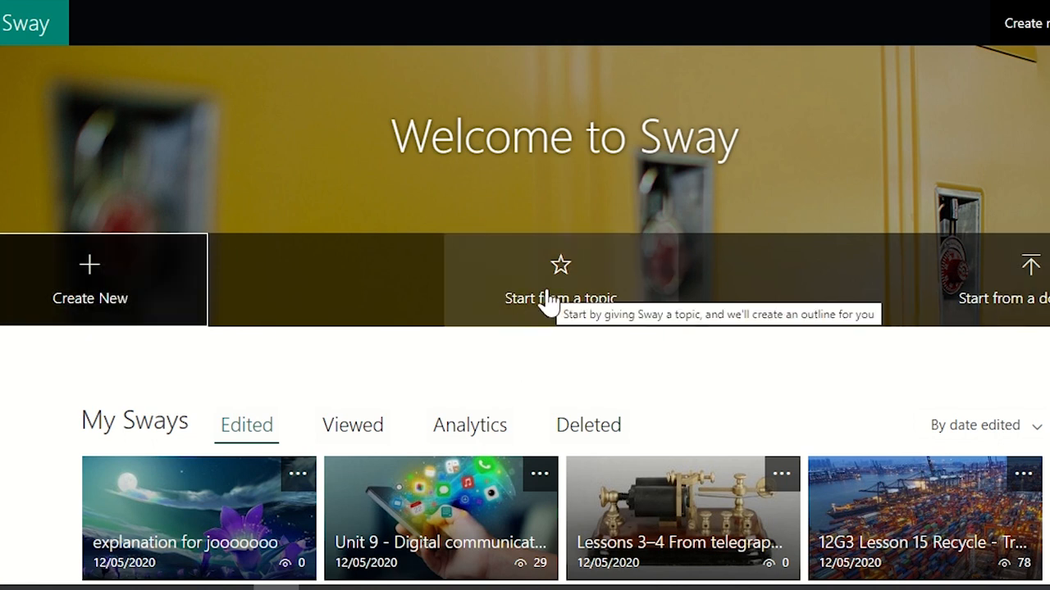
mouse_move(1021, 312)
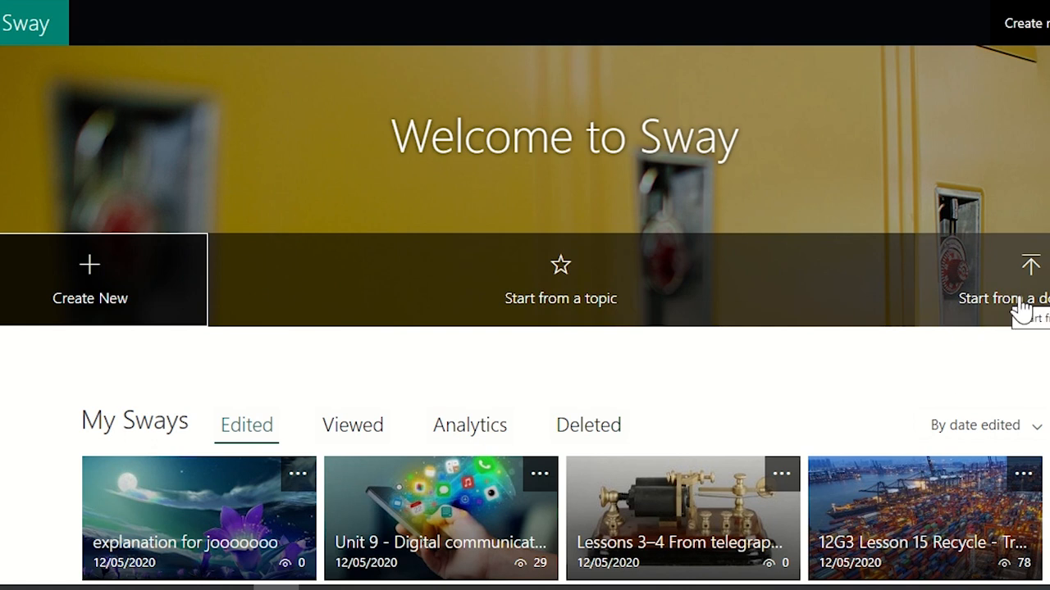
mouse_move(1019, 314)
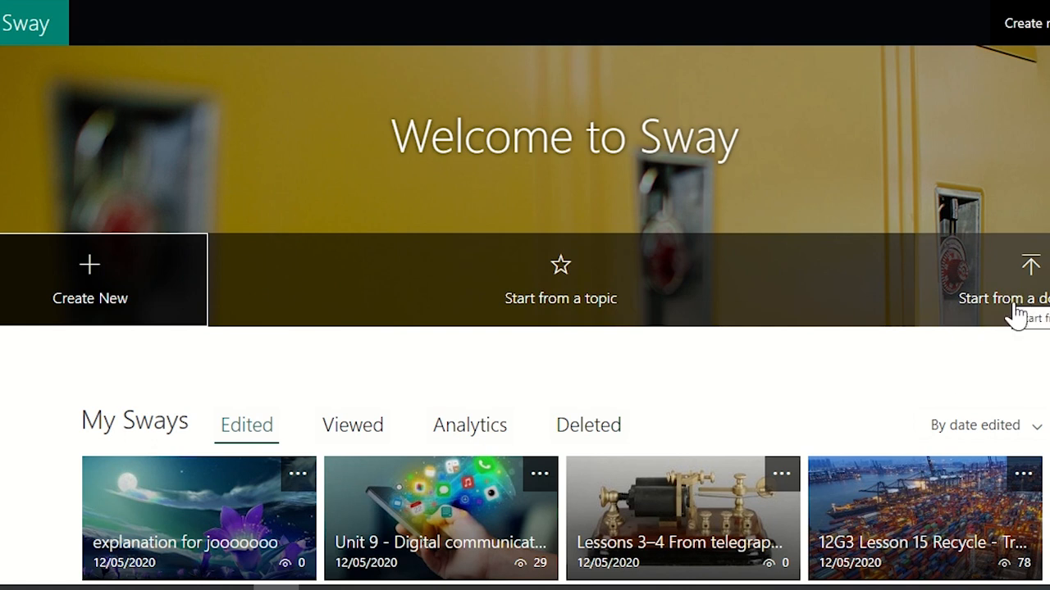
mouse_move(255, 393)
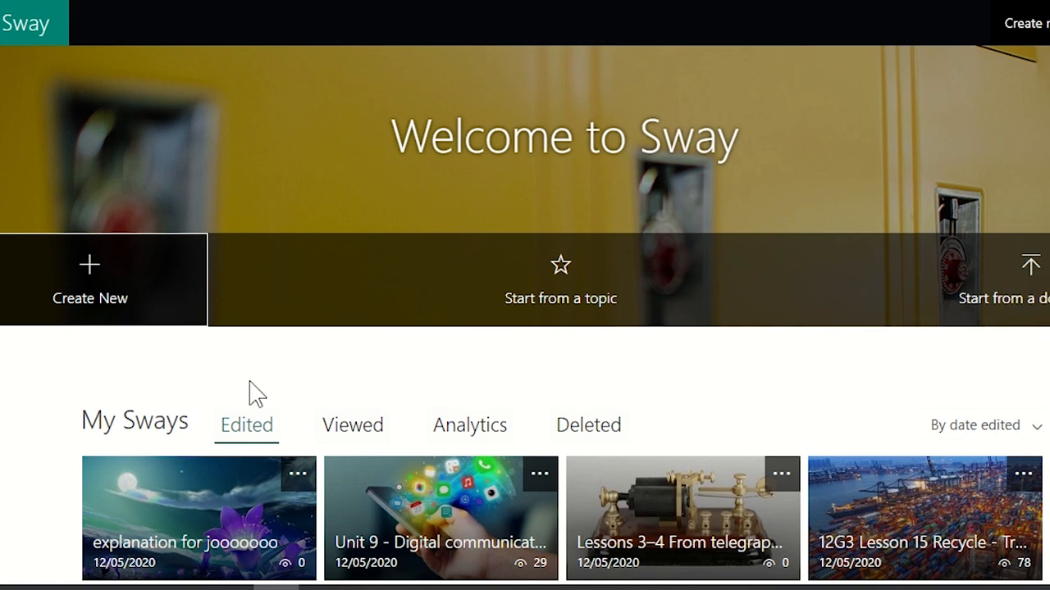
scroll(down, 3)
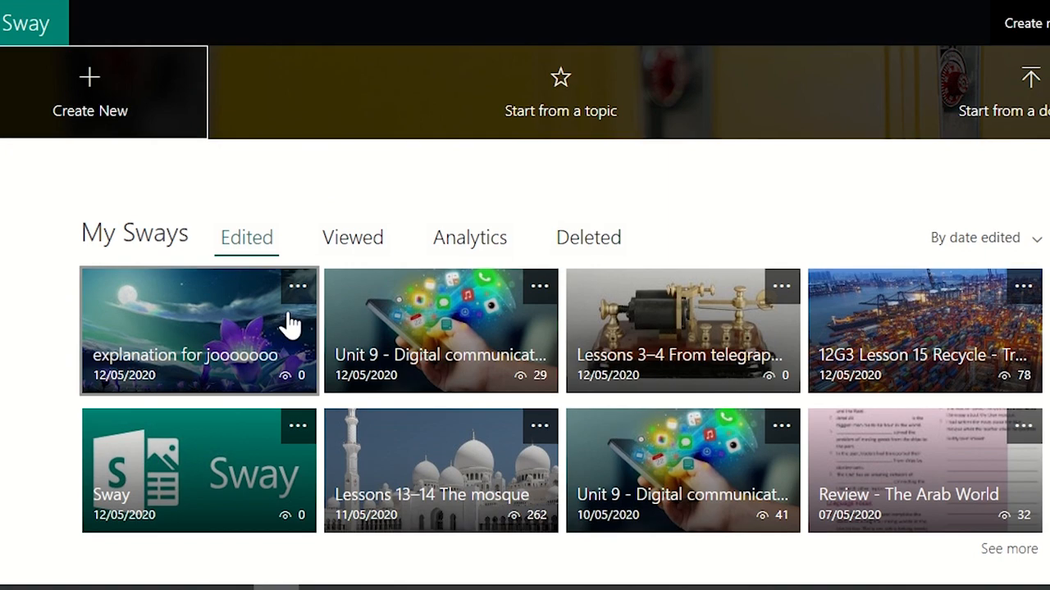
scroll(down, 3)
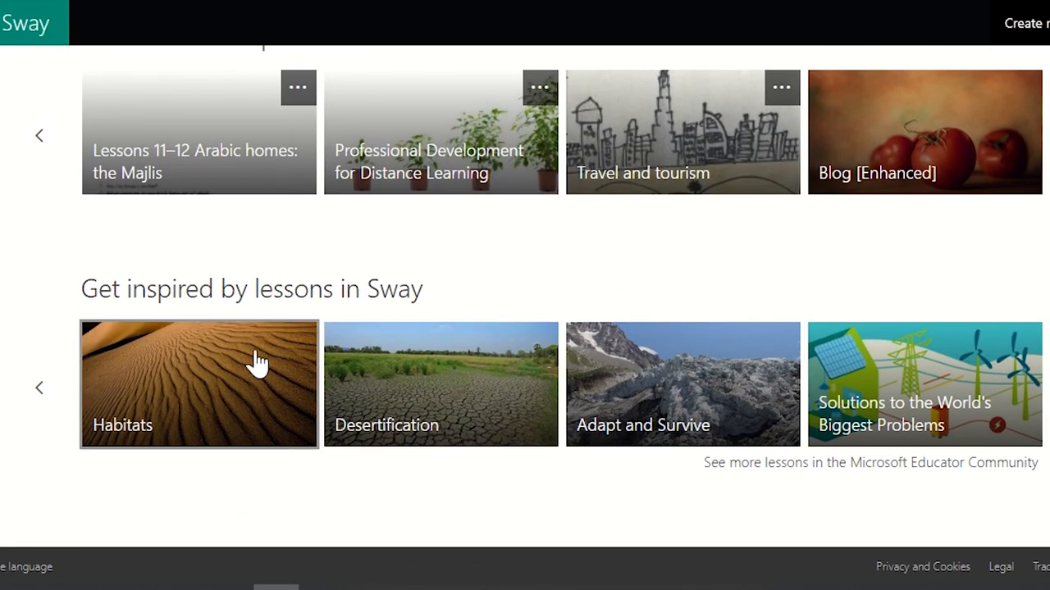
mouse_move(894, 430)
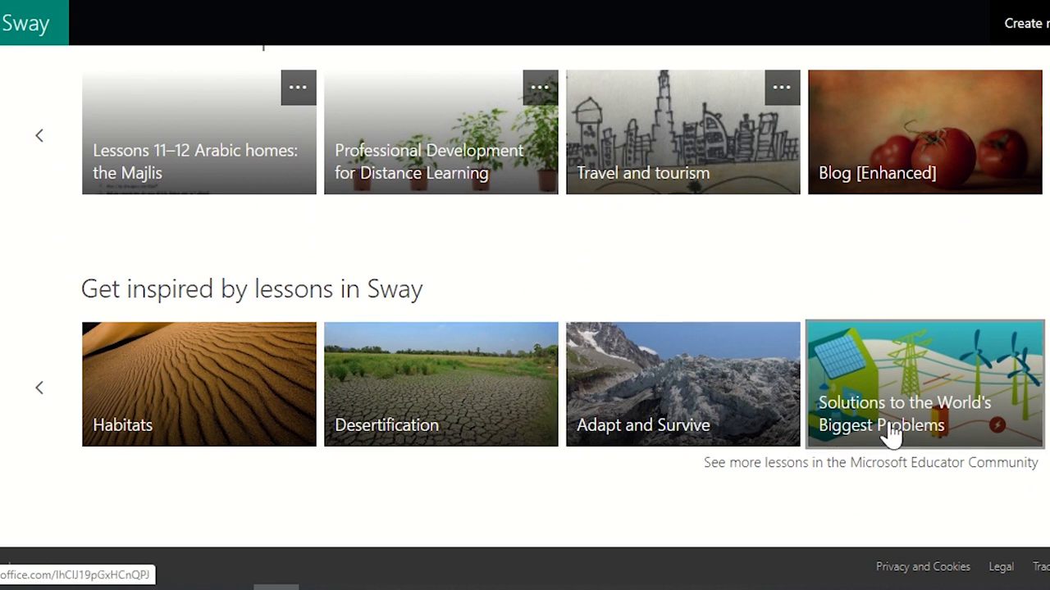
mouse_move(407, 381)
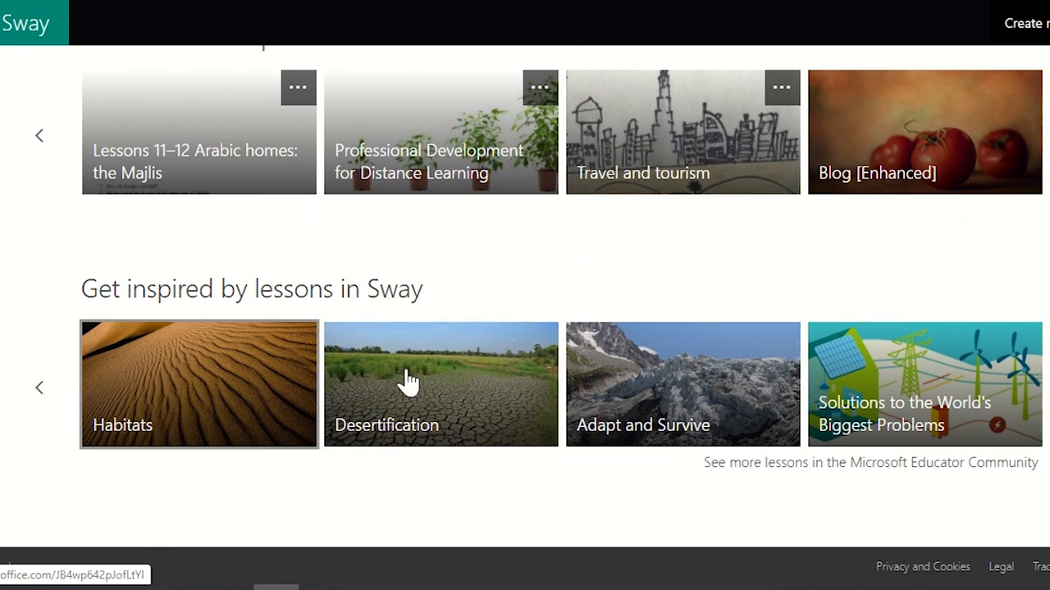
mouse_move(902, 402)
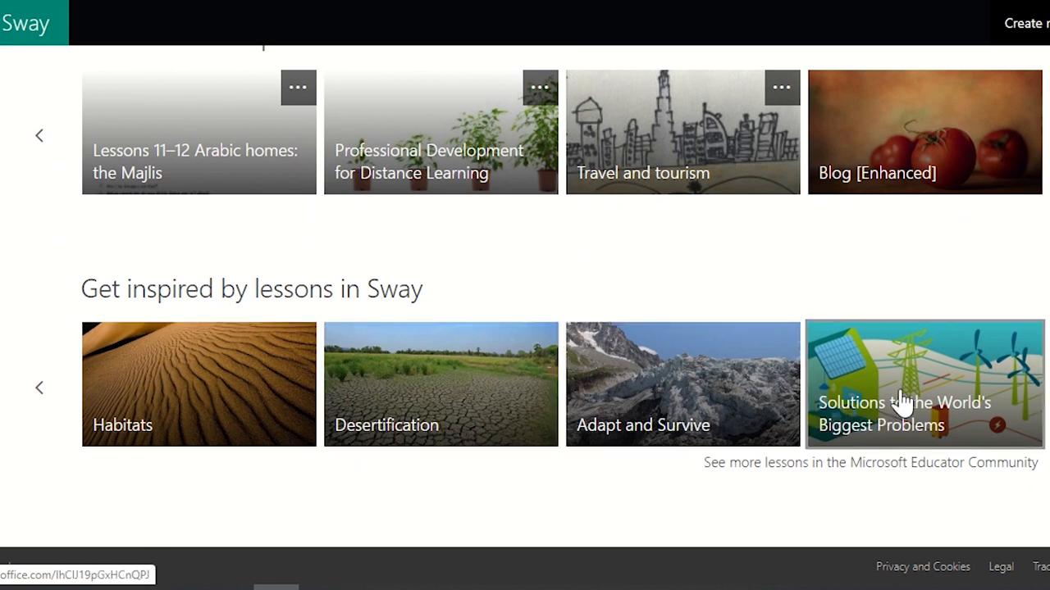
mouse_move(795, 392)
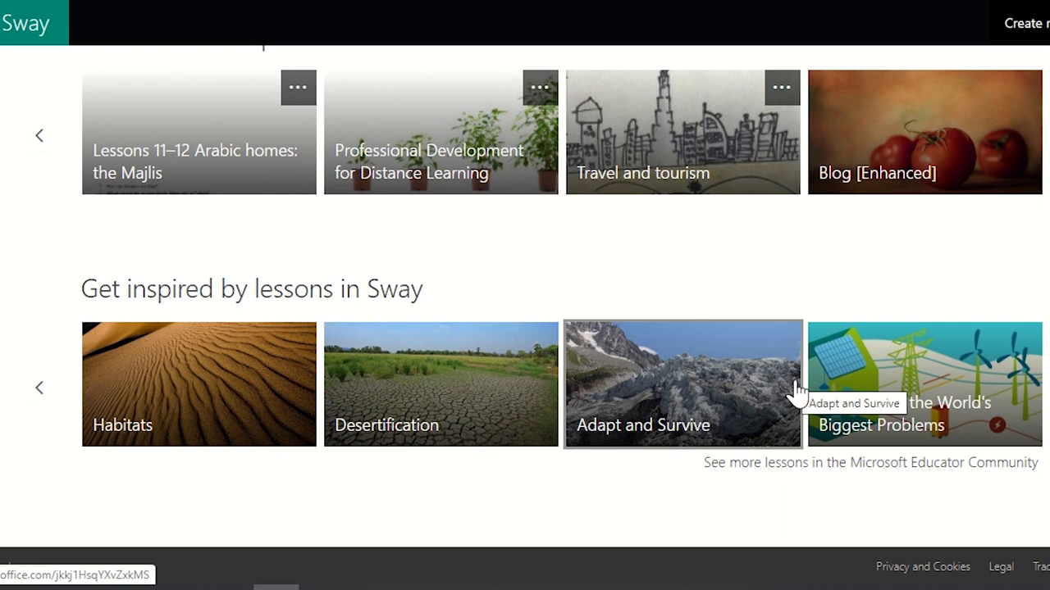
mouse_move(672, 393)
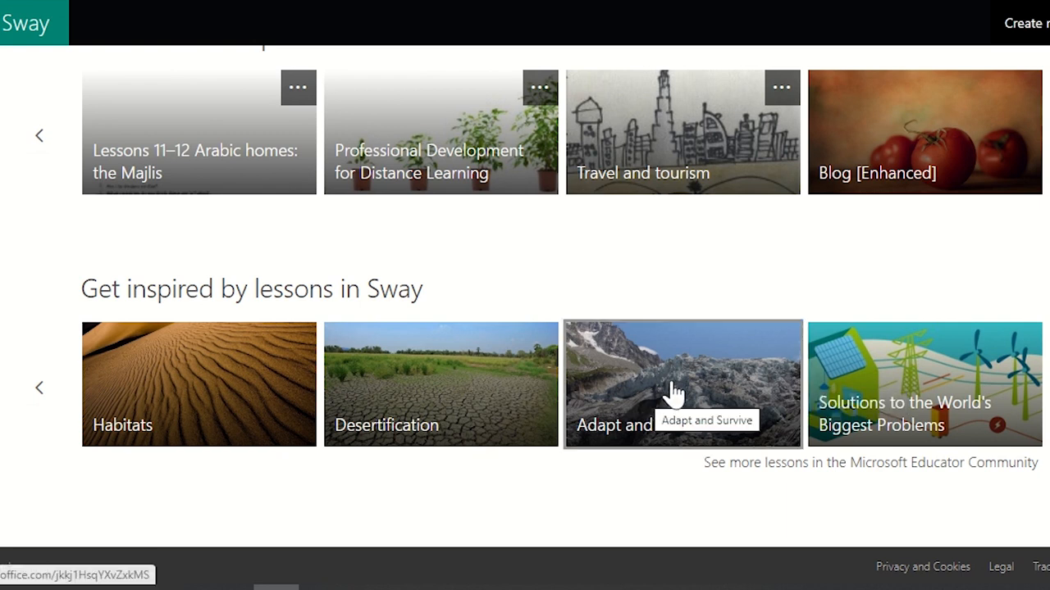
scroll(up, 3)
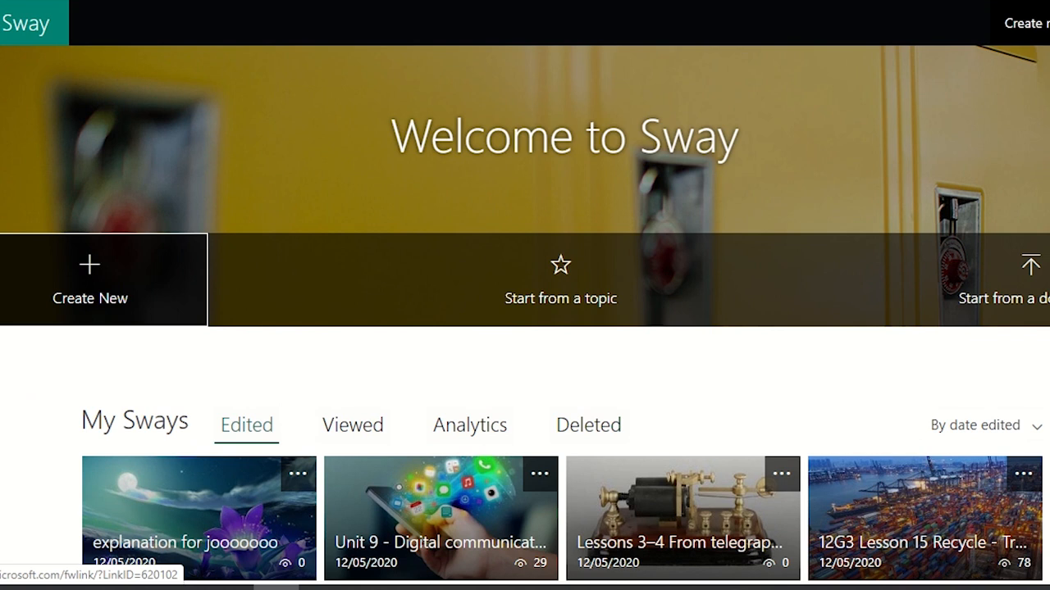
mouse_move(103, 262)
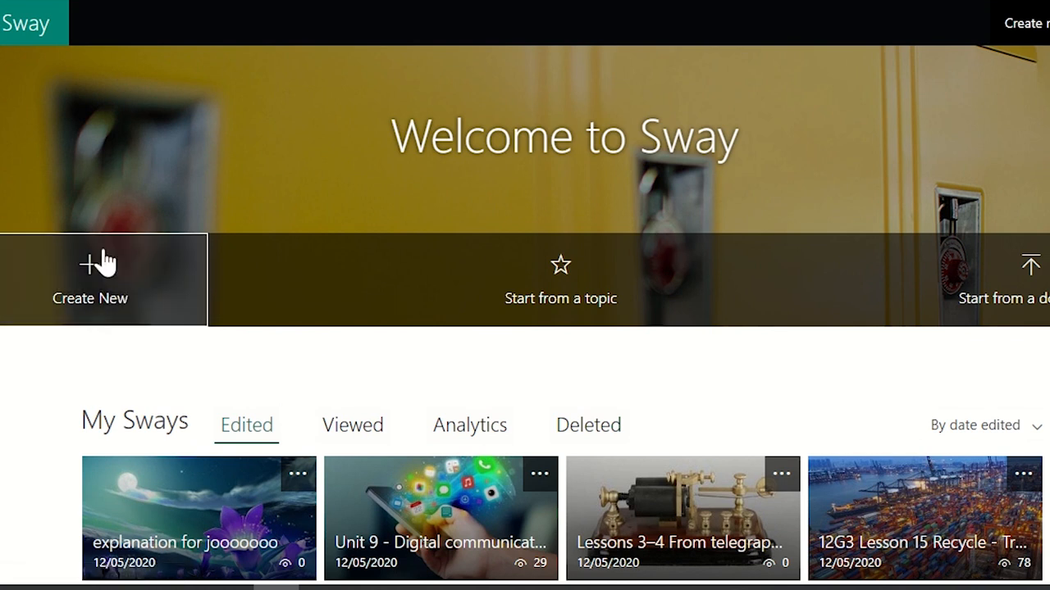
- Create a new blank Sway from the Sway home page
click(90, 279)
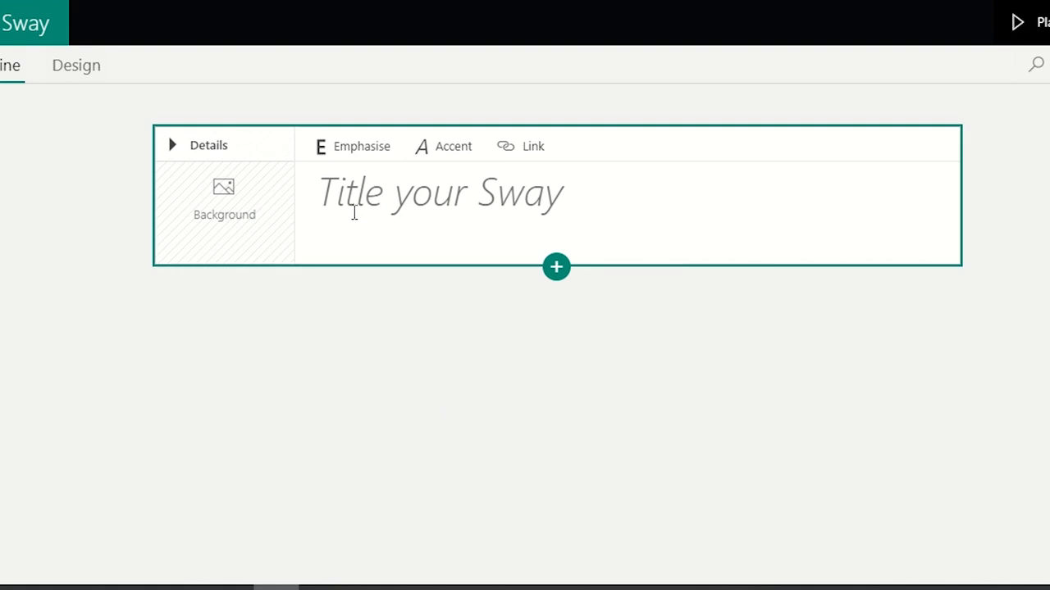
mouse_move(279, 156)
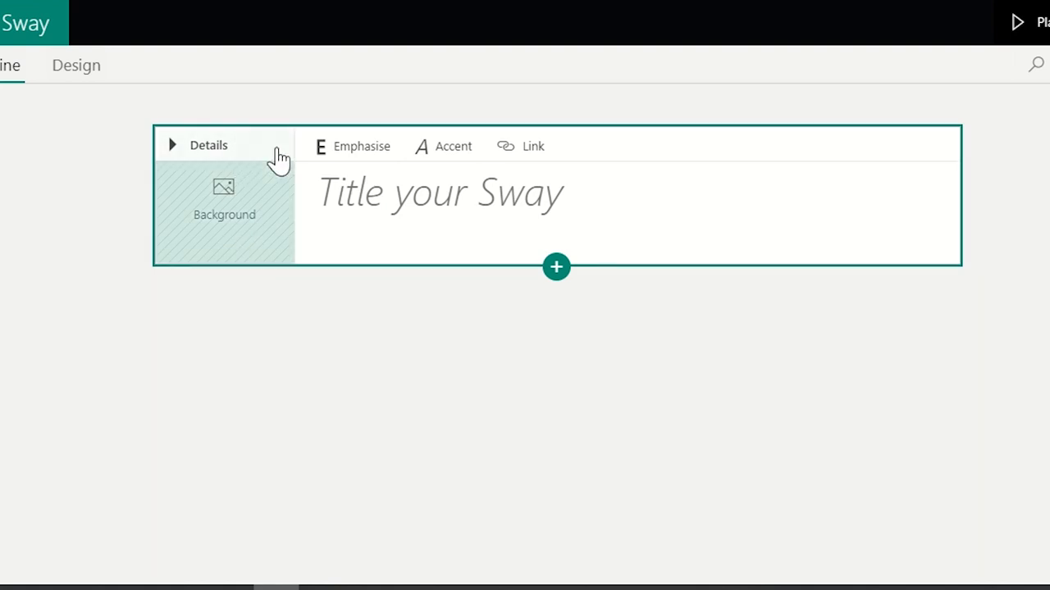
mouse_move(548, 246)
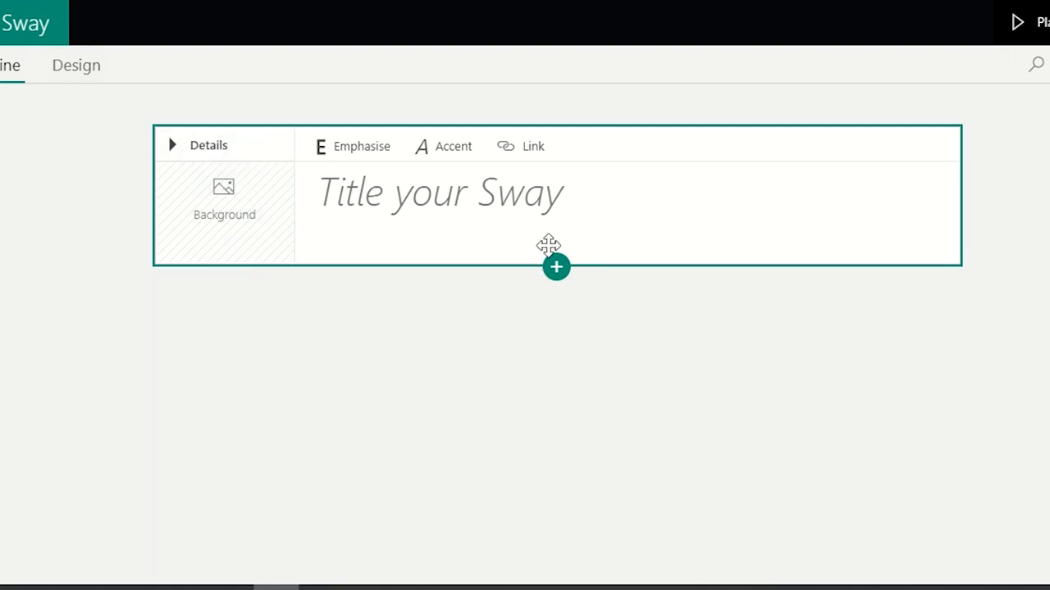
mouse_move(520, 215)
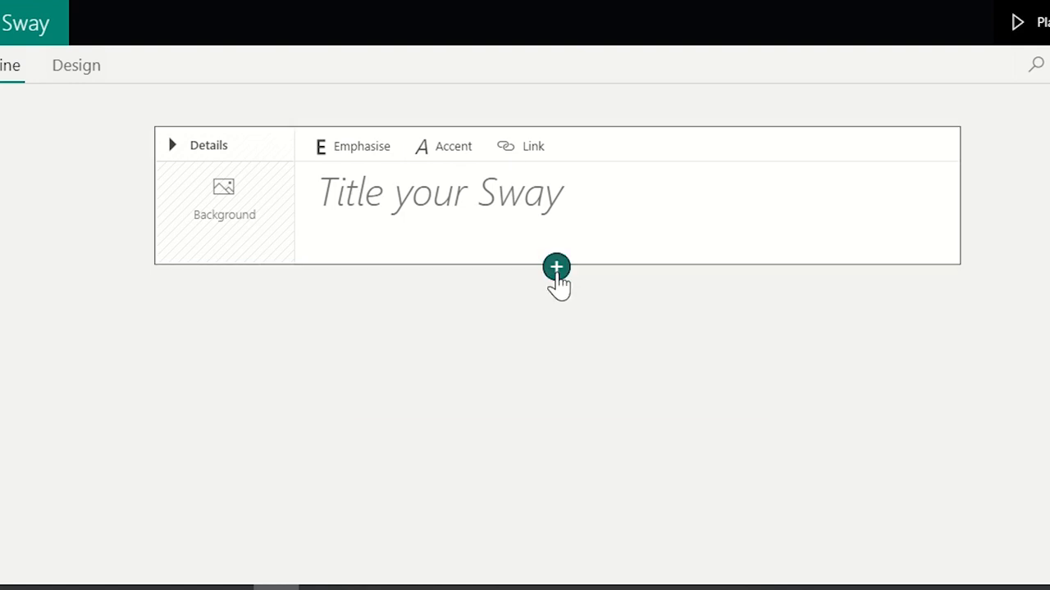
click(556, 267)
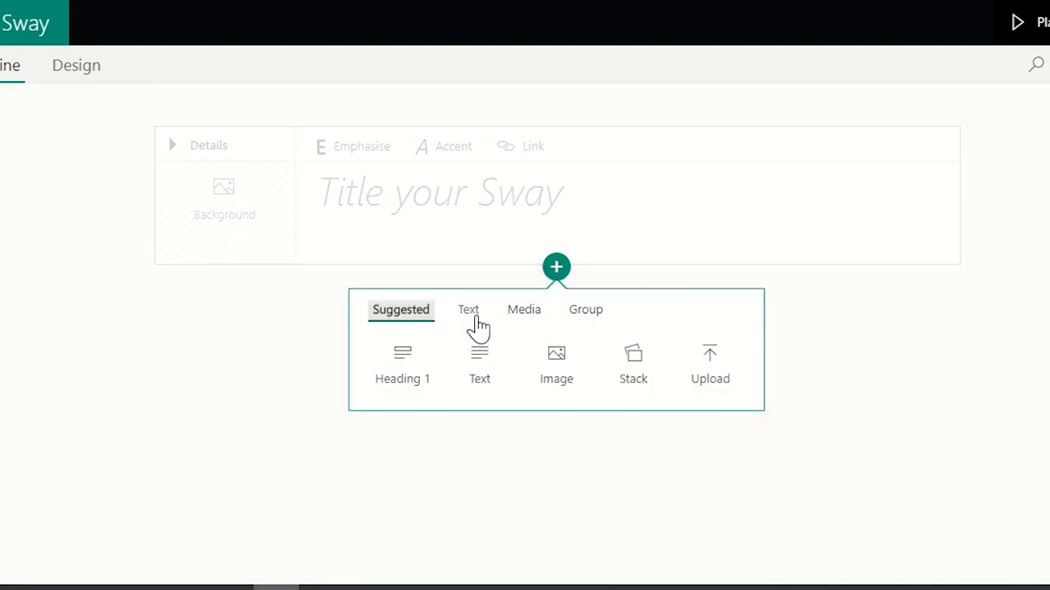
mouse_move(468, 309)
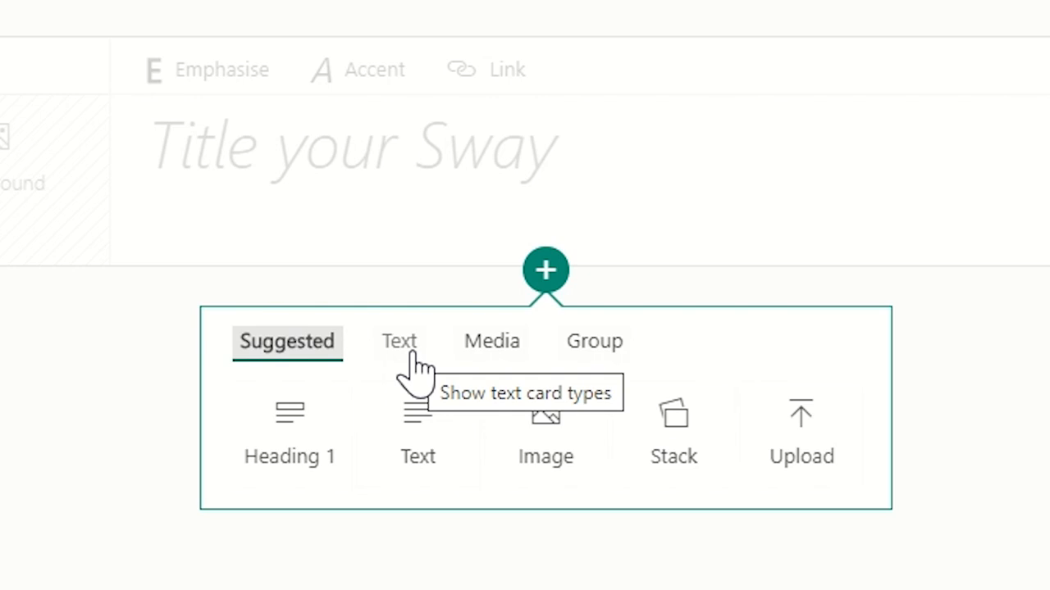
click(399, 341)
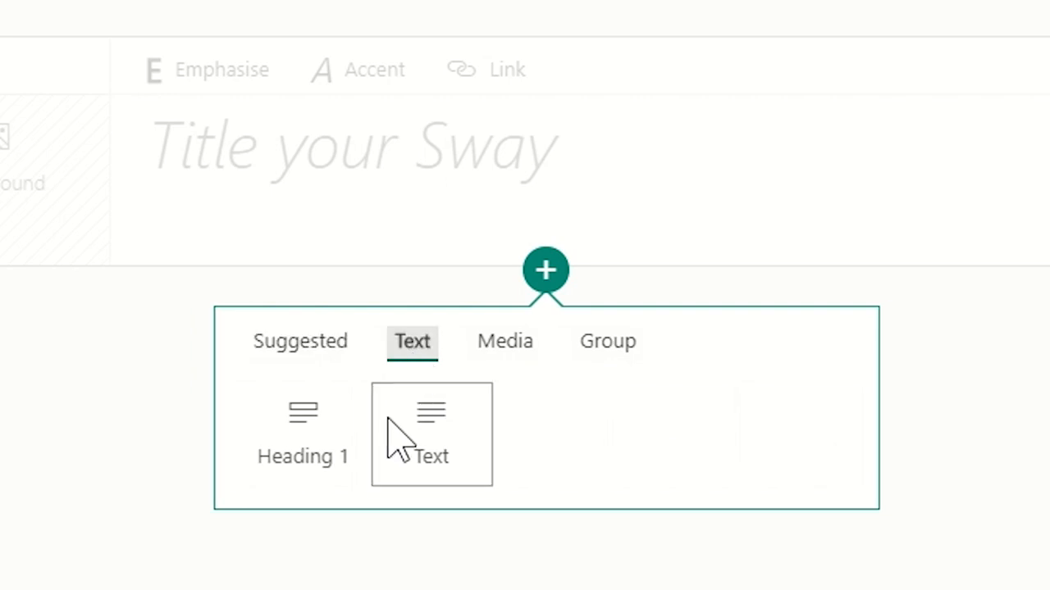
mouse_move(412, 352)
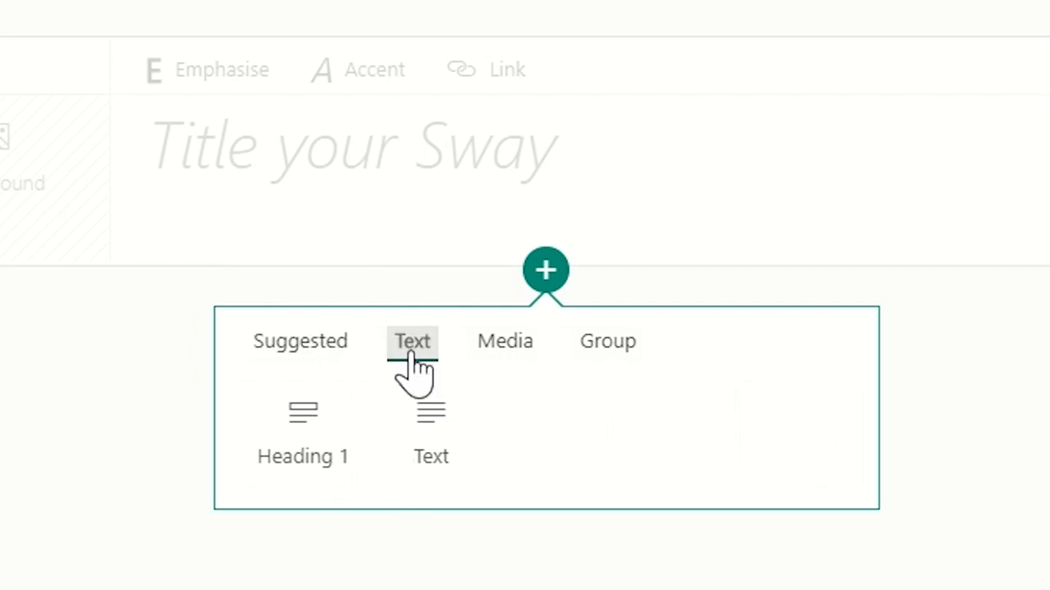
mouse_move(432, 422)
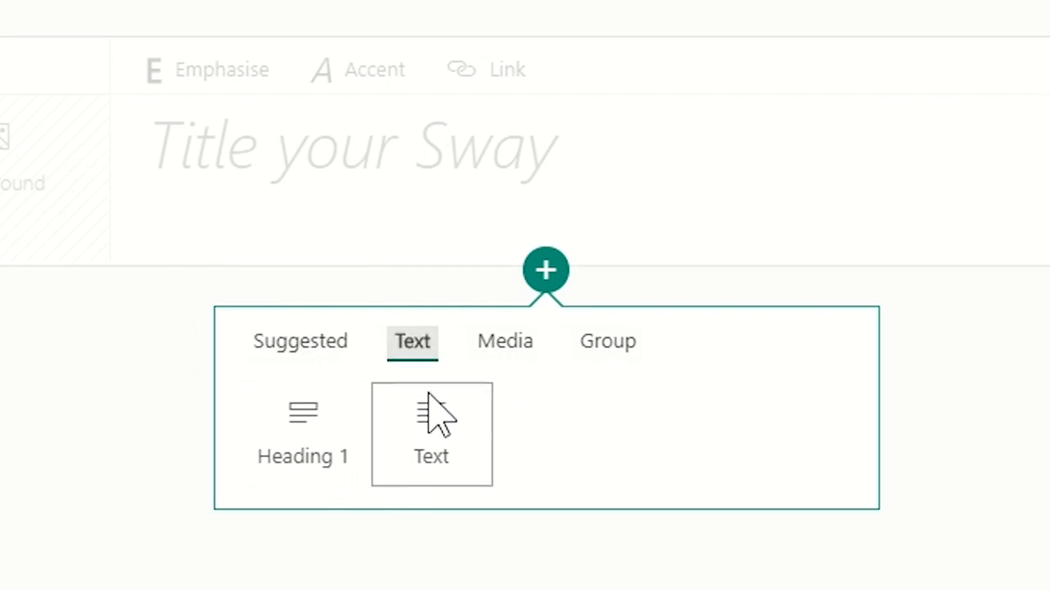
mouse_move(303, 455)
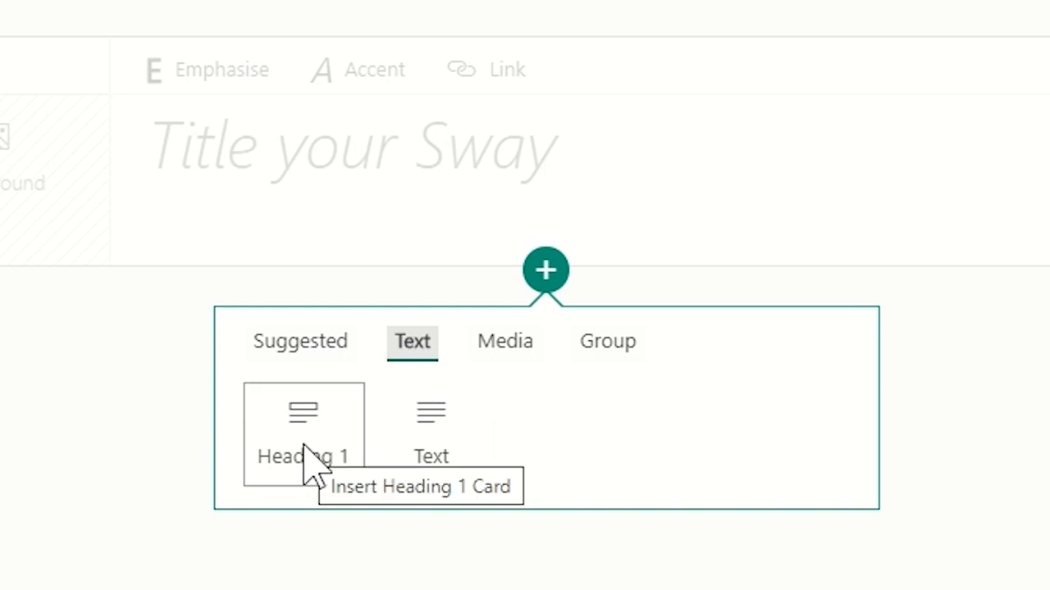
mouse_move(432, 492)
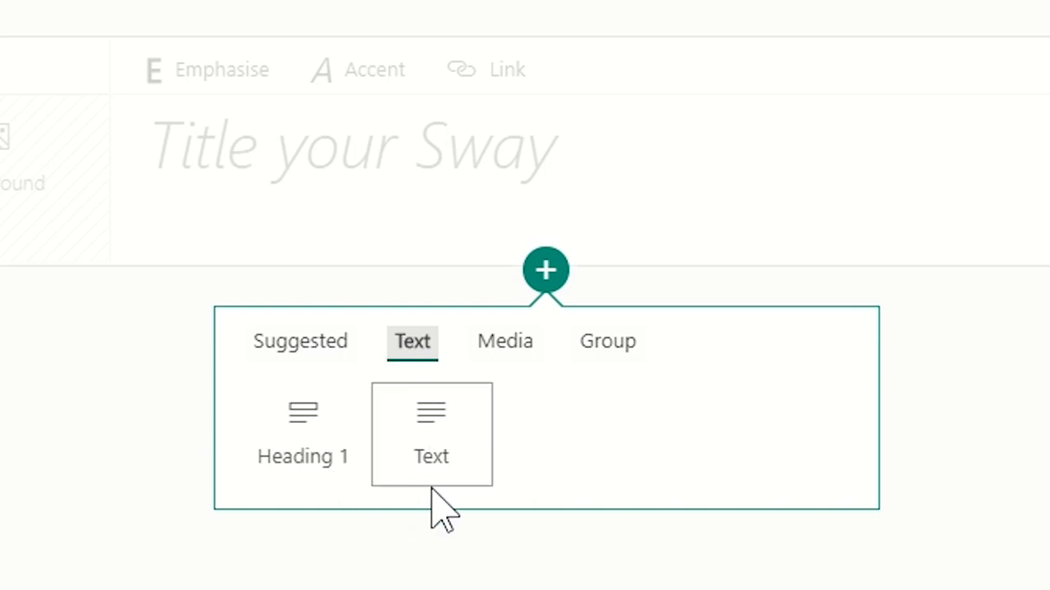
click(490, 342)
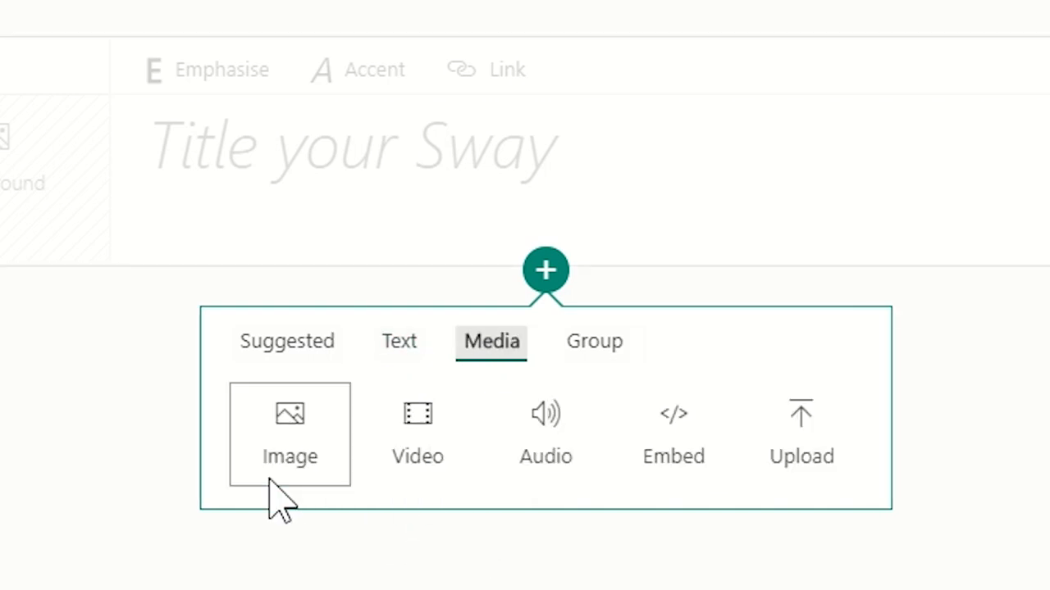
mouse_move(417, 492)
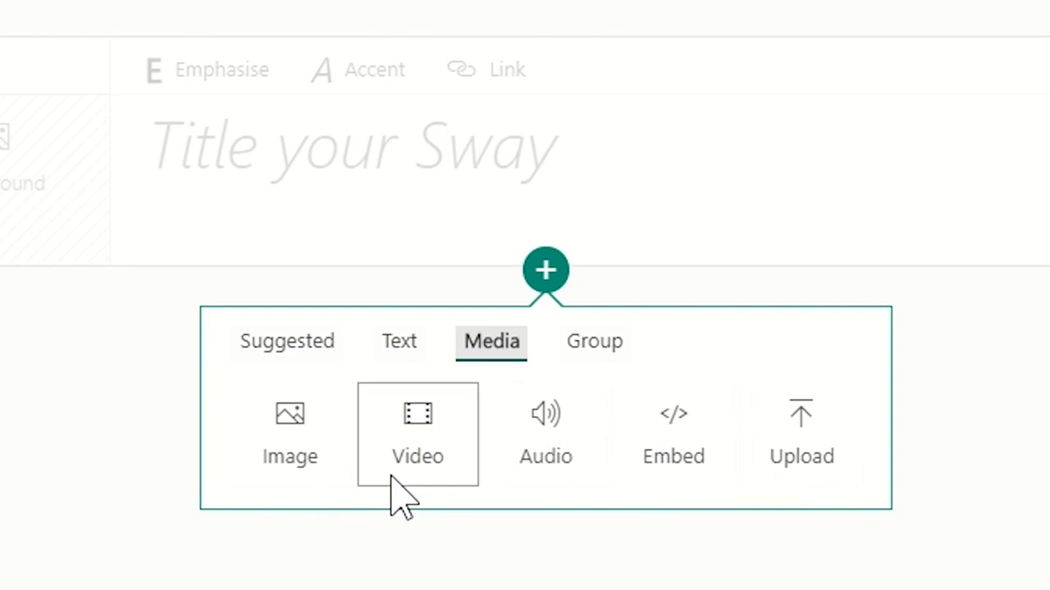
mouse_move(673, 472)
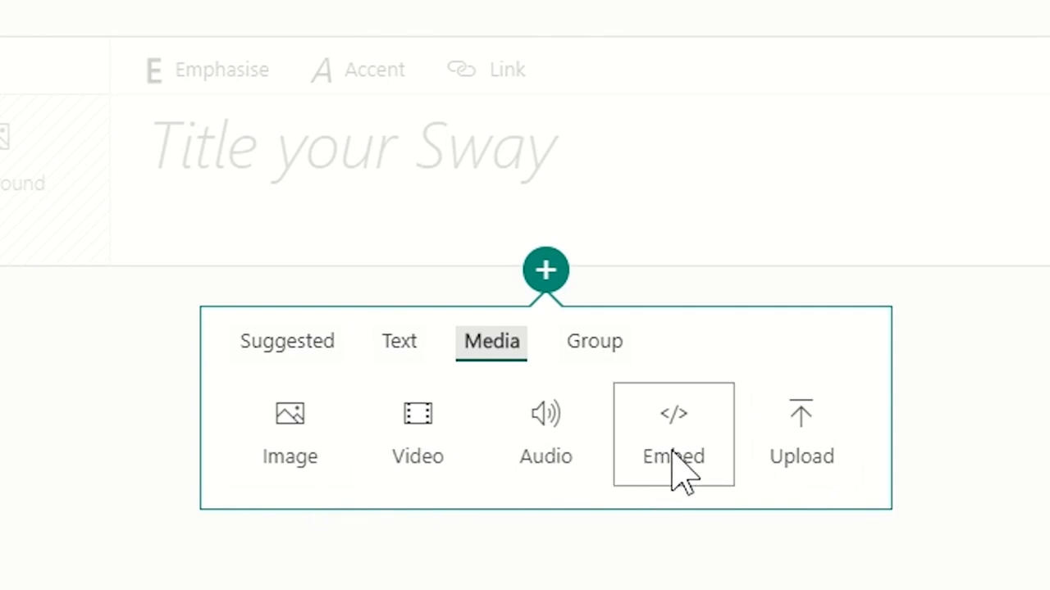
mouse_move(673, 455)
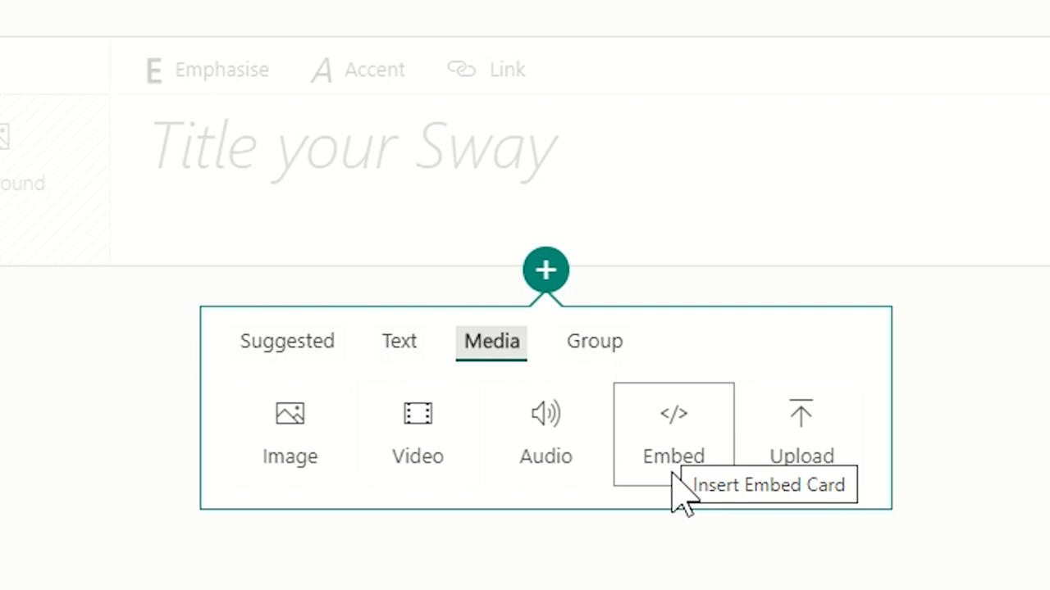
mouse_move(673, 475)
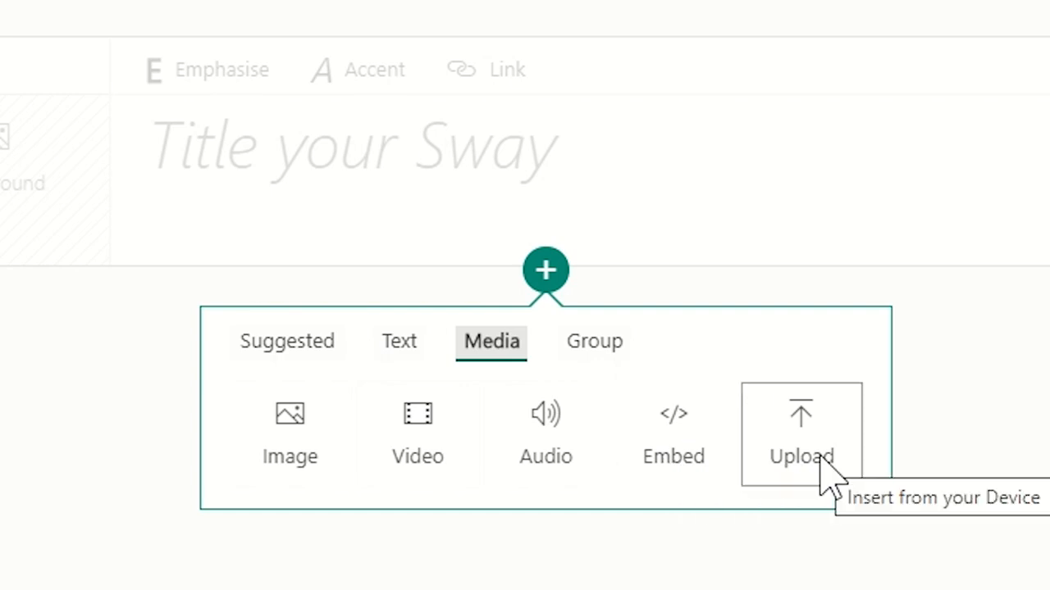
click(594, 342)
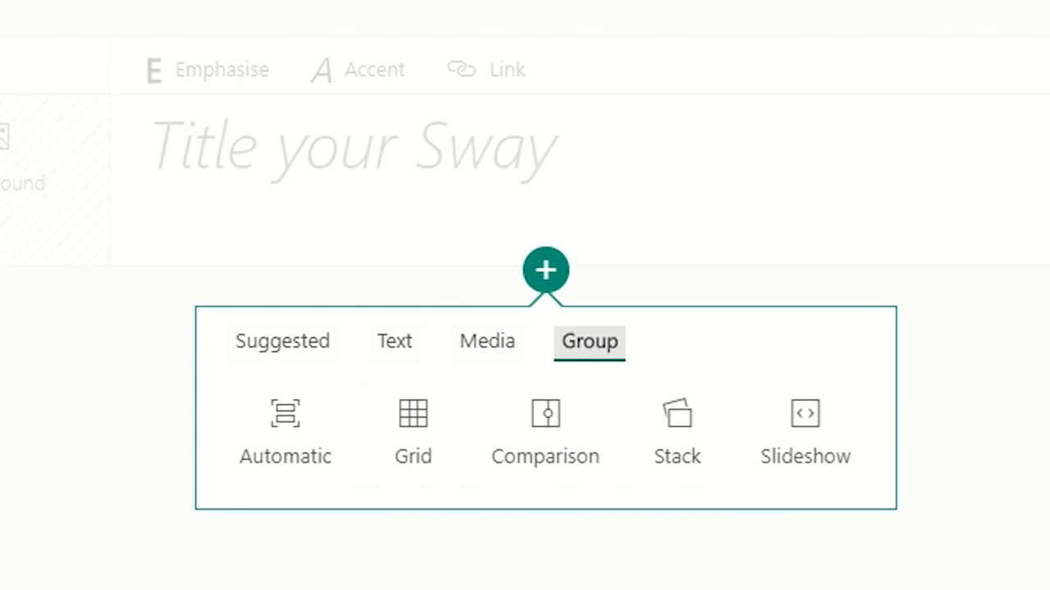
mouse_move(541, 357)
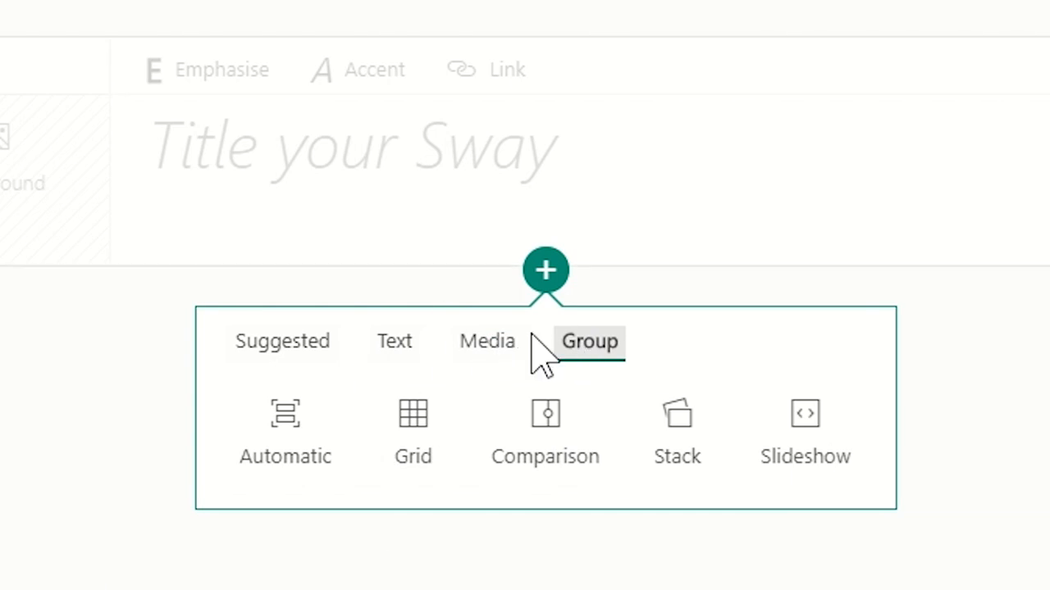
mouse_move(589, 353)
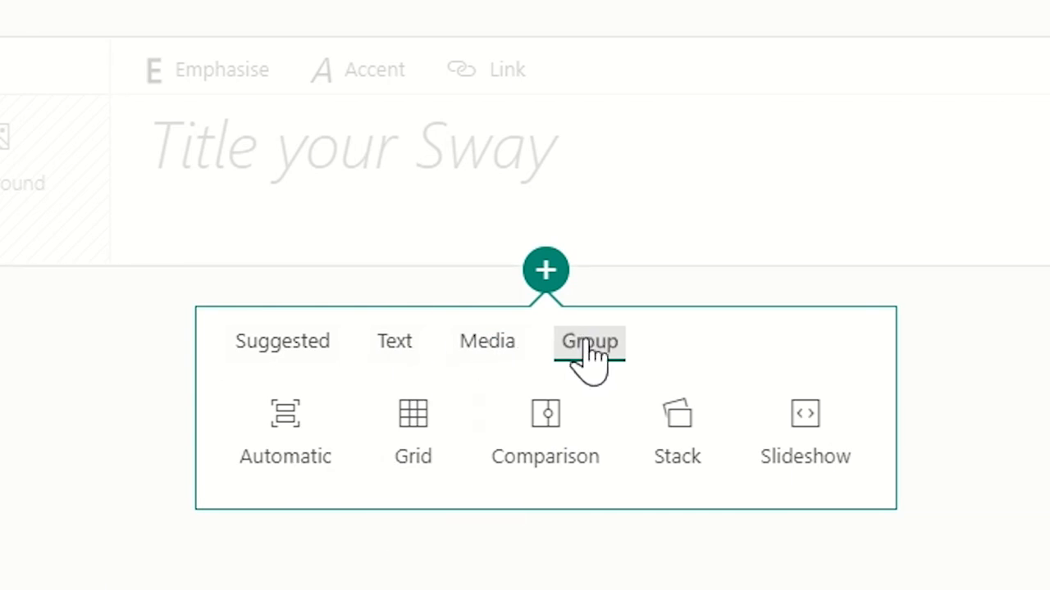
mouse_move(589, 341)
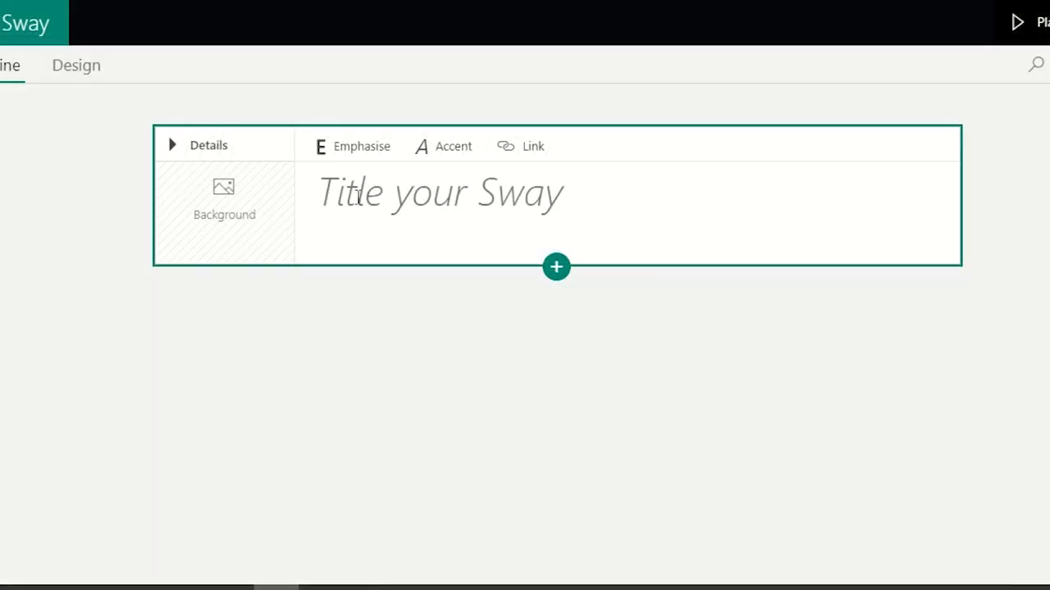
- Title the new Sway 'Lessons 3–4 From telegraphs to texts'
click(294, 460)
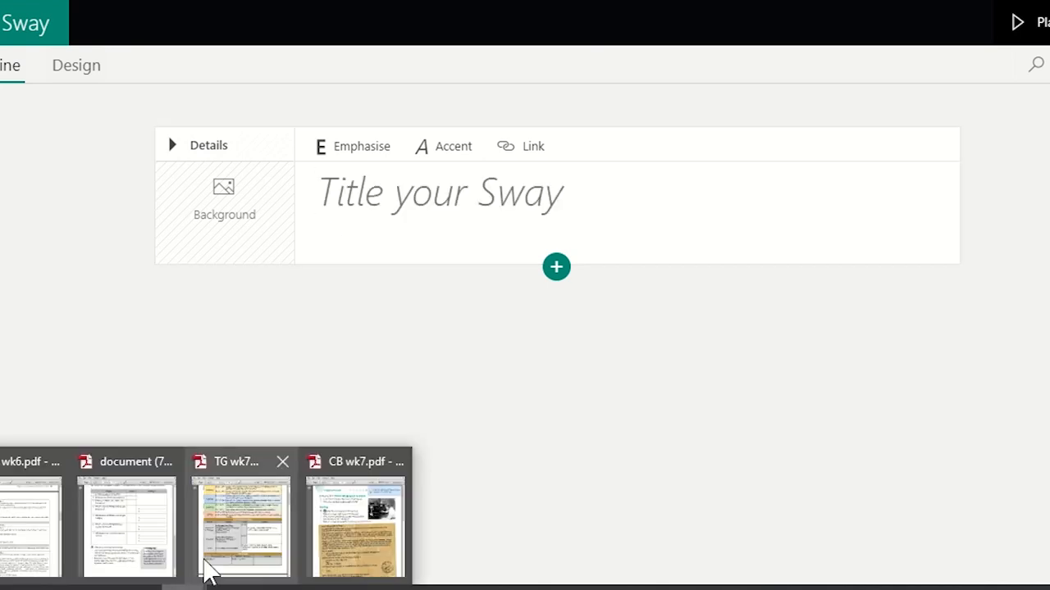
click(240, 525)
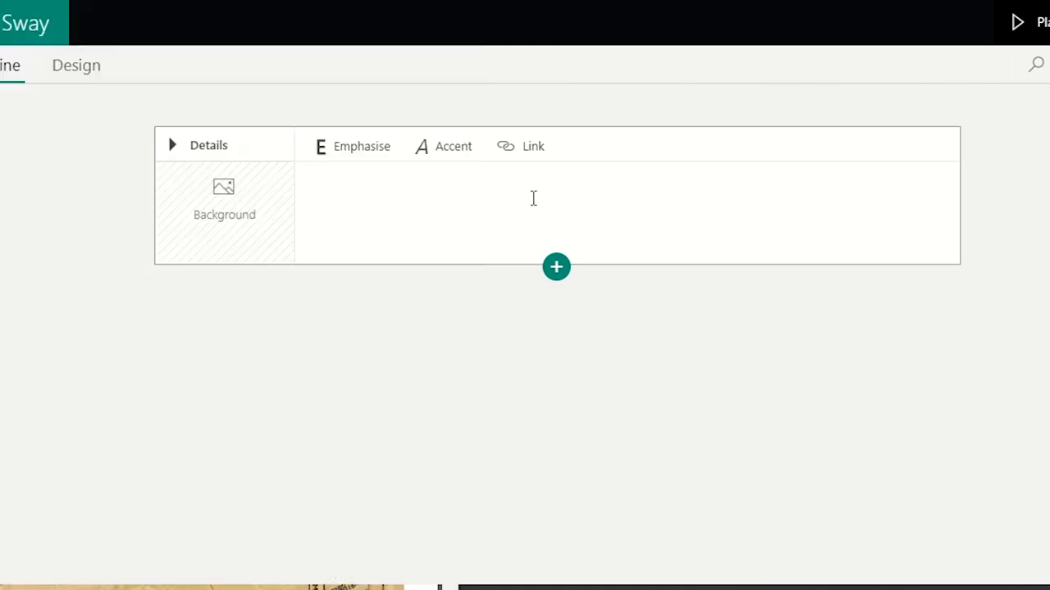
text(Lessons 3–4 From telegraphs to texts)
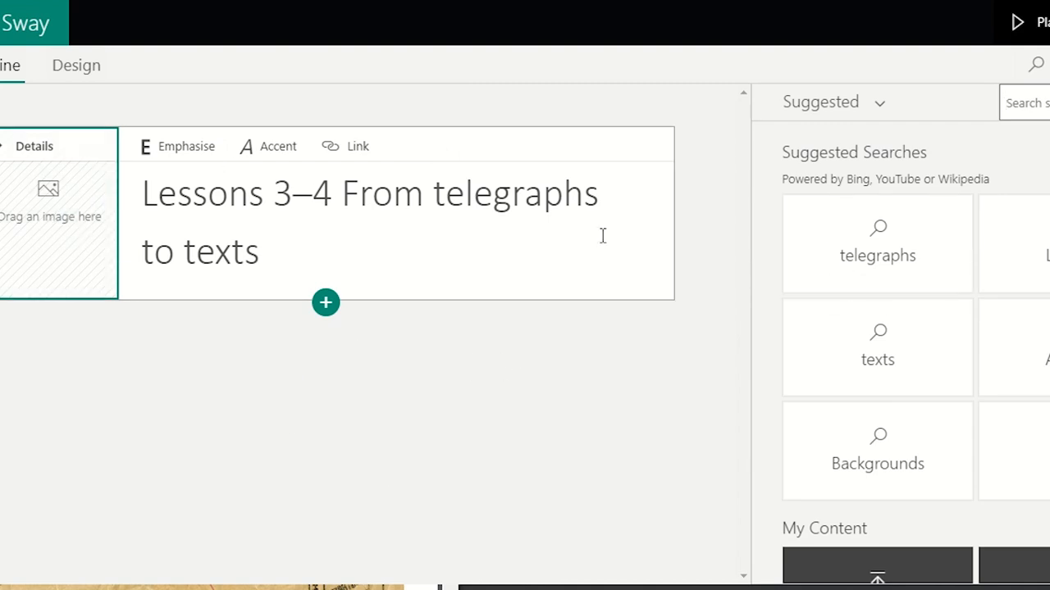
- Search images for 'telegraphs' and add the brass telegraph key photo as background
click(876, 243)
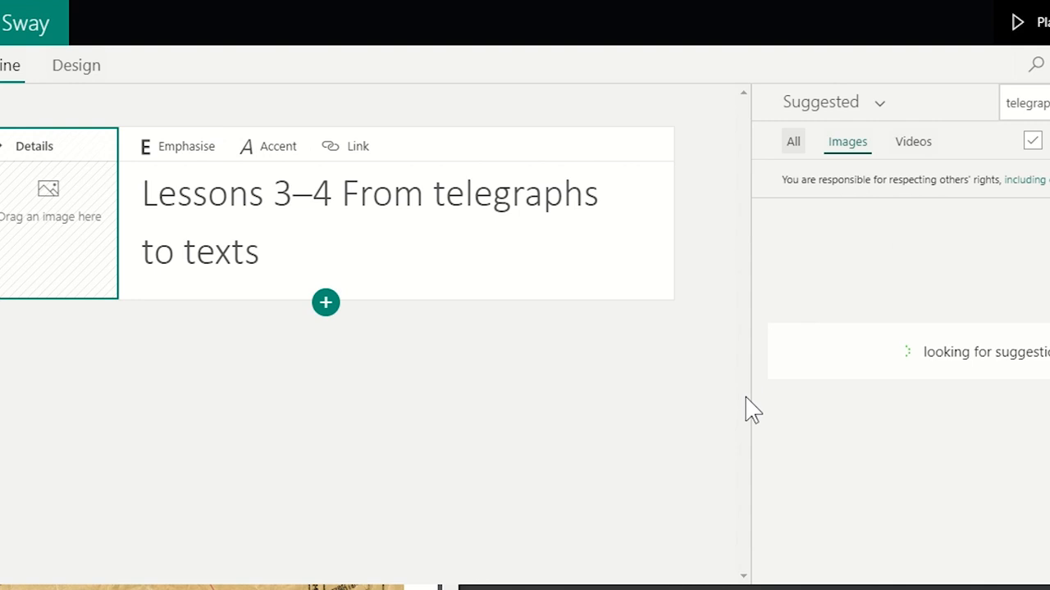
mouse_move(891, 354)
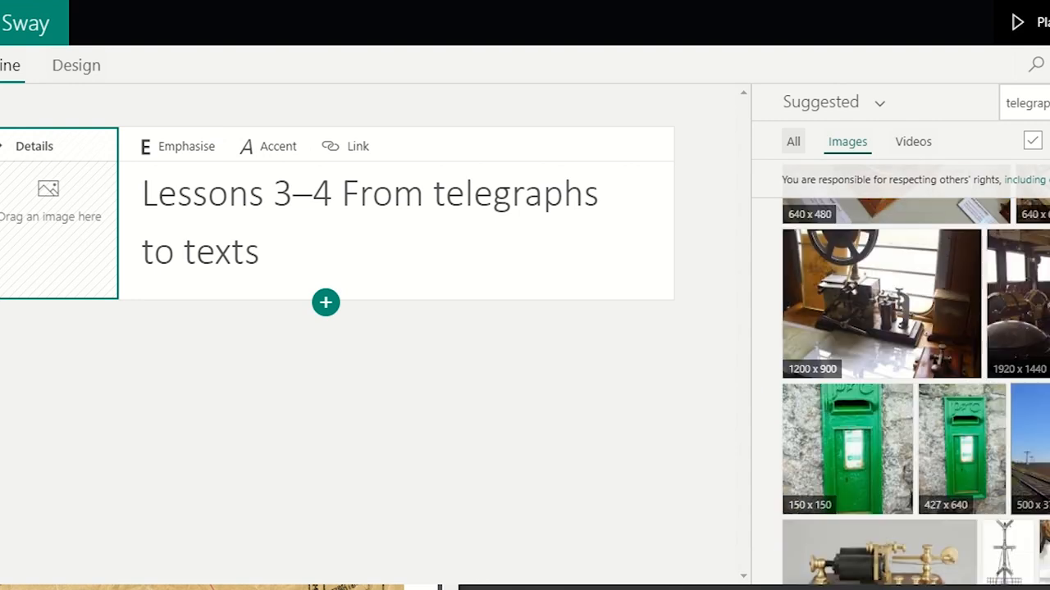
scroll(down, 3)
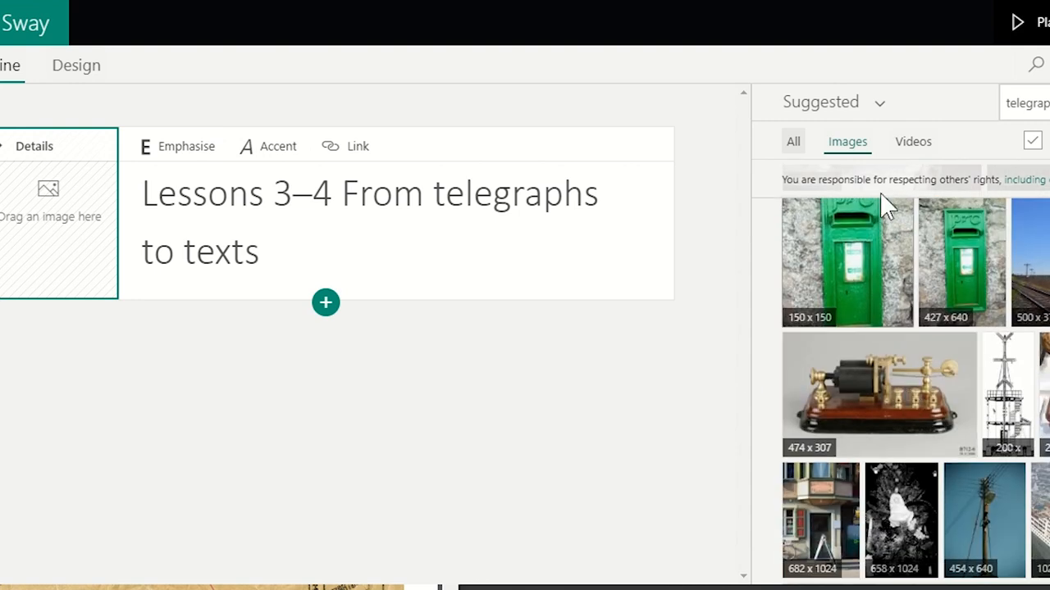
click(833, 101)
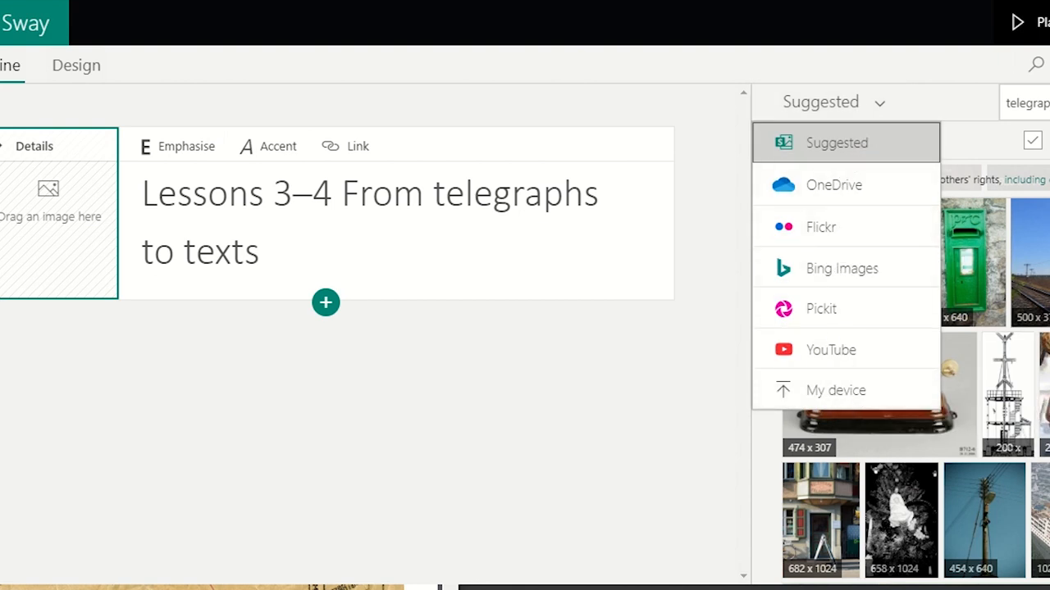
mouse_move(972, 423)
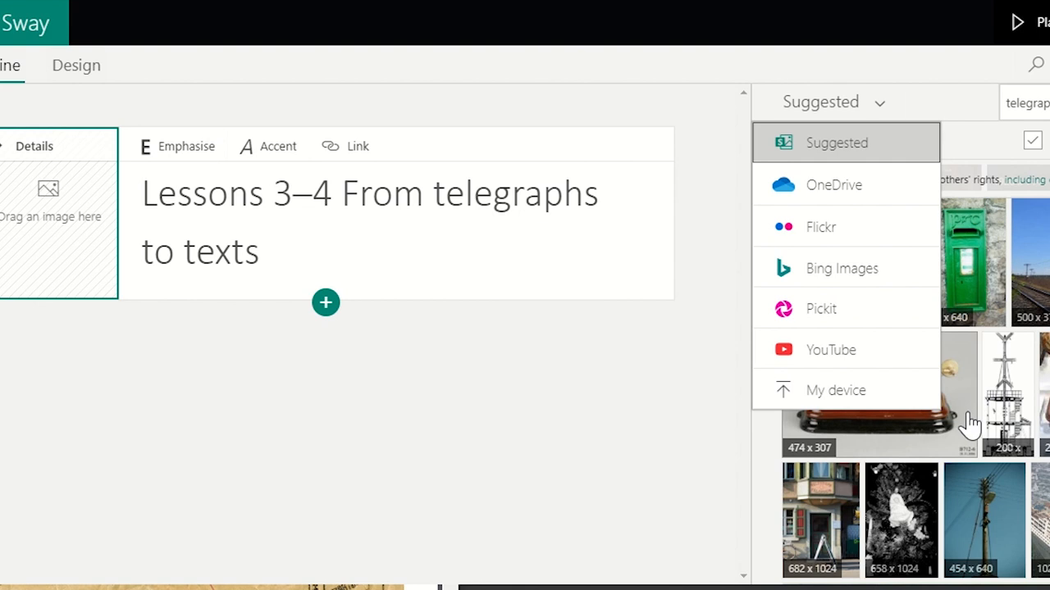
click(880, 392)
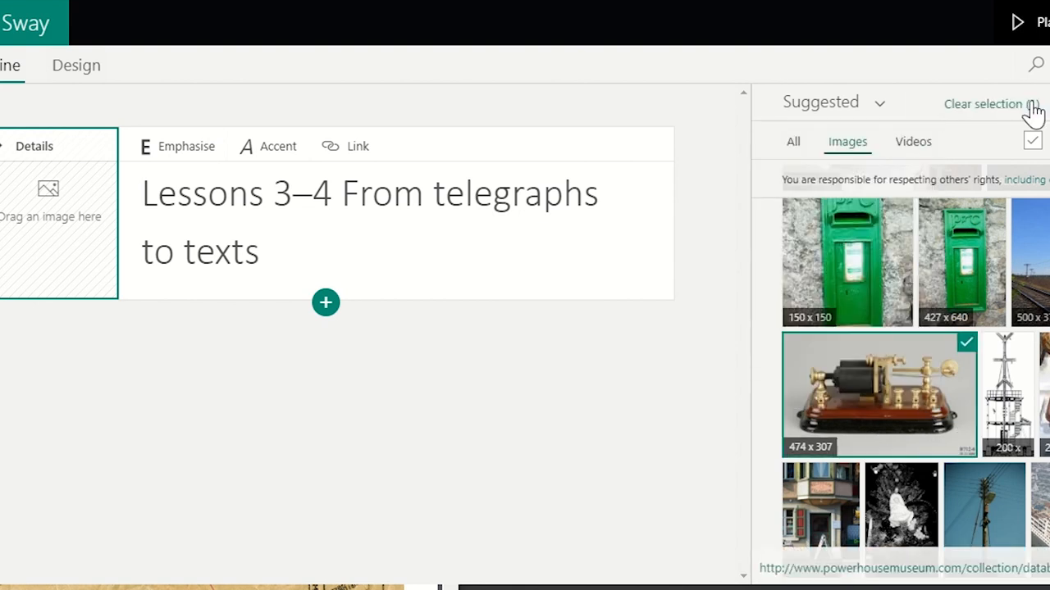
click(879, 393)
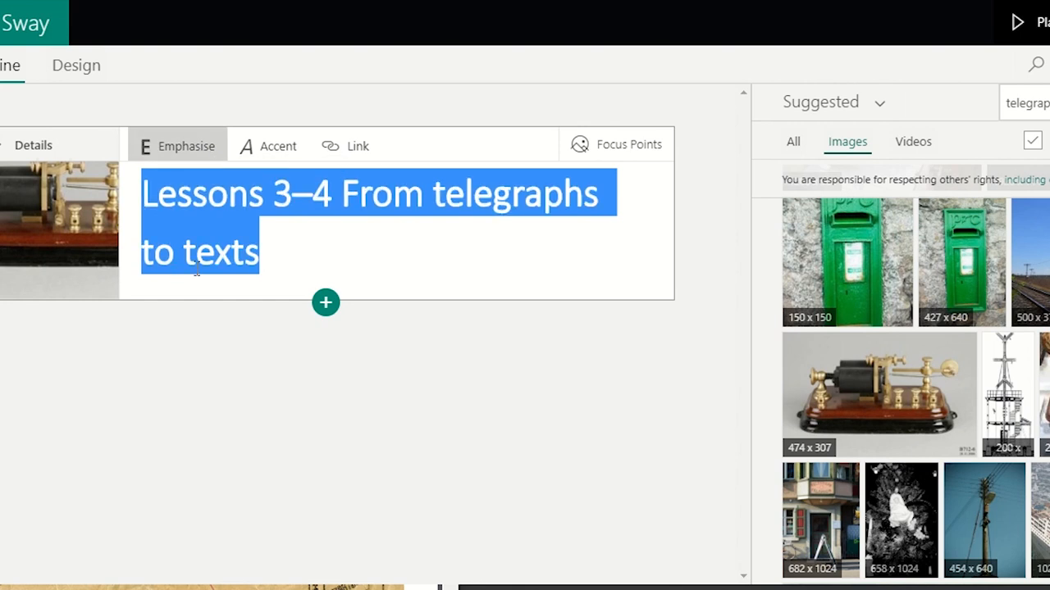
mouse_move(204, 203)
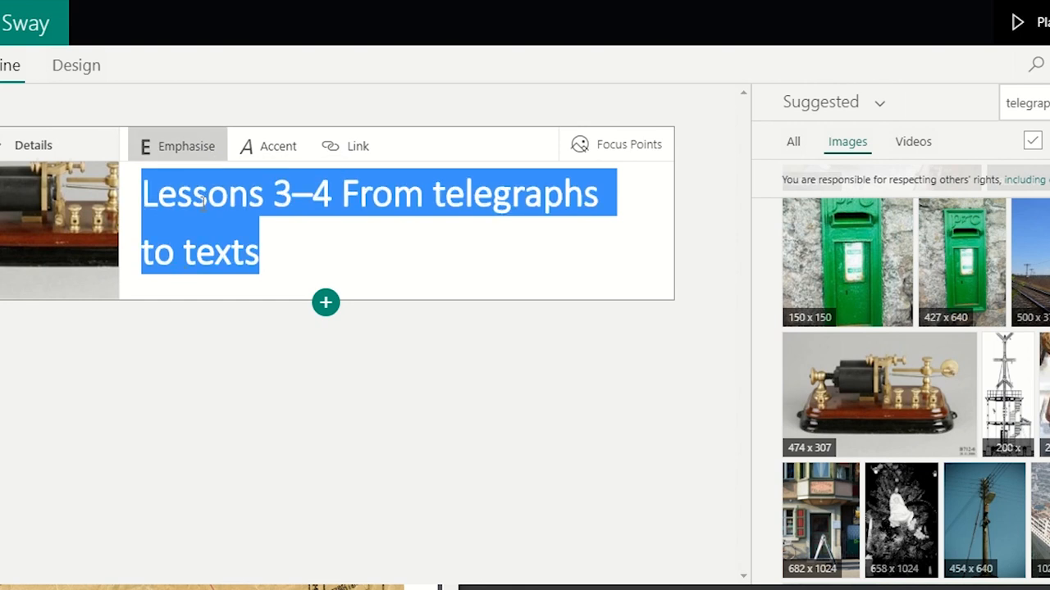
mouse_move(1017, 23)
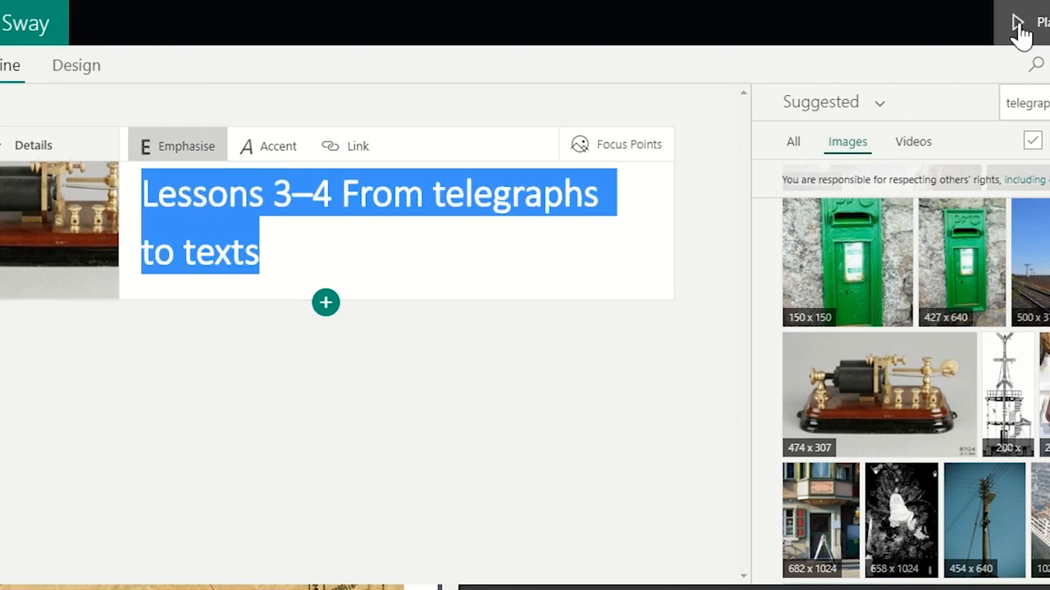
mouse_move(300, 231)
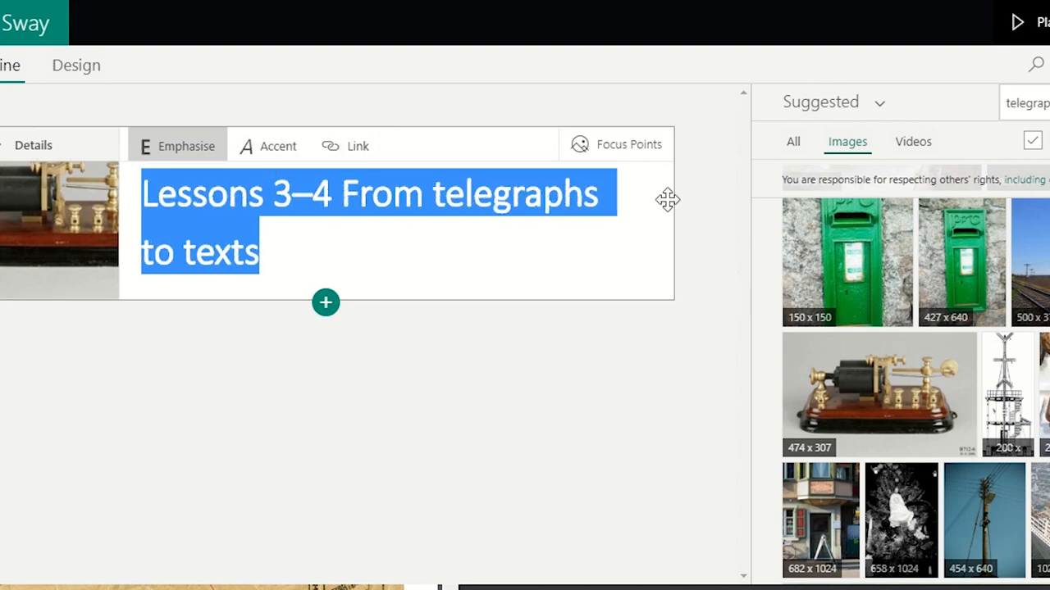
- Set a focus point on the telegraph key's central mechanism in the title photo
click(617, 143)
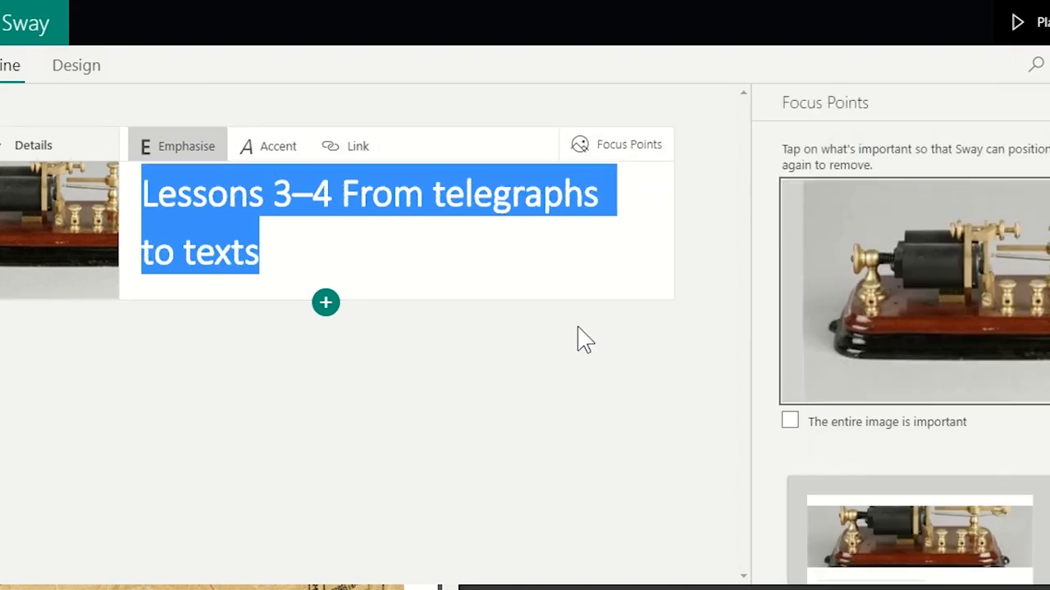
click(951, 298)
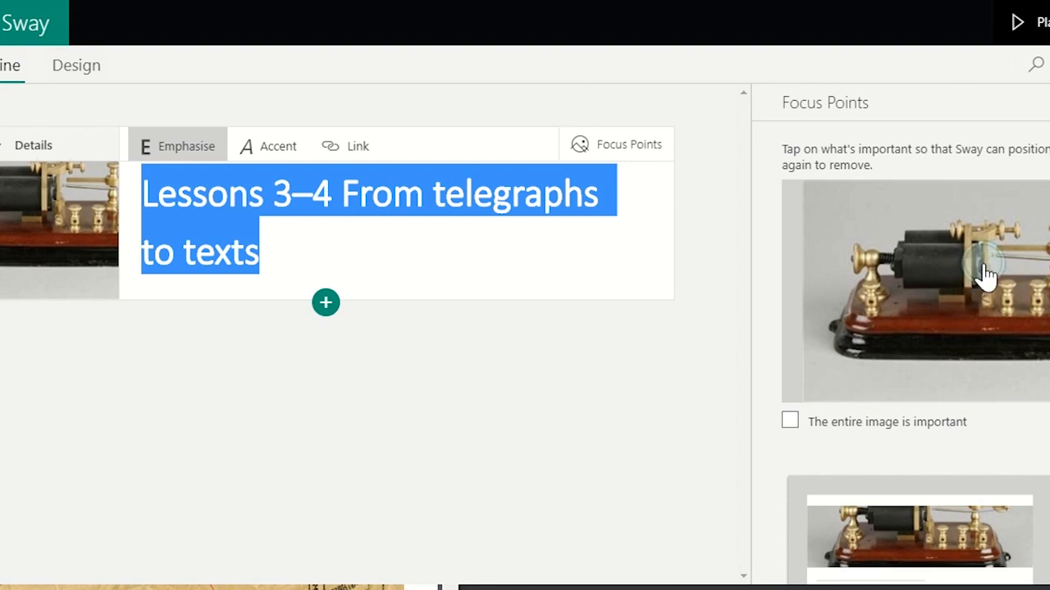
click(967, 283)
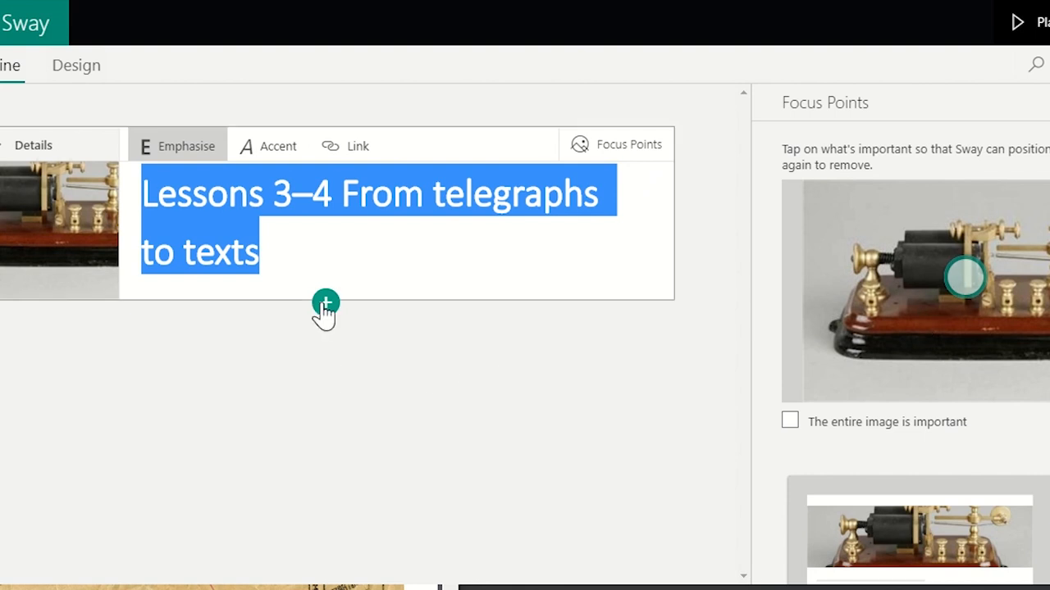
- Add a Heading 1 card reading 'WALT' below the title card and bring up the lesson plan PDF
click(326, 302)
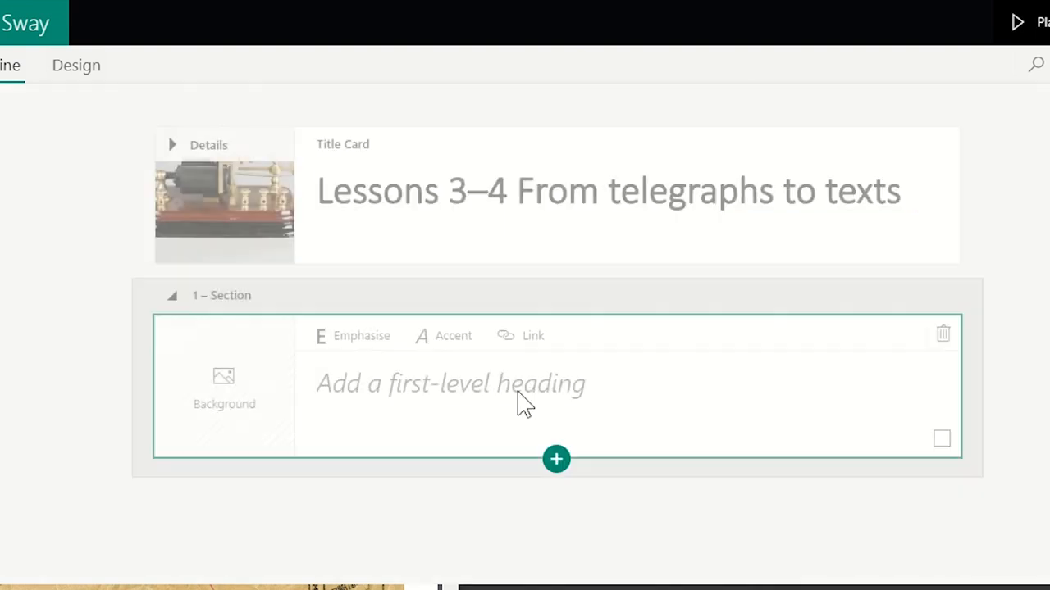
text(W)
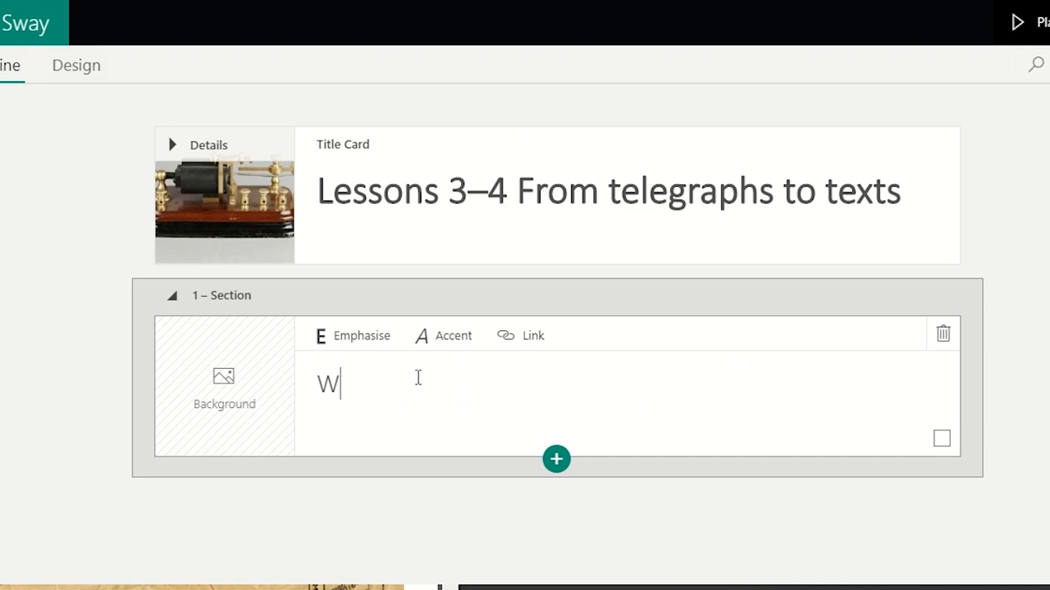
text(ALT)
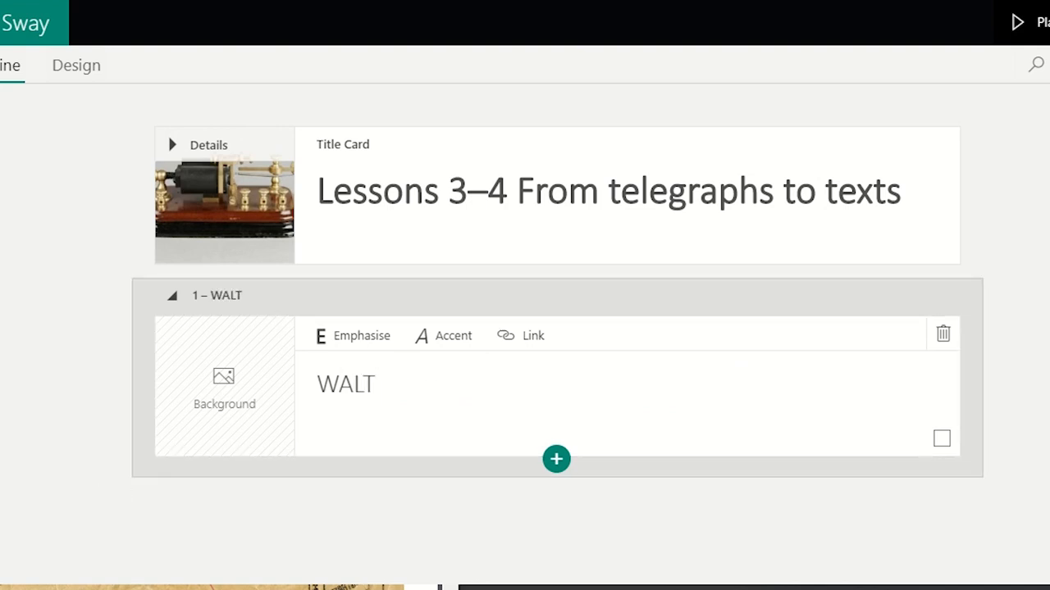
mouse_move(229, 496)
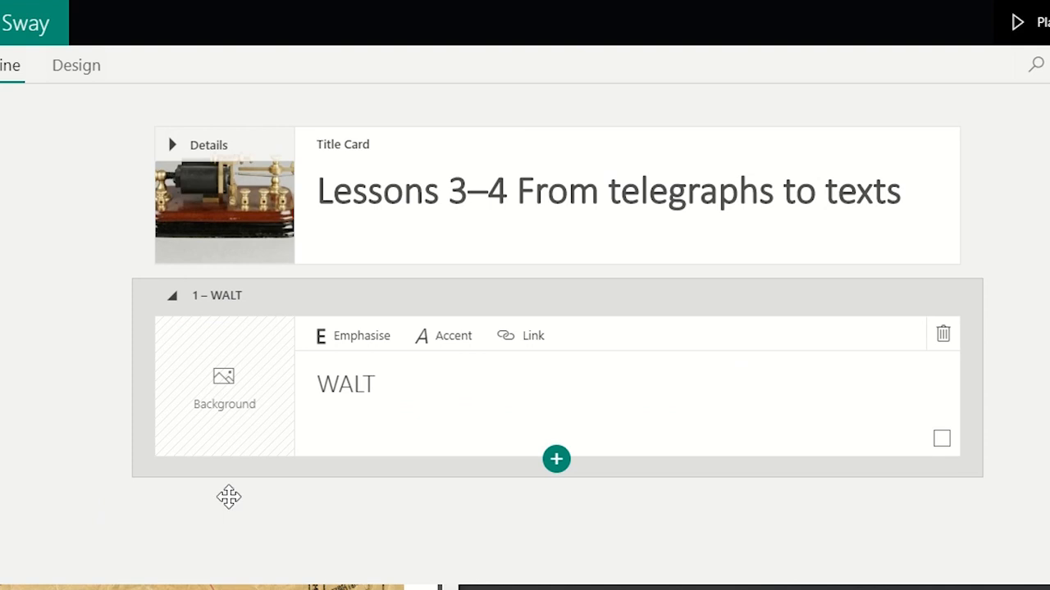
click(607, 193)
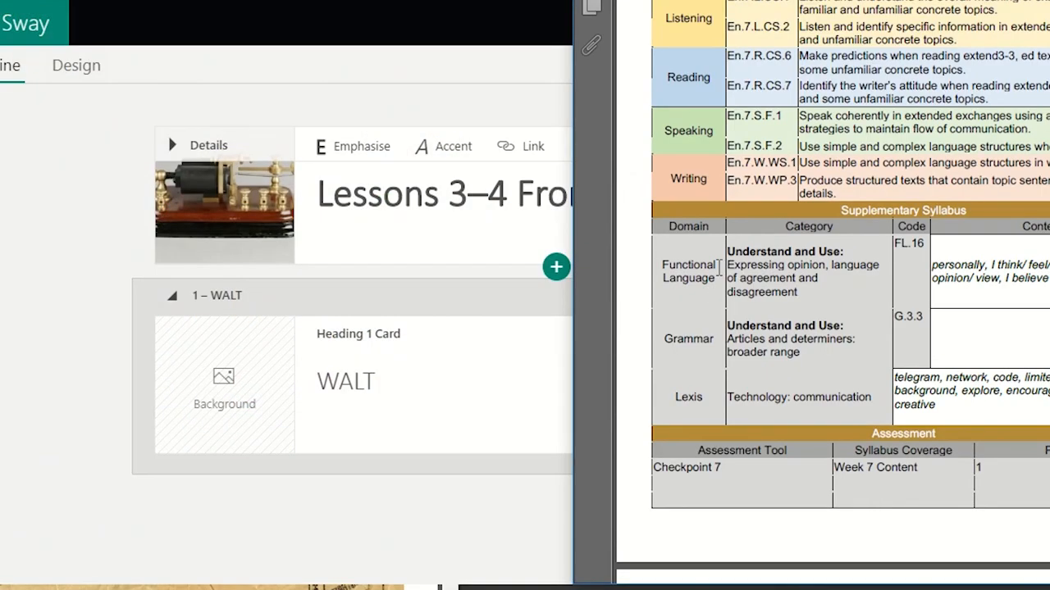
mouse_move(806, 57)
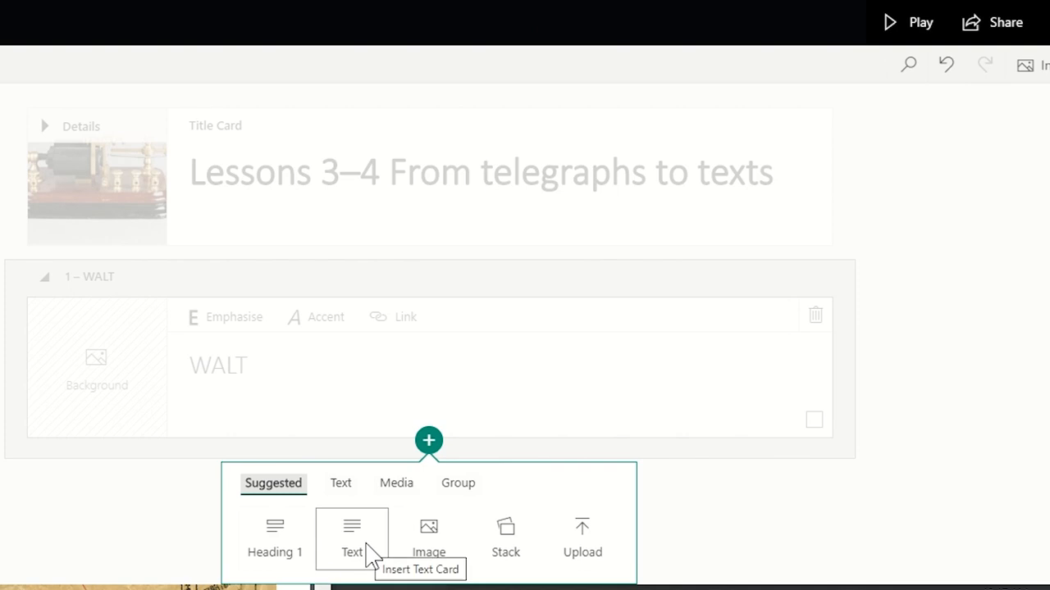
- Add a text card under WALT with both reading objectives, deleting the curriculum code between them
click(352, 537)
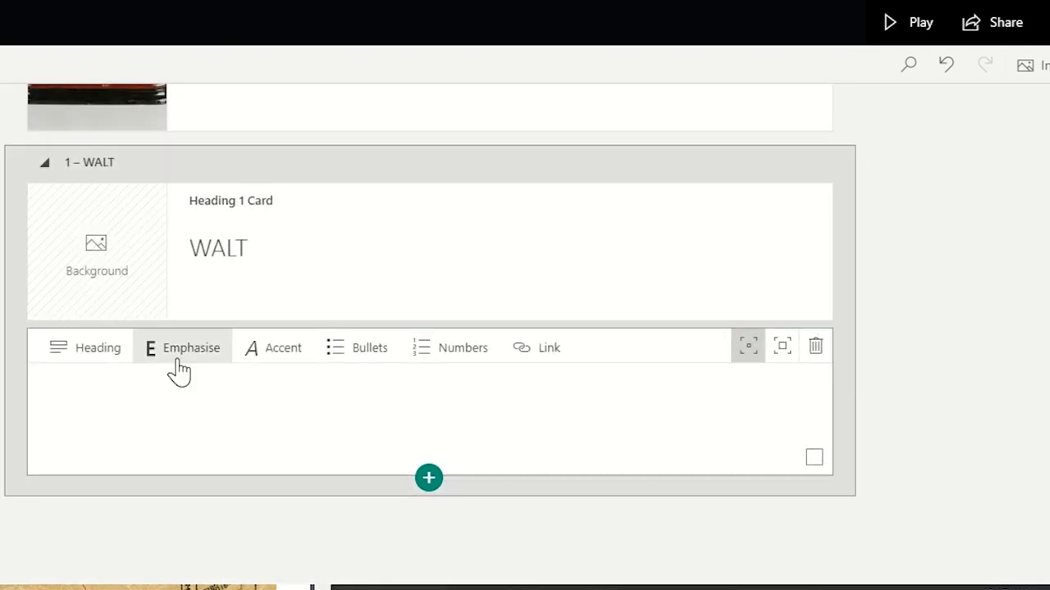
text(Make predictions when reading extend3-3, ed texts on familiar andsome unfamiliar concrete topics.En.7.R.CS.7 Identify the writer's attitude when reading extended texts on familiarand some unfamiliar concrete topics.)
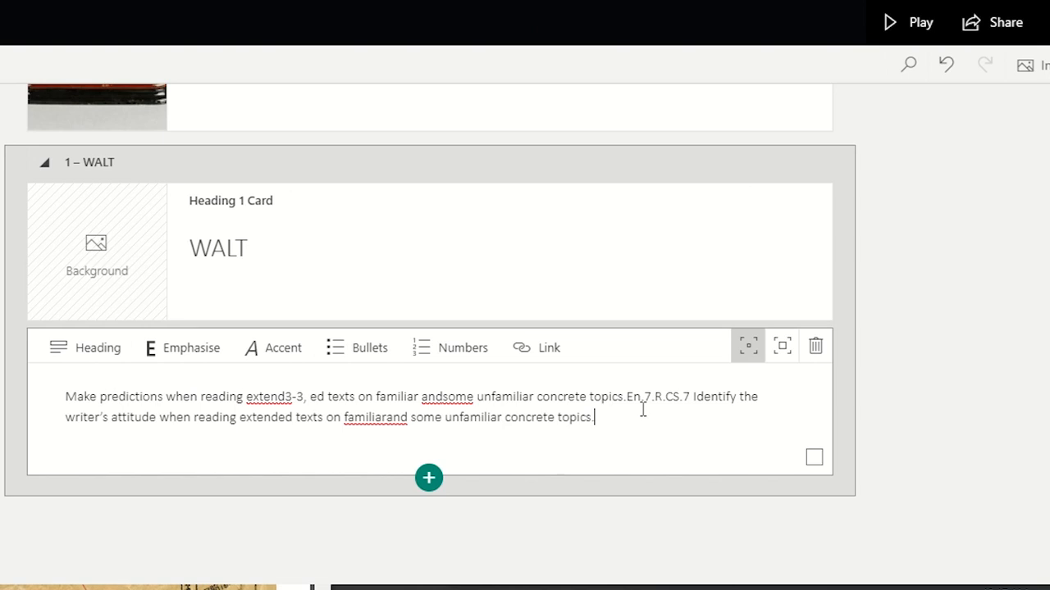
double_click(660, 396)
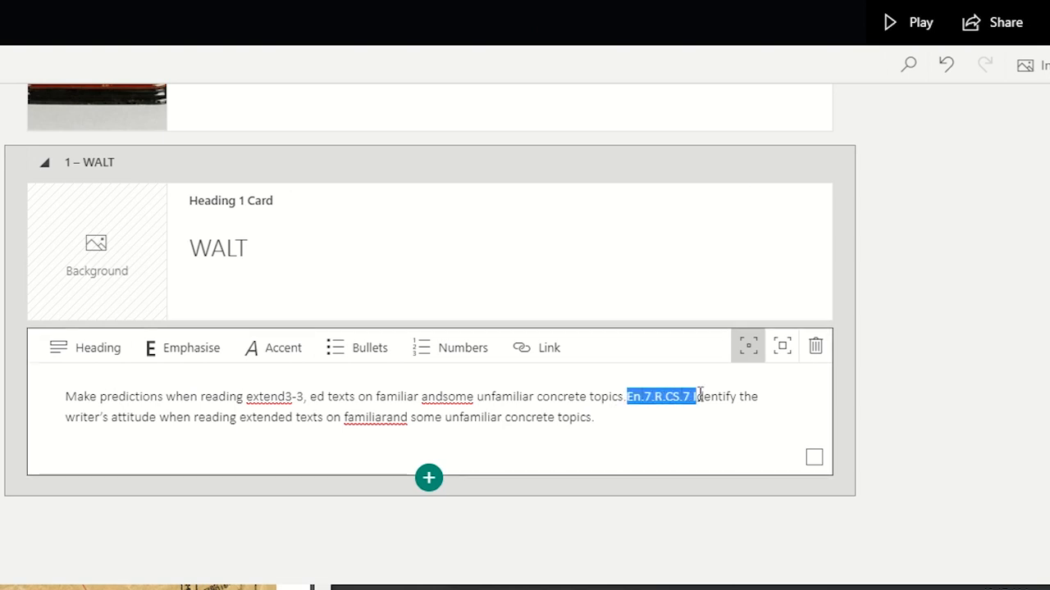
key(Delete)
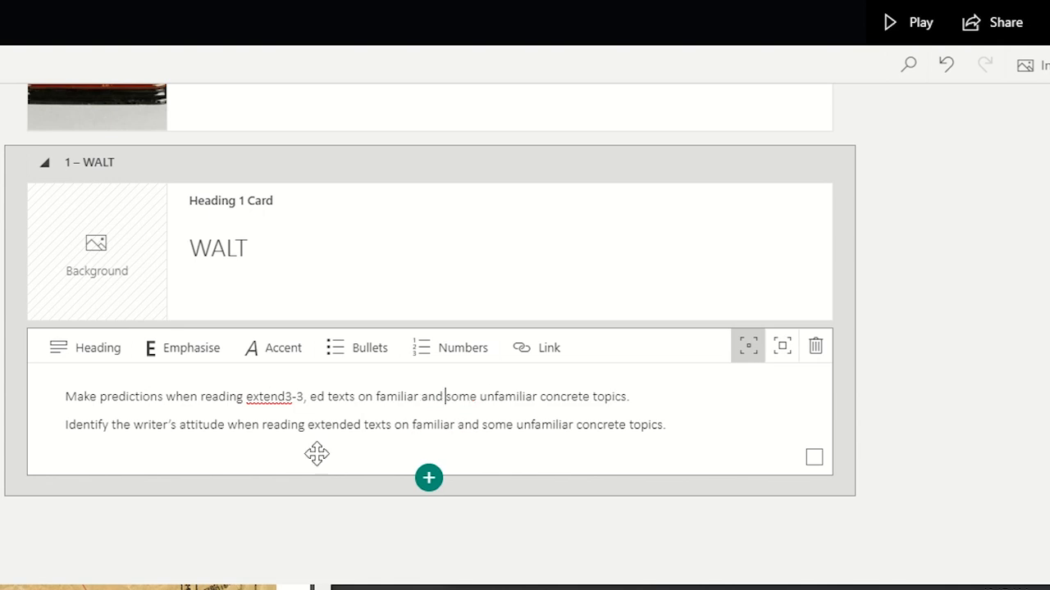
- Format the two reading objectives as a numbered list
click(67, 397)
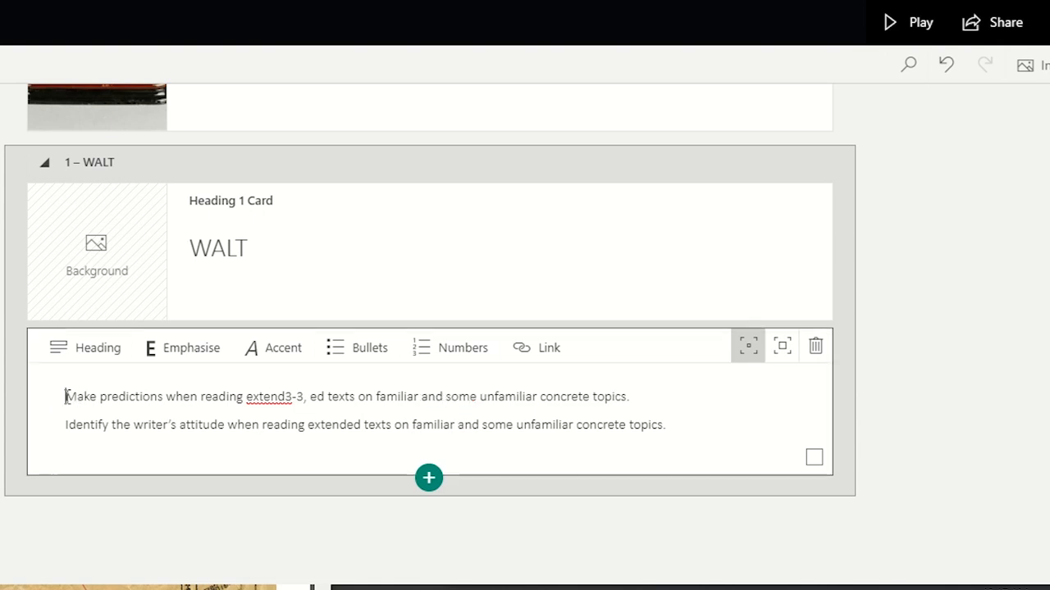
drag(66, 396, 635, 424)
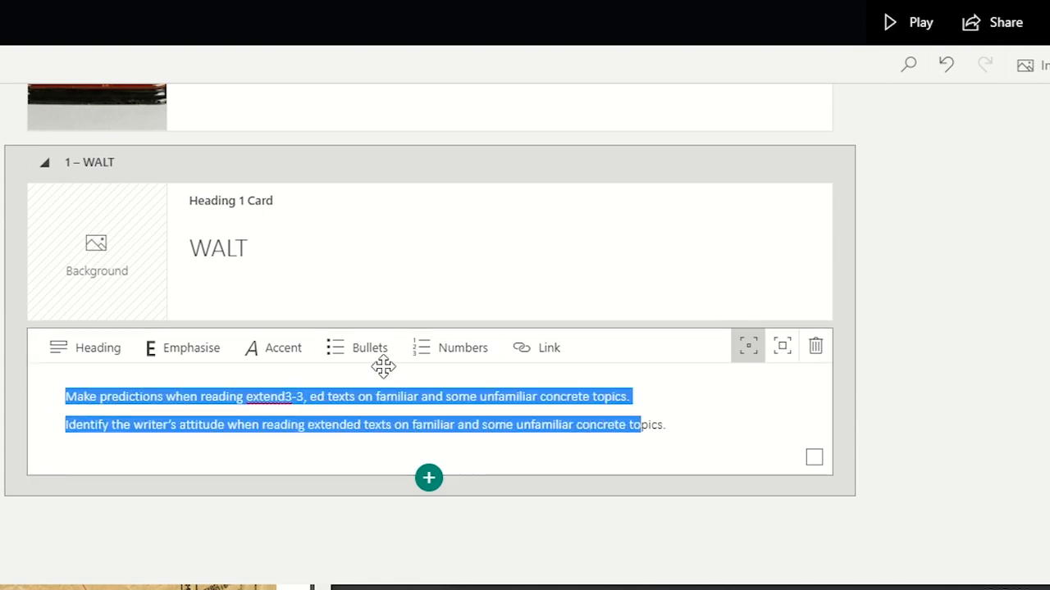
click(462, 347)
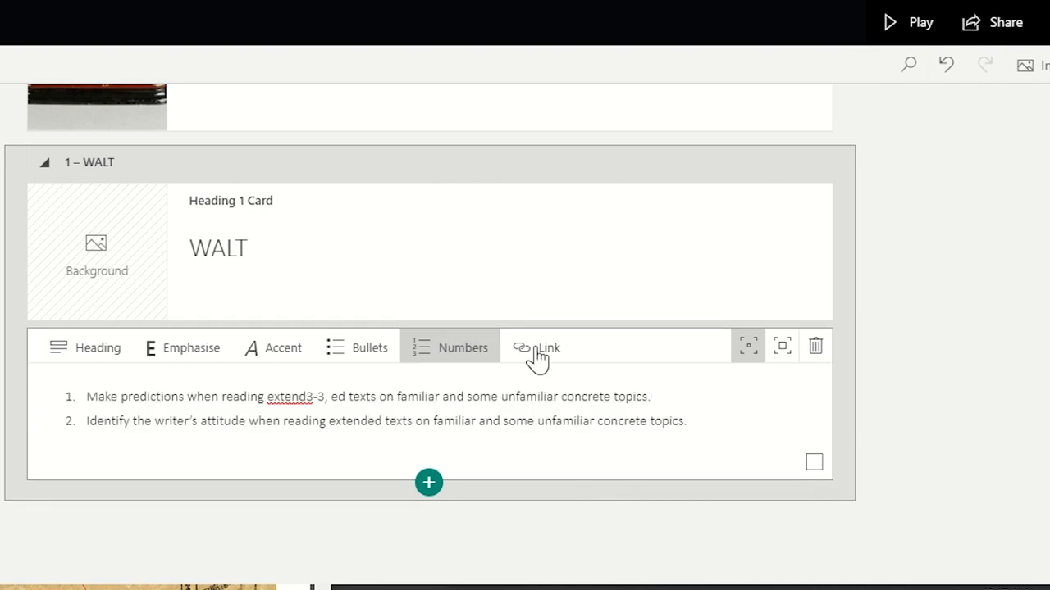
mouse_move(735, 362)
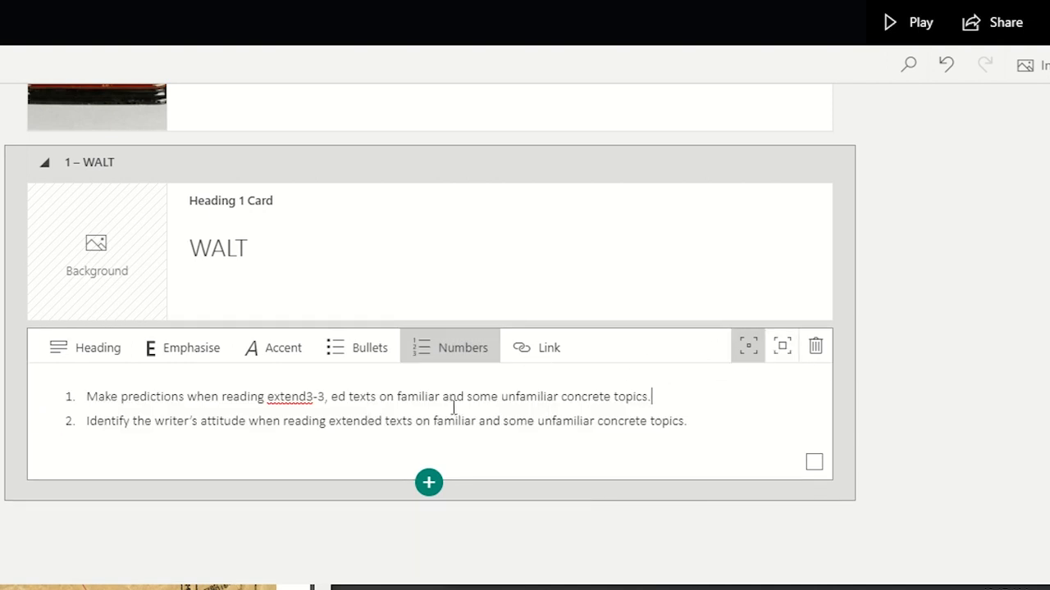
mouse_move(595, 396)
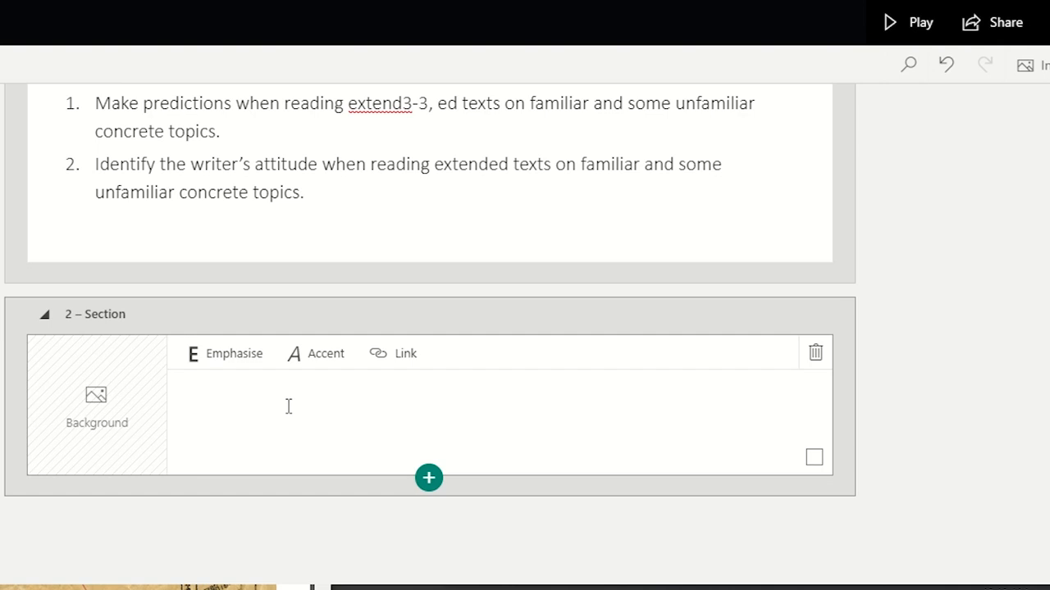
- Title the second section 'Do now' and add an Embed media card beneath it
text(Do)
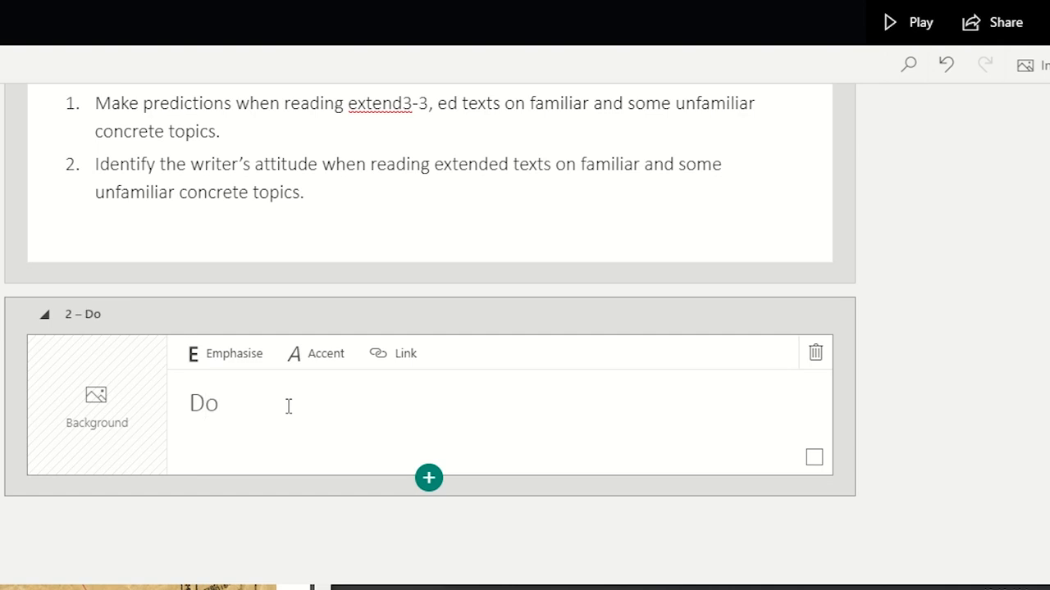
text(now)
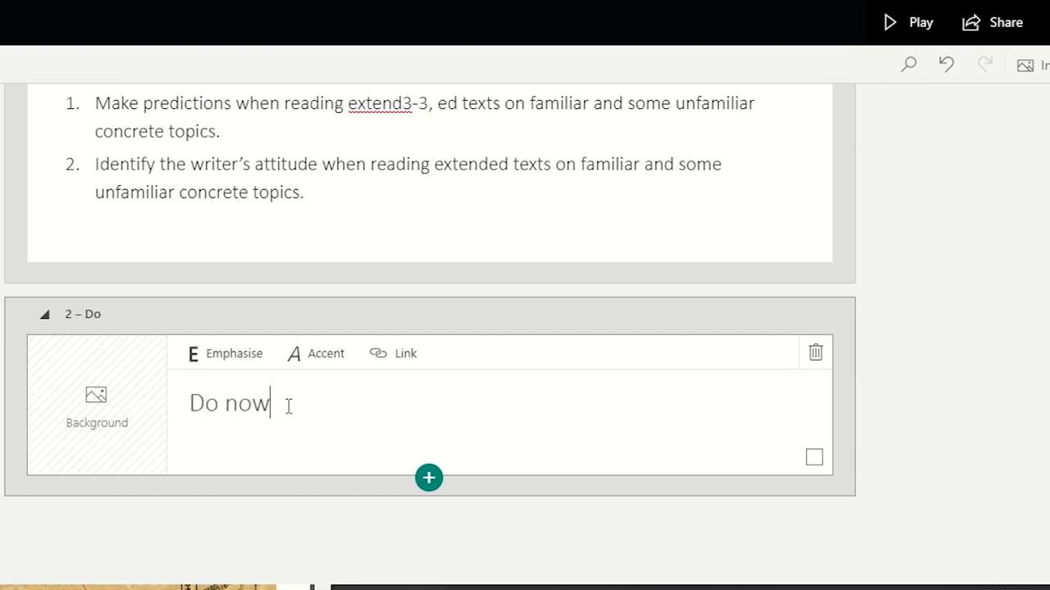
click(428, 477)
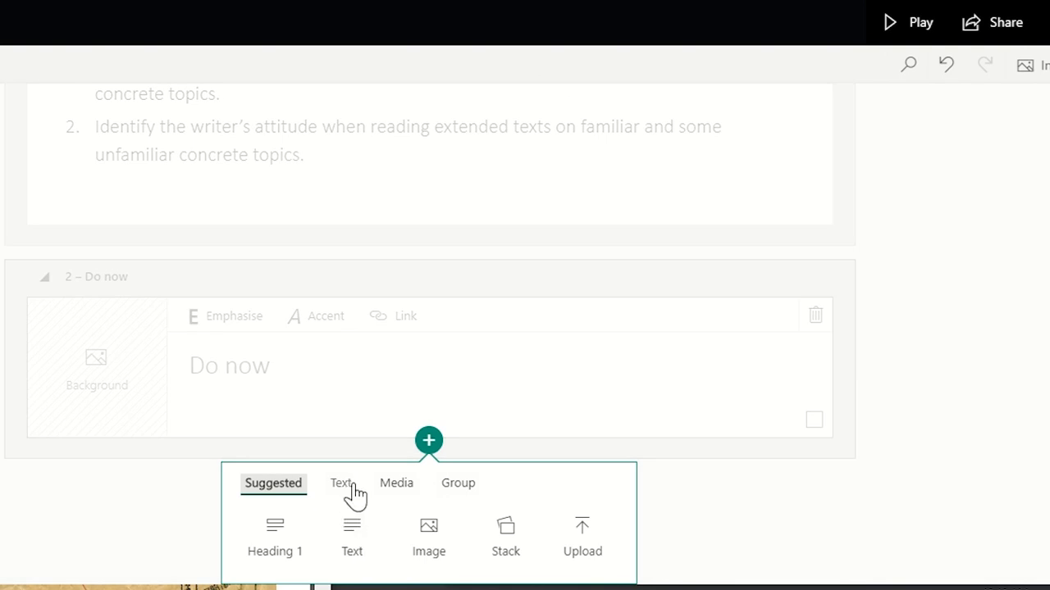
mouse_move(410, 492)
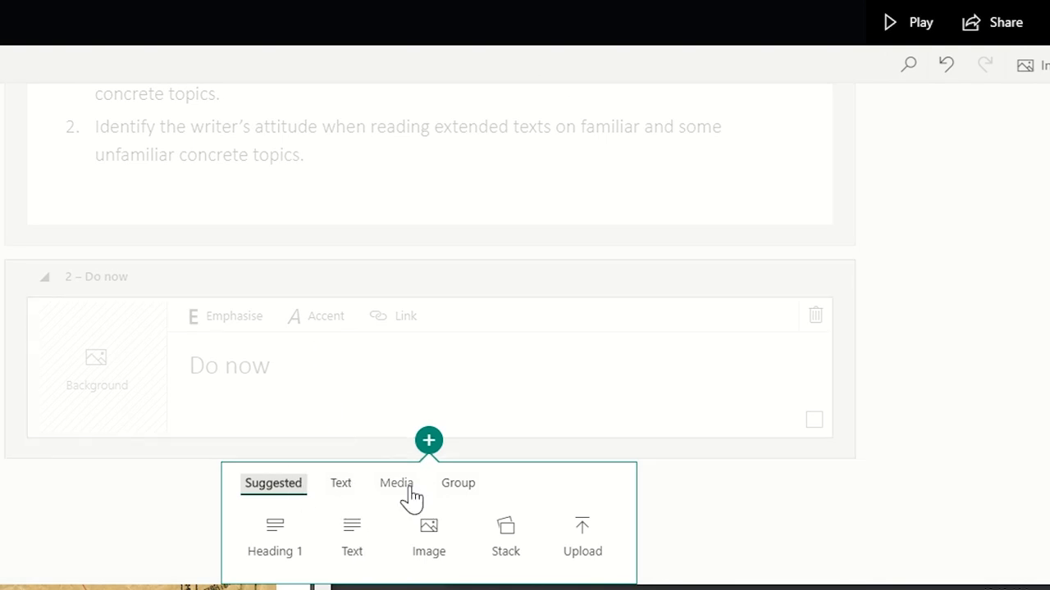
click(395, 483)
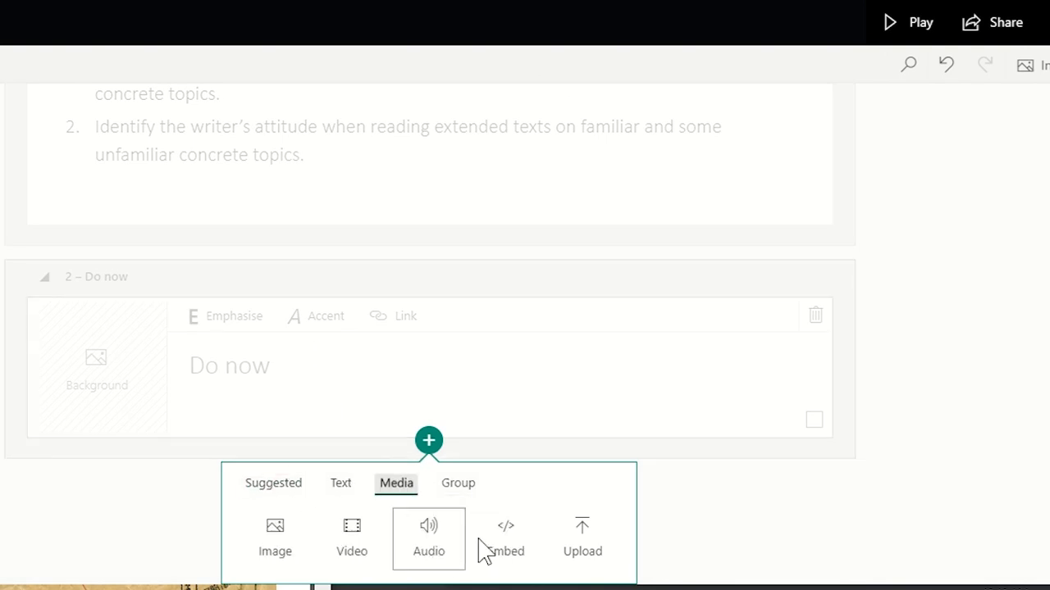
click(505, 537)
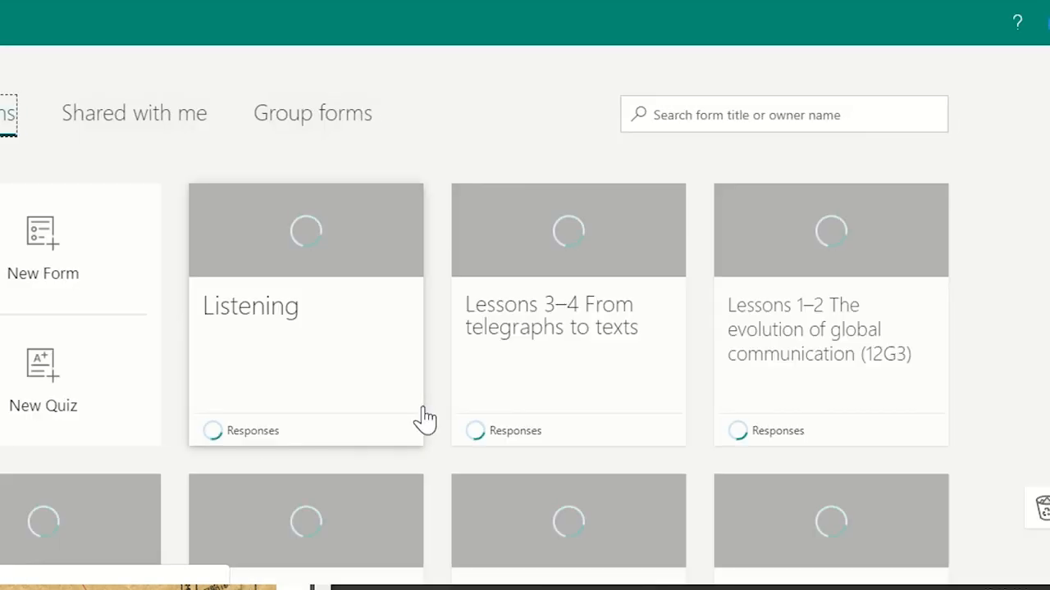
mouse_move(525, 402)
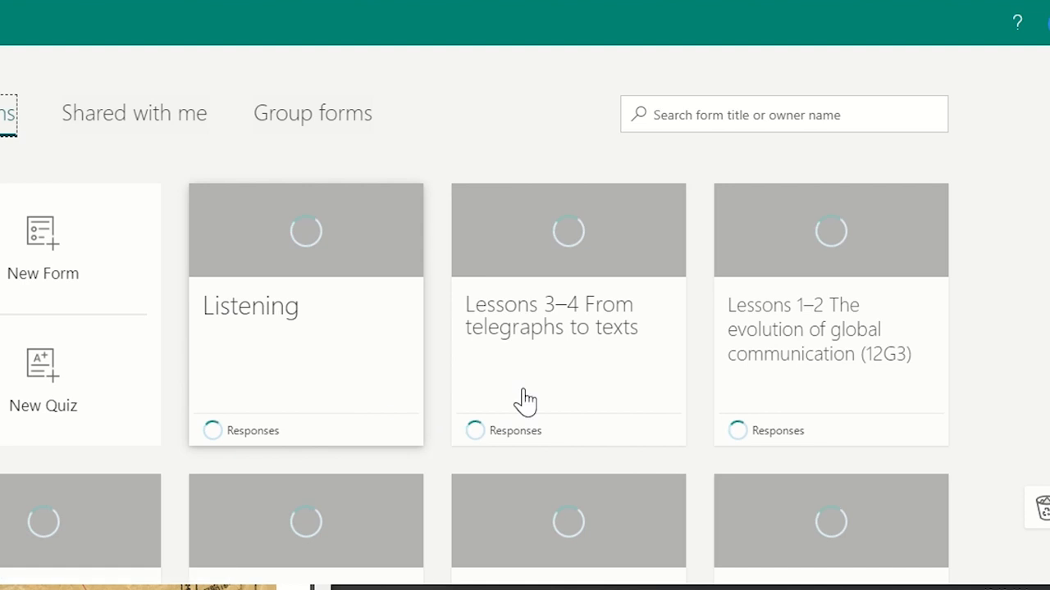
- Copy the embed code of the 'Lessons 3–4 From telegraphs to texts' form
click(567, 327)
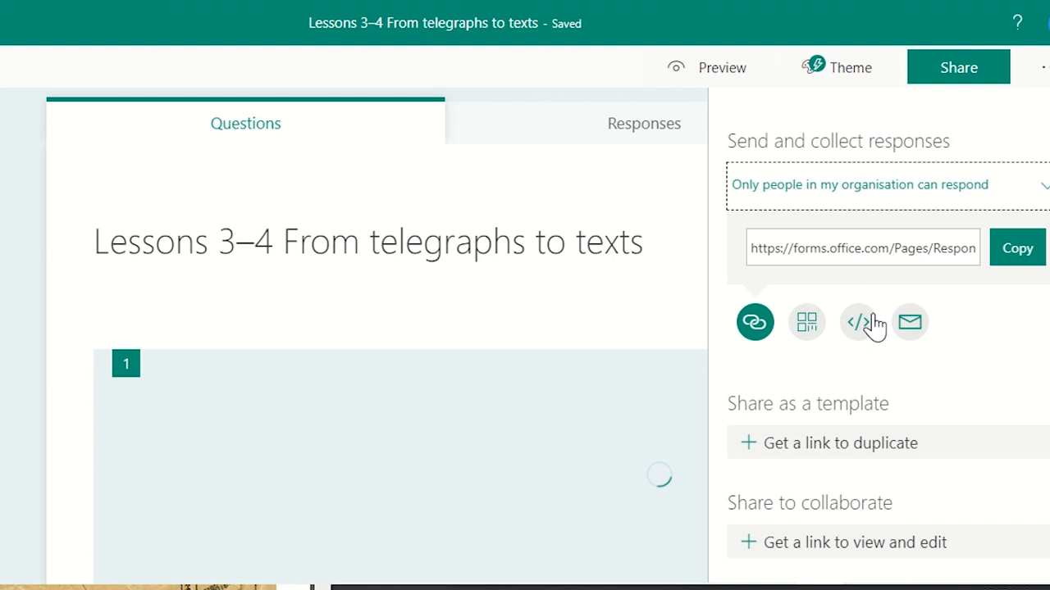
click(858, 321)
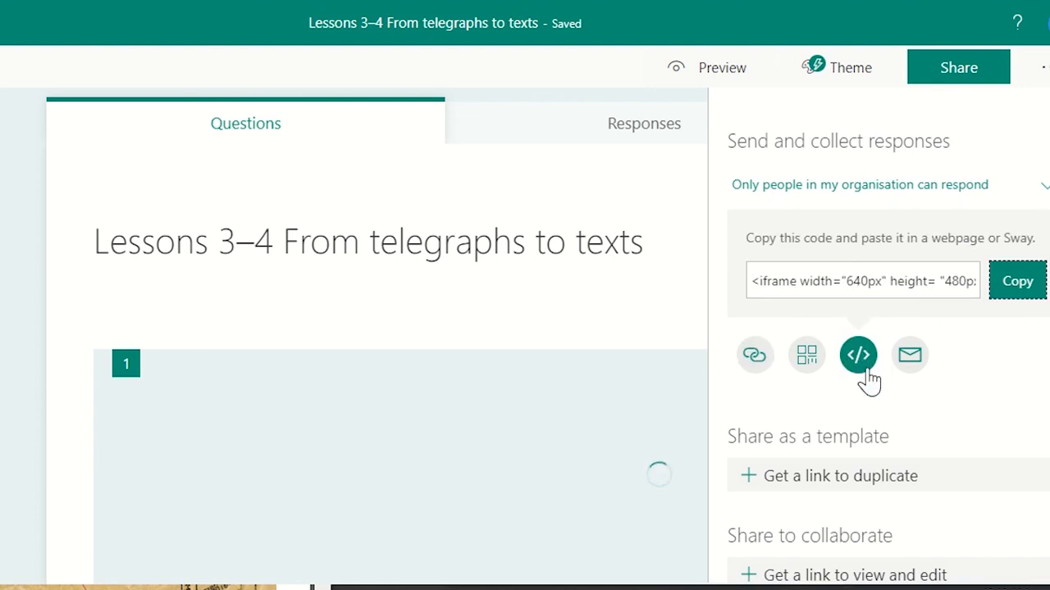
click(1017, 280)
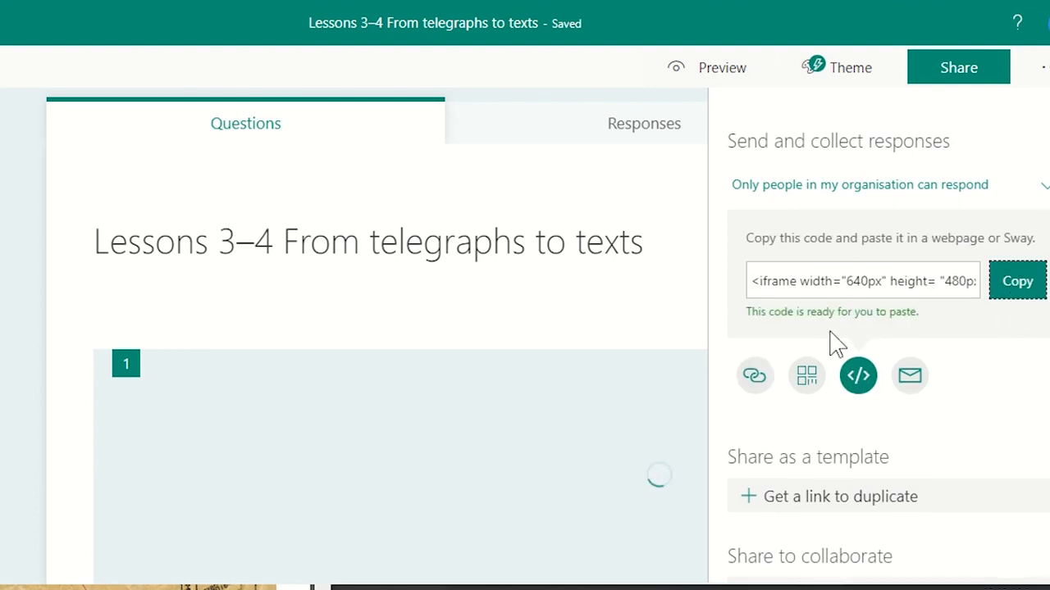
mouse_move(881, 314)
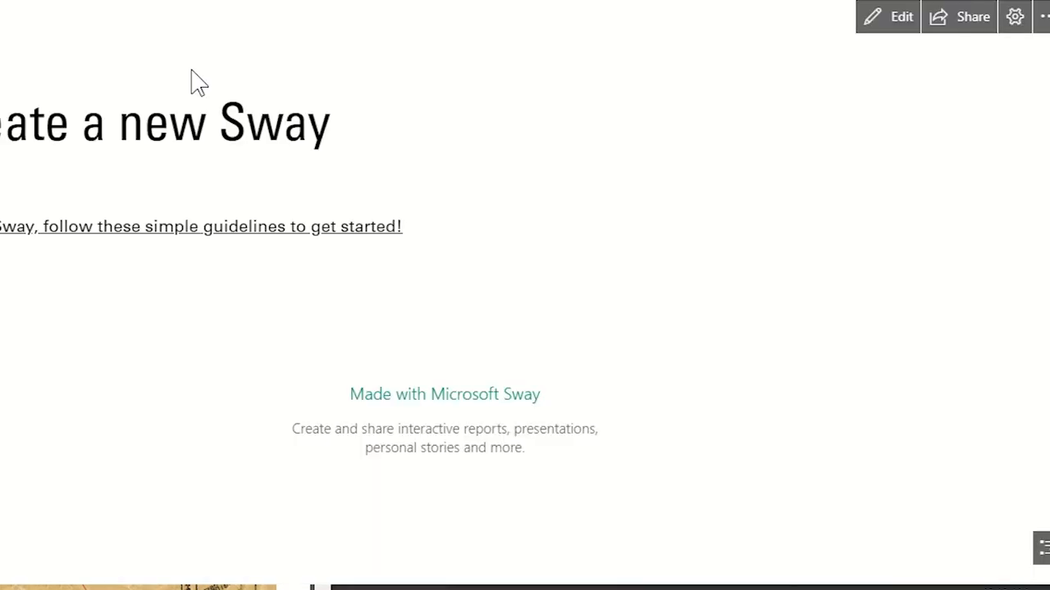
- Return to the Sway editor and paste the form's iframe code into the Embed card
click(887, 16)
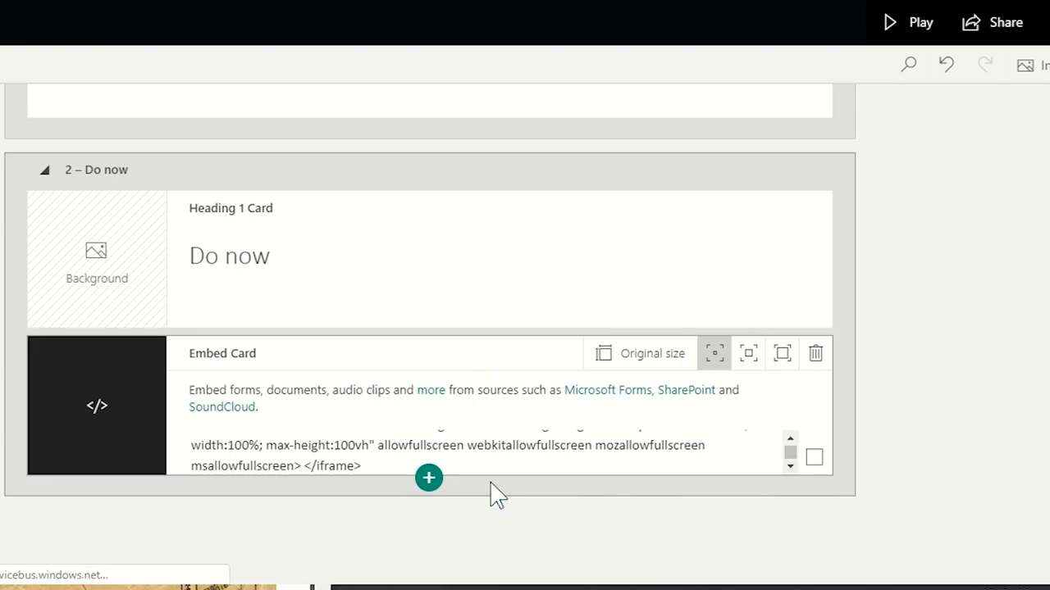
scroll(up, 3)
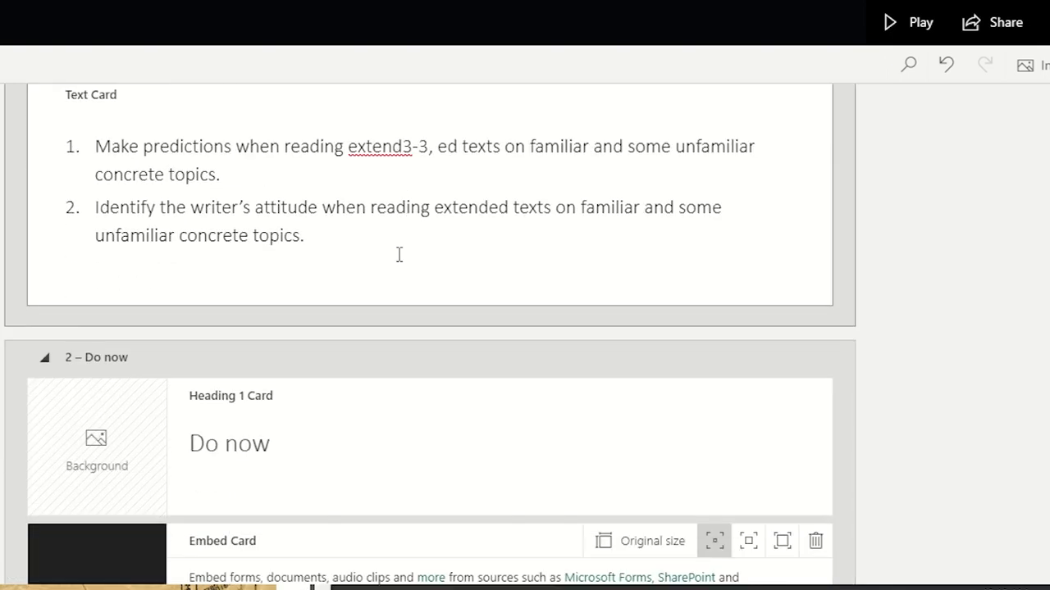
scroll(down, 3)
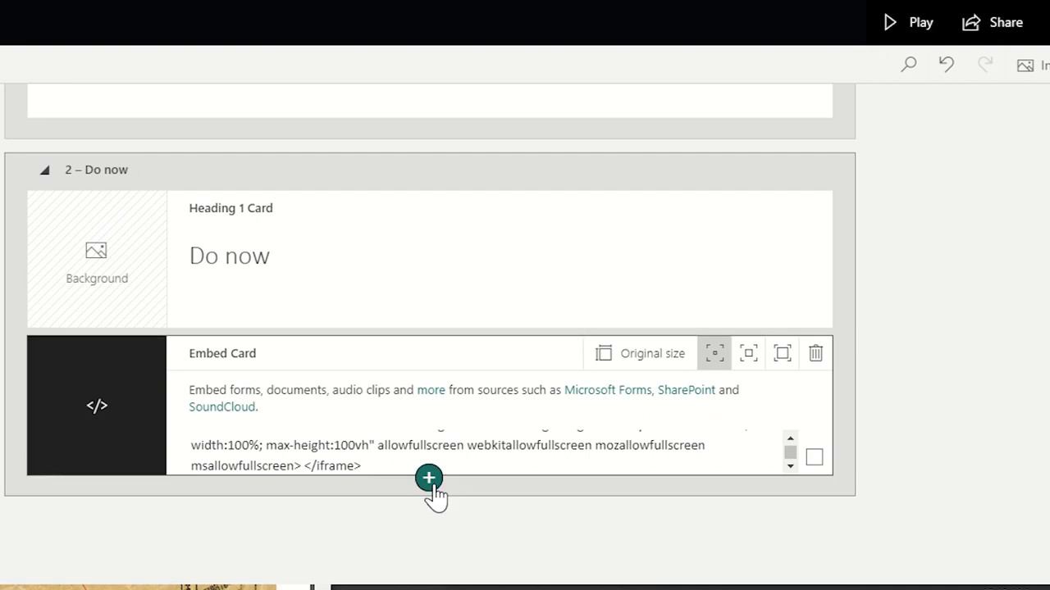
- Add a 'Vocabulary' Heading 1 section followed by an empty Stack group
click(428, 478)
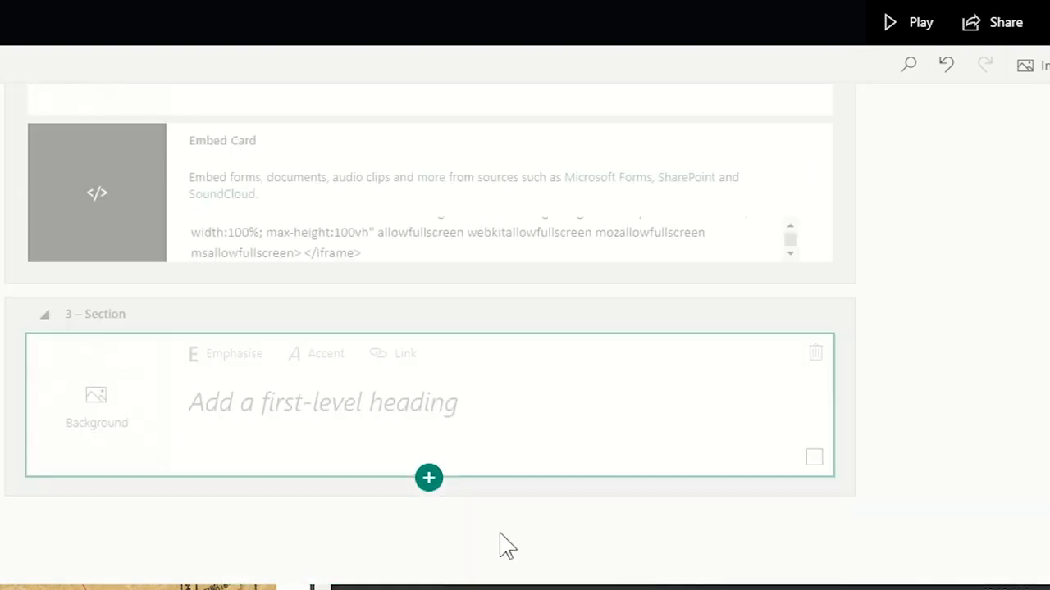
text(V)
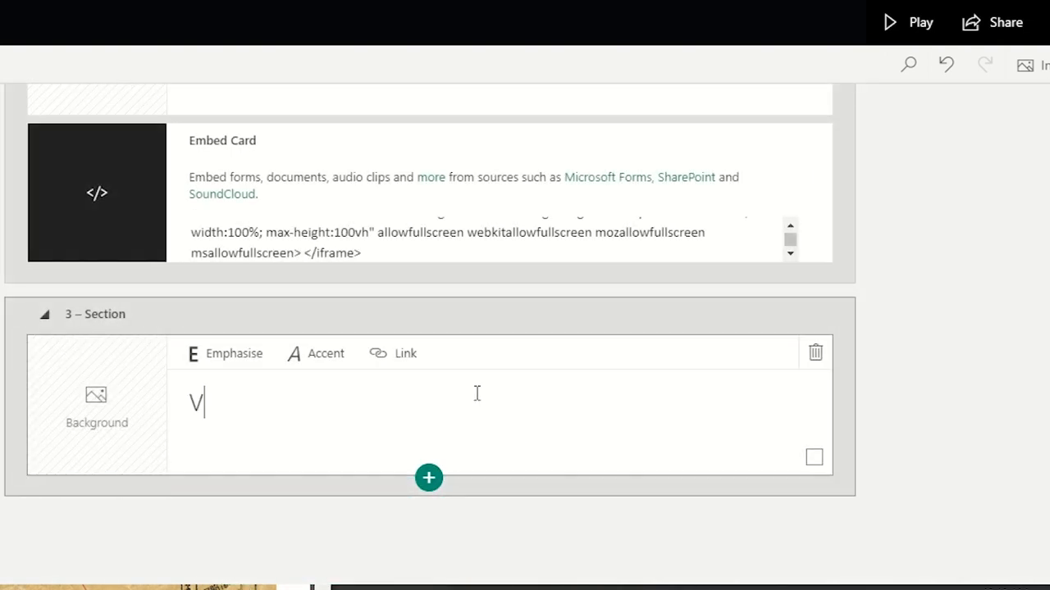
text(ocabulary)
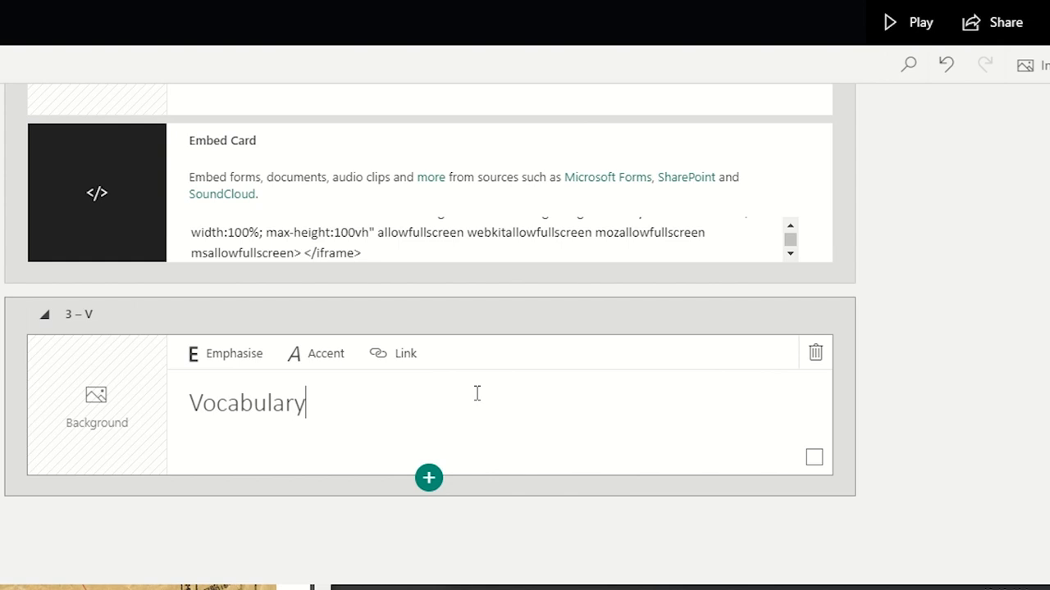
click(428, 478)
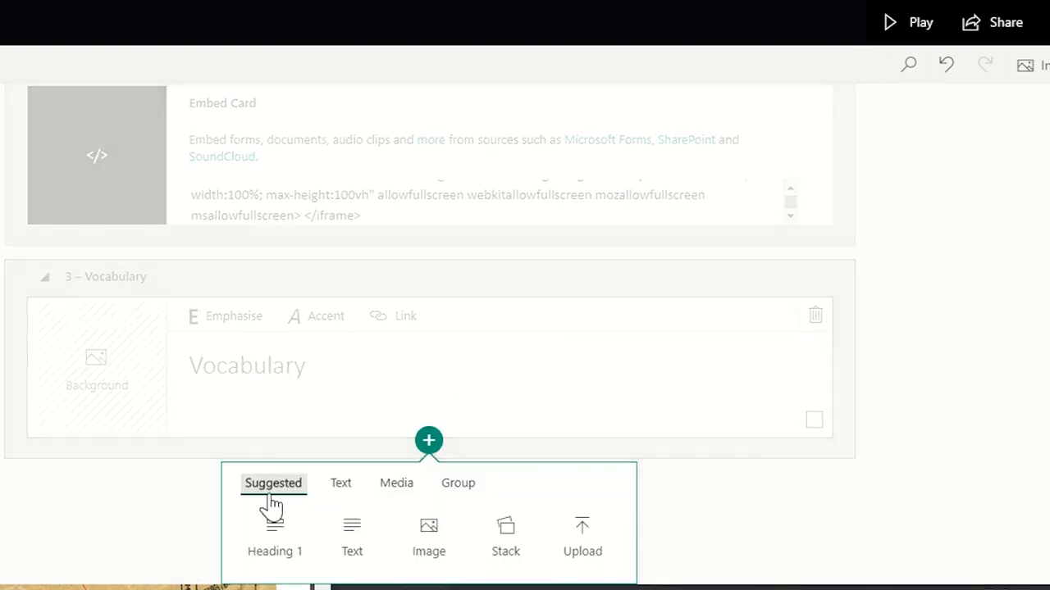
mouse_move(340, 483)
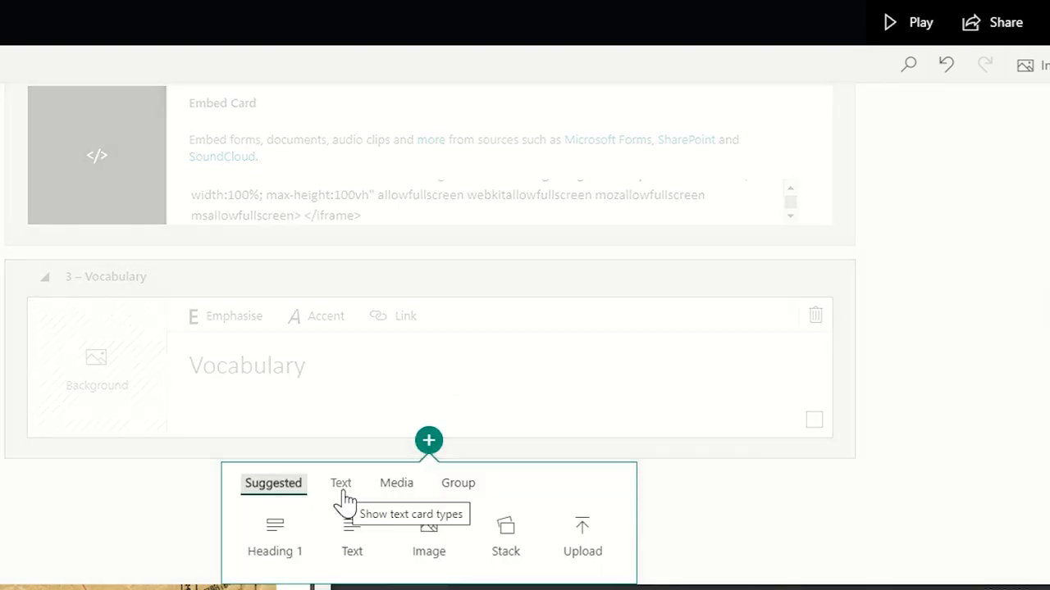
mouse_move(458, 483)
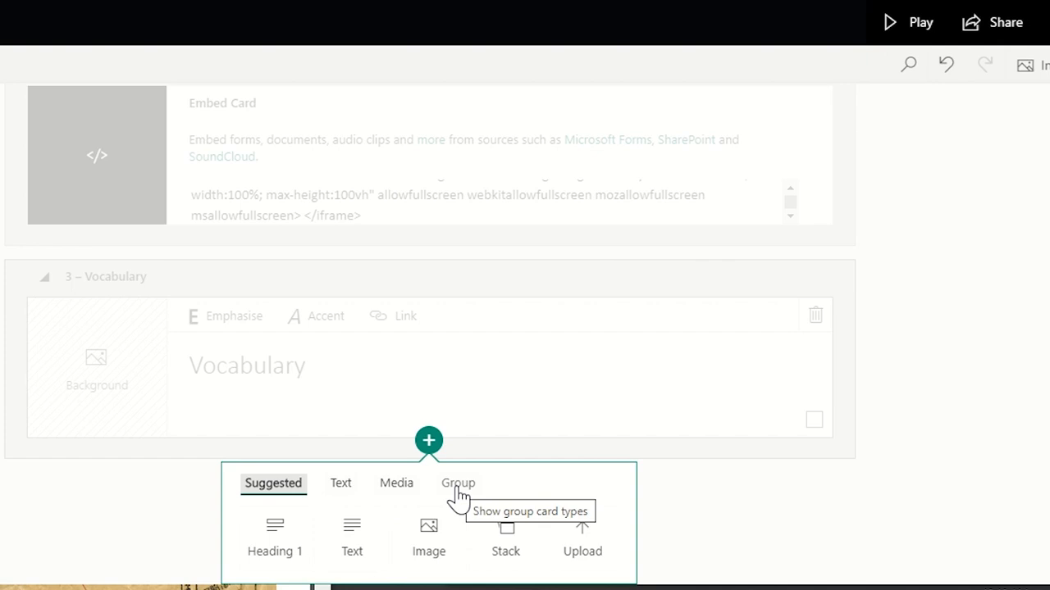
click(505, 537)
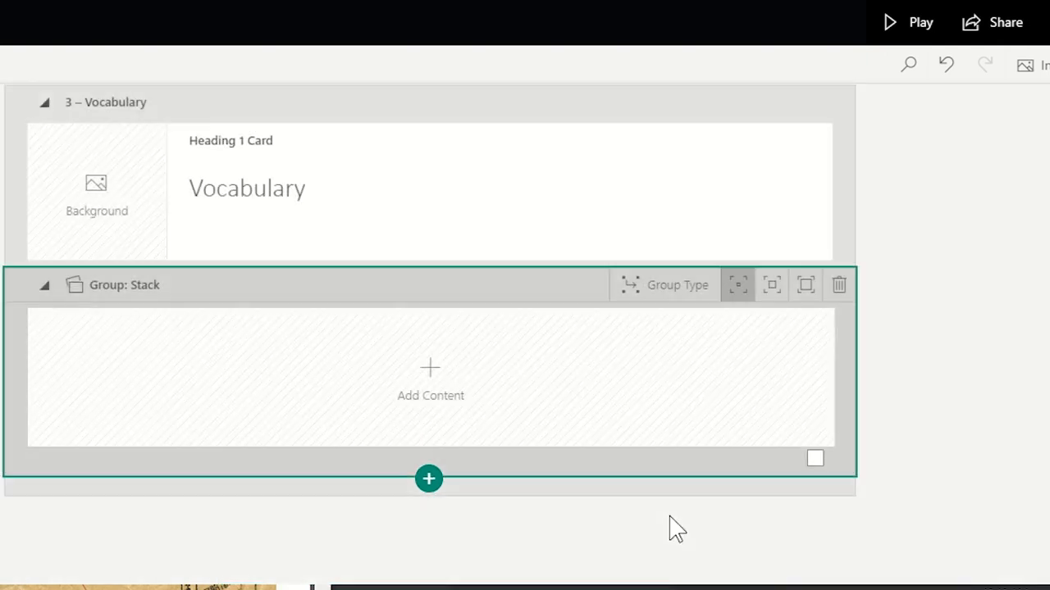
- Fill the Vocabulary stack with three text cards: telegram, network and code
click(429, 382)
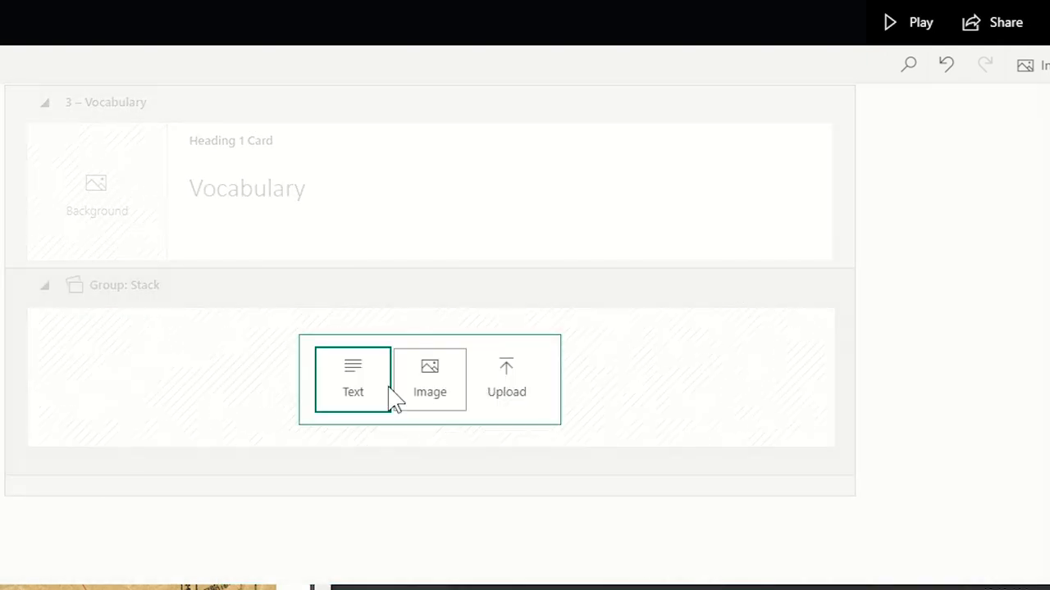
click(353, 379)
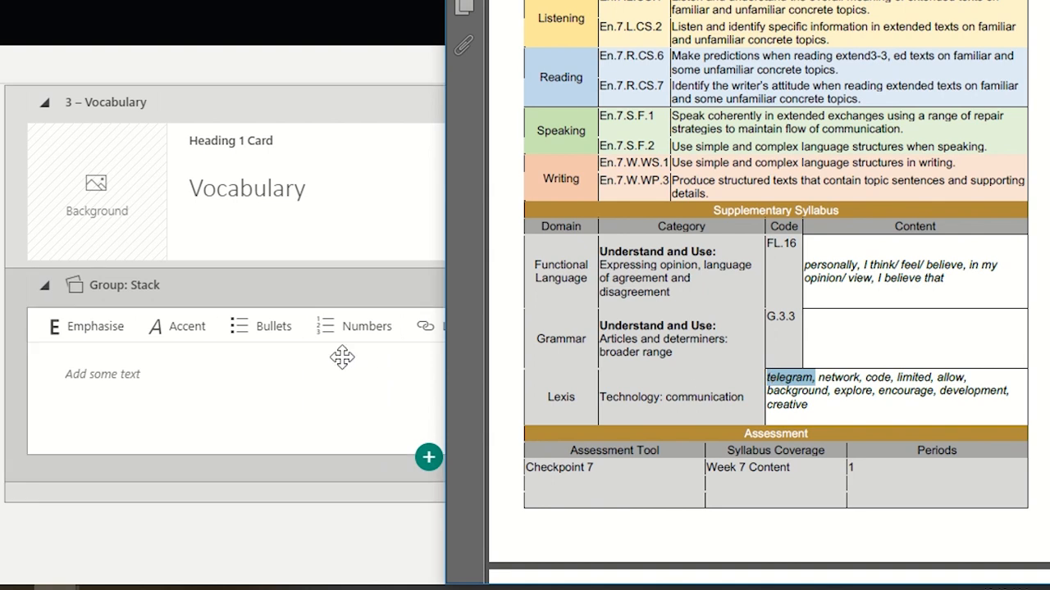
text(telegram,)
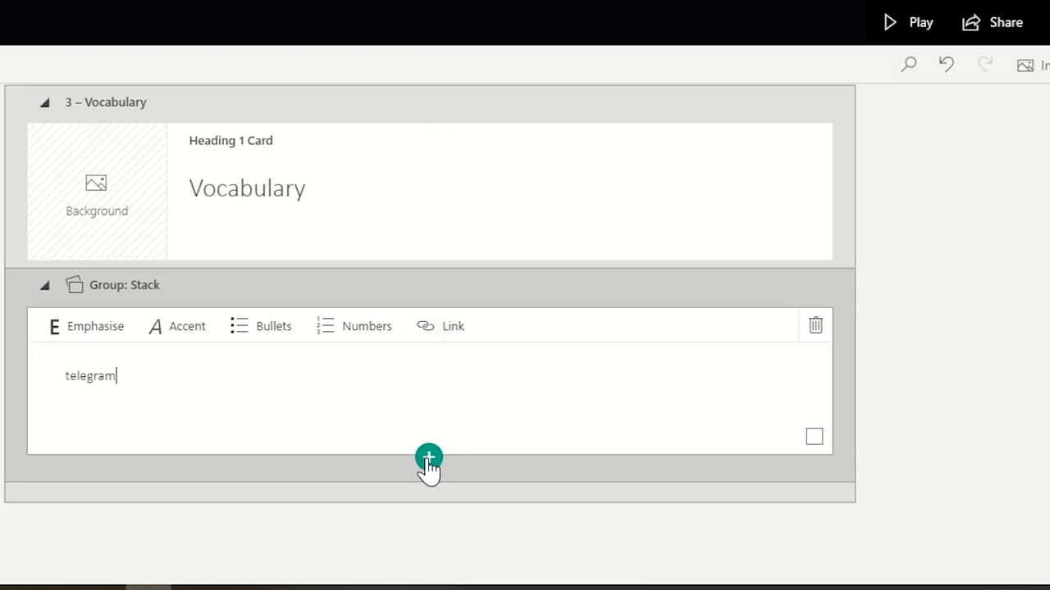
click(428, 456)
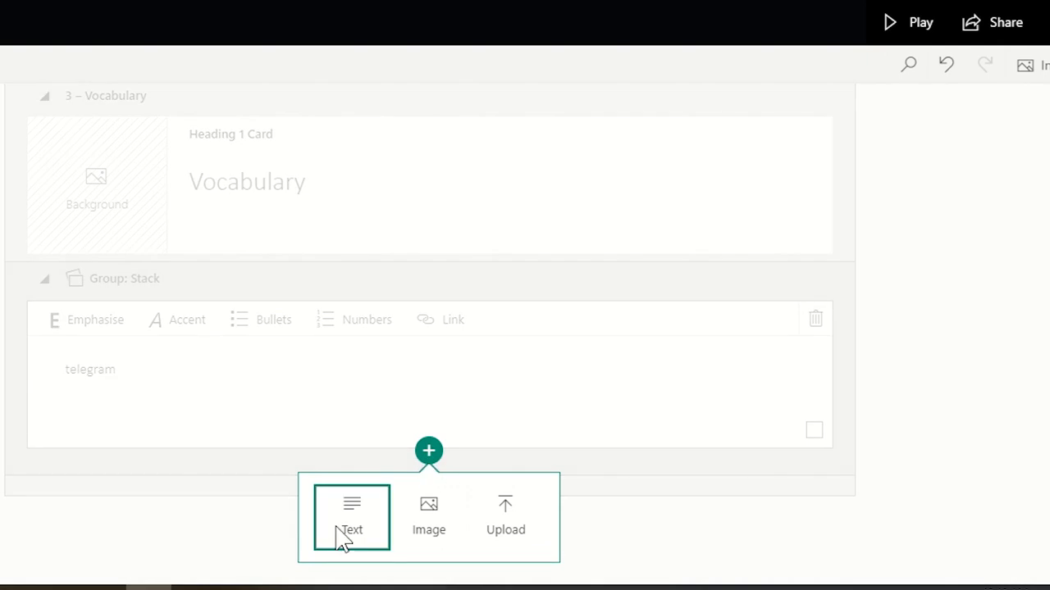
click(350, 517)
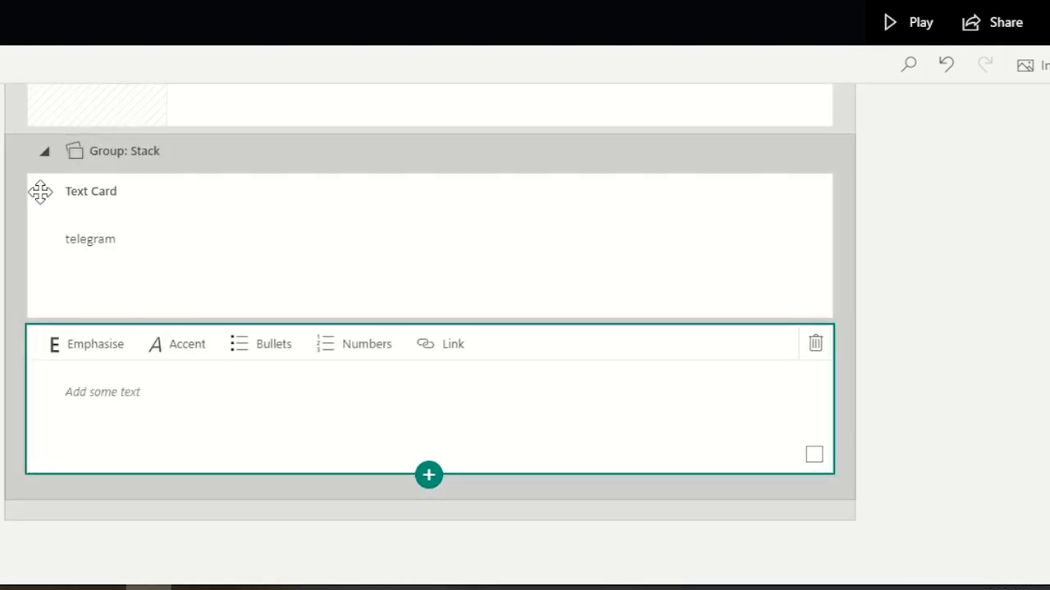
mouse_move(867, 434)
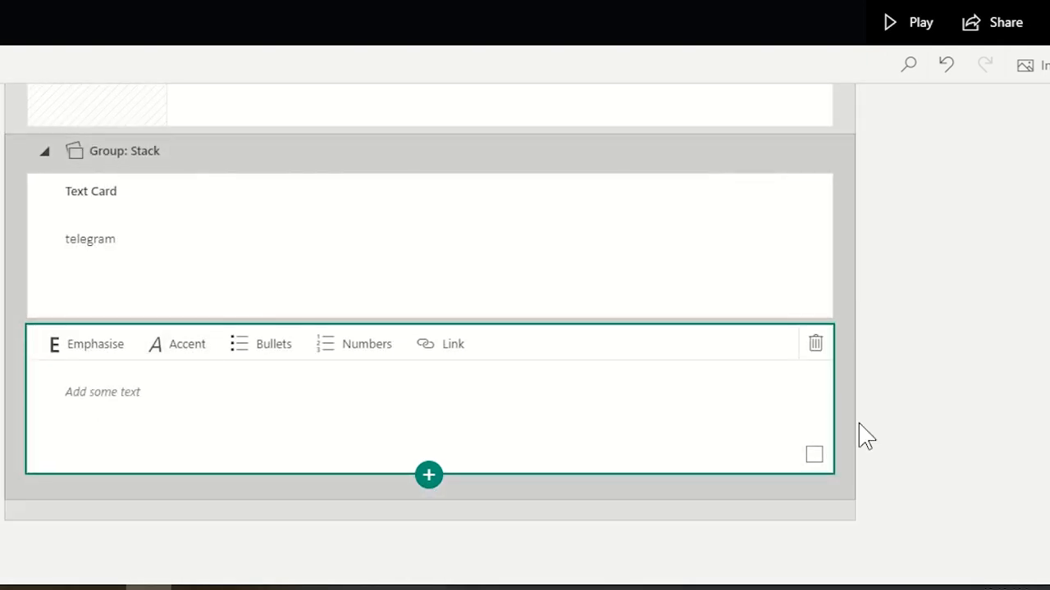
mouse_move(216, 170)
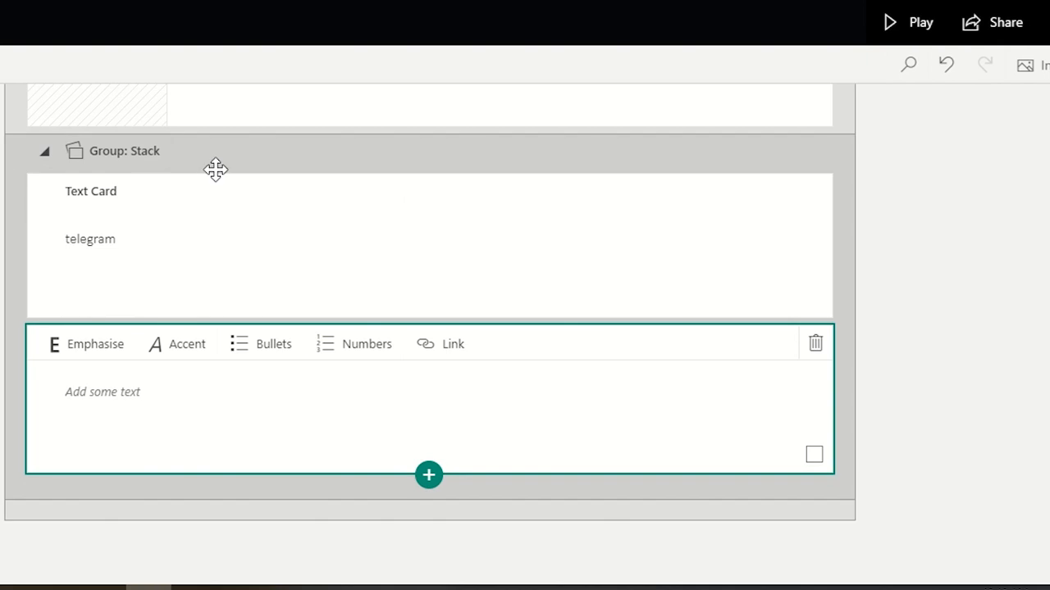
mouse_move(110, 267)
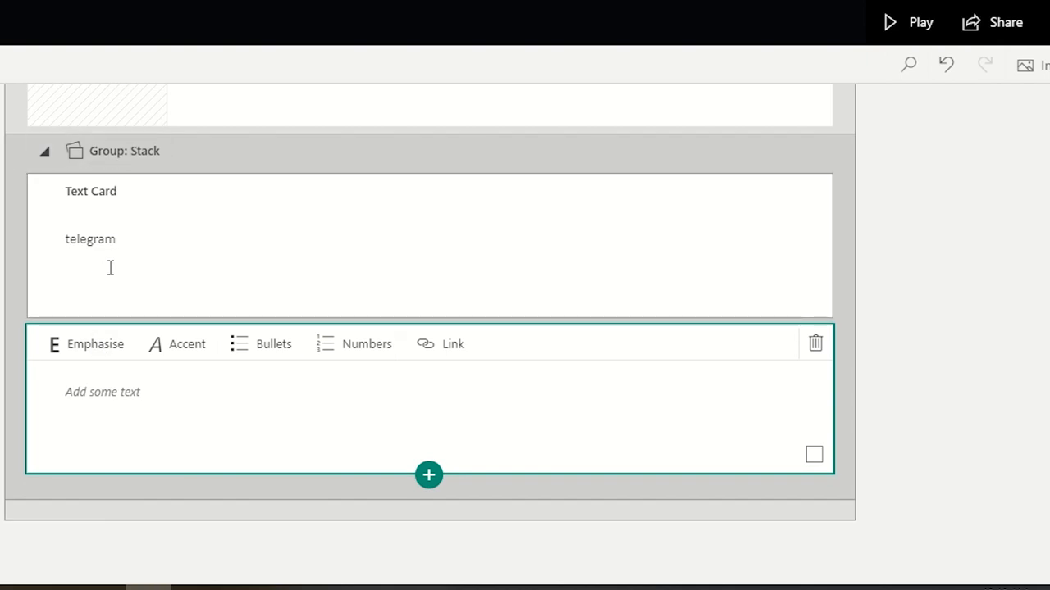
mouse_move(214, 578)
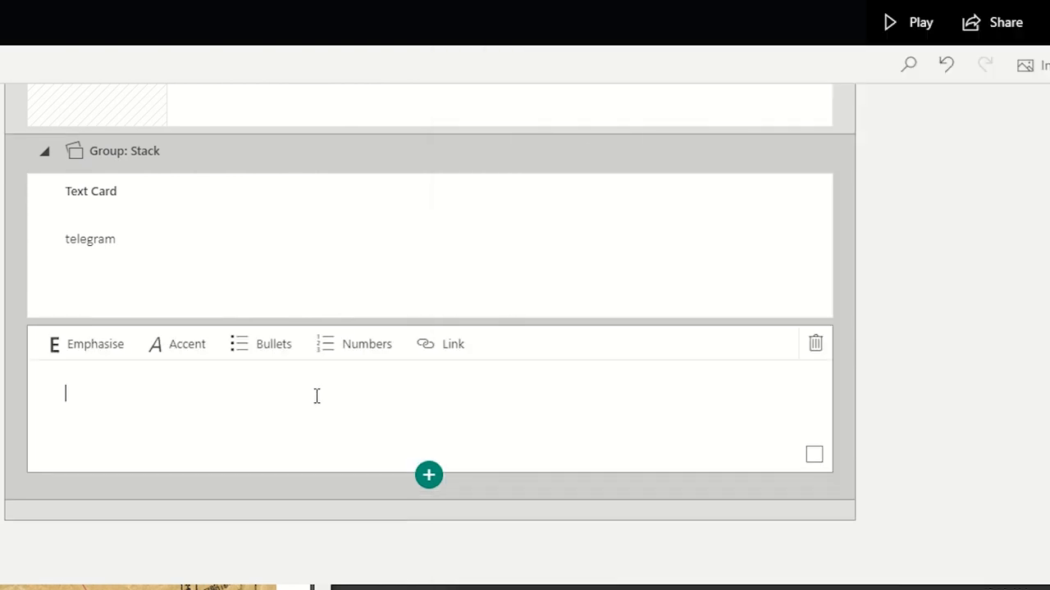
text(network,)
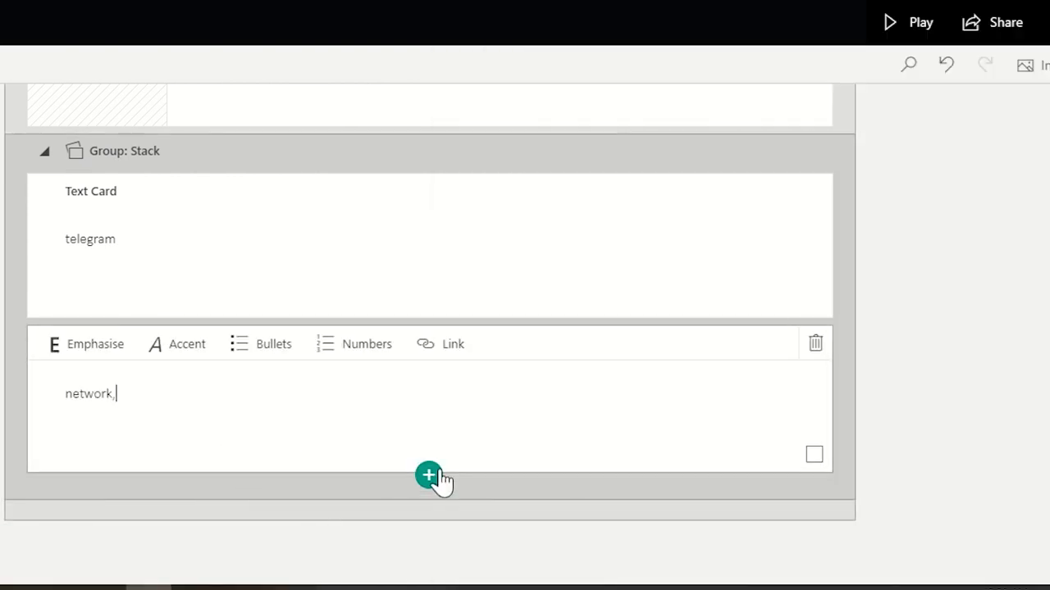
click(428, 474)
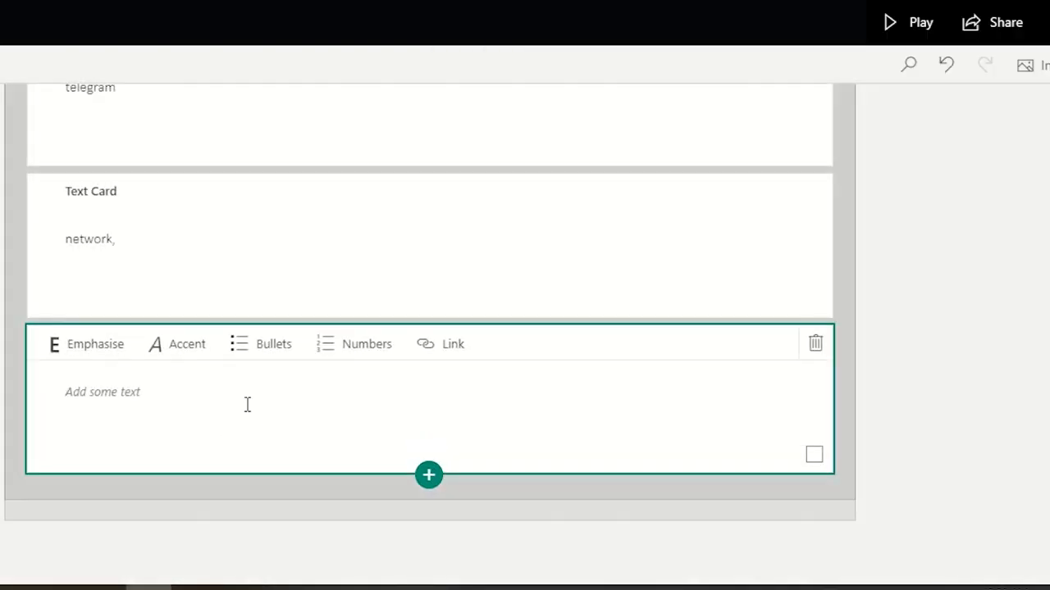
mouse_move(262, 416)
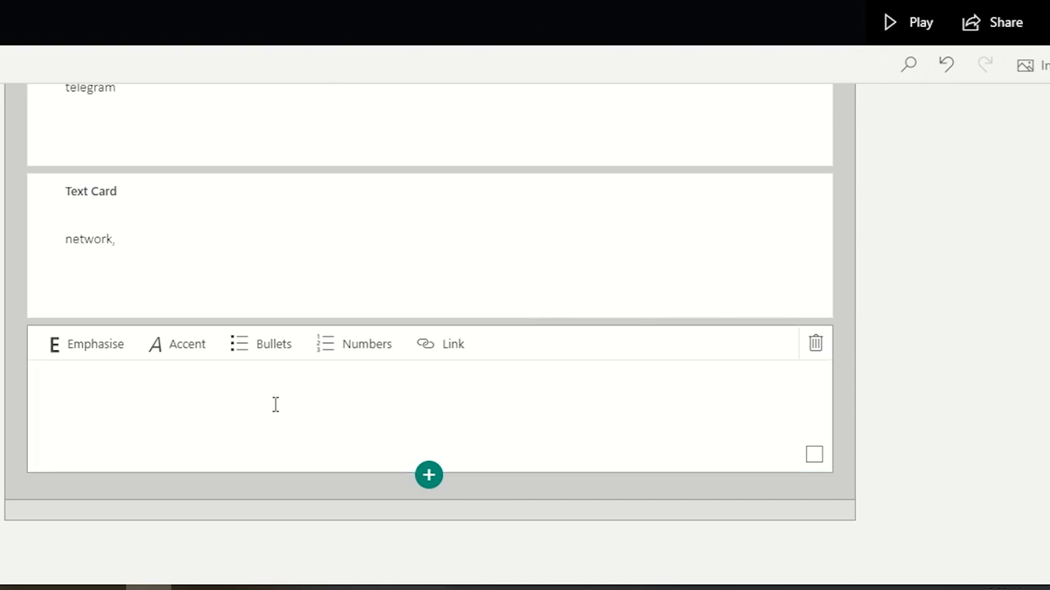
text(code)
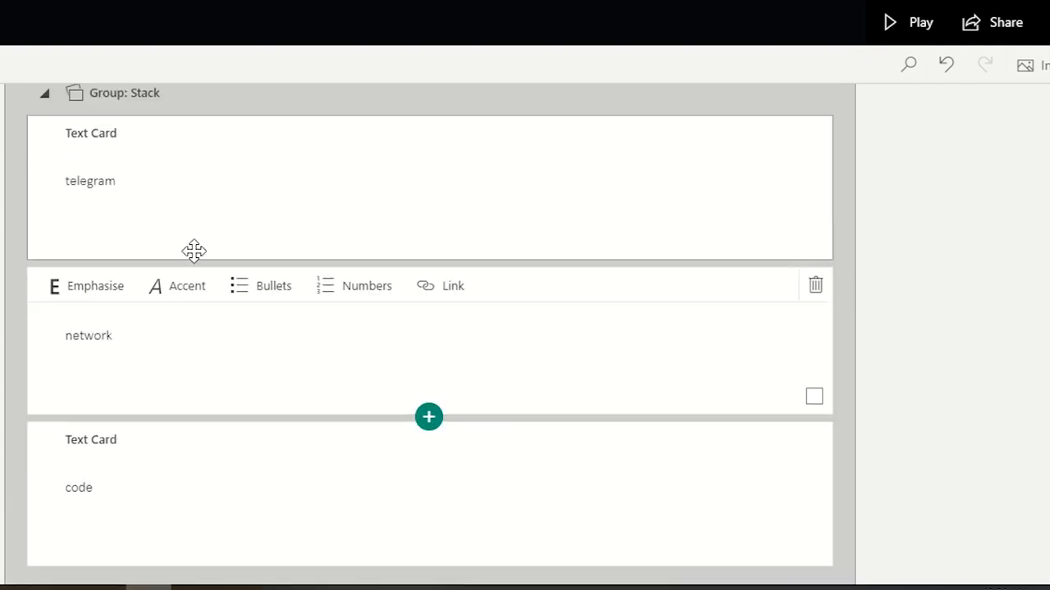
scroll(down, 3)
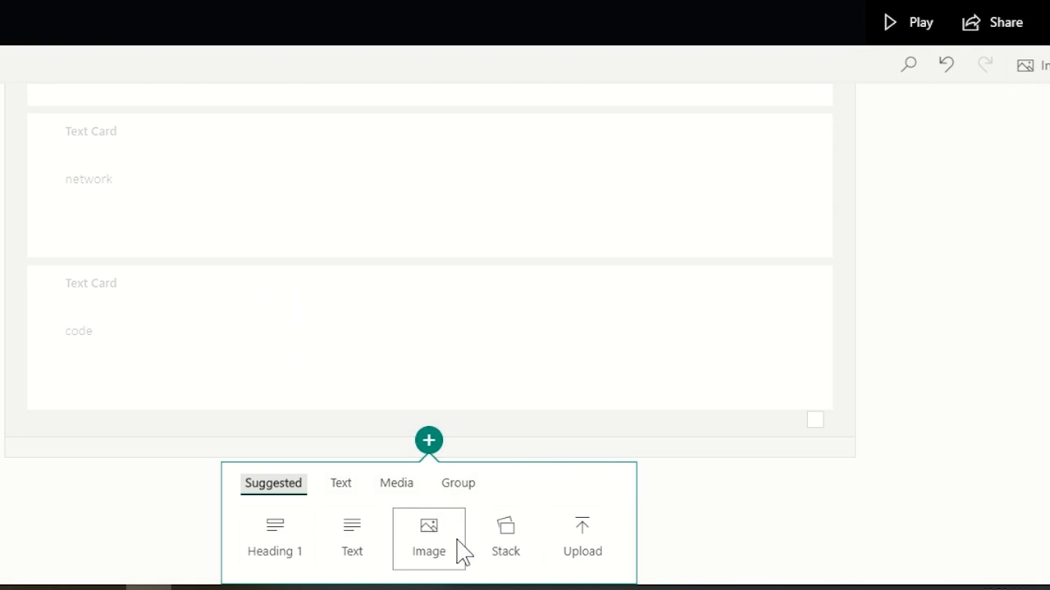
- Add a new stack group holding a Morse code chart image found by searching 'code'
click(505, 539)
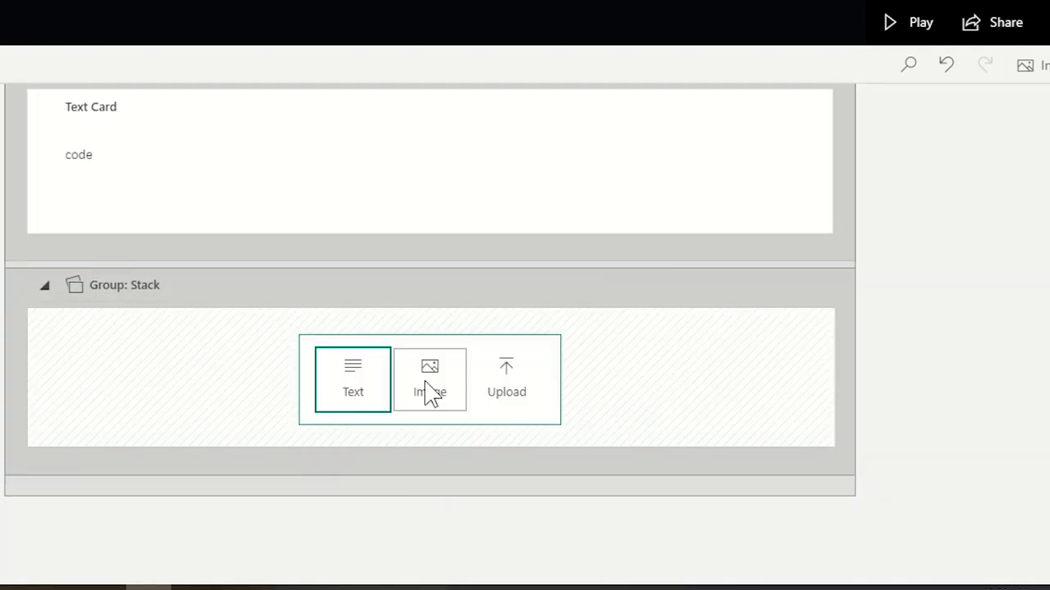
click(429, 379)
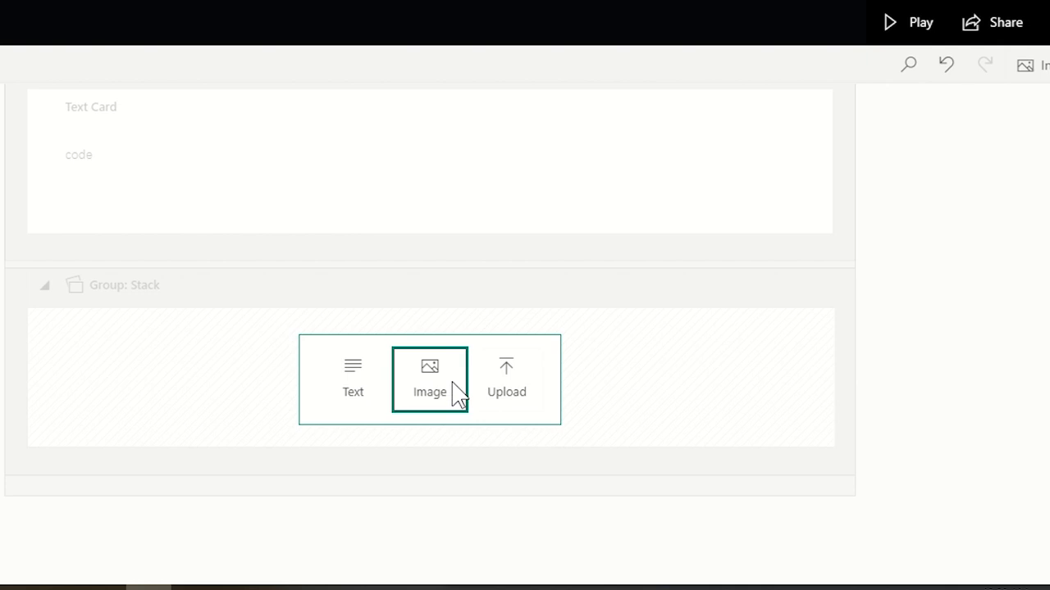
click(428, 378)
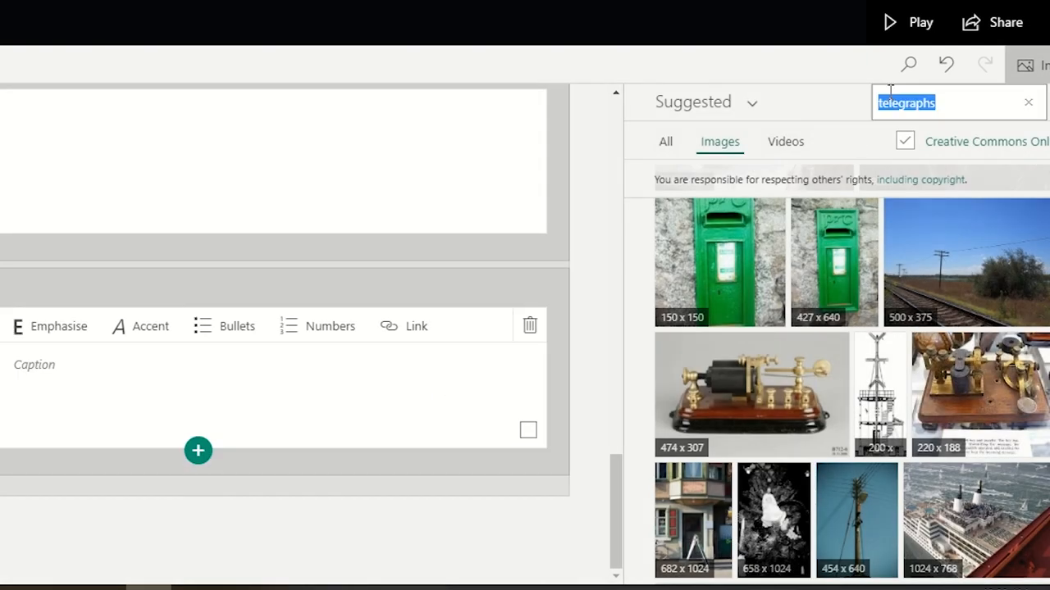
text(code,)
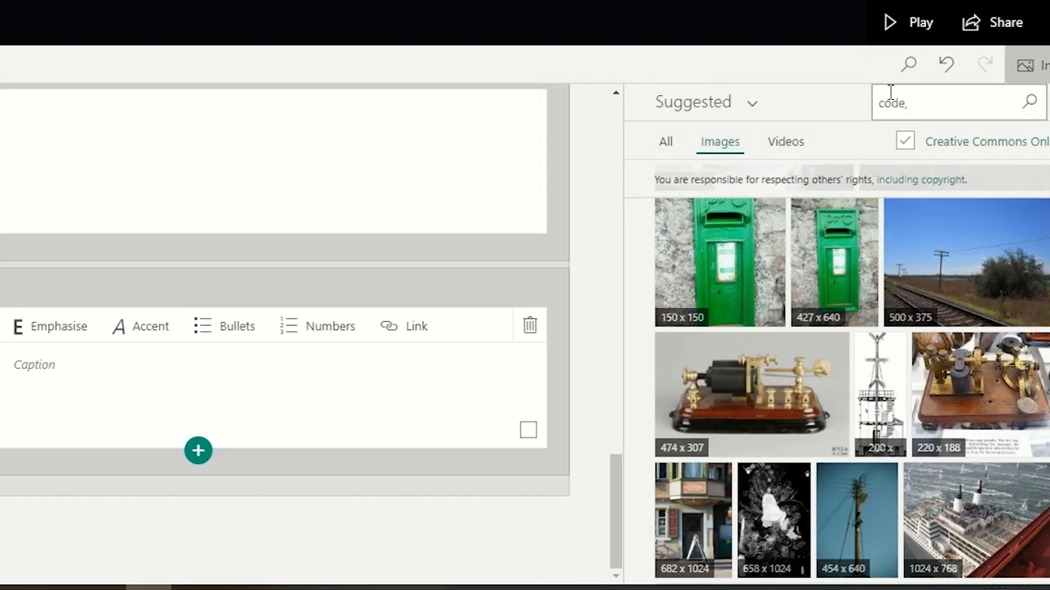
click(1029, 102)
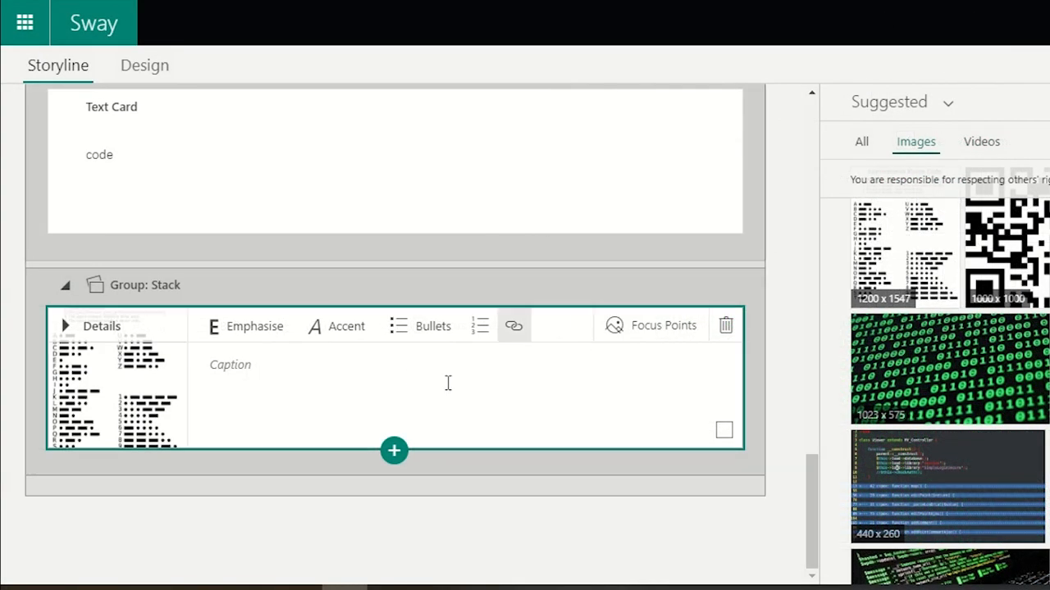
- Add another image card with a networked-people picture from a 'network' search
click(393, 451)
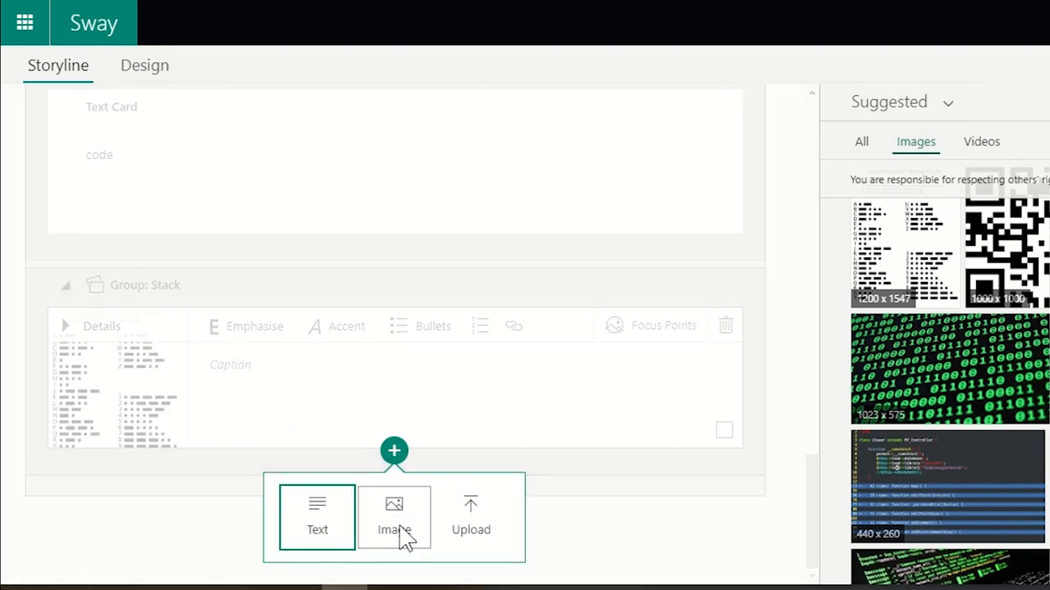
click(393, 517)
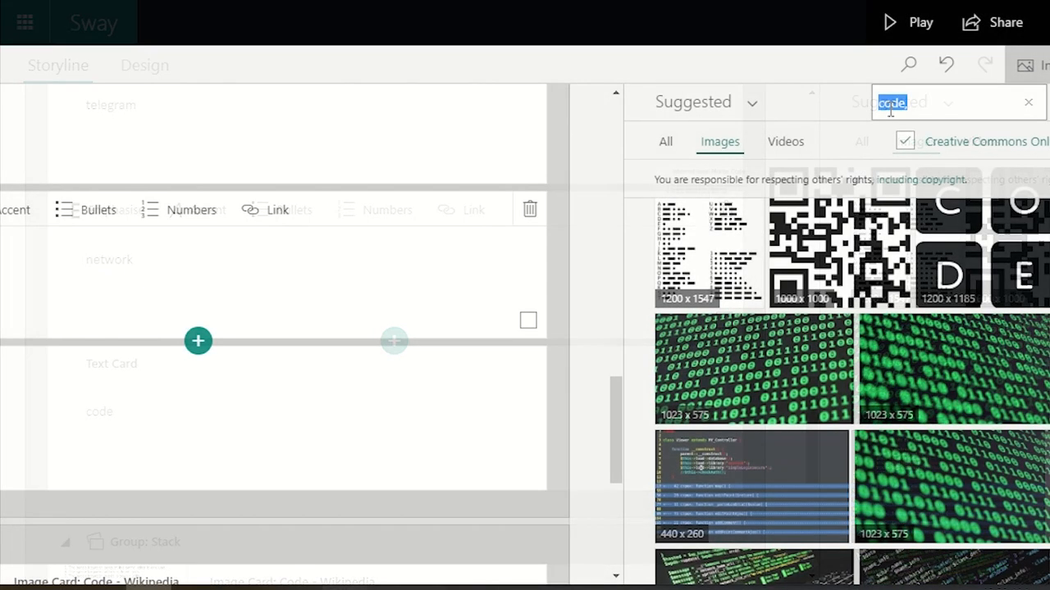
text(network)
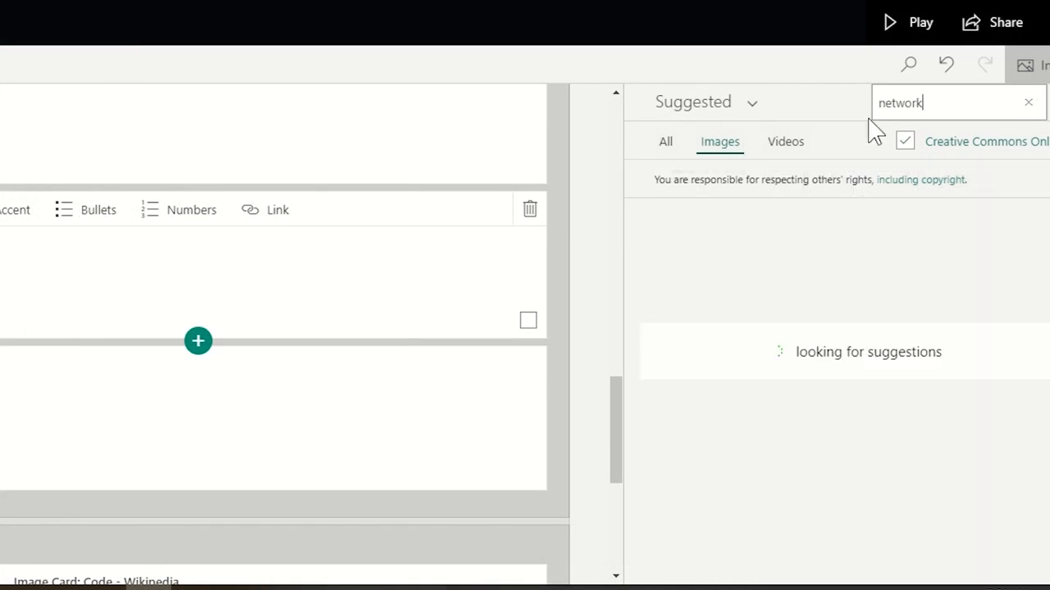
mouse_move(785, 450)
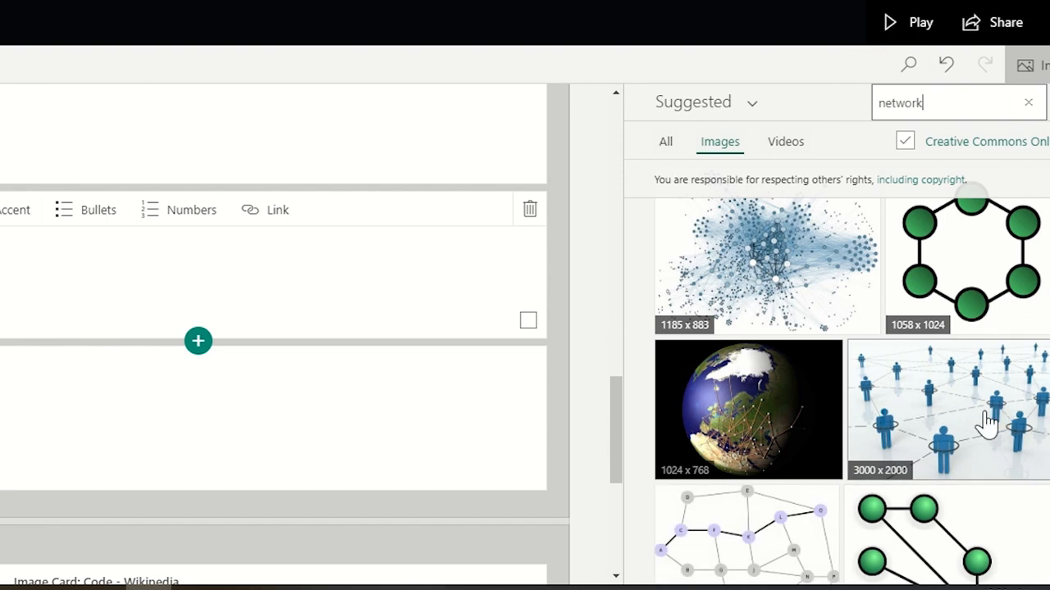
click(947, 408)
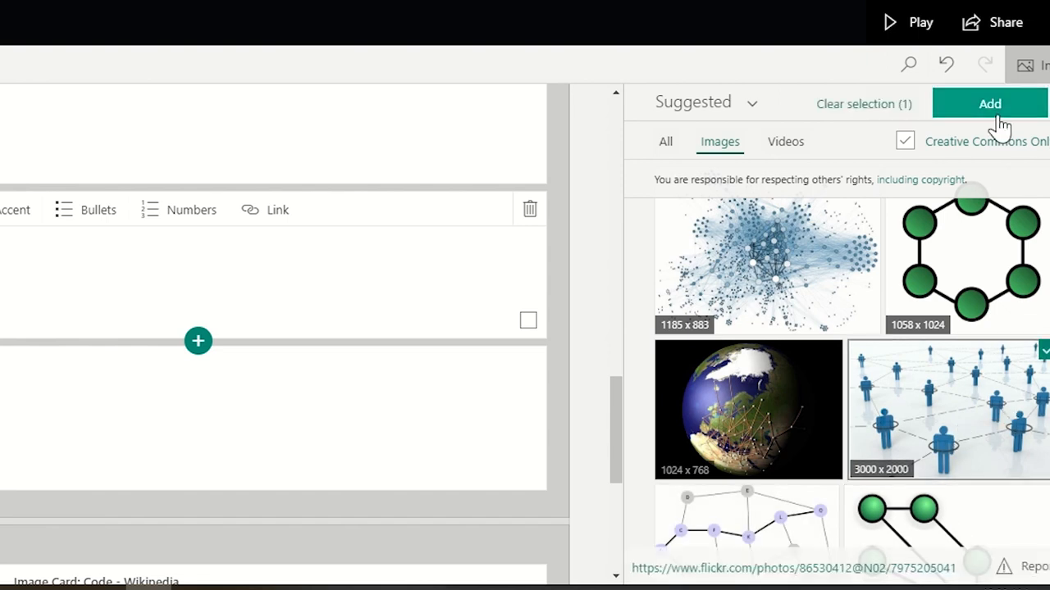
click(989, 103)
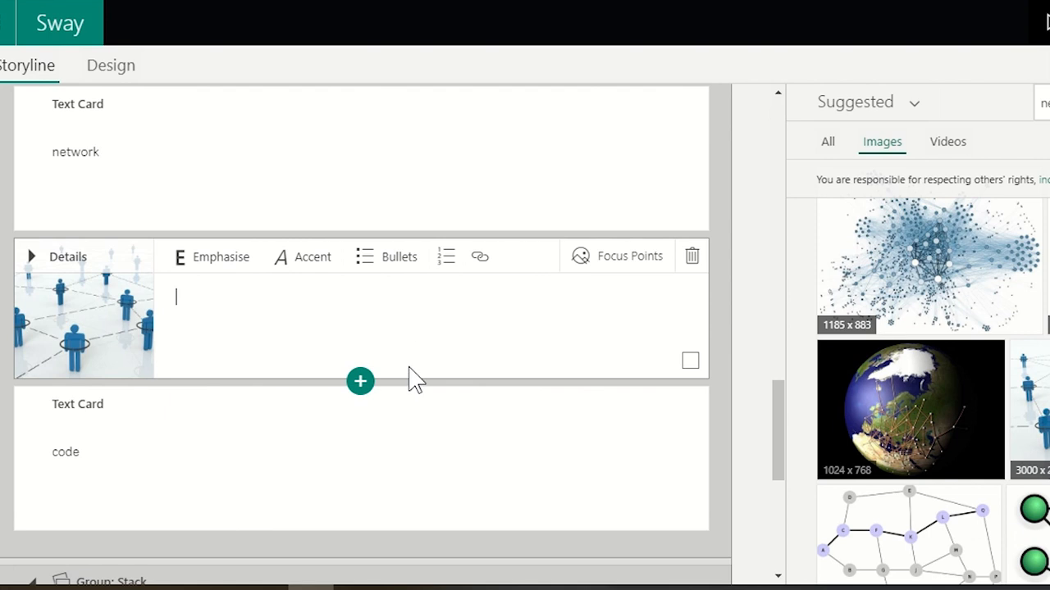
mouse_move(399, 430)
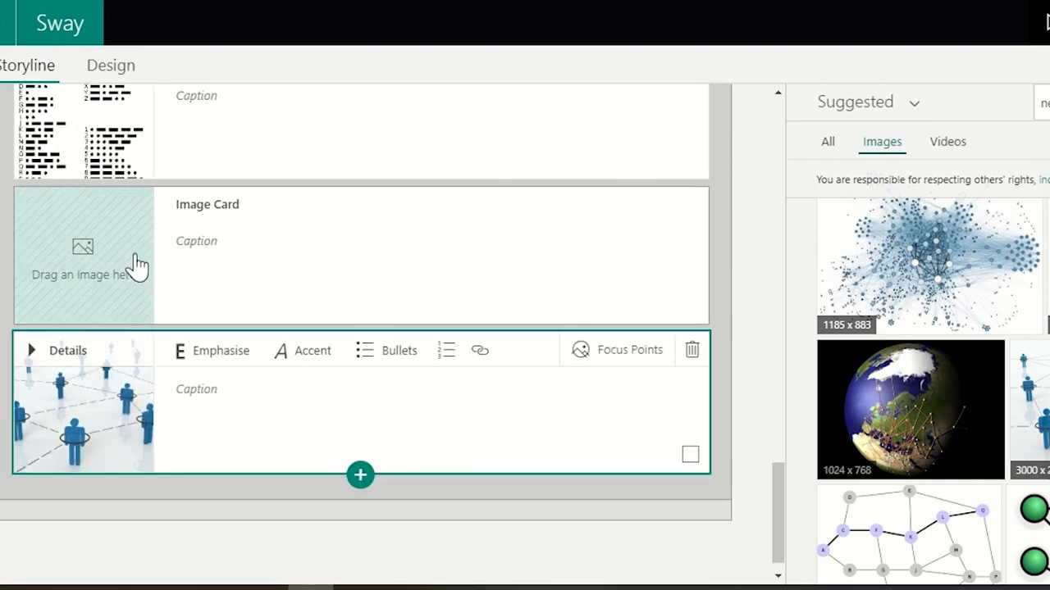
- Scroll through the storyline to check the added network image card
scroll(down, 3)
text(telegram)
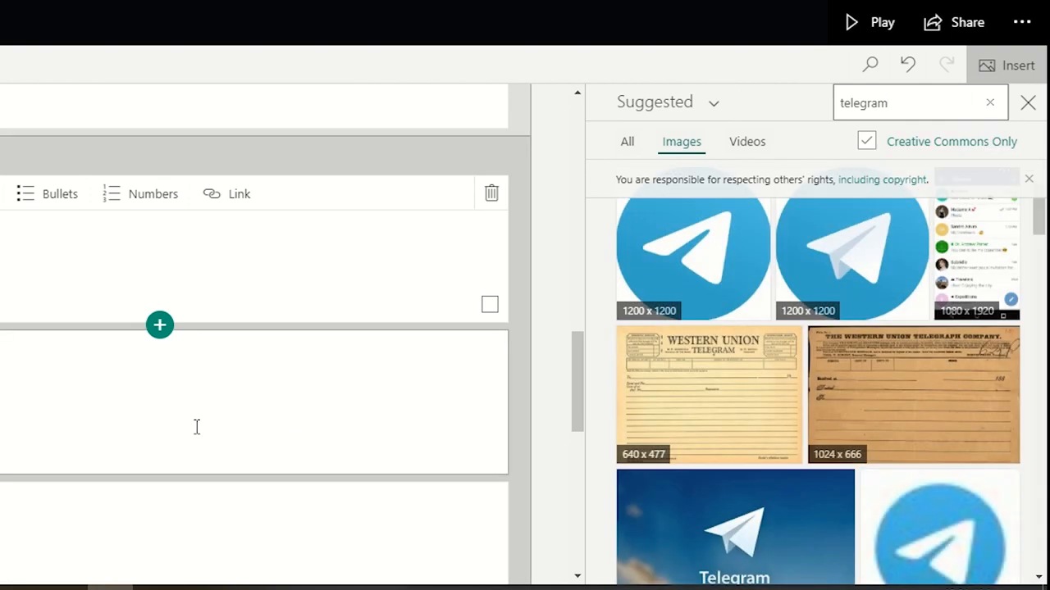
scroll(down, 3)
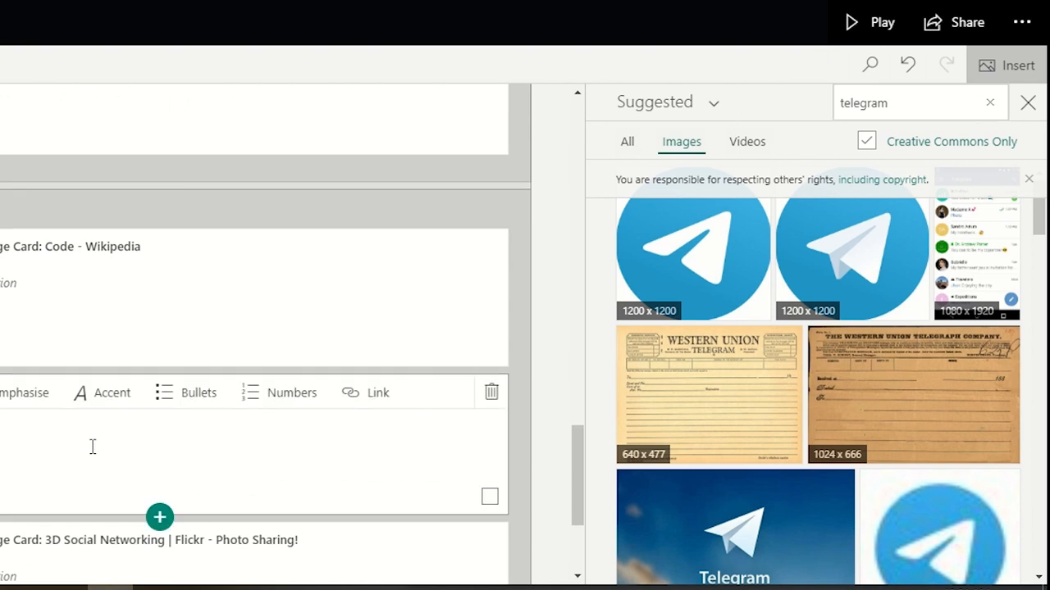
scroll(down, 3)
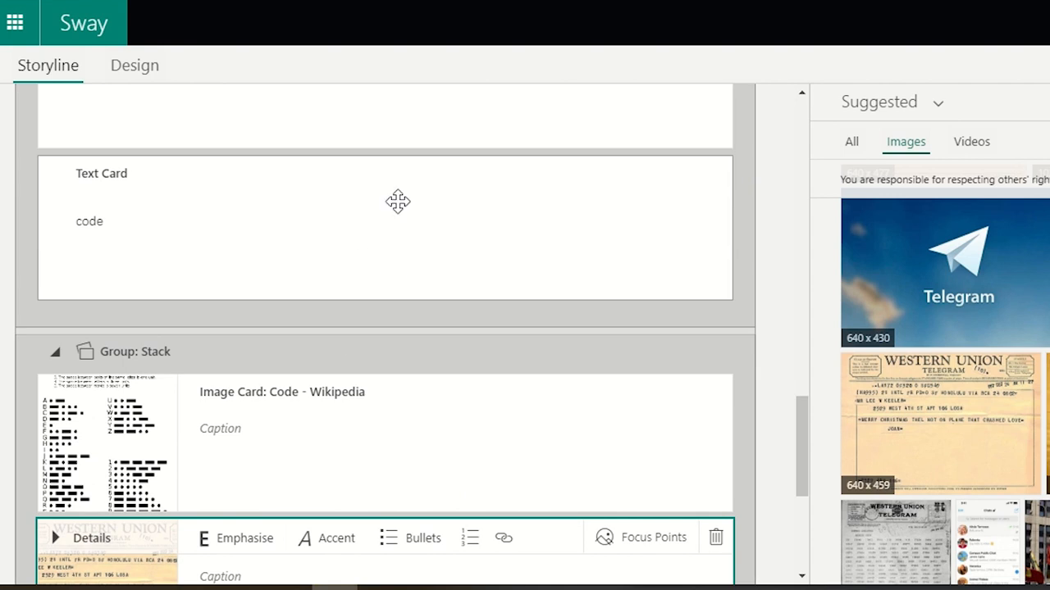
scroll(up, 3)
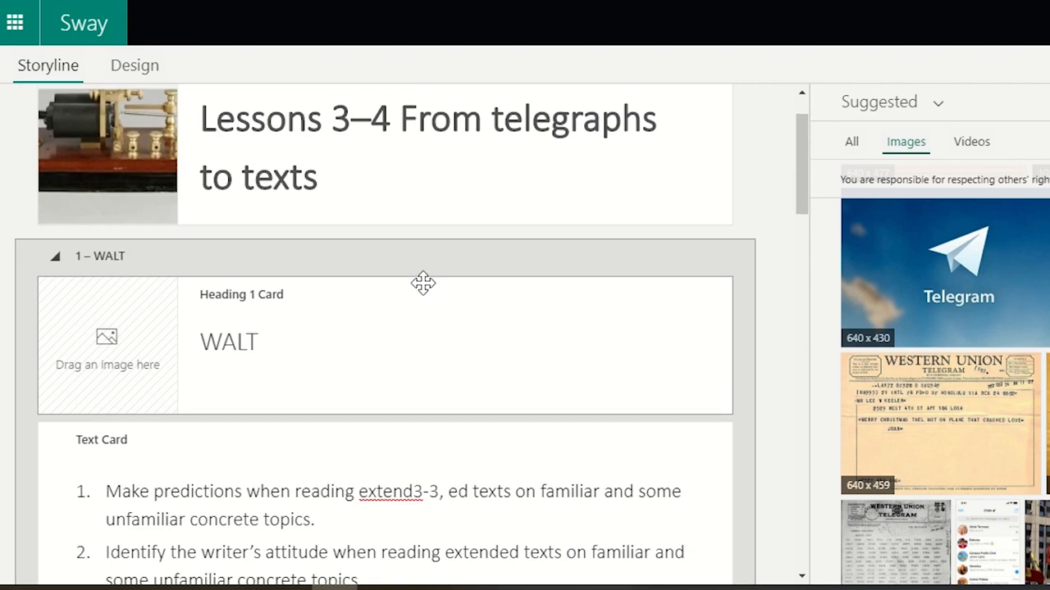
scroll(up, 3)
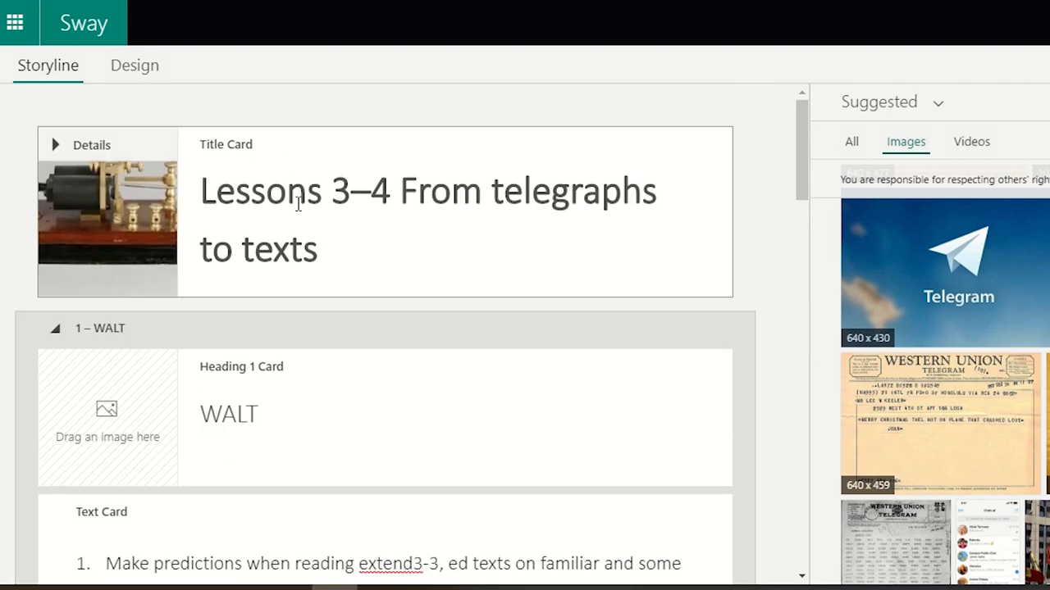
scroll(down, 3)
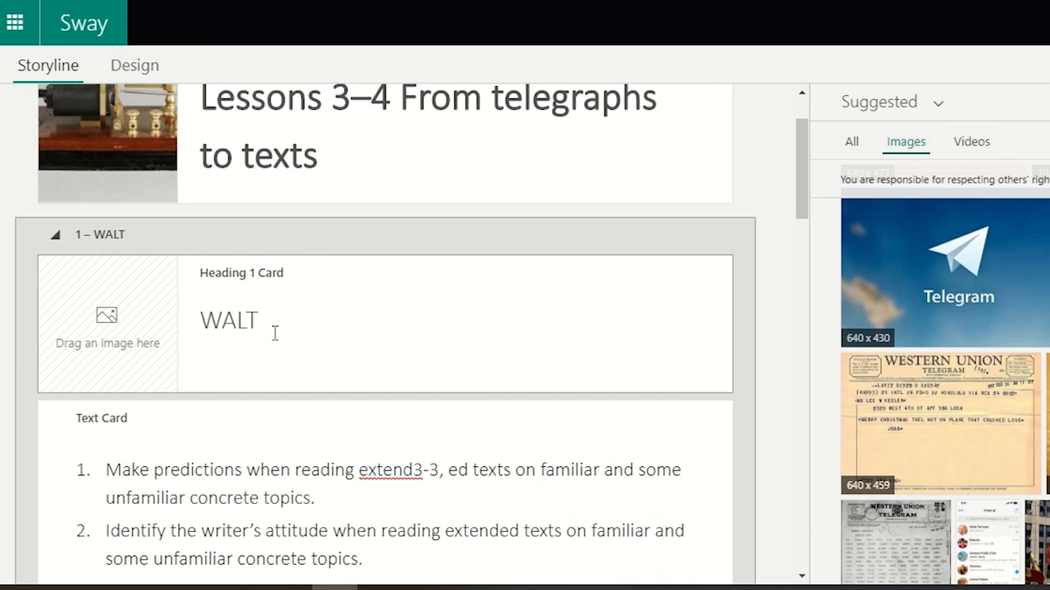
scroll(down, 3)
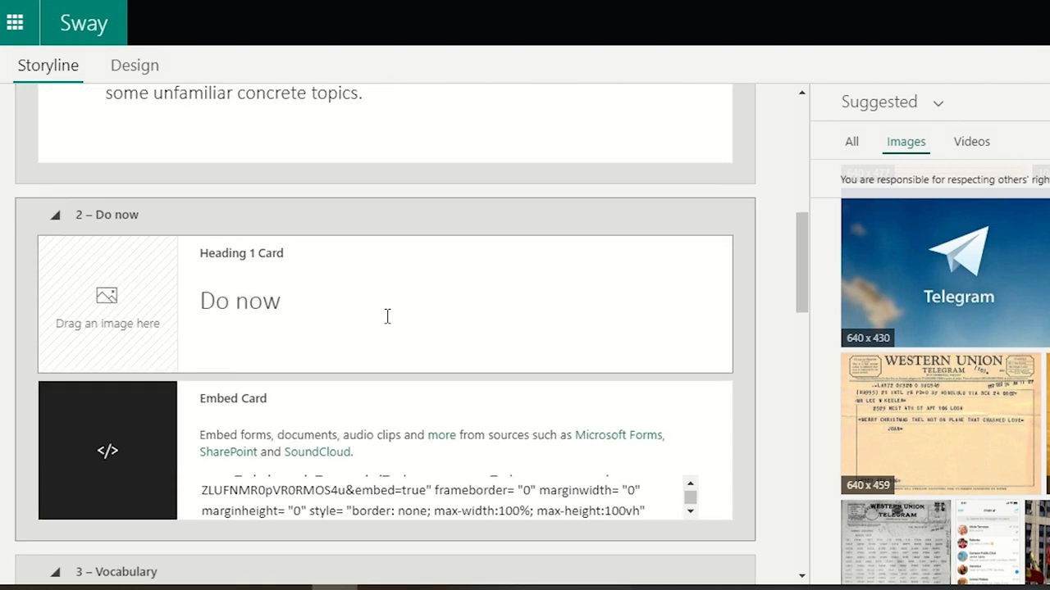
scroll(down, 3)
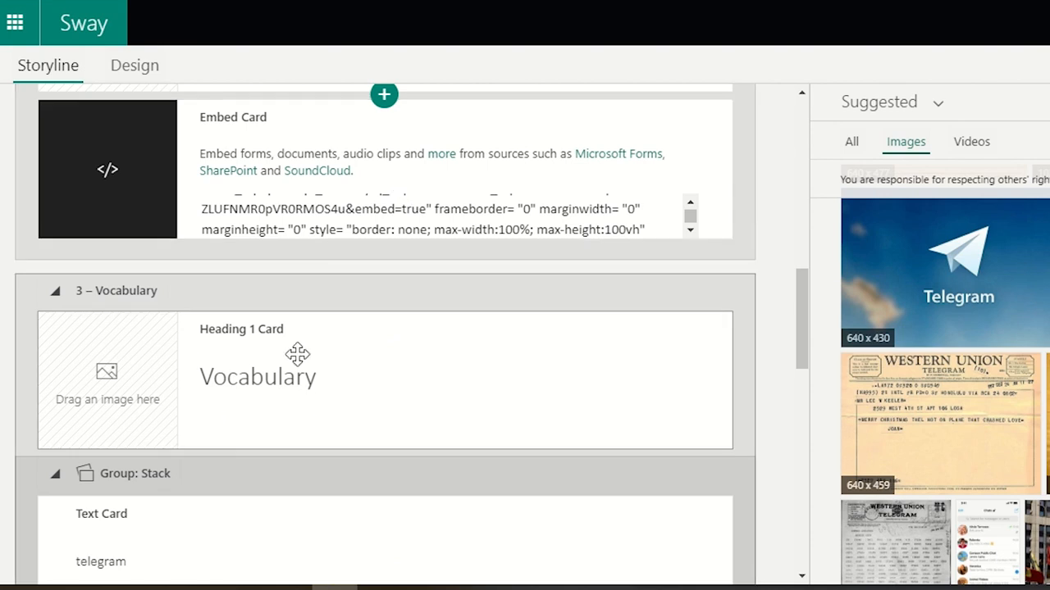
scroll(up, 3)
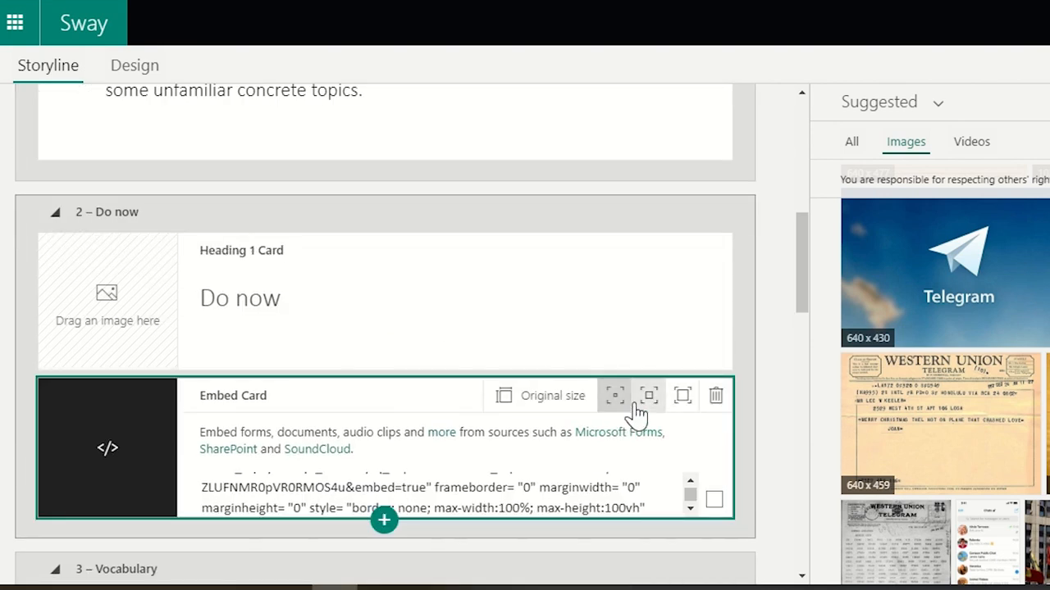
mouse_move(682, 401)
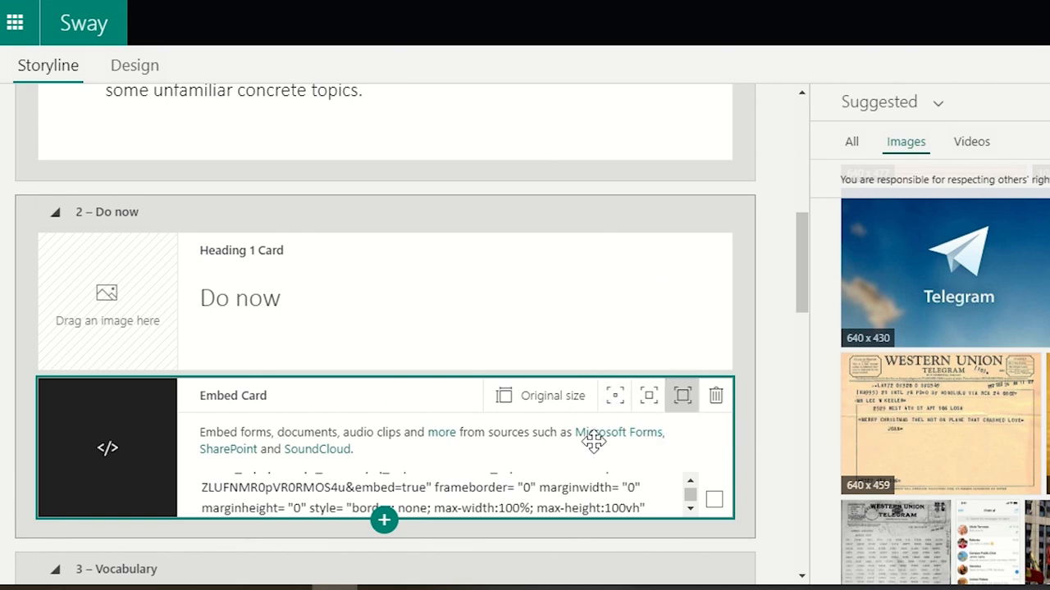
scroll(down, 3)
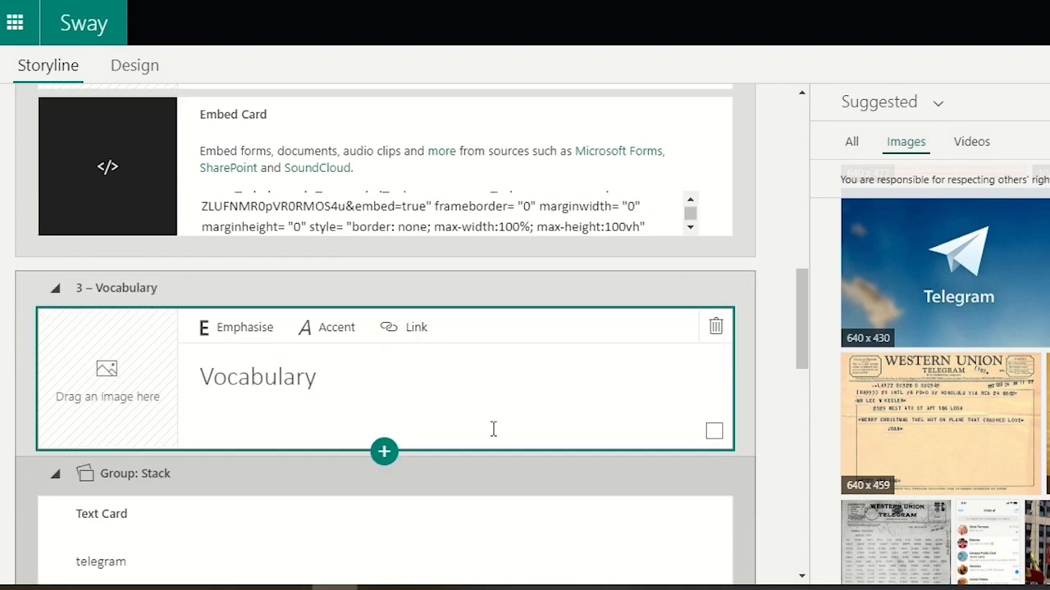
scroll(down, 3)
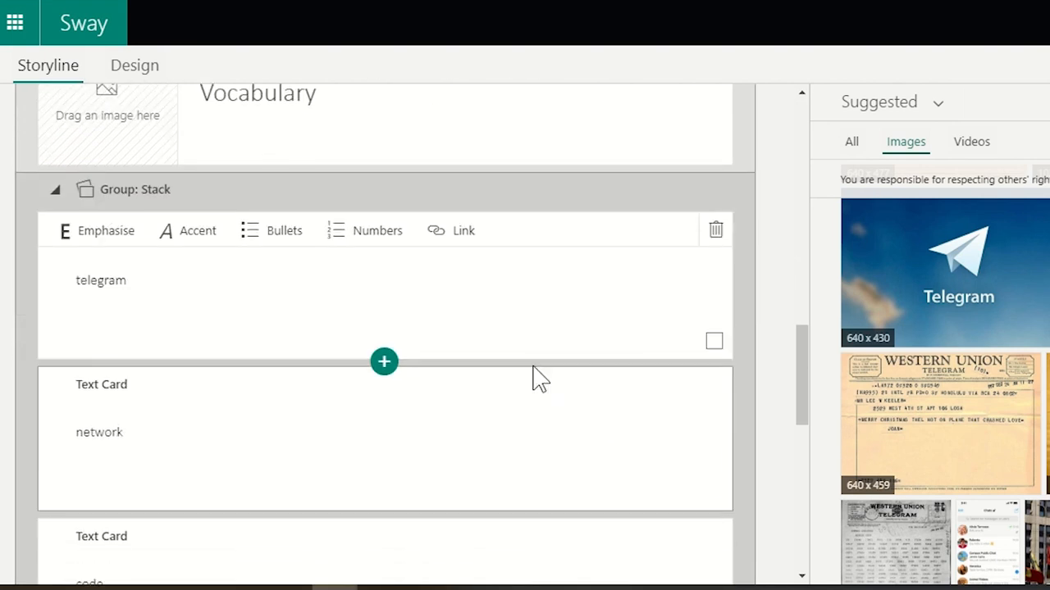
scroll(down, 3)
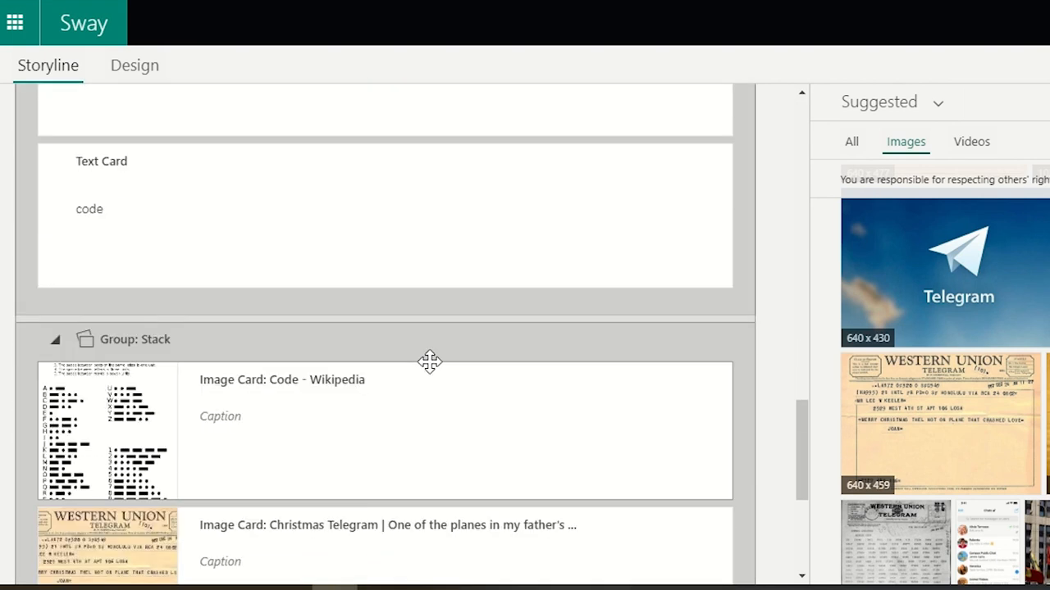
scroll(down, 3)
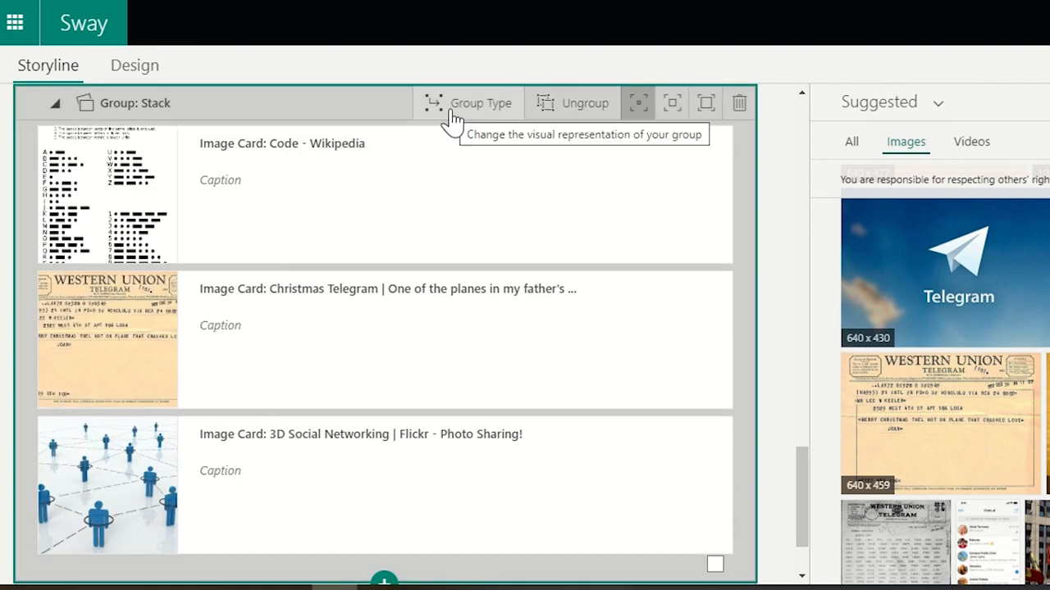
- Change the Vocabulary image group from Stack to Slideshow with thumbnails
click(469, 102)
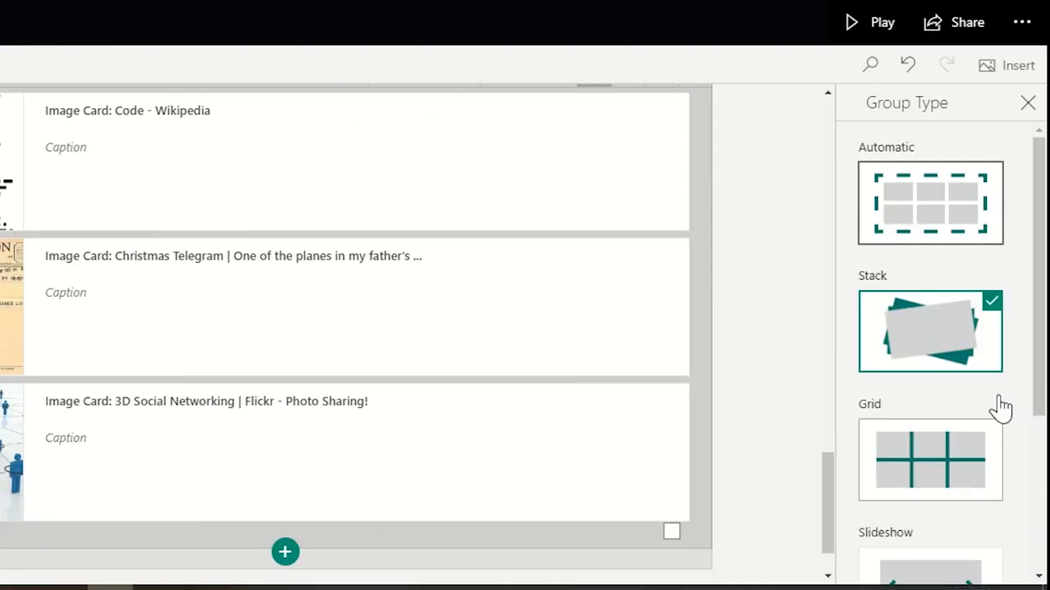
scroll(up, 3)
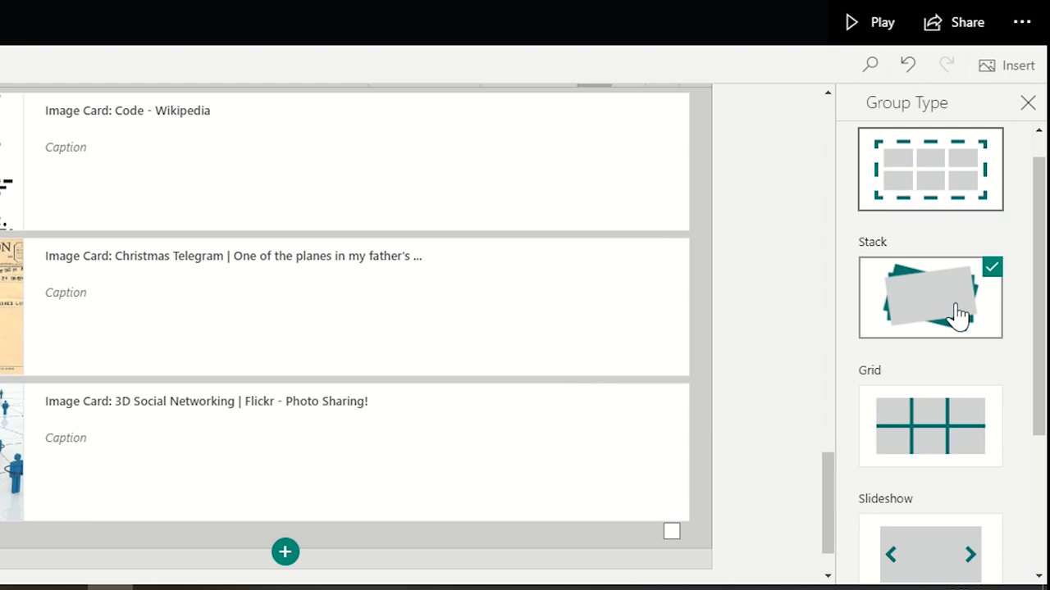
scroll(up, 3)
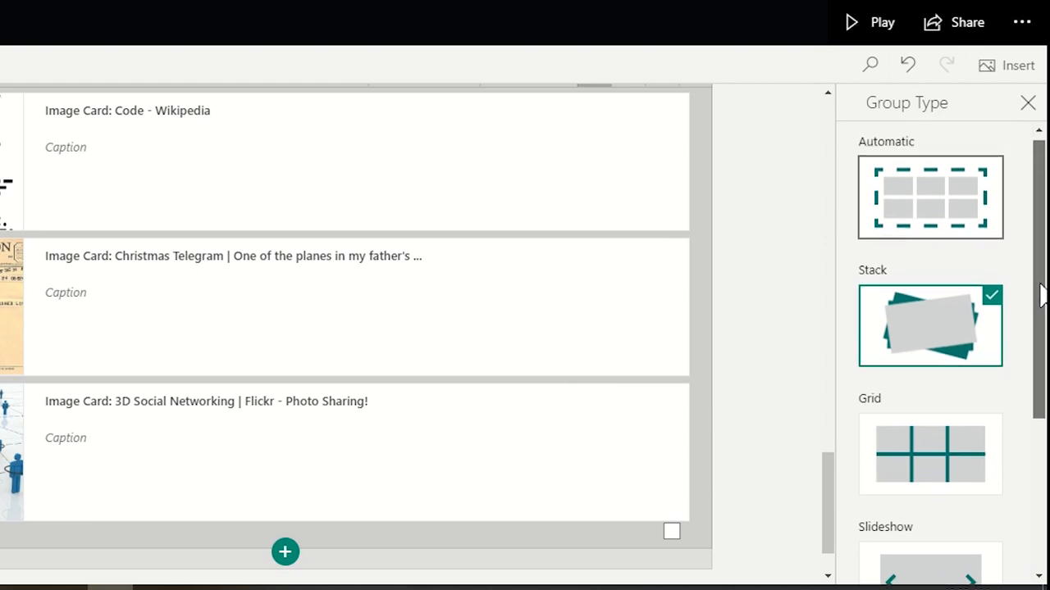
scroll(down, 3)
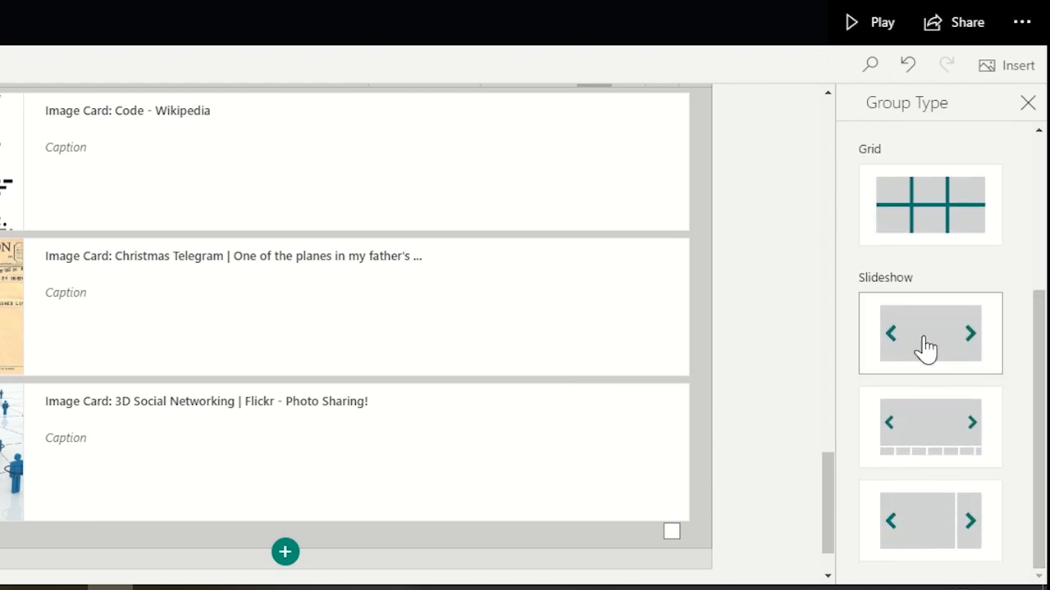
click(929, 426)
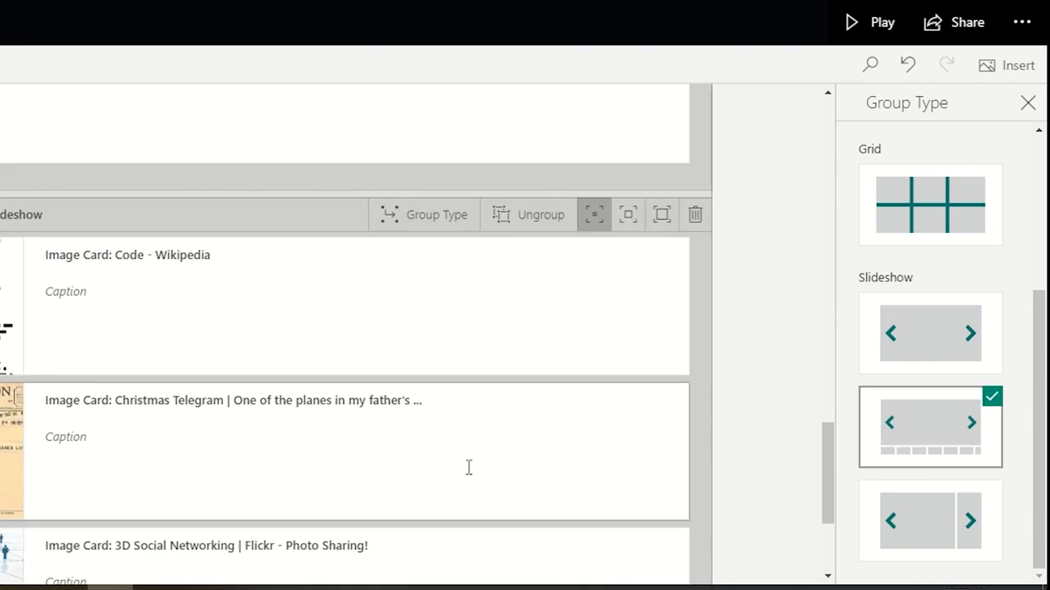
mouse_move(636, 238)
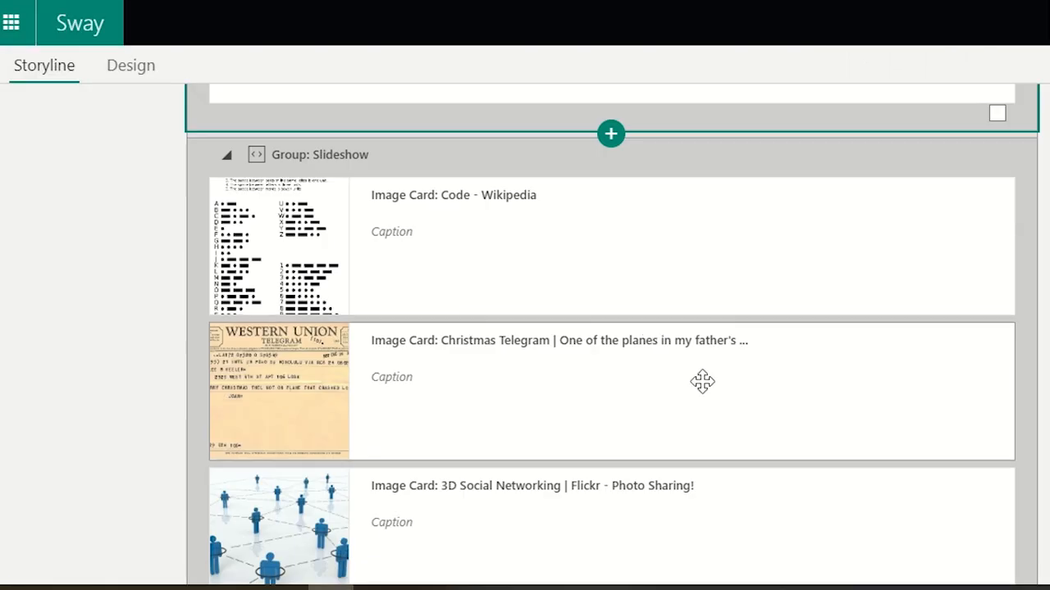
scroll(down, 3)
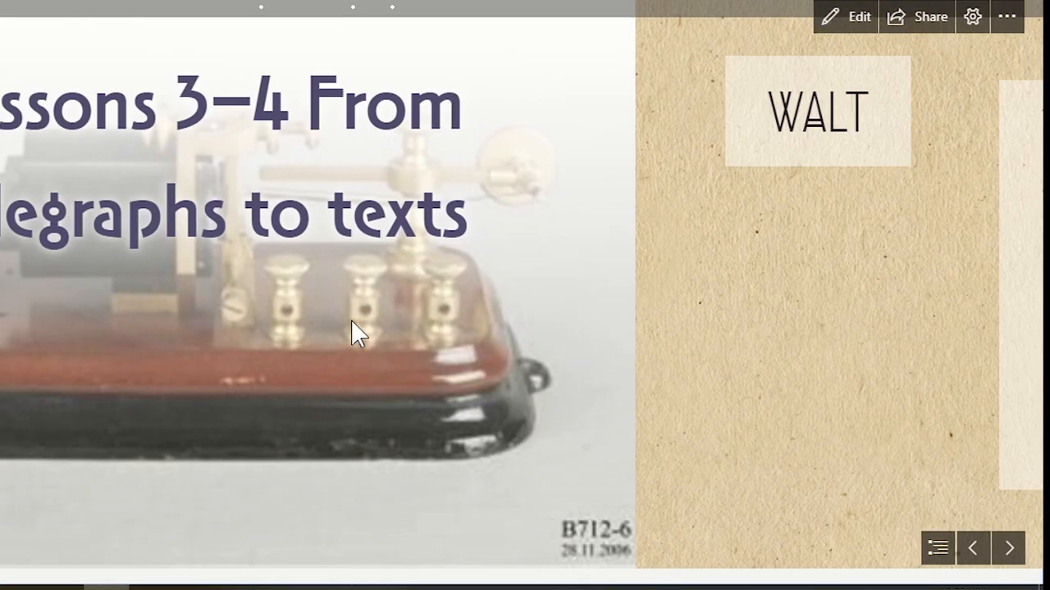
click(1007, 548)
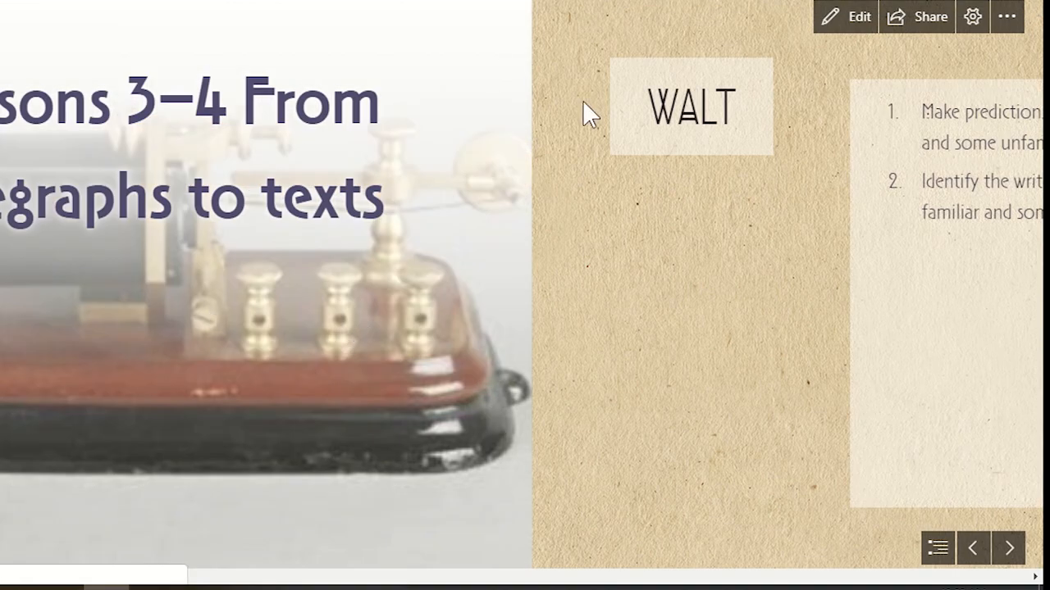
click(1007, 547)
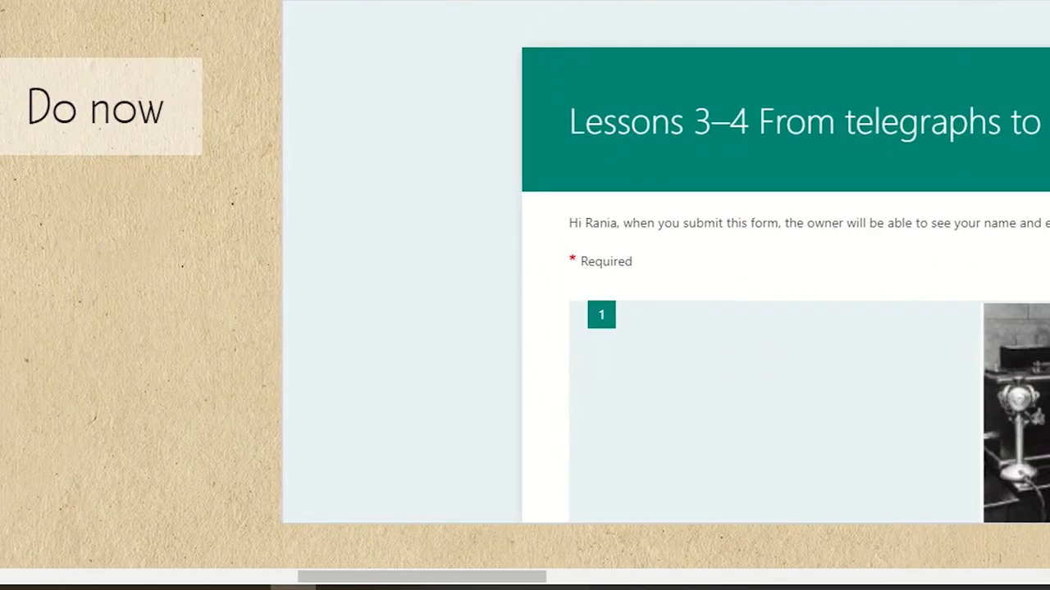
scroll(down, 3)
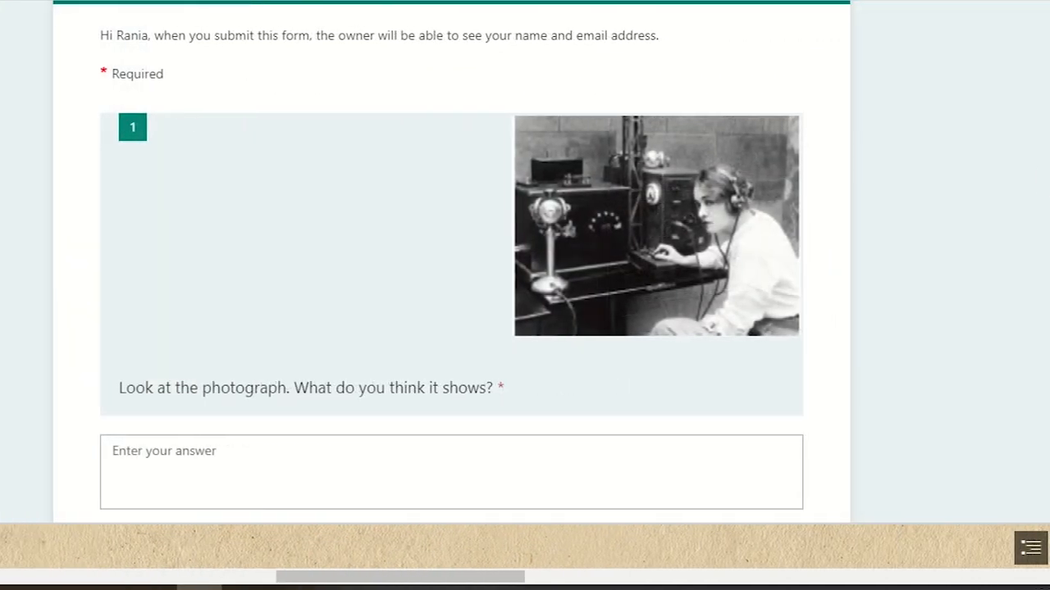
scroll(up, 3)
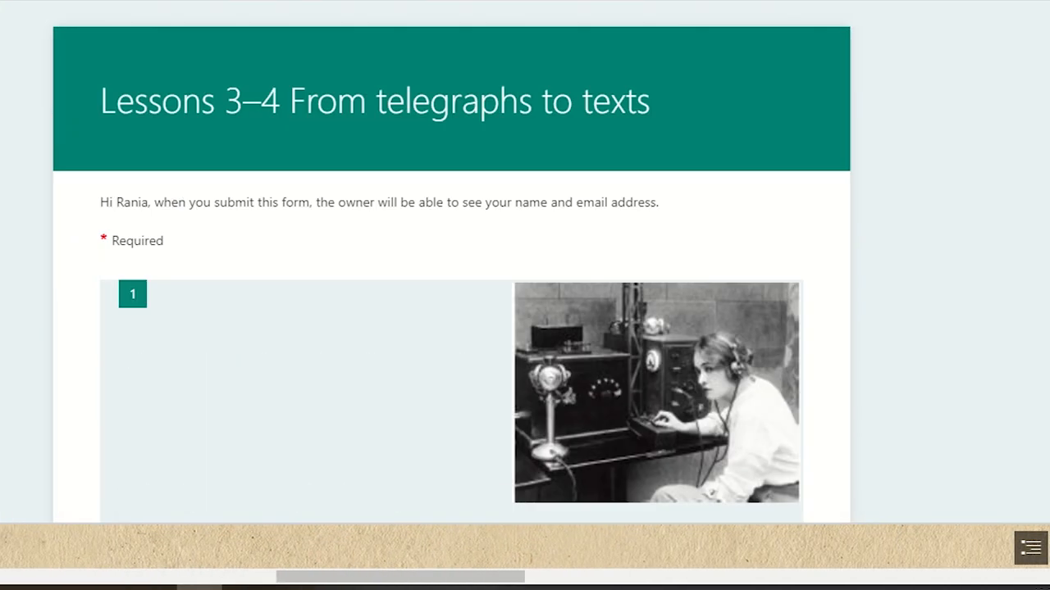
scroll(down, 3)
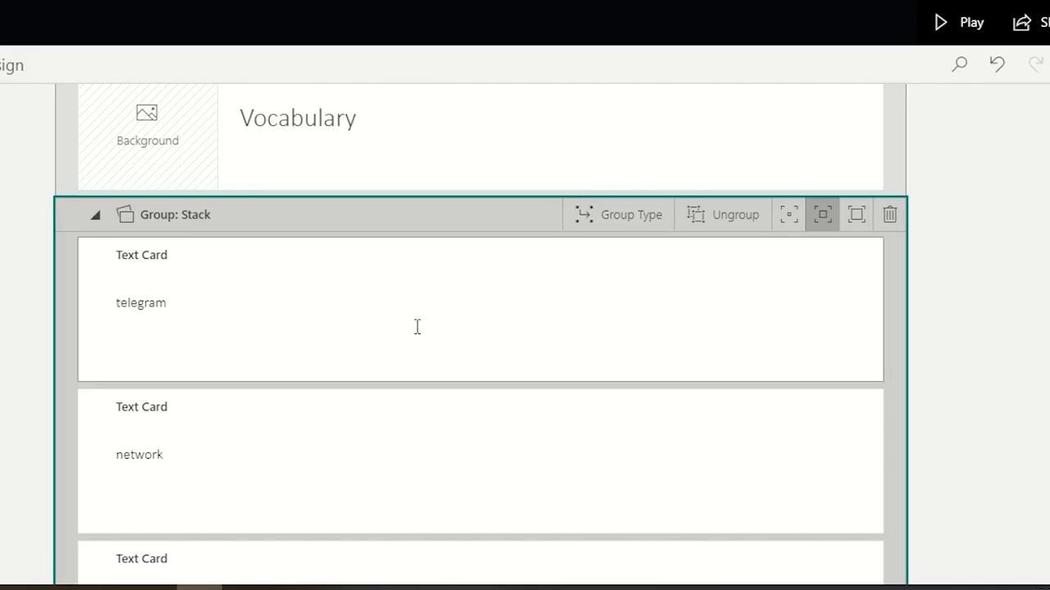
mouse_move(569, 354)
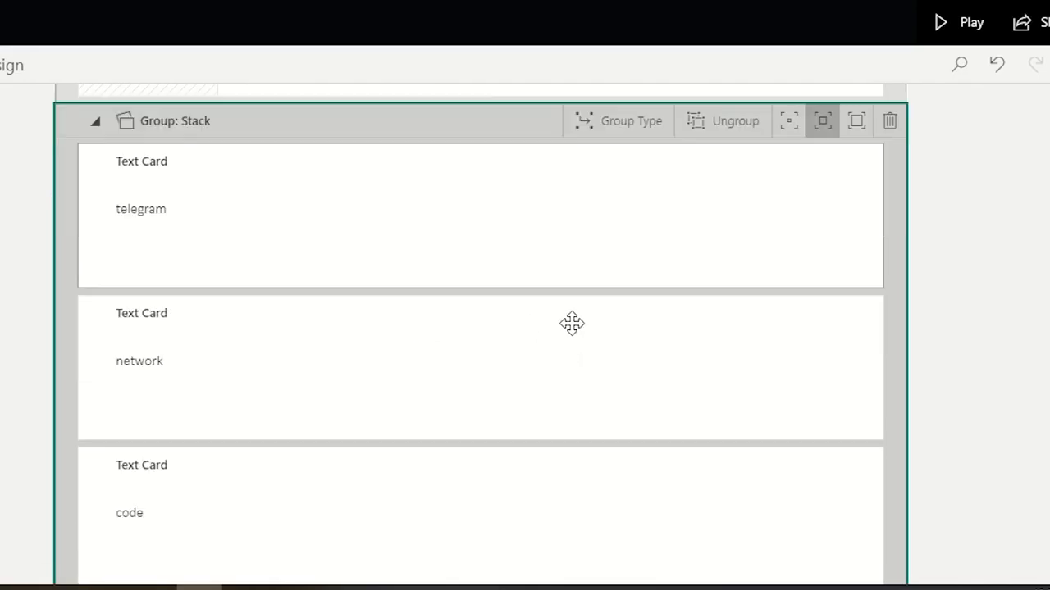
scroll(down, 3)
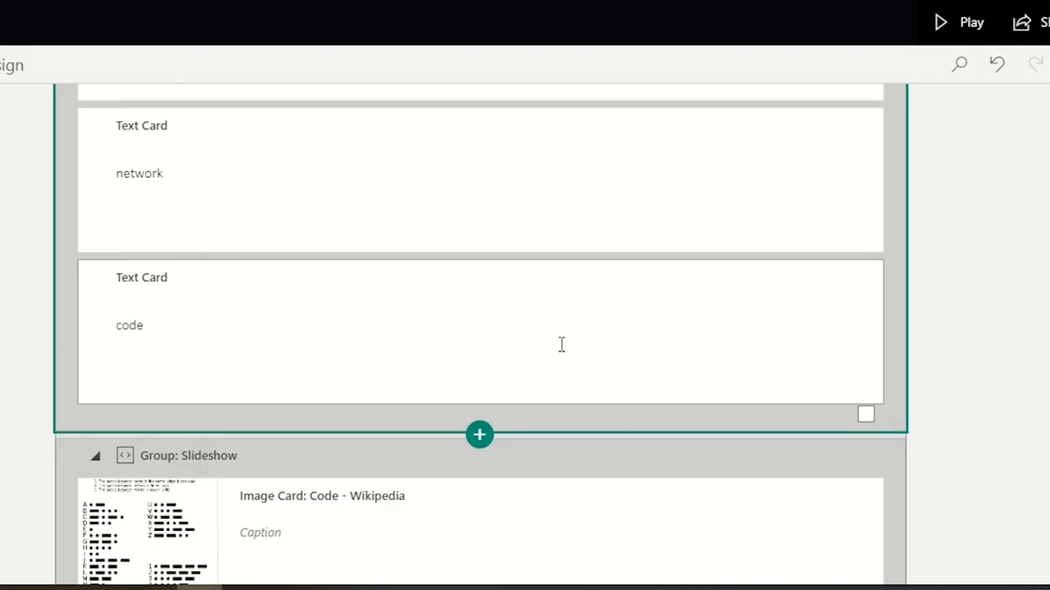
scroll(down, 3)
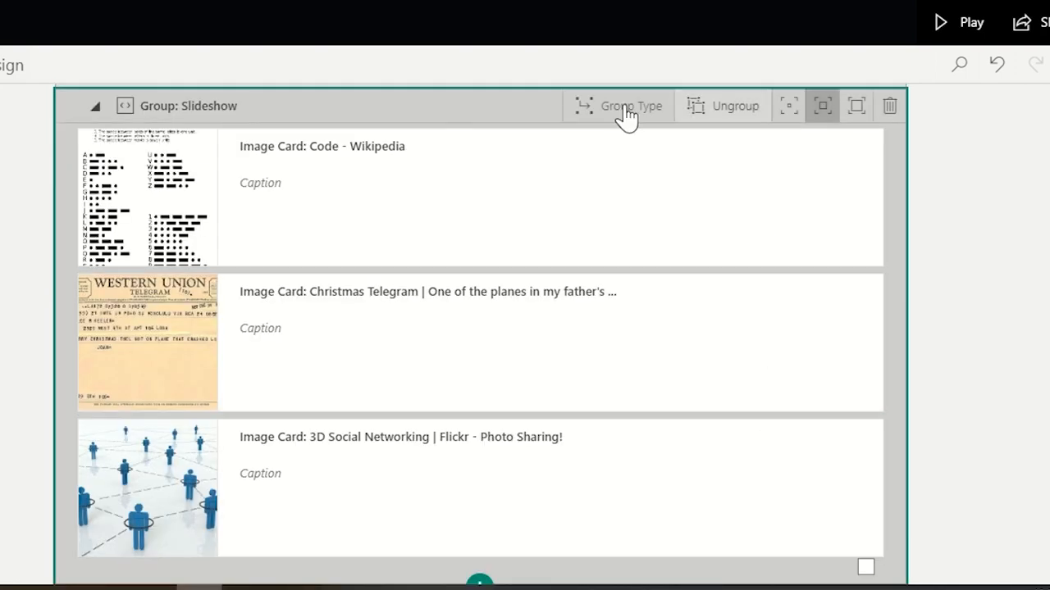
scroll(down, 3)
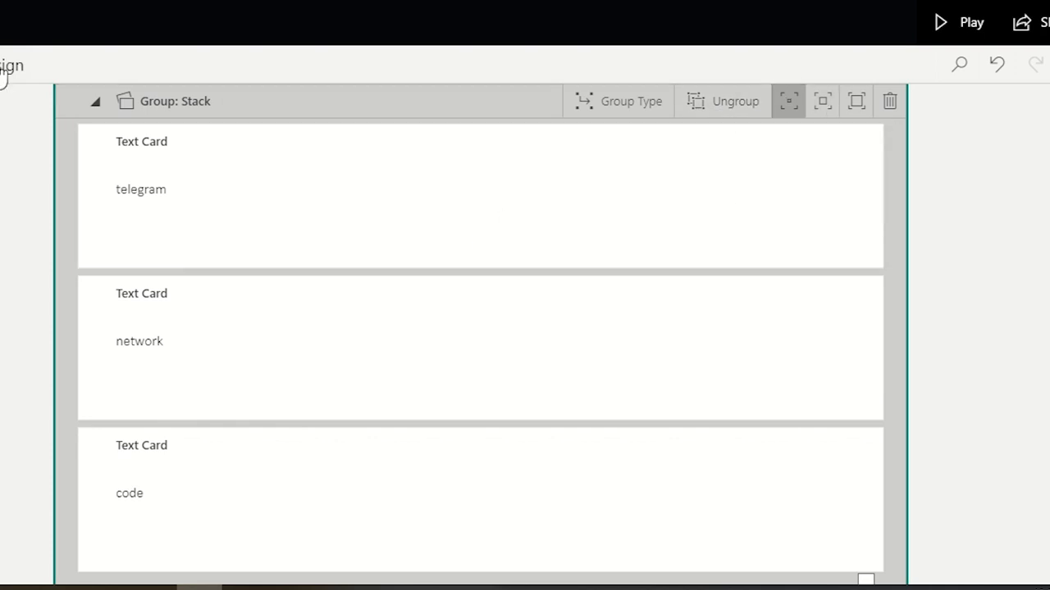
mouse_move(12, 82)
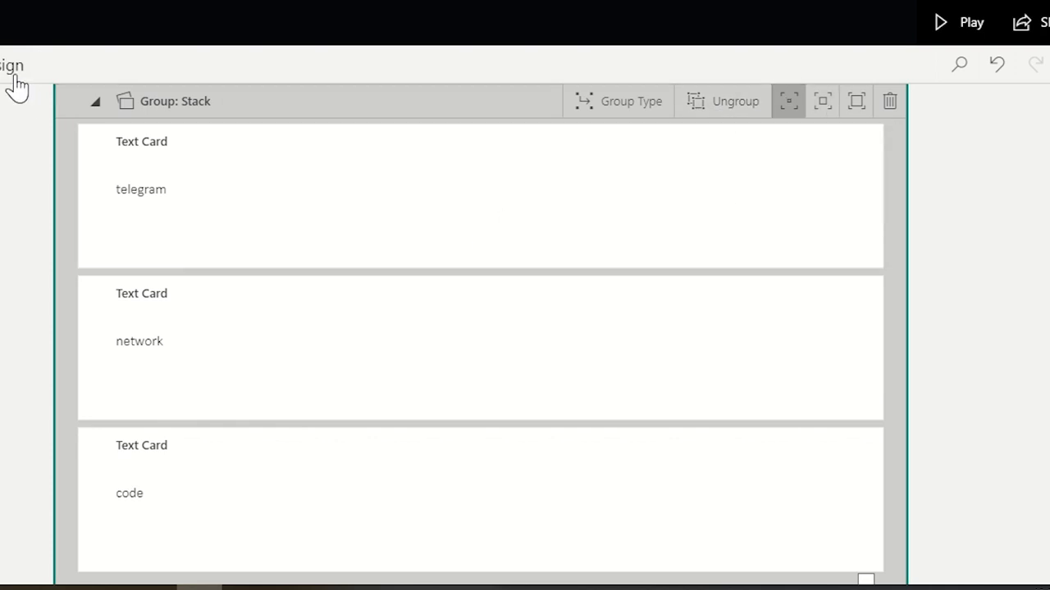
mouse_move(144, 65)
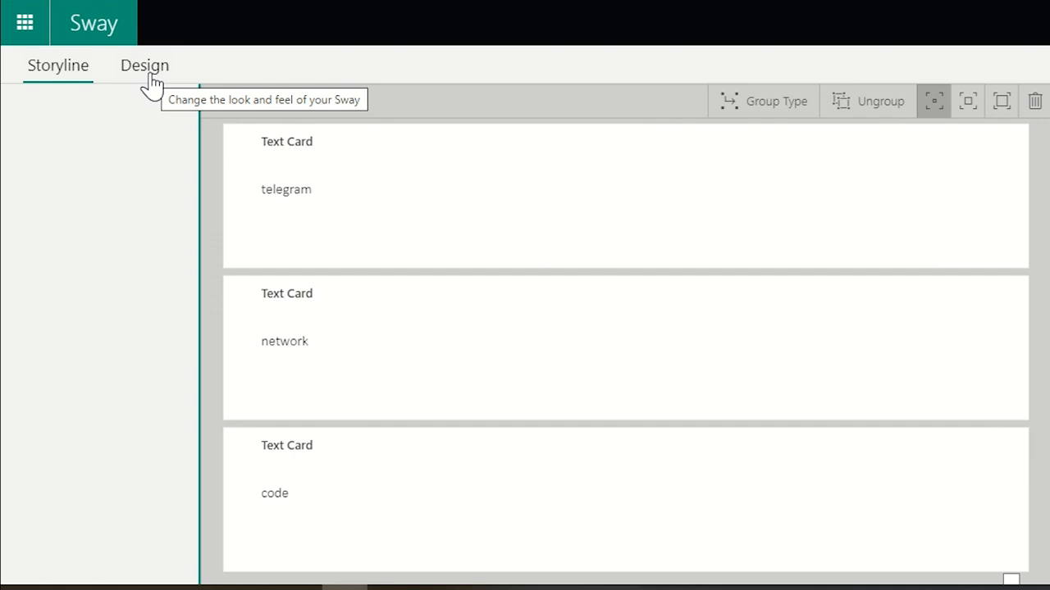
- Switch to the Design view and open the Styles pane
click(145, 65)
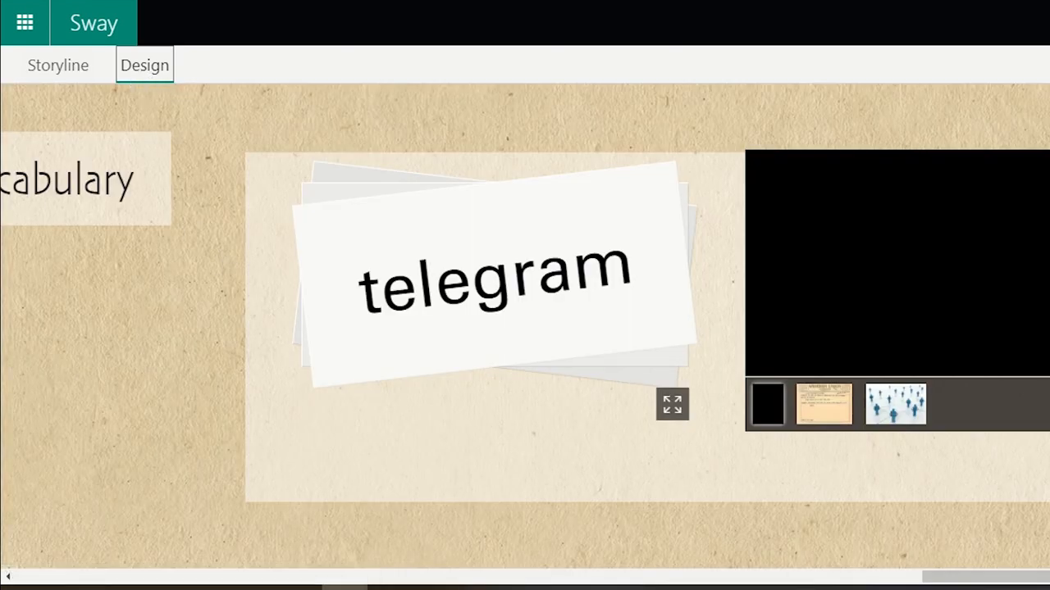
mouse_move(54, 72)
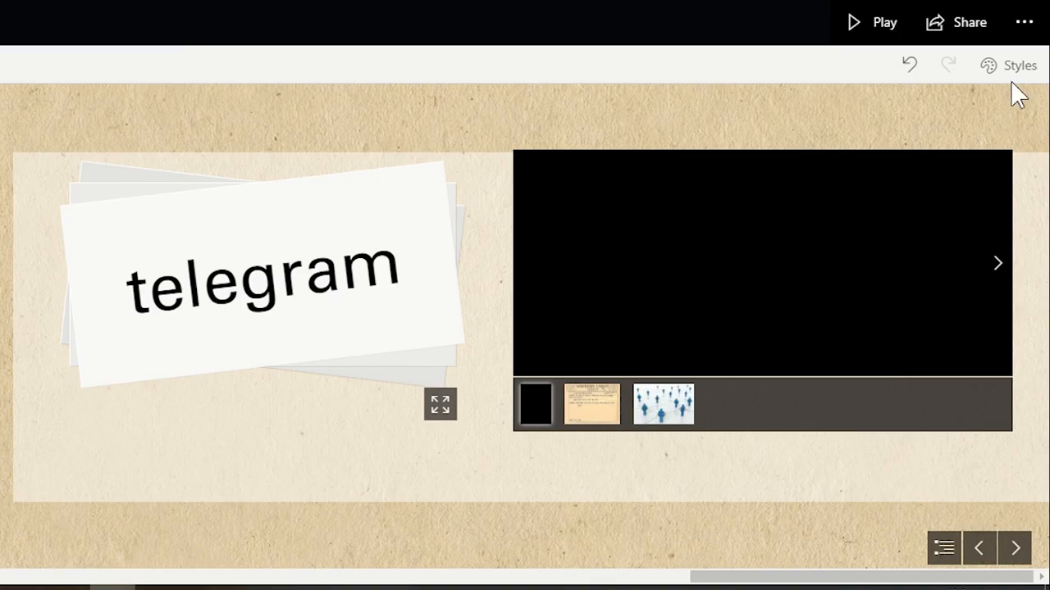
click(1017, 64)
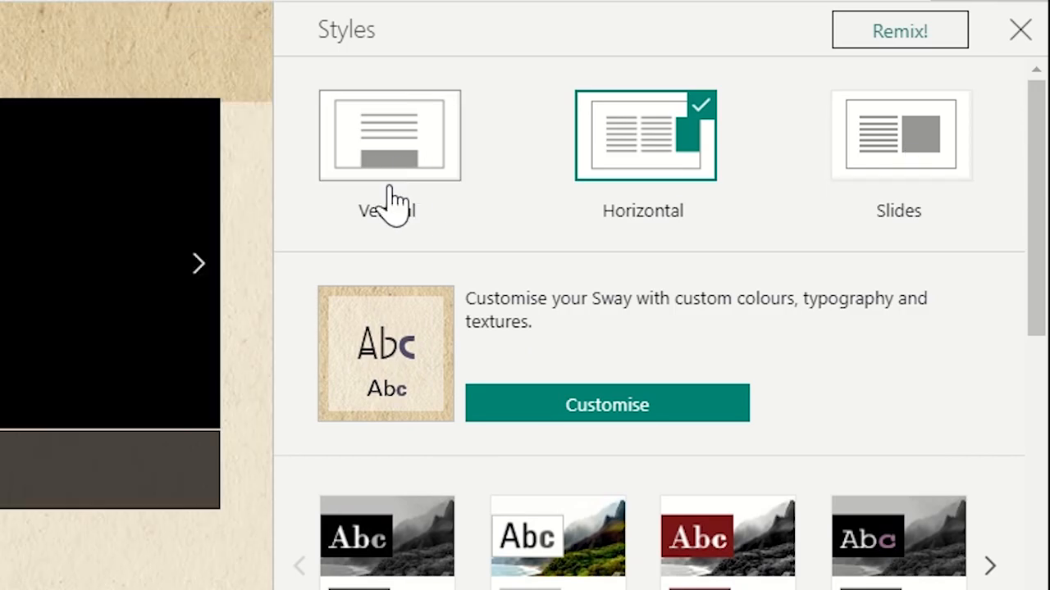
mouse_move(421, 131)
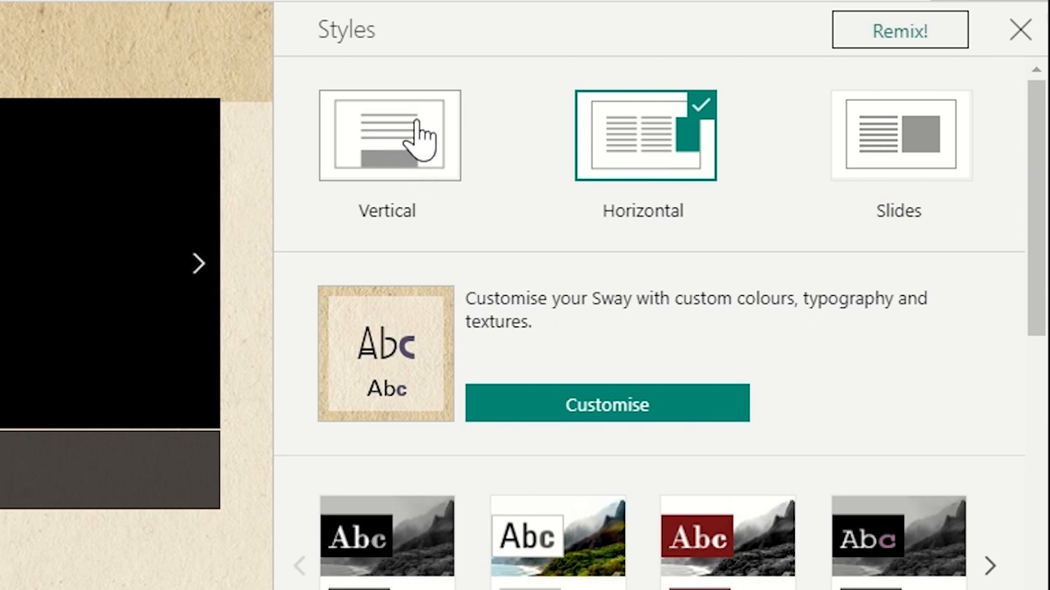
mouse_move(408, 193)
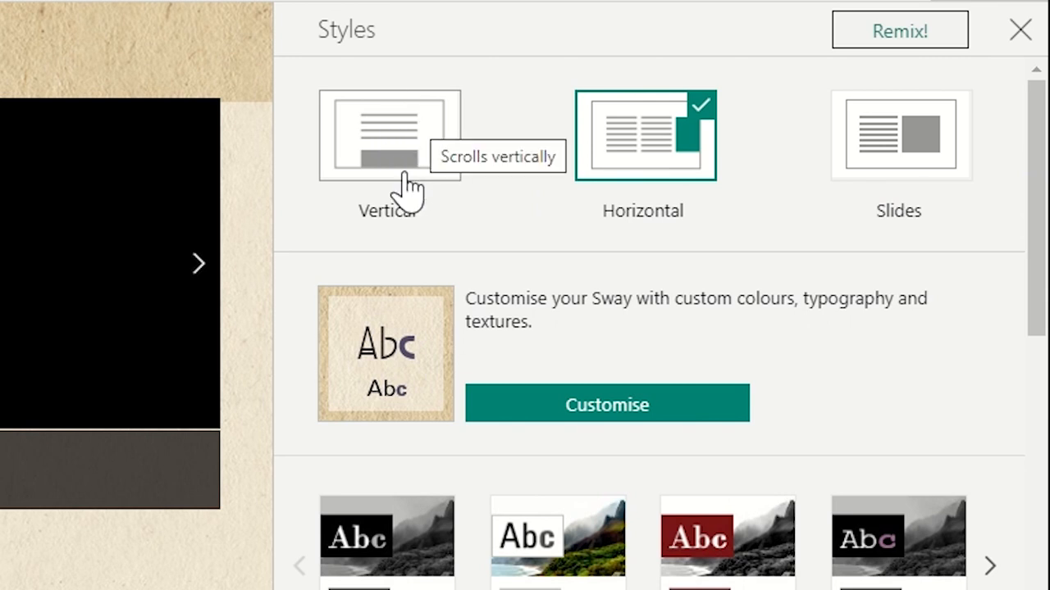
mouse_move(397, 176)
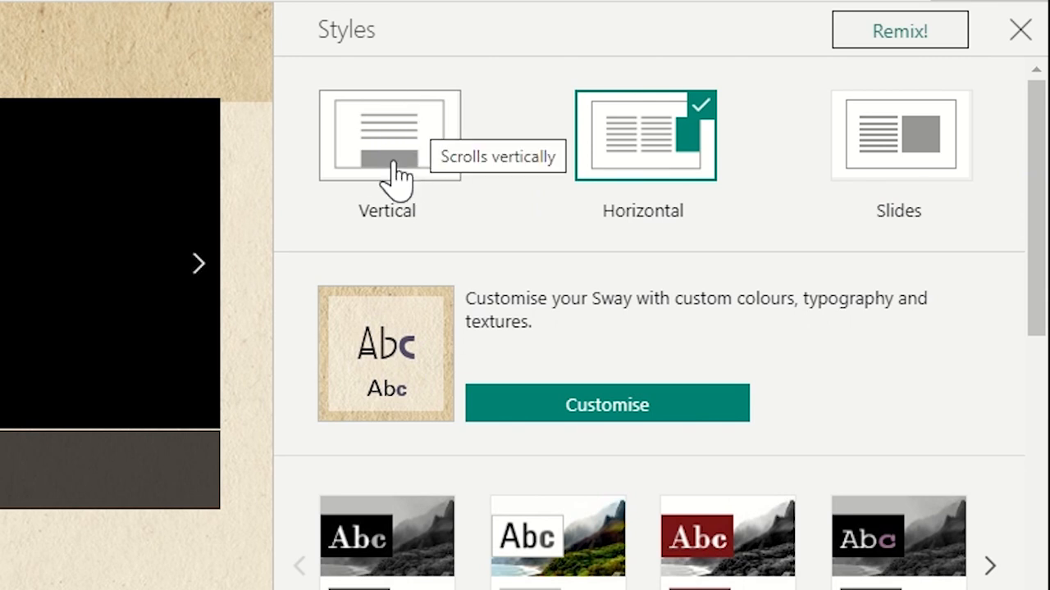
mouse_move(539, 193)
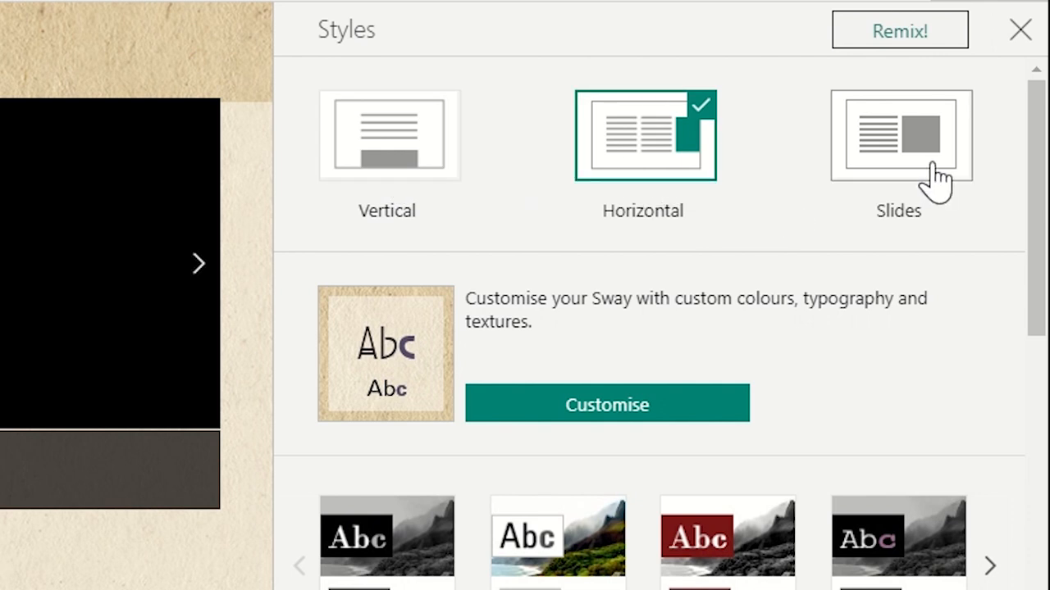
mouse_move(648, 176)
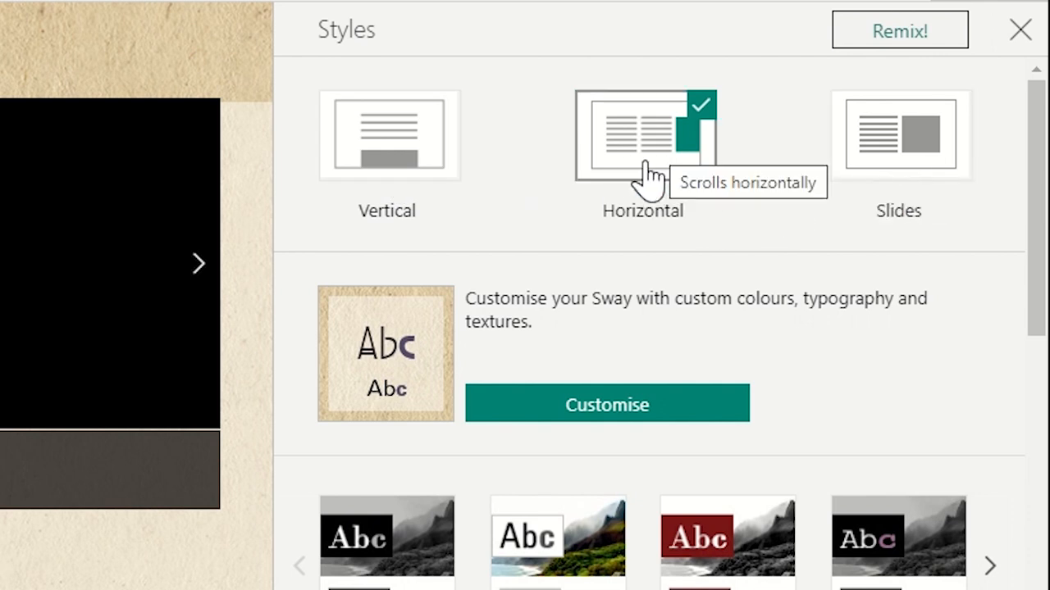
mouse_move(535, 242)
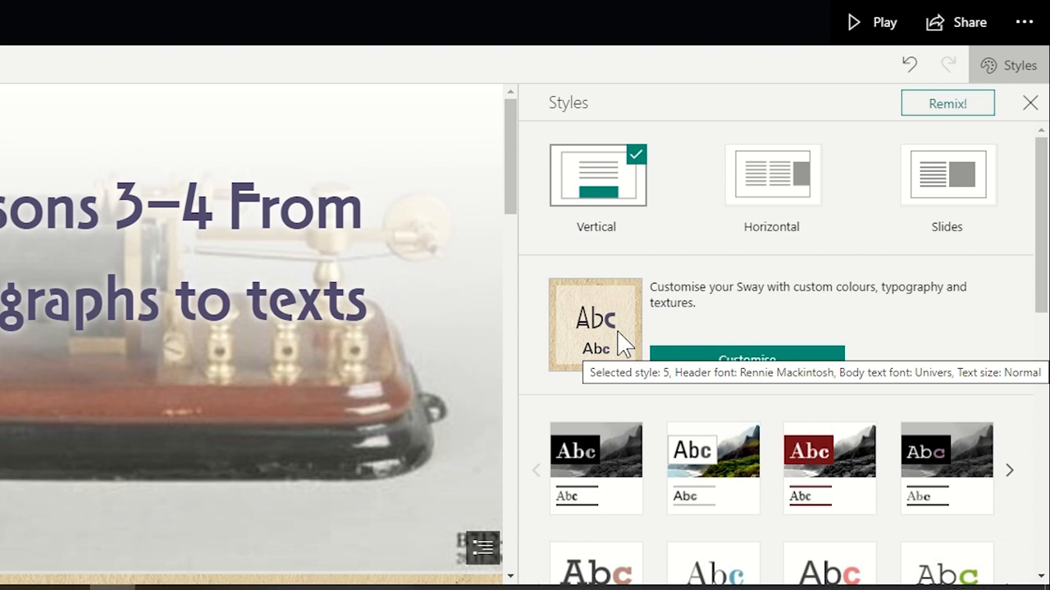
- Apply the purple typewriter style from the style gallery
scroll(down, 3)
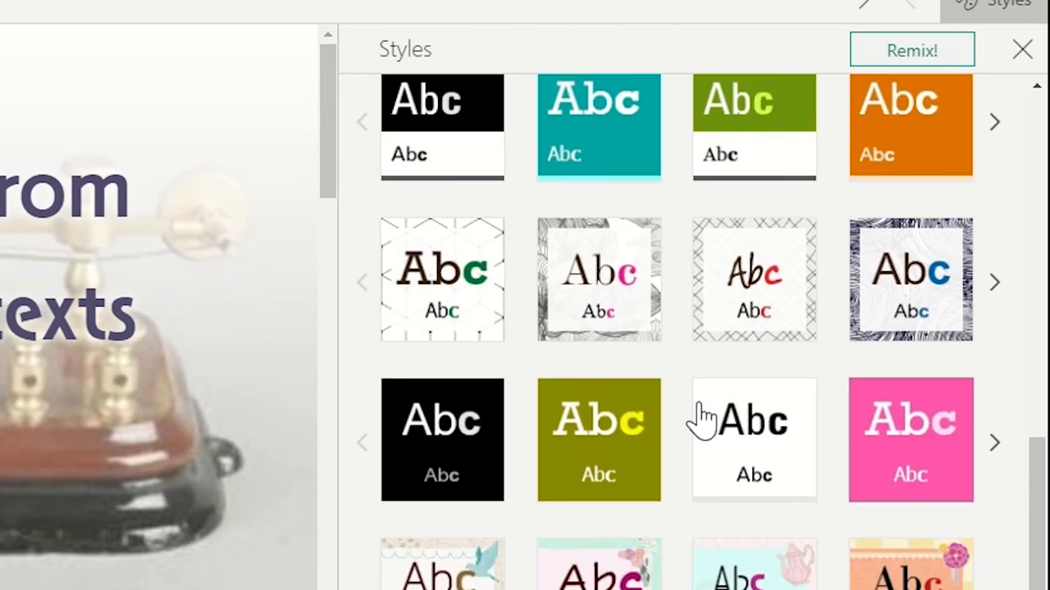
scroll(up, 3)
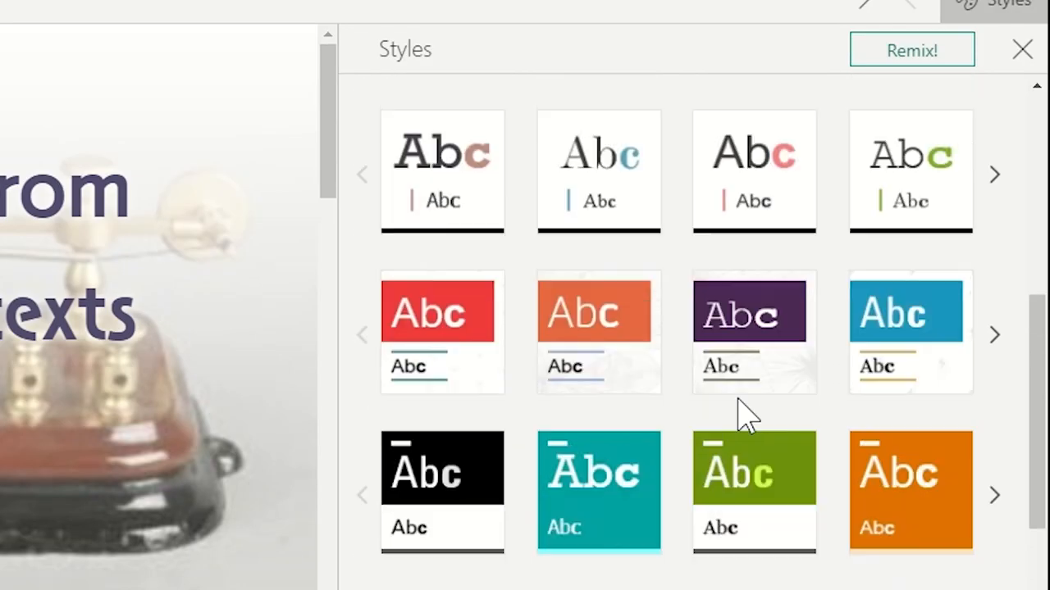
click(753, 333)
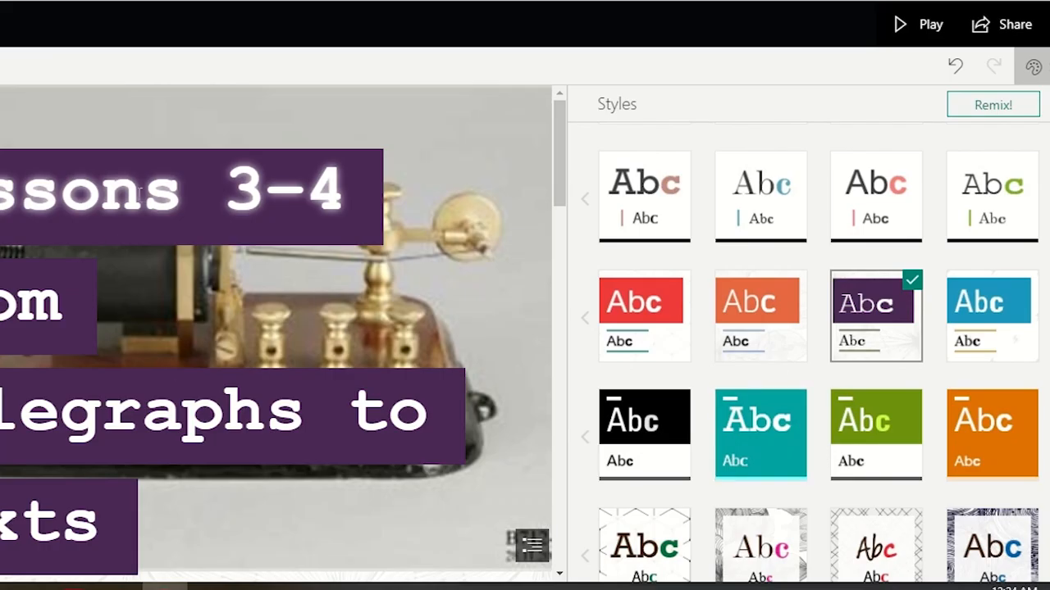
mouse_move(343, 257)
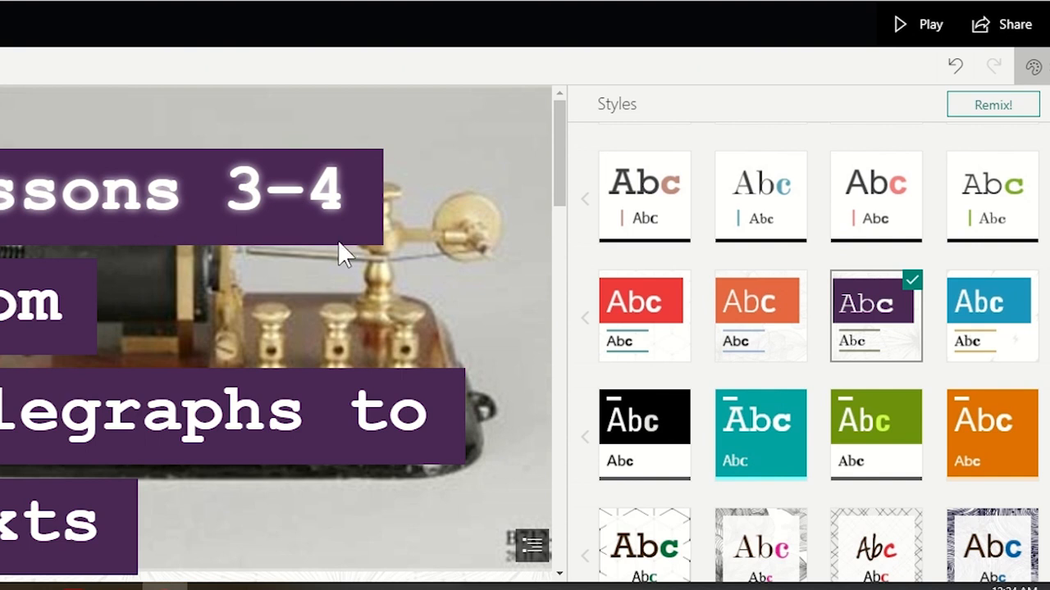
mouse_move(414, 242)
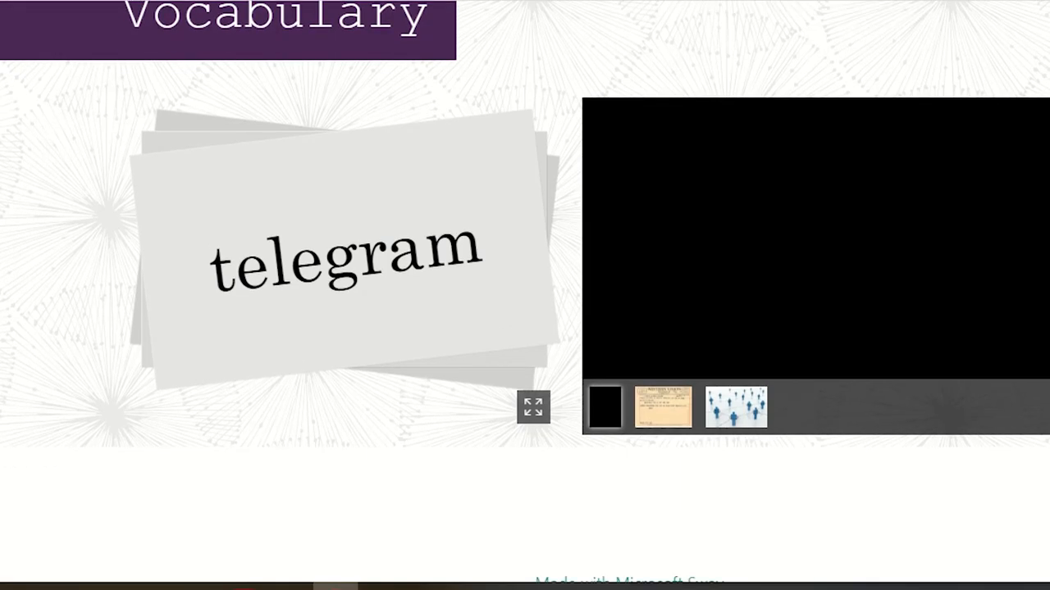
- Browse the vocabulary slideshow to the network picture and open the section navigation overview
click(345, 246)
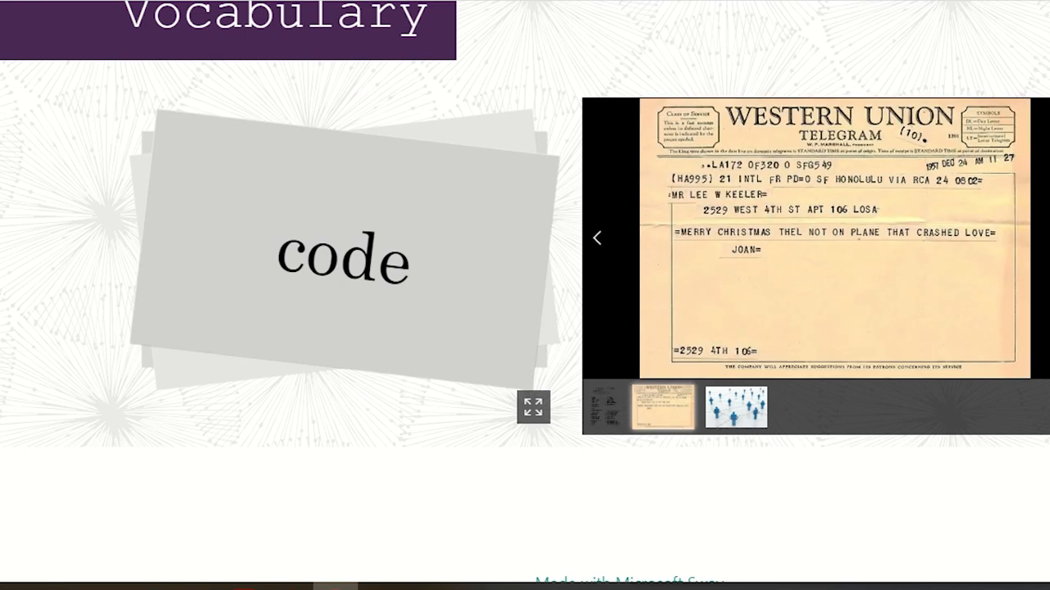
click(736, 408)
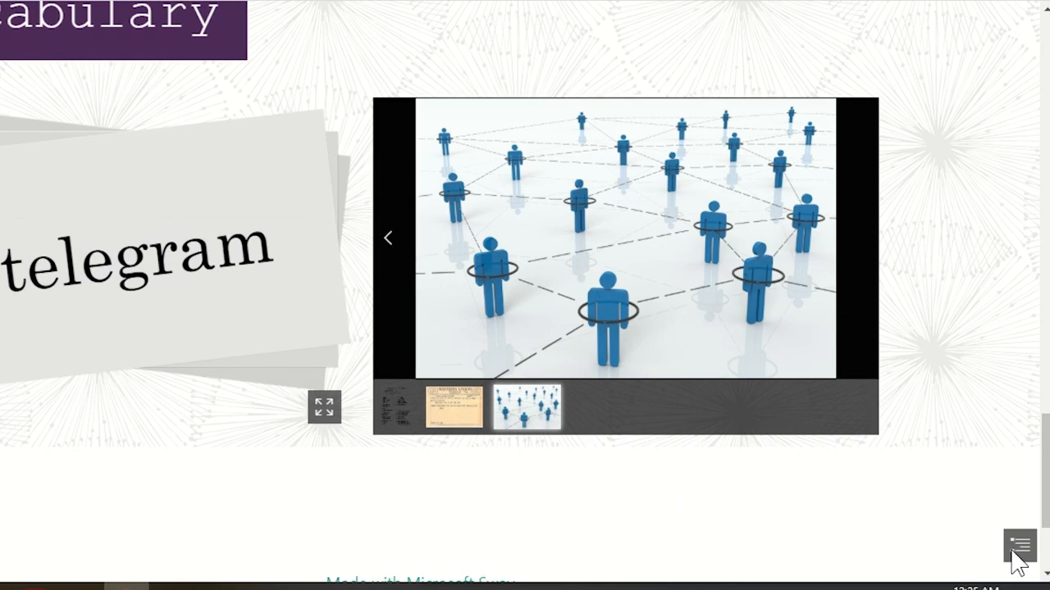
click(1019, 545)
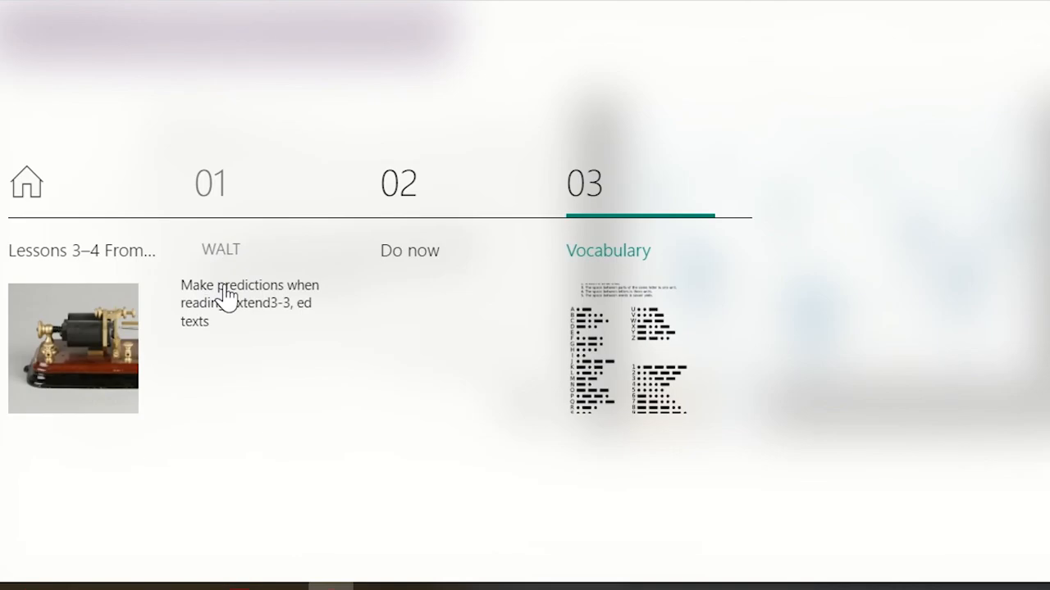
mouse_move(205, 188)
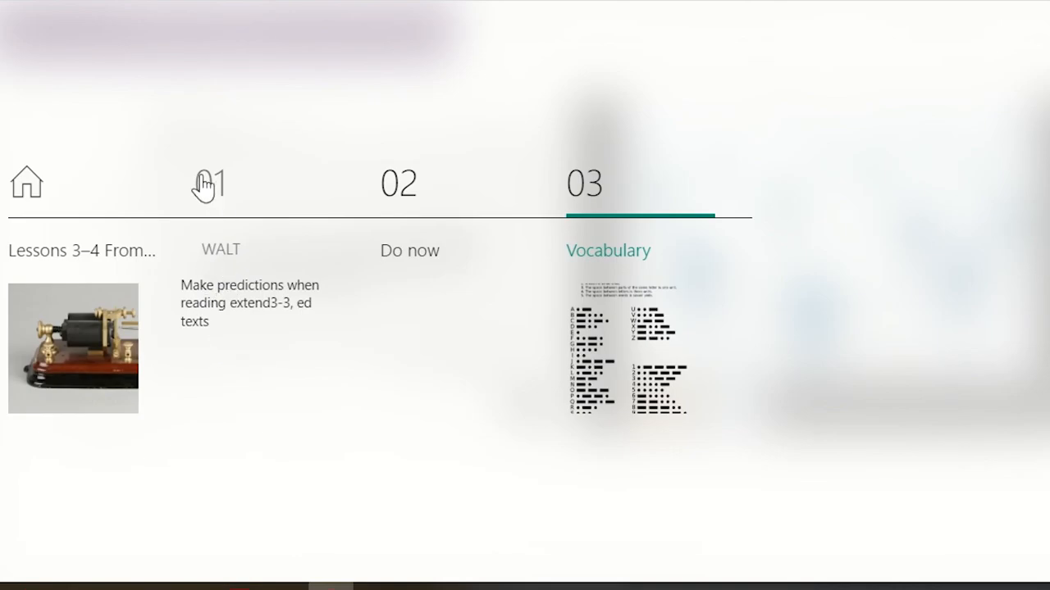
mouse_move(438, 277)
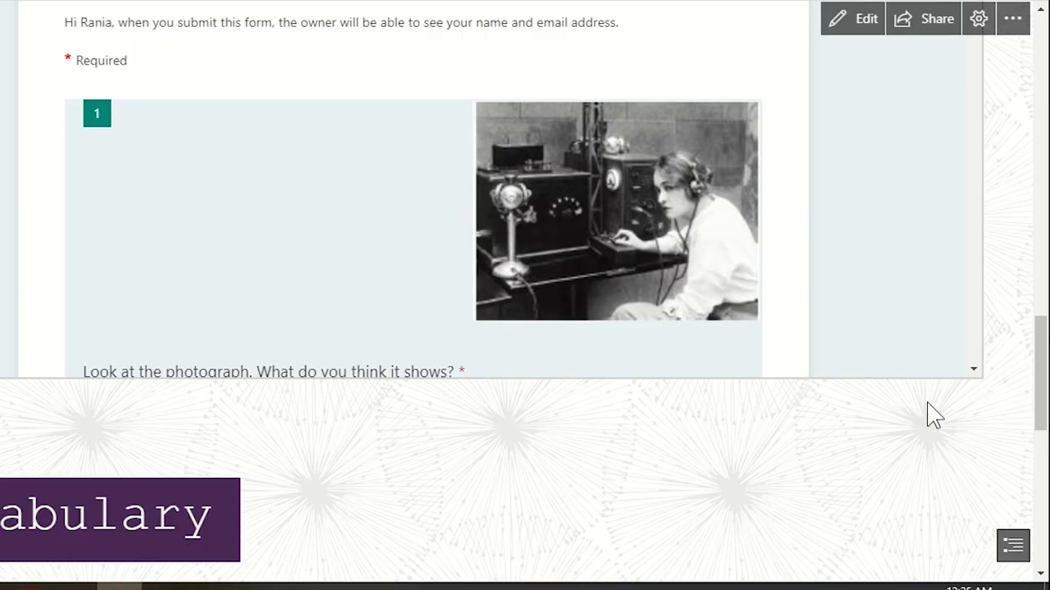
mouse_move(922, 18)
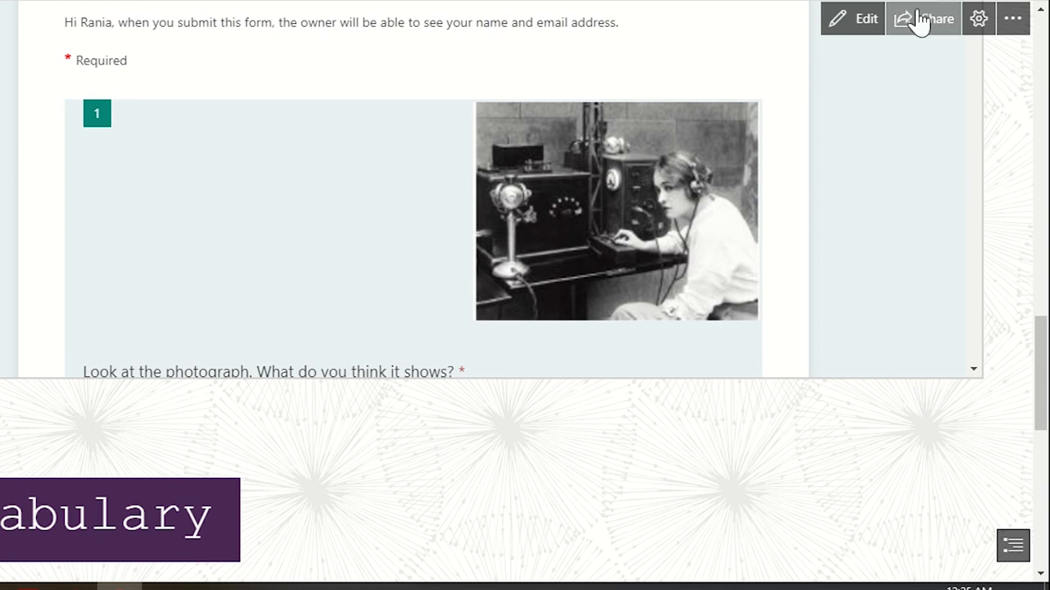
- Share the lesson as view-only with anyone with the link and copy the link
click(935, 18)
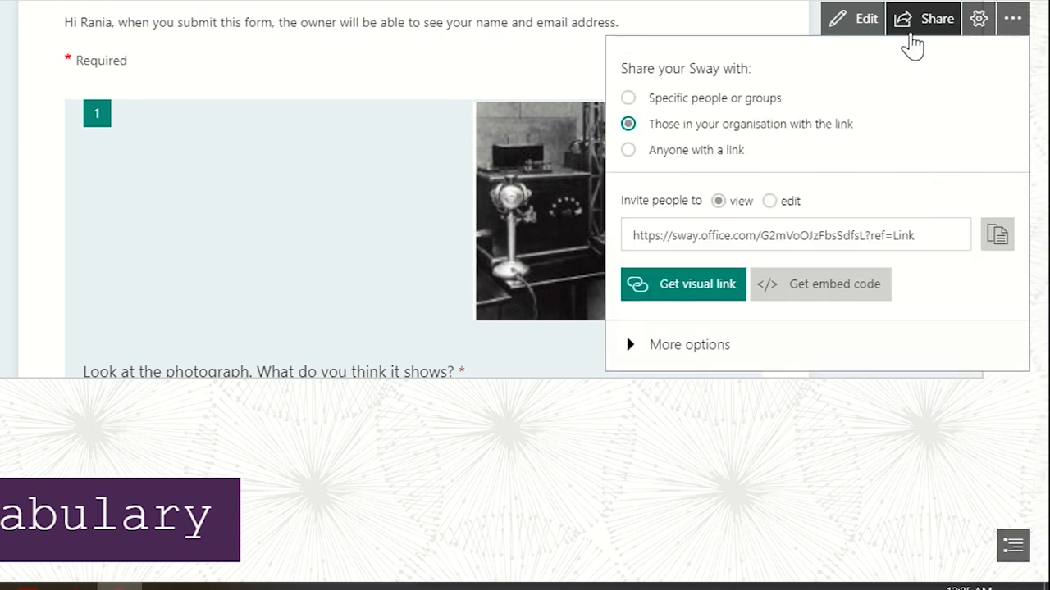
mouse_move(635, 111)
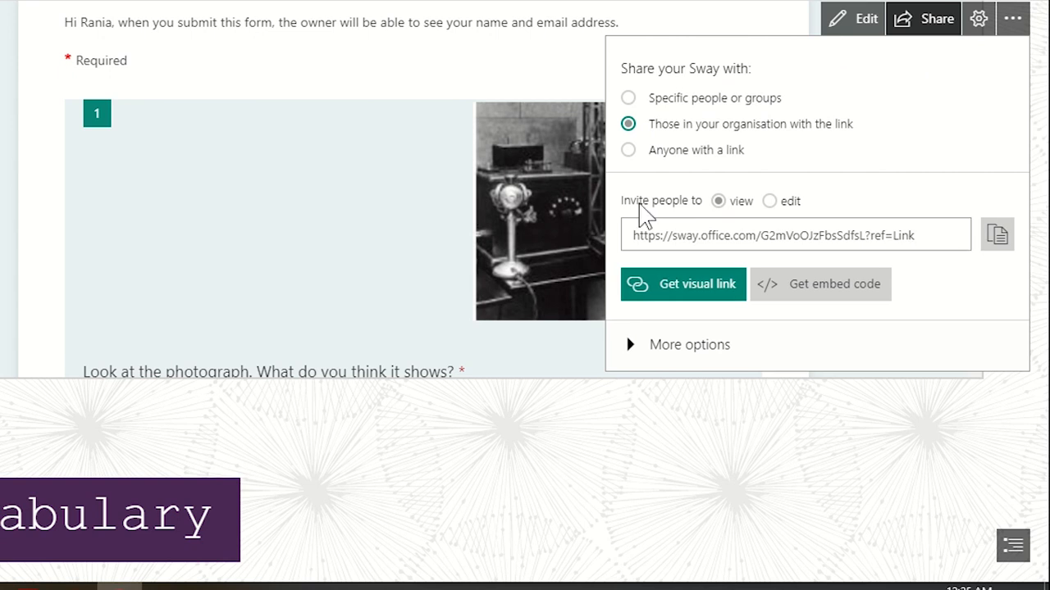
mouse_move(672, 147)
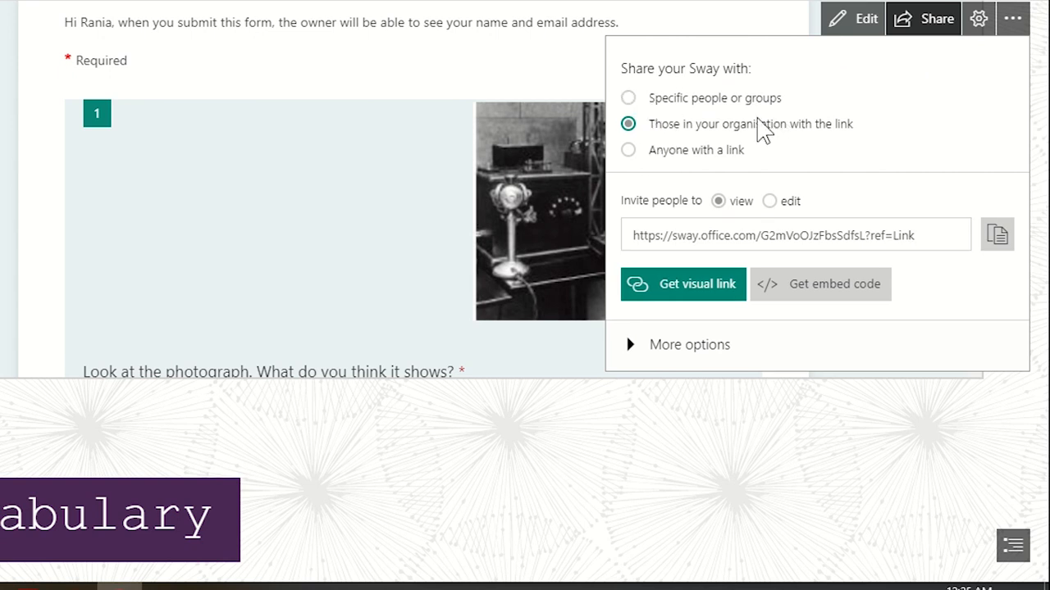
mouse_move(694, 113)
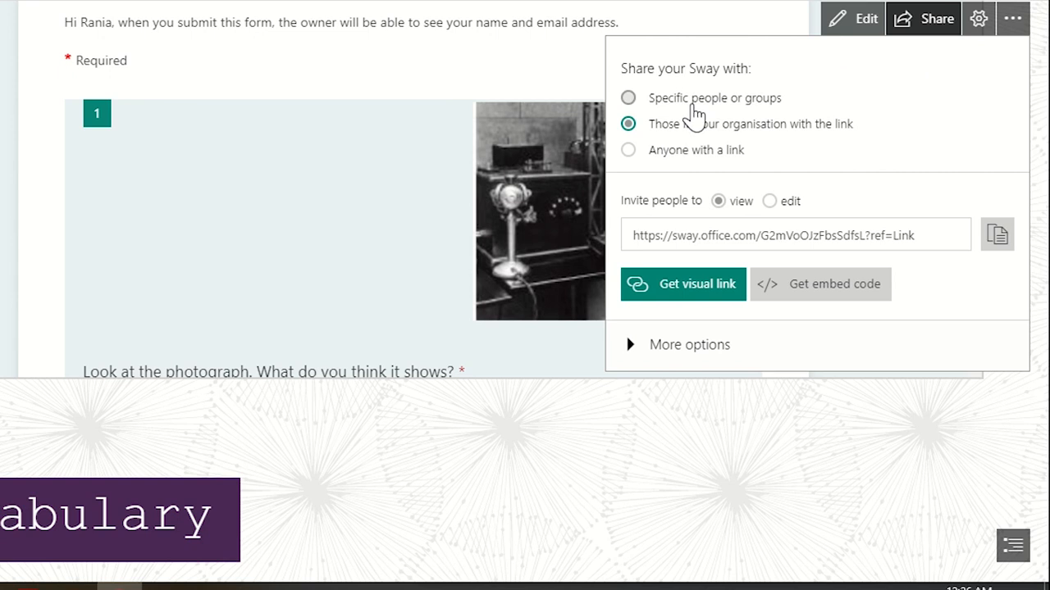
mouse_move(671, 146)
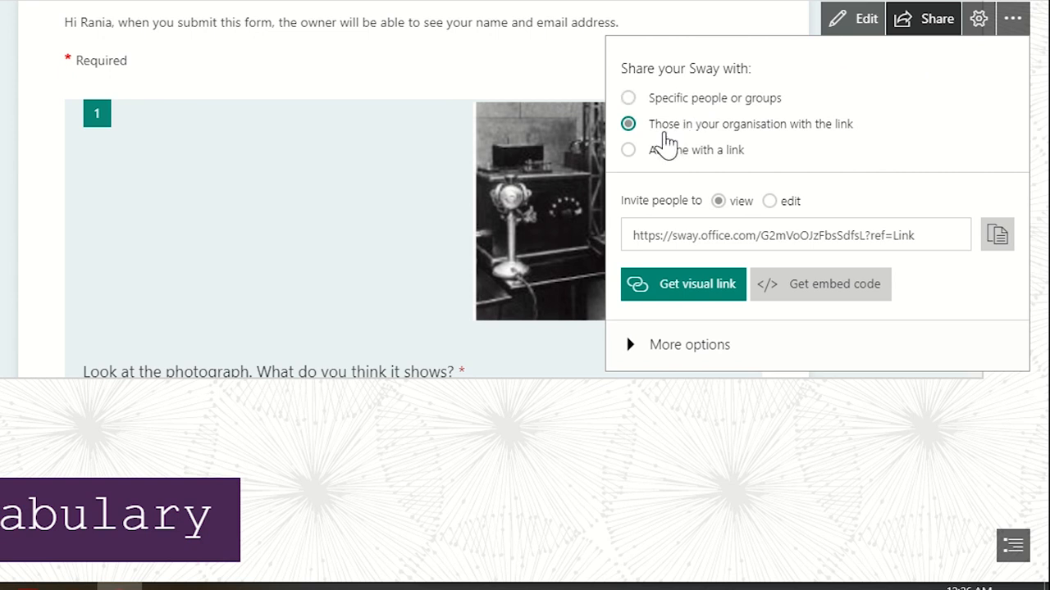
mouse_move(844, 144)
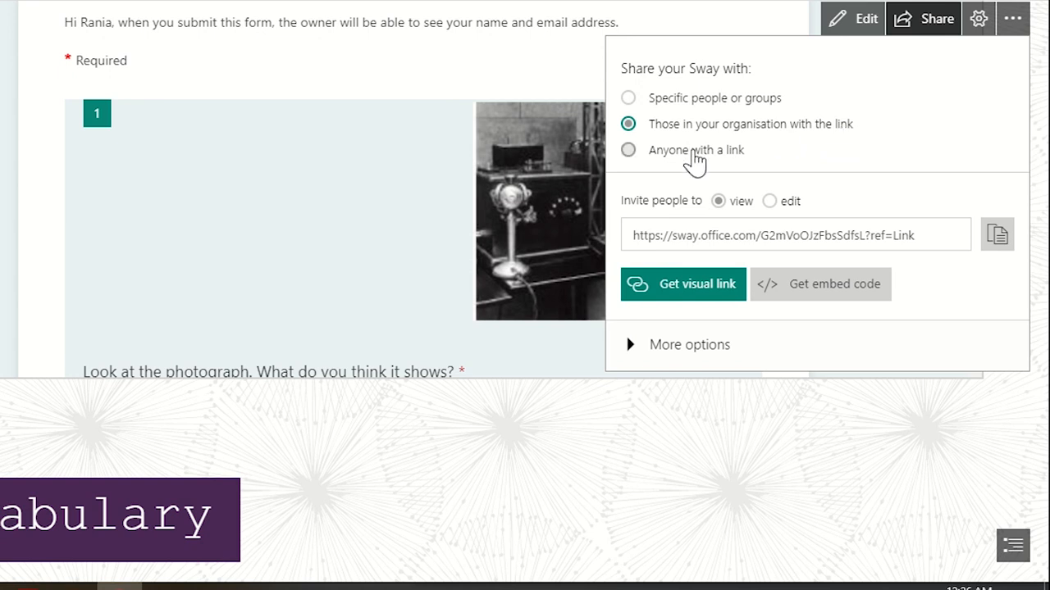
mouse_move(650, 155)
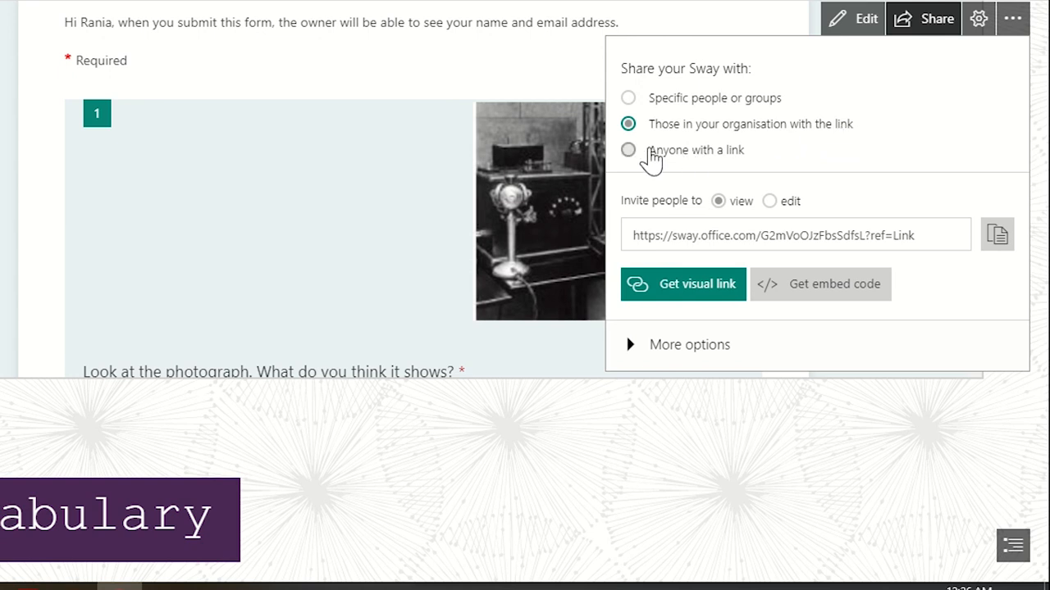
click(629, 151)
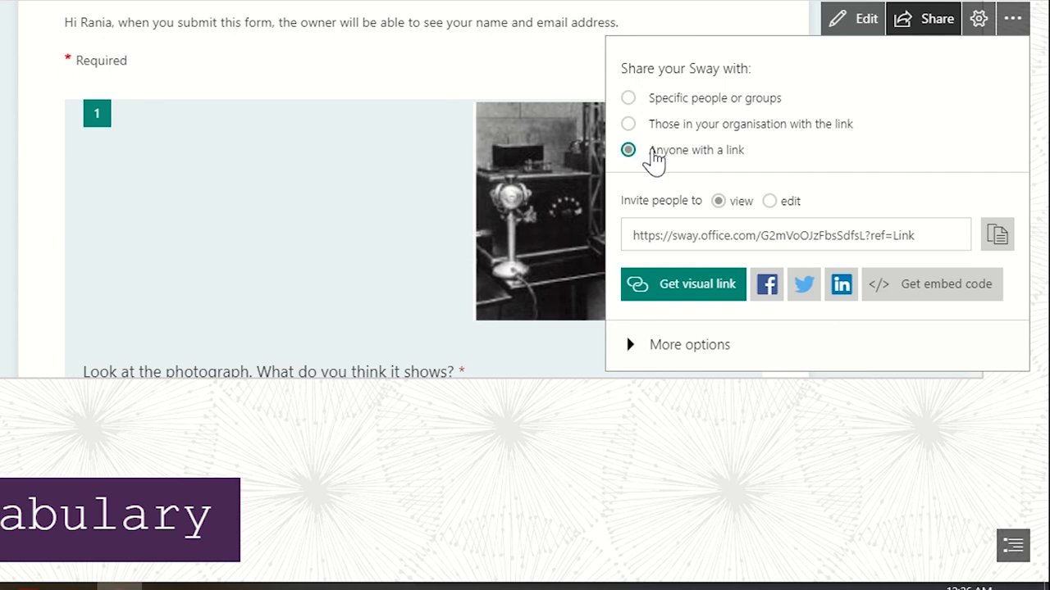
mouse_move(709, 221)
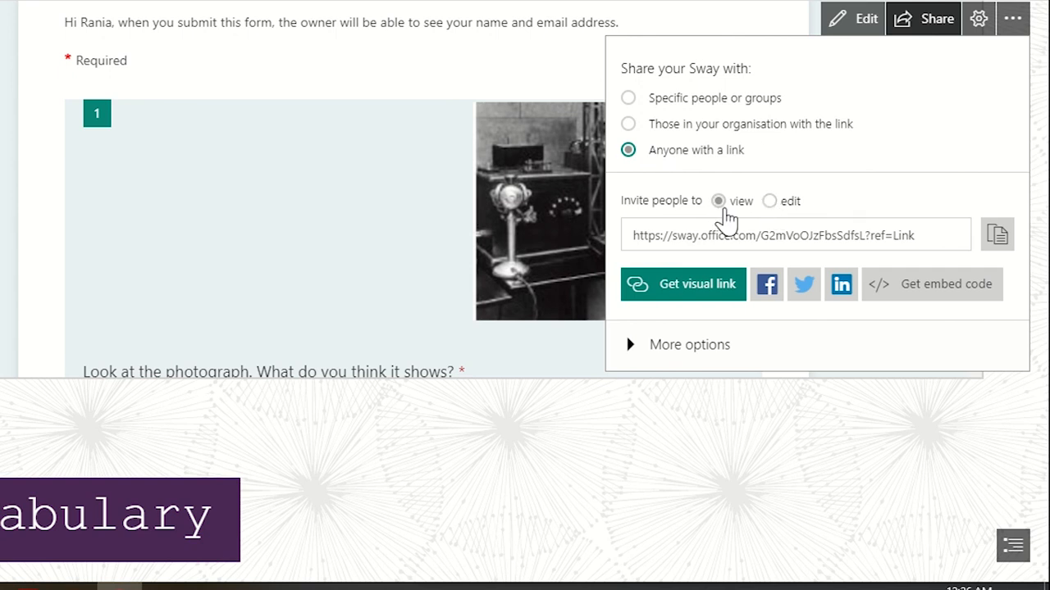
mouse_move(761, 205)
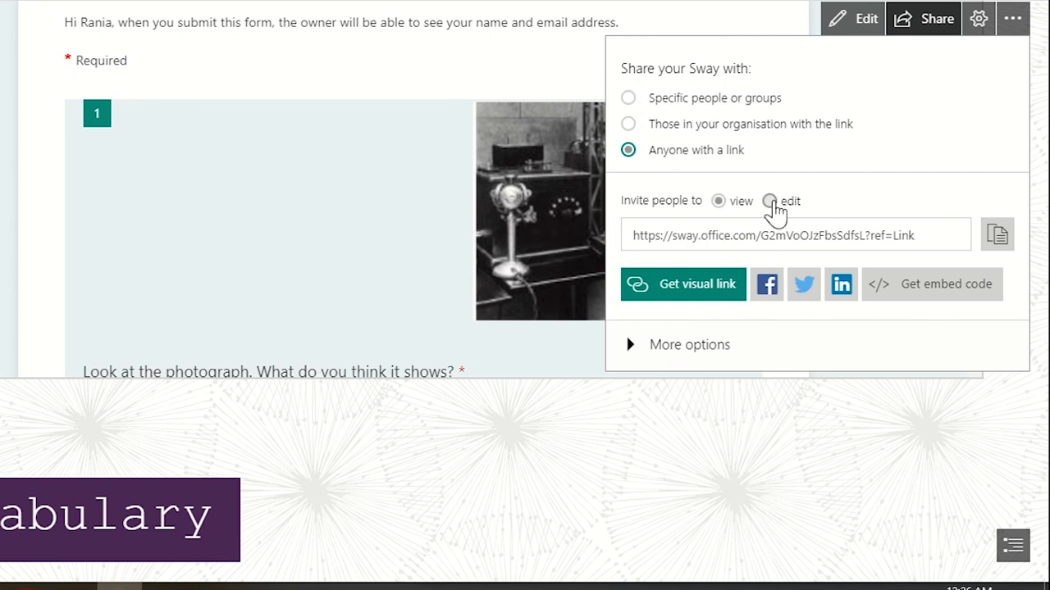
mouse_move(771, 212)
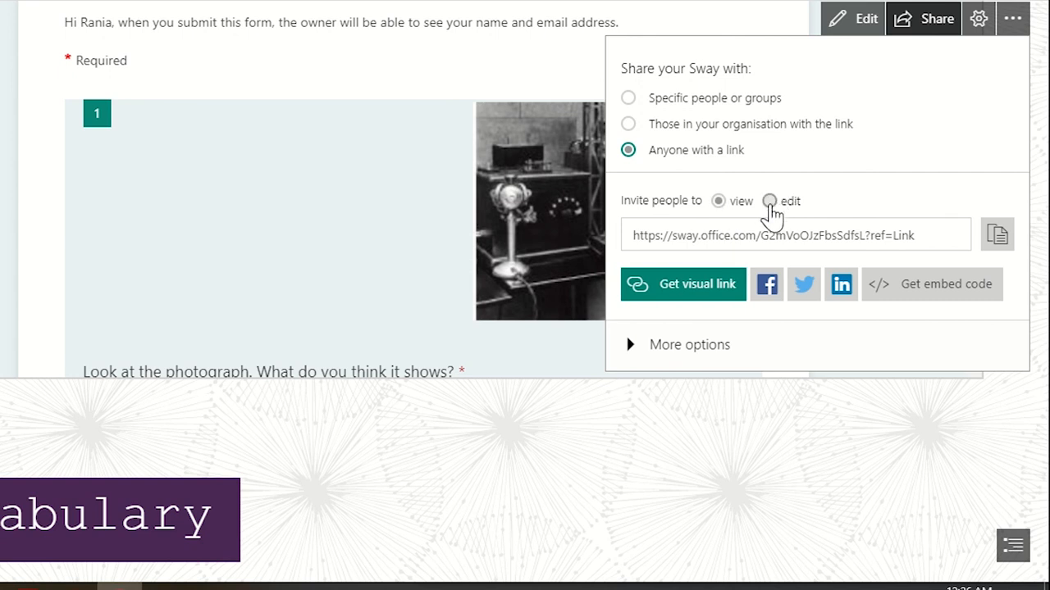
mouse_move(715, 303)
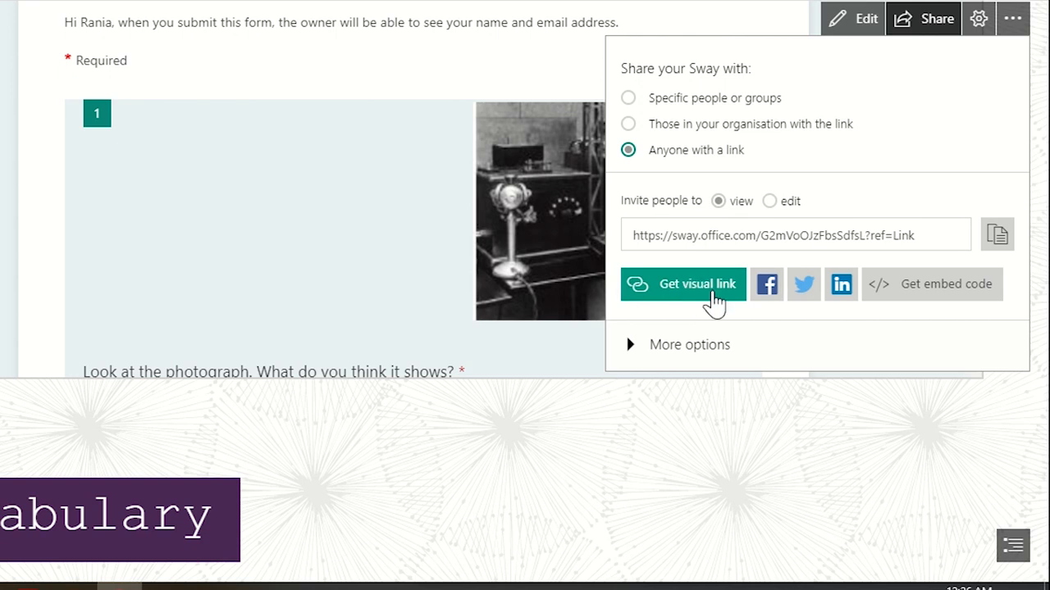
click(996, 235)
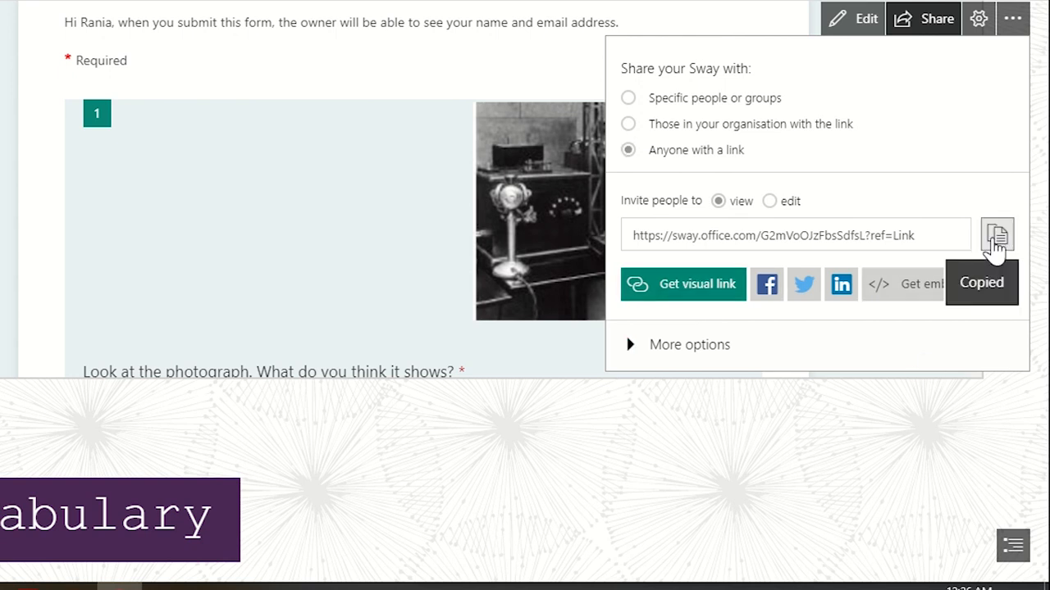
mouse_move(958, 322)
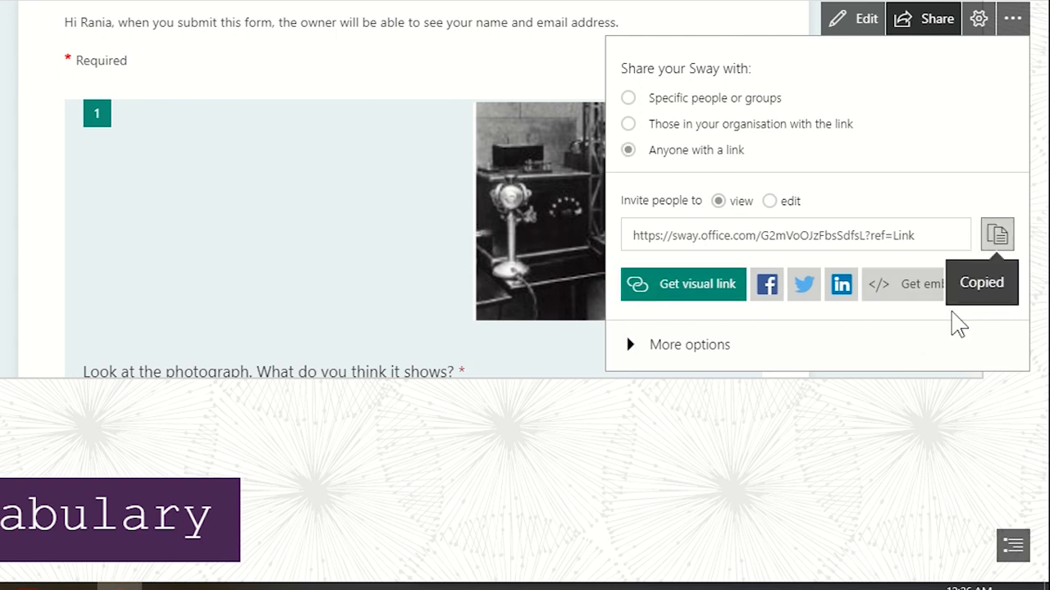
mouse_move(670, 303)
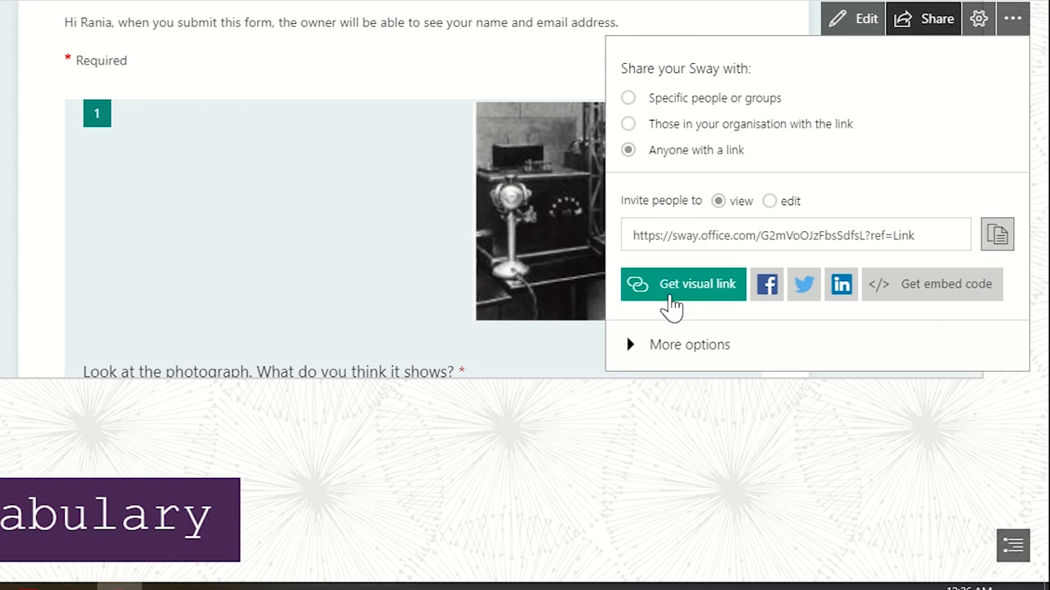
mouse_move(925, 299)
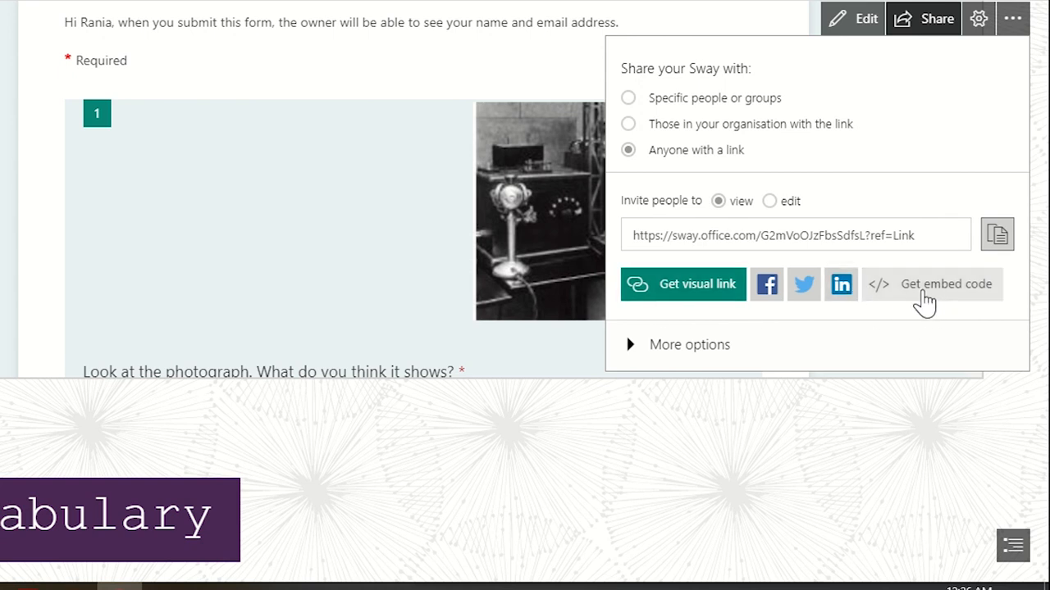
mouse_move(945, 284)
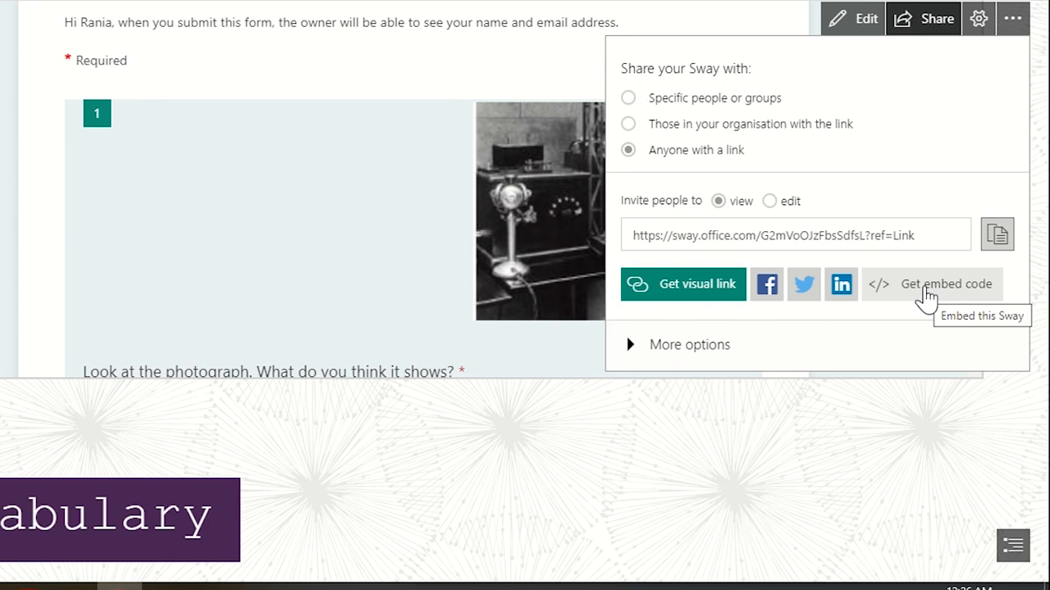
mouse_move(607, 221)
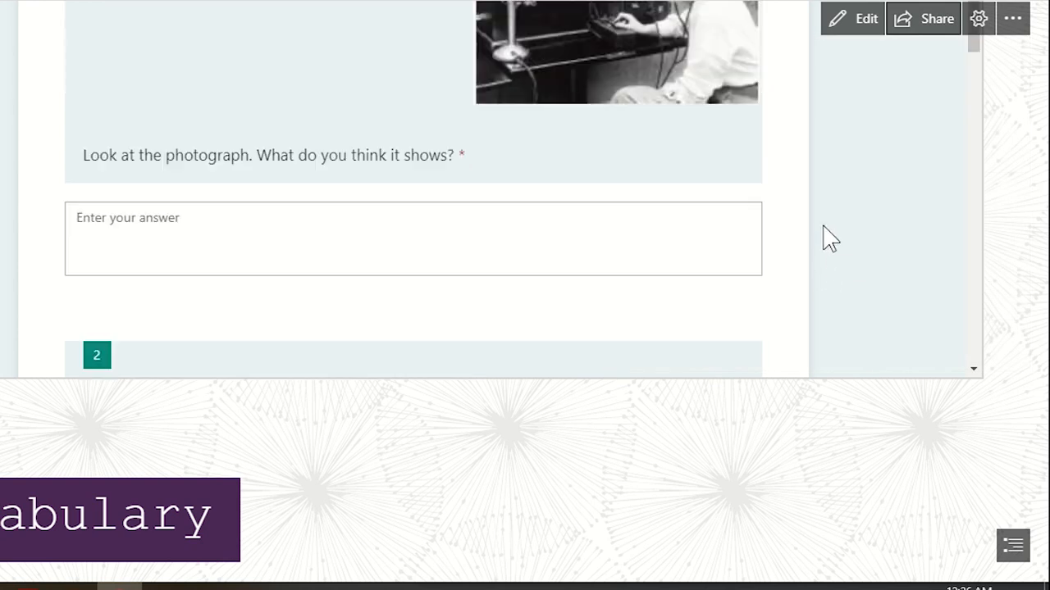
- Scroll back up to the Do now section with the embedded form
scroll(up, 3)
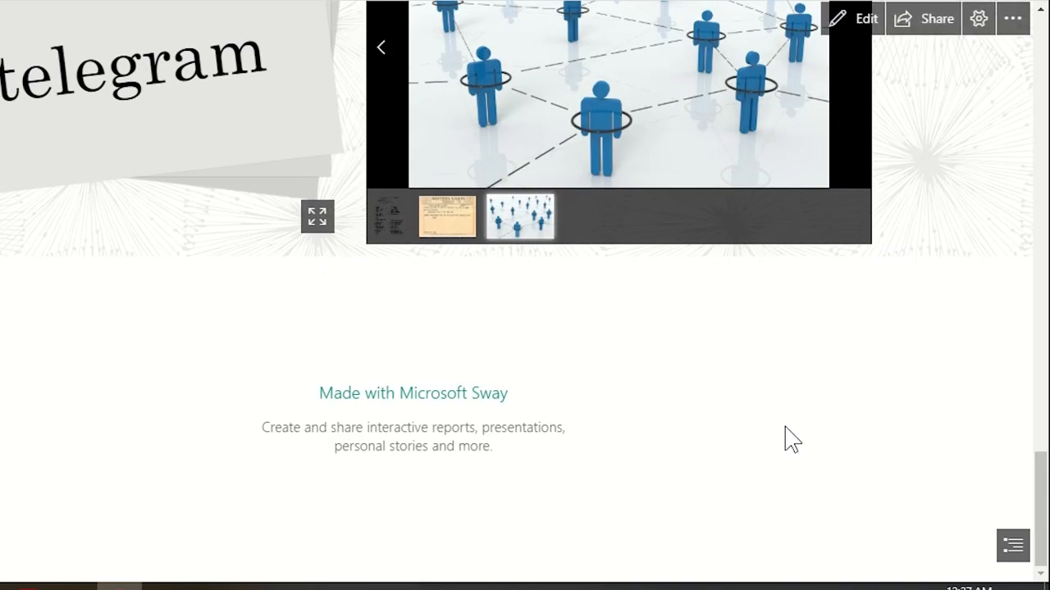
scroll(up, 3)
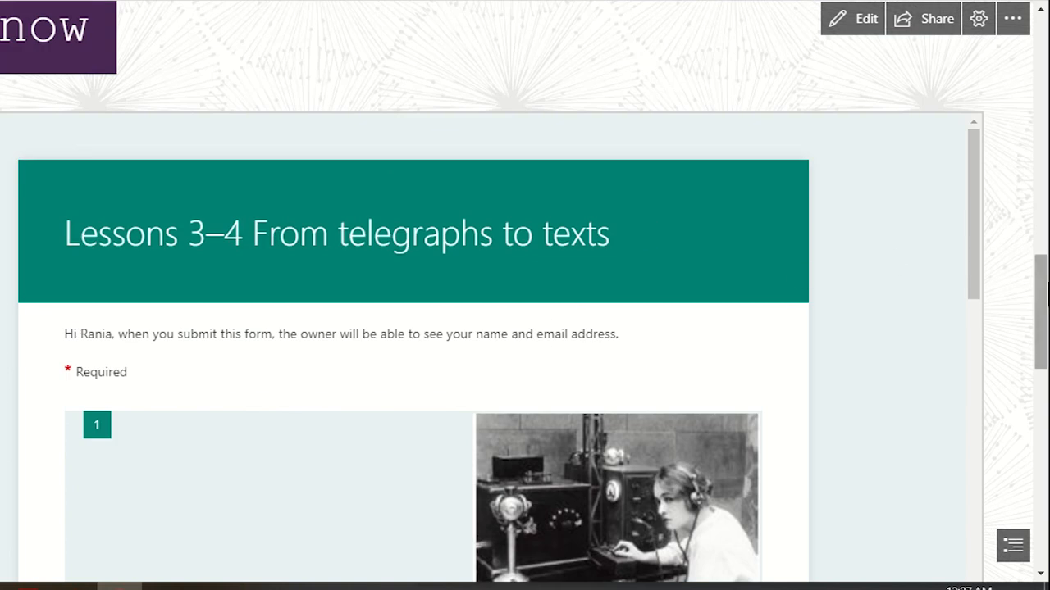